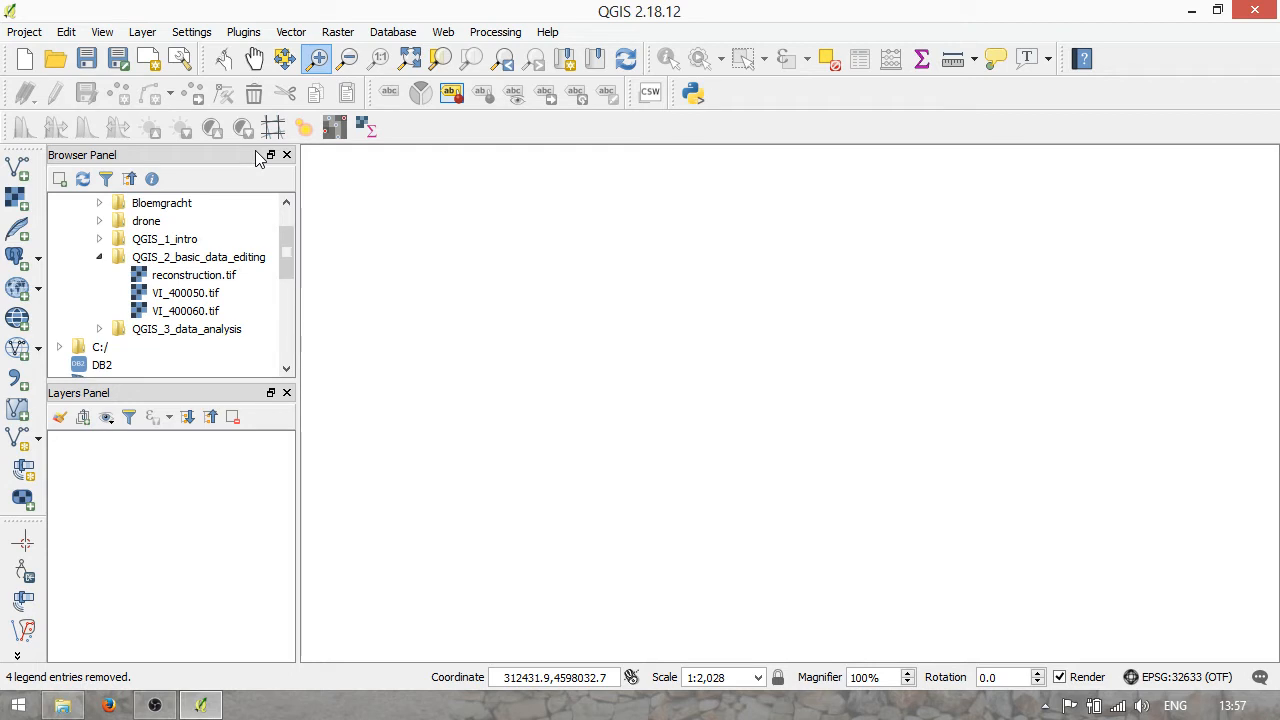
mouse_move(804, 412)
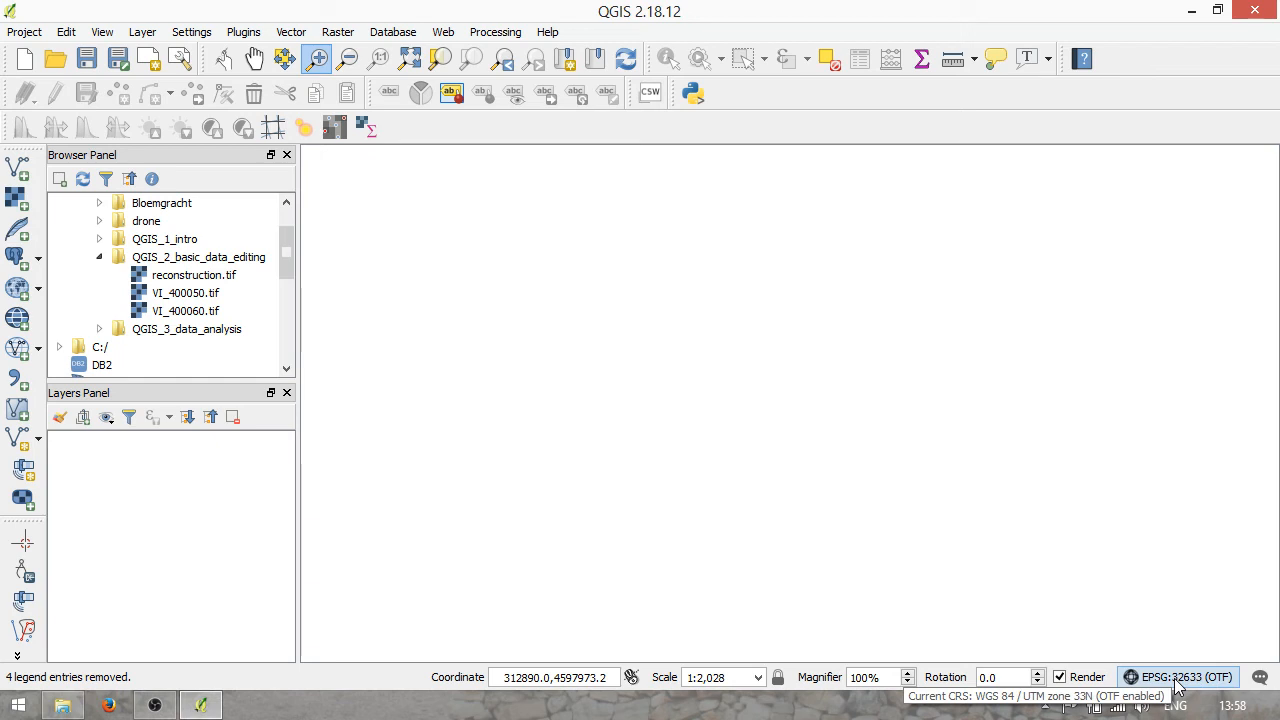
mouse_move(1216, 680)
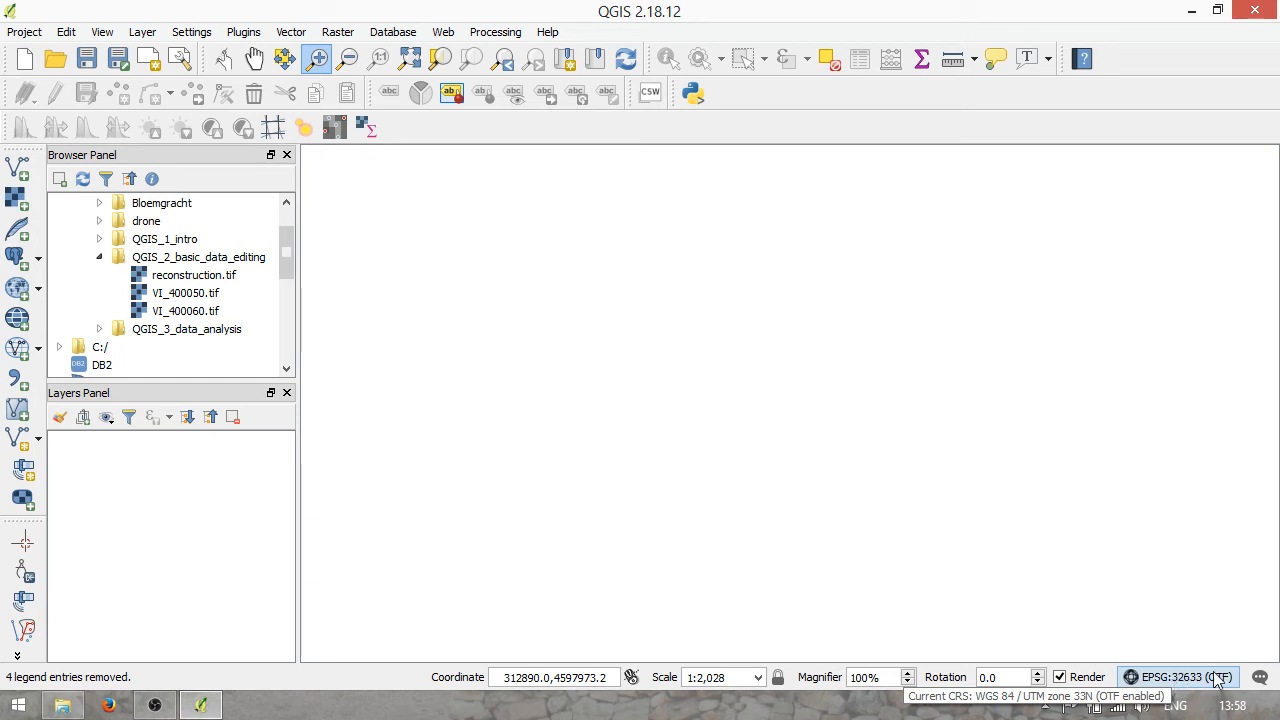
mouse_move(1190, 688)
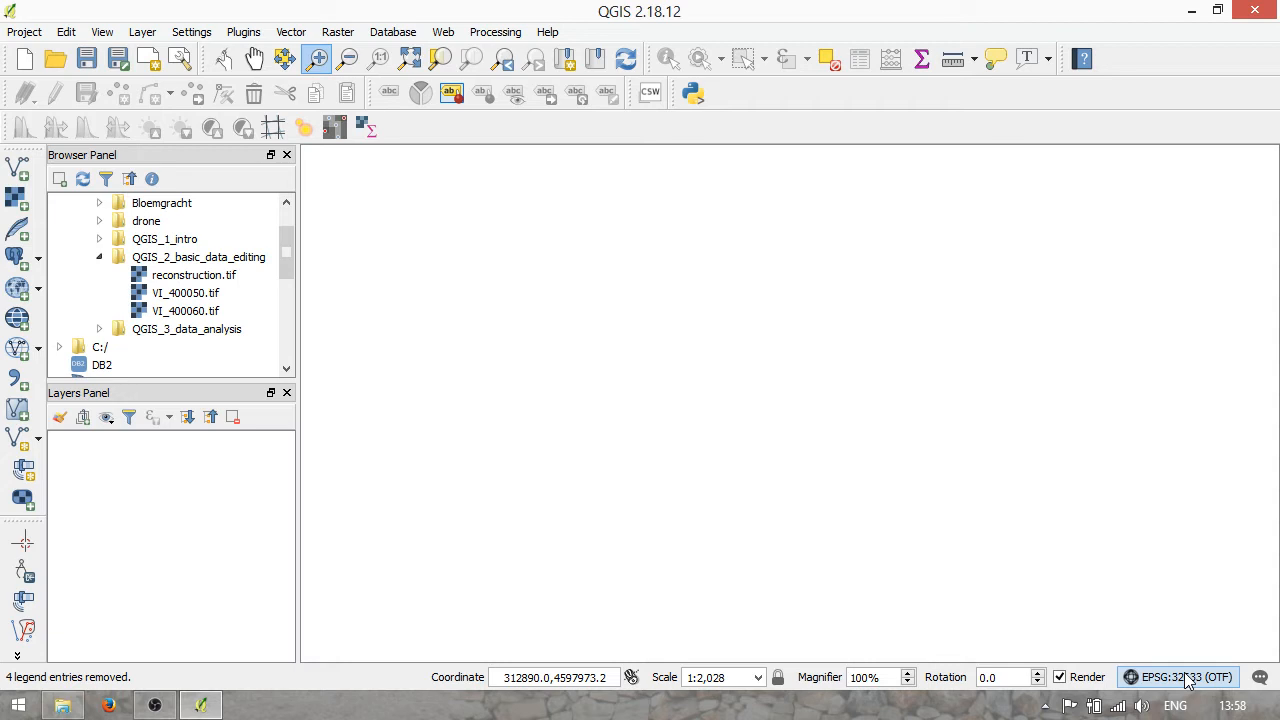
mouse_move(1184, 676)
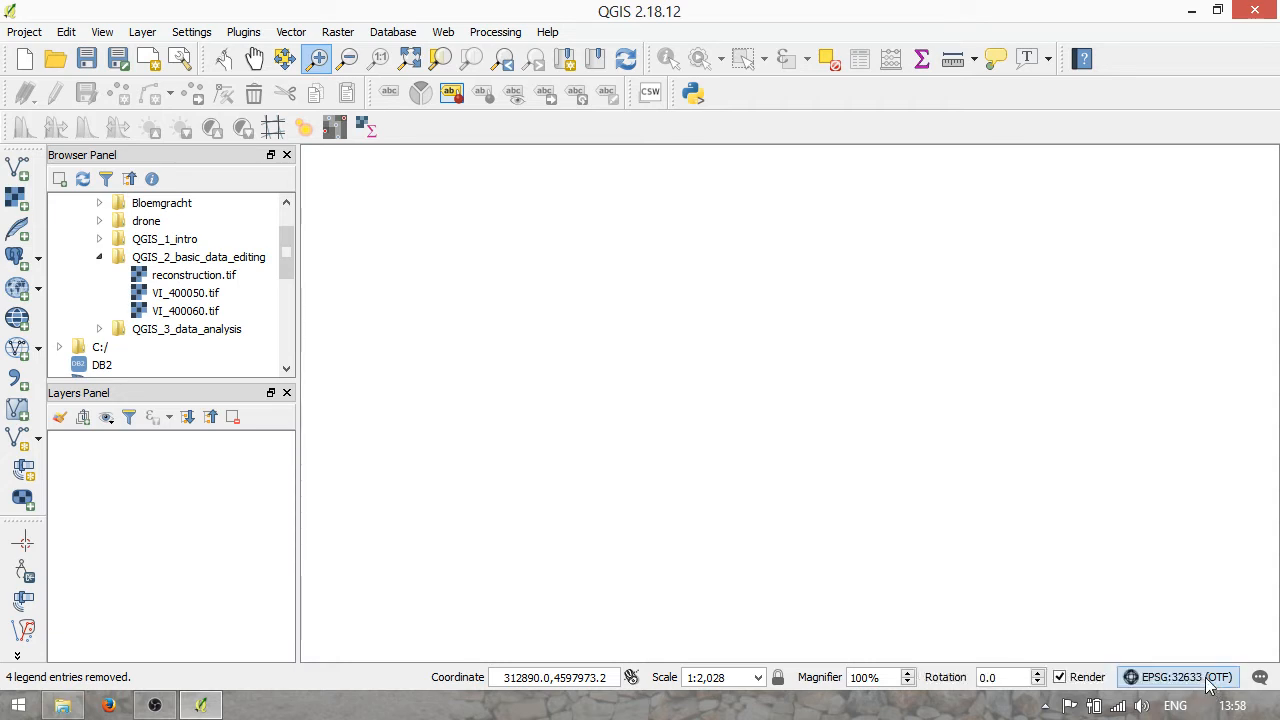
mouse_move(758, 418)
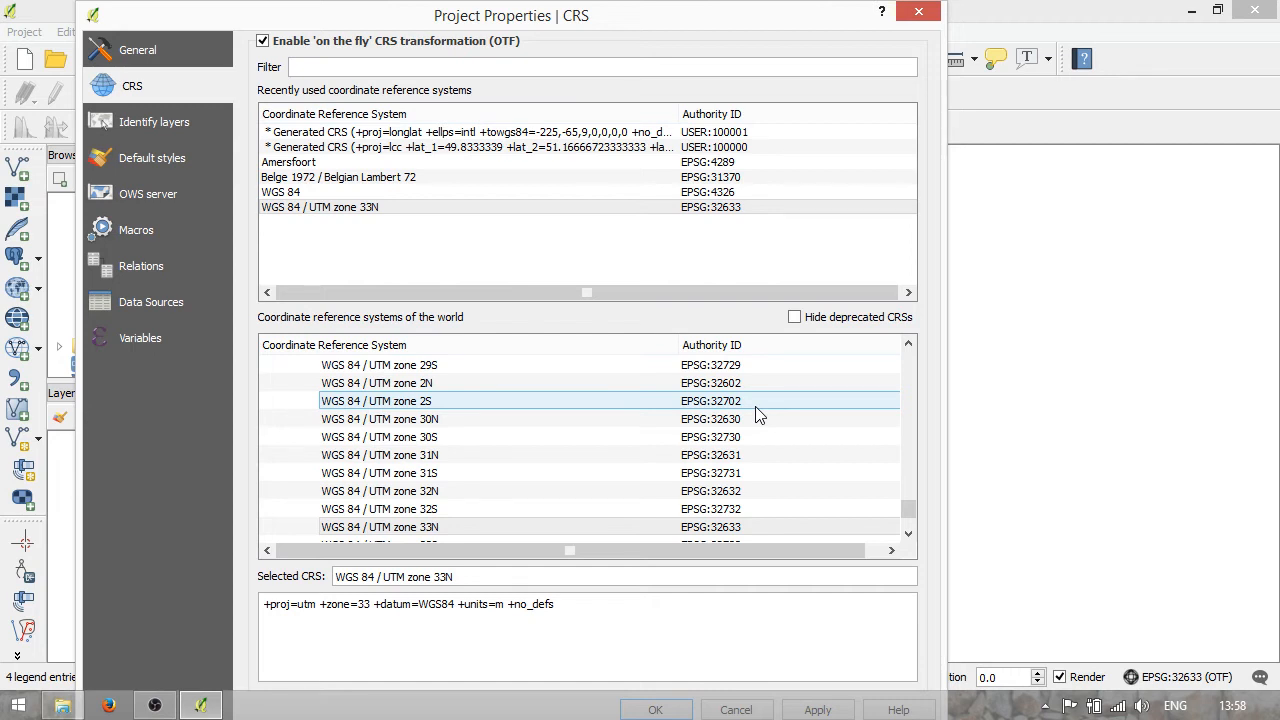
- Keep WGS 84 / UTM zone 33N as the project CRS and confirm Project Properties
left_click(318, 206)
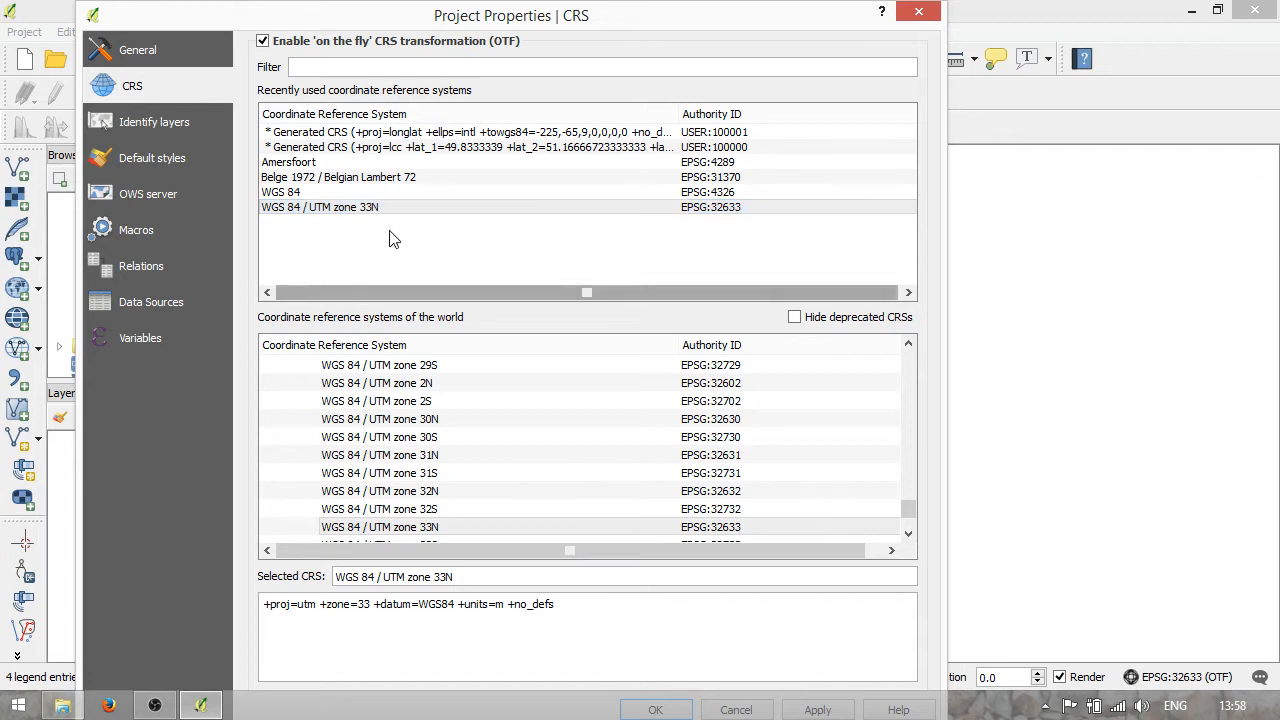
mouse_move(400, 258)
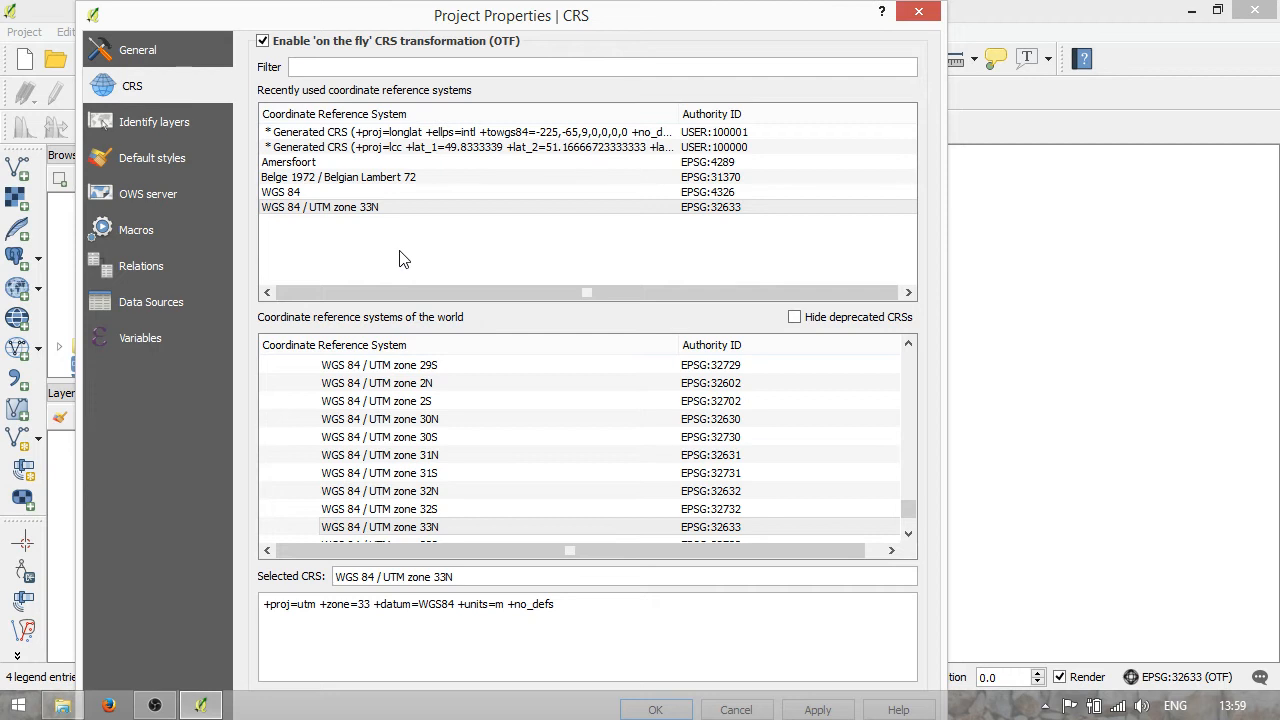
left_click(320, 206)
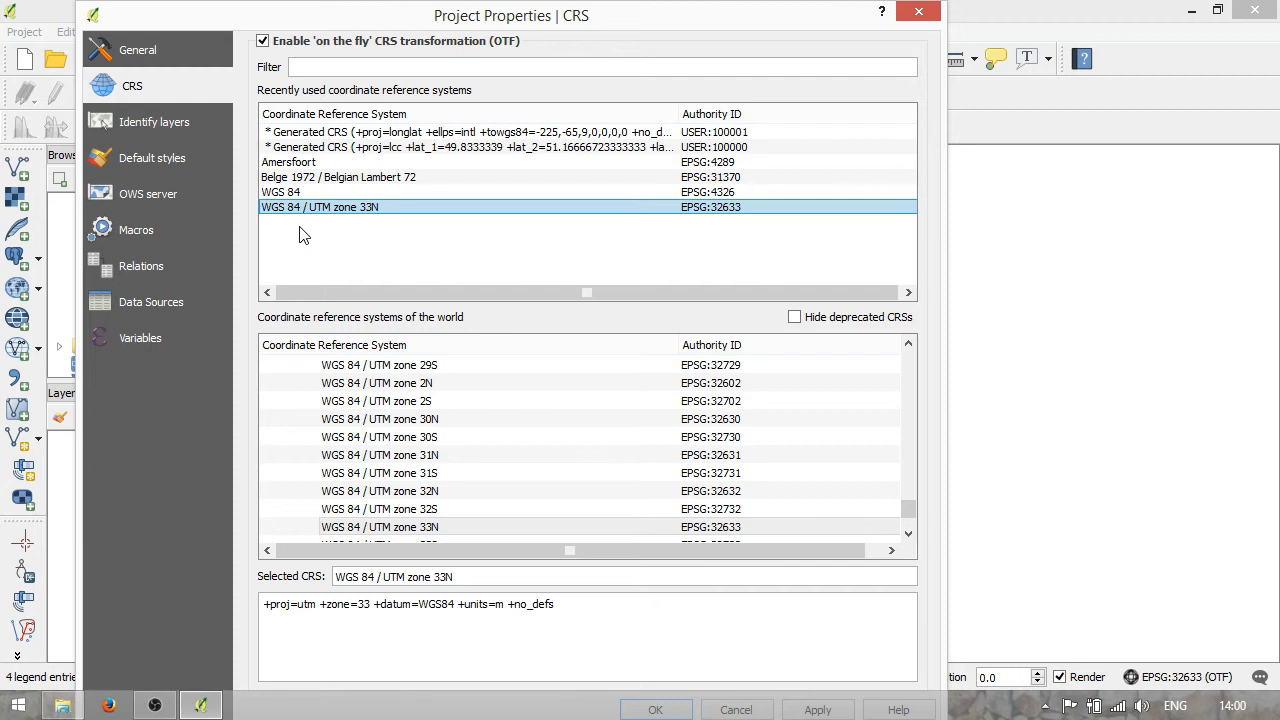
left_click(656, 708)
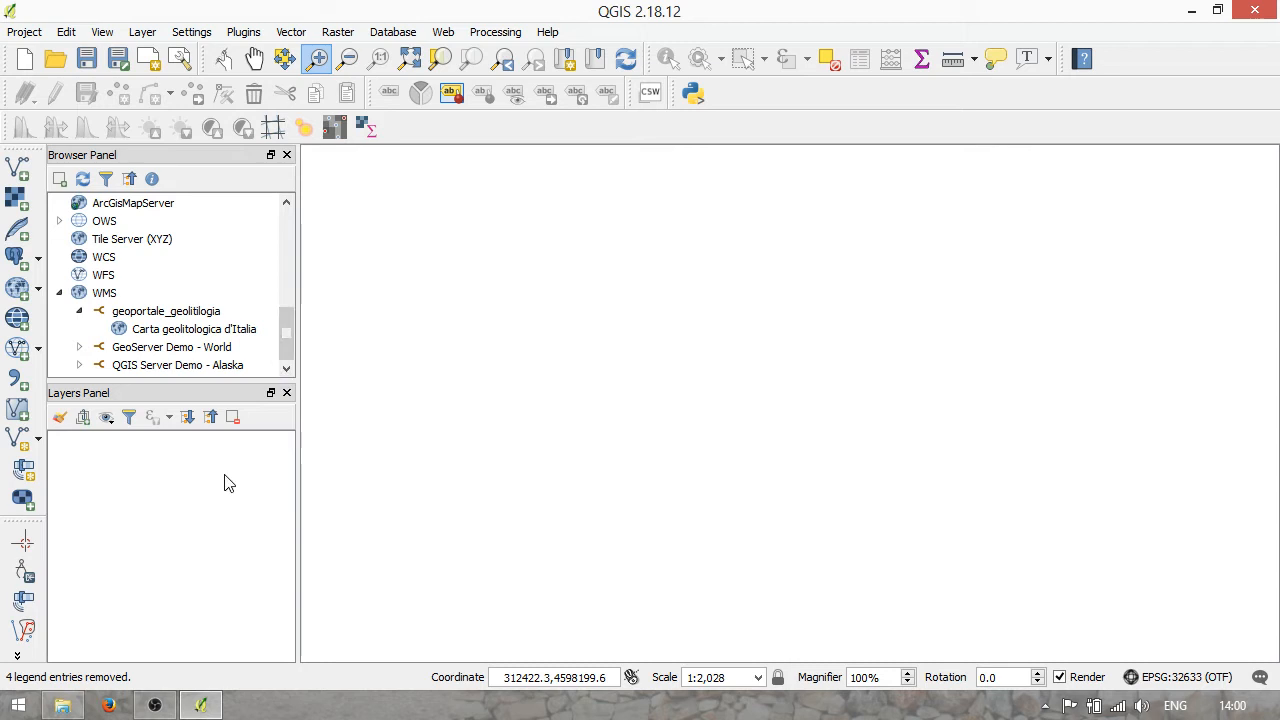
left_click(164, 312)
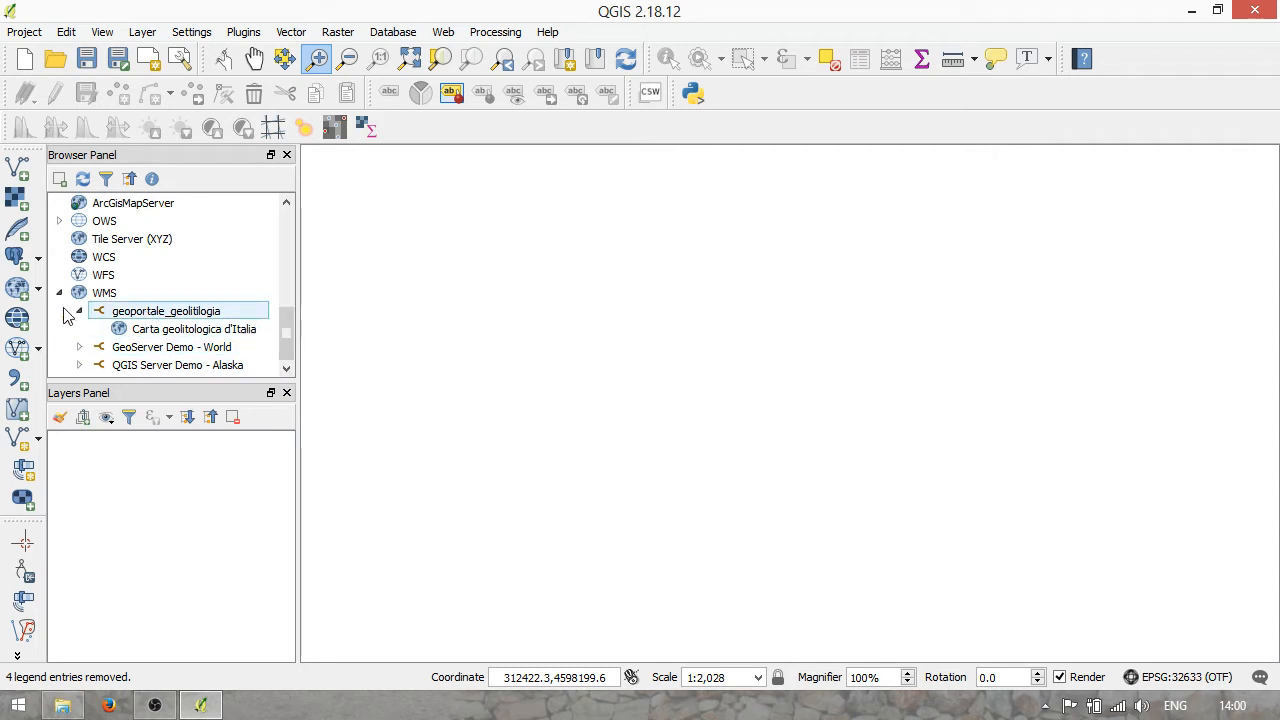
left_click(194, 328)
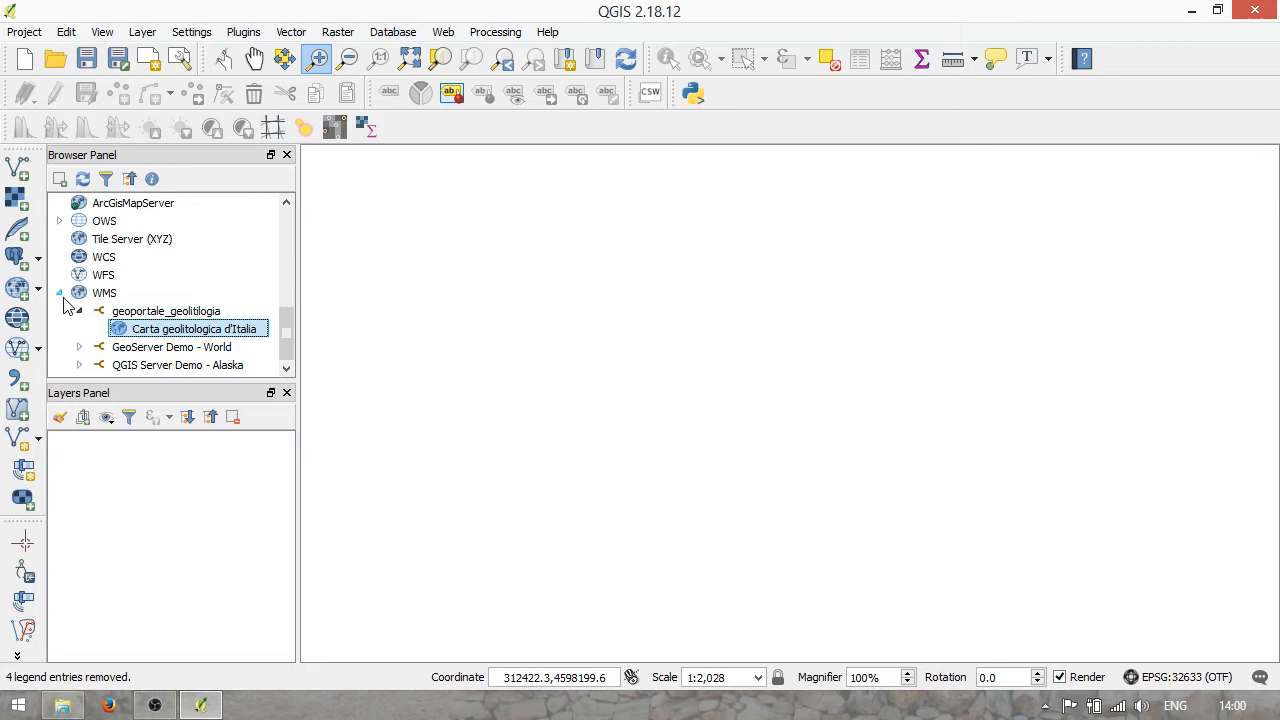
left_click(104, 292)
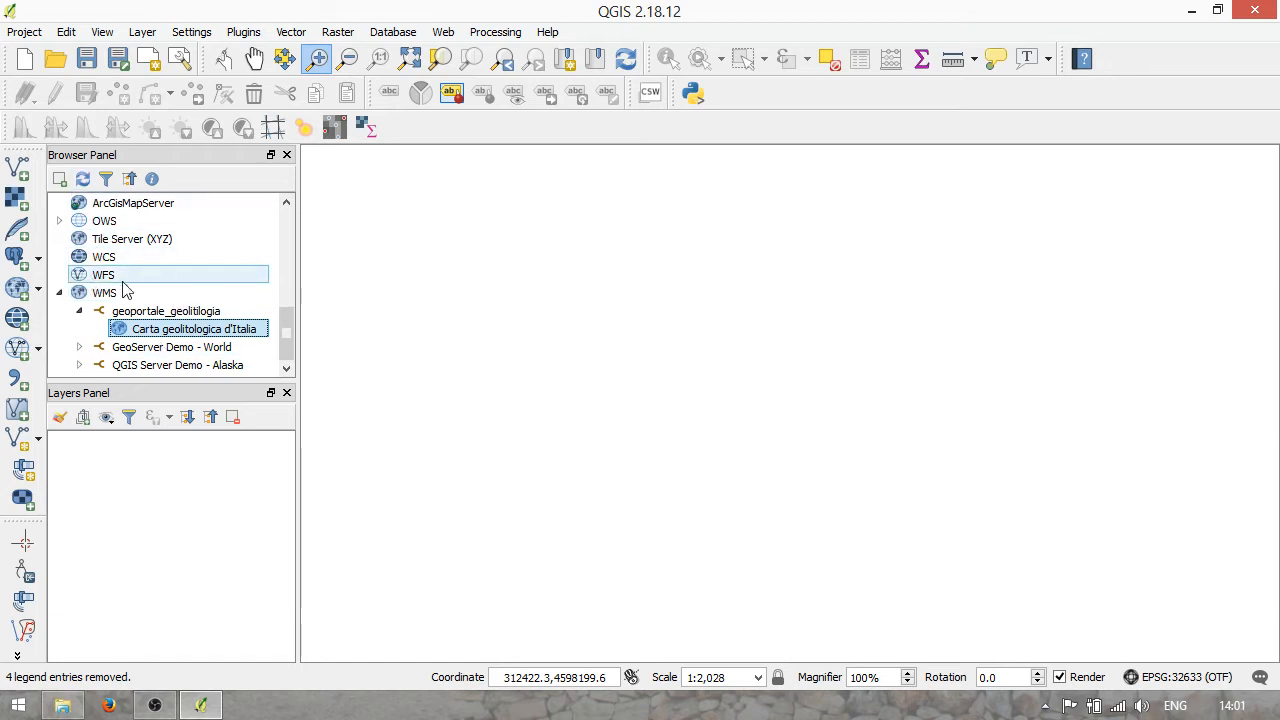
left_click(190, 328)
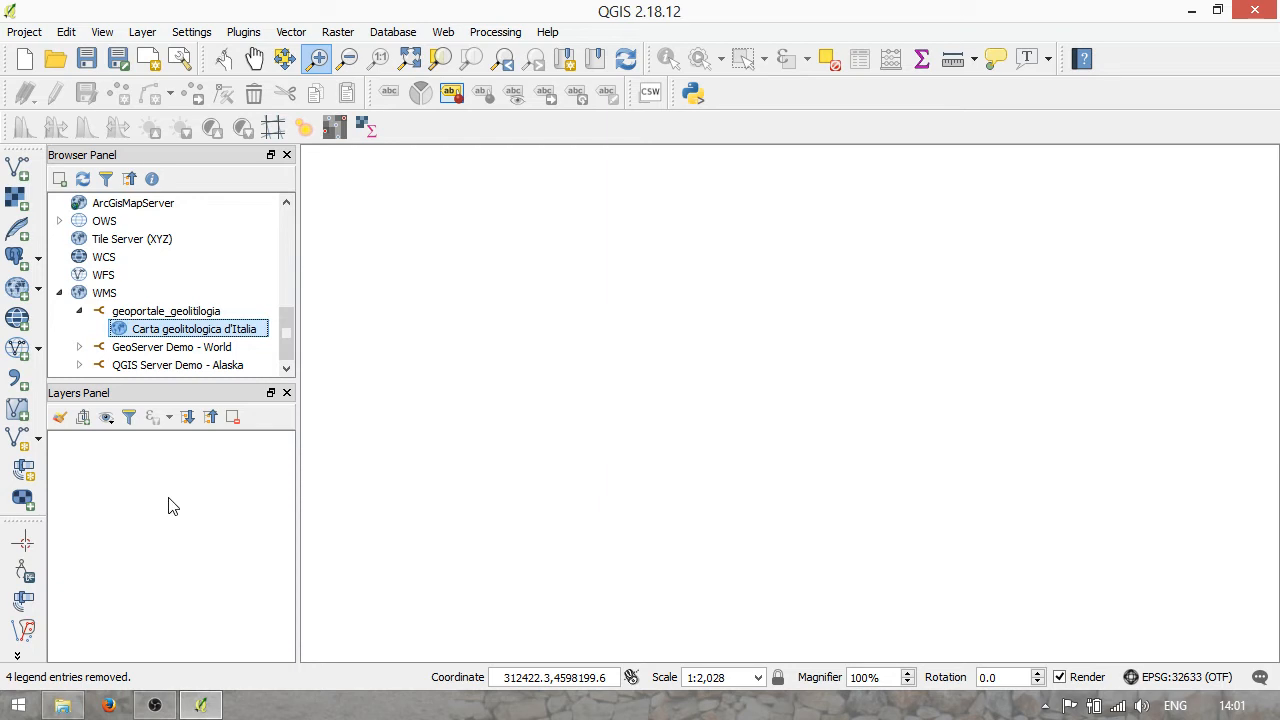
- Add the Carta geolitologica d'Italia WMS layer to the map from the Browser
double_click(194, 328)
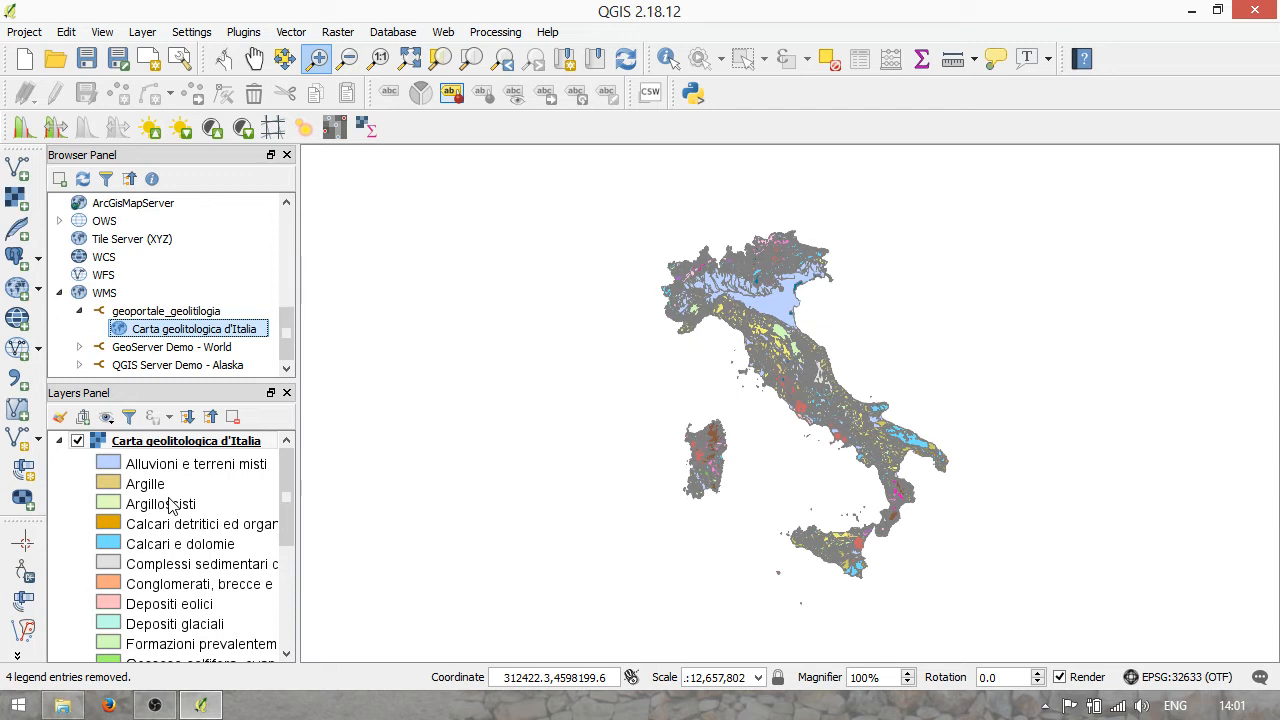
mouse_move(888, 246)
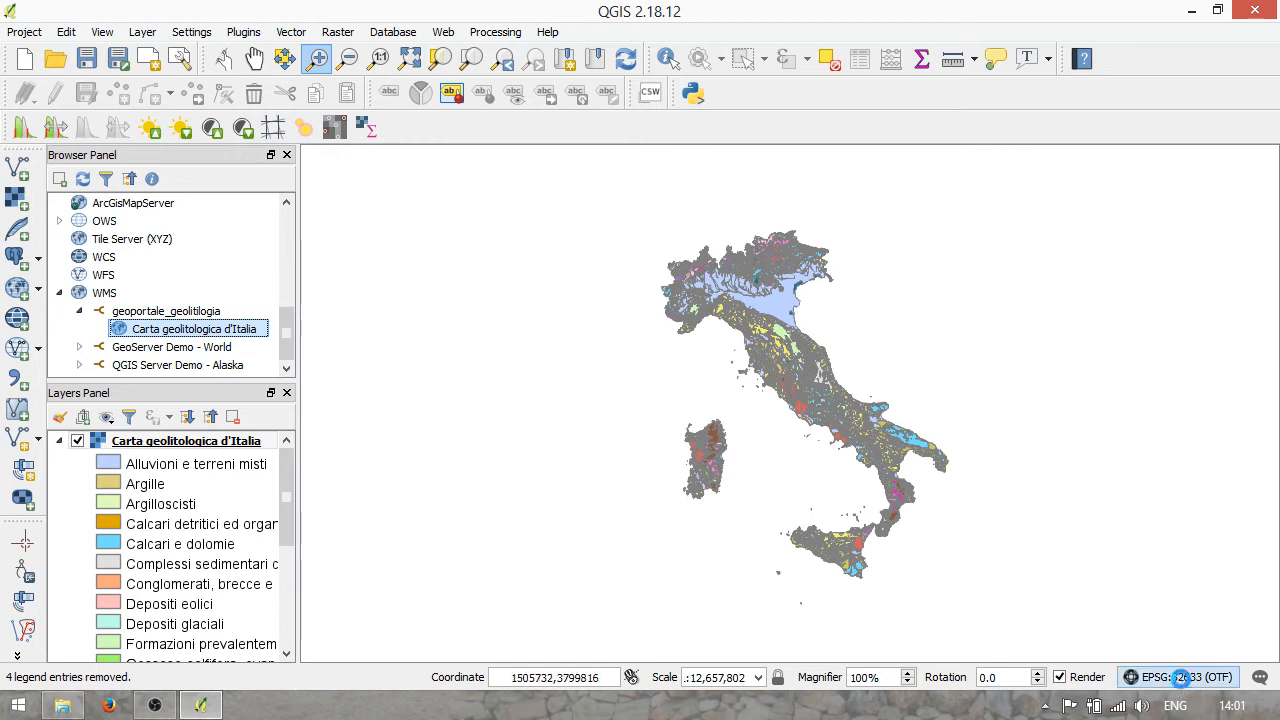
- Change the project CRS to WGS 84 (EPSG:4326), reprojecting the geology map
left_click(1188, 676)
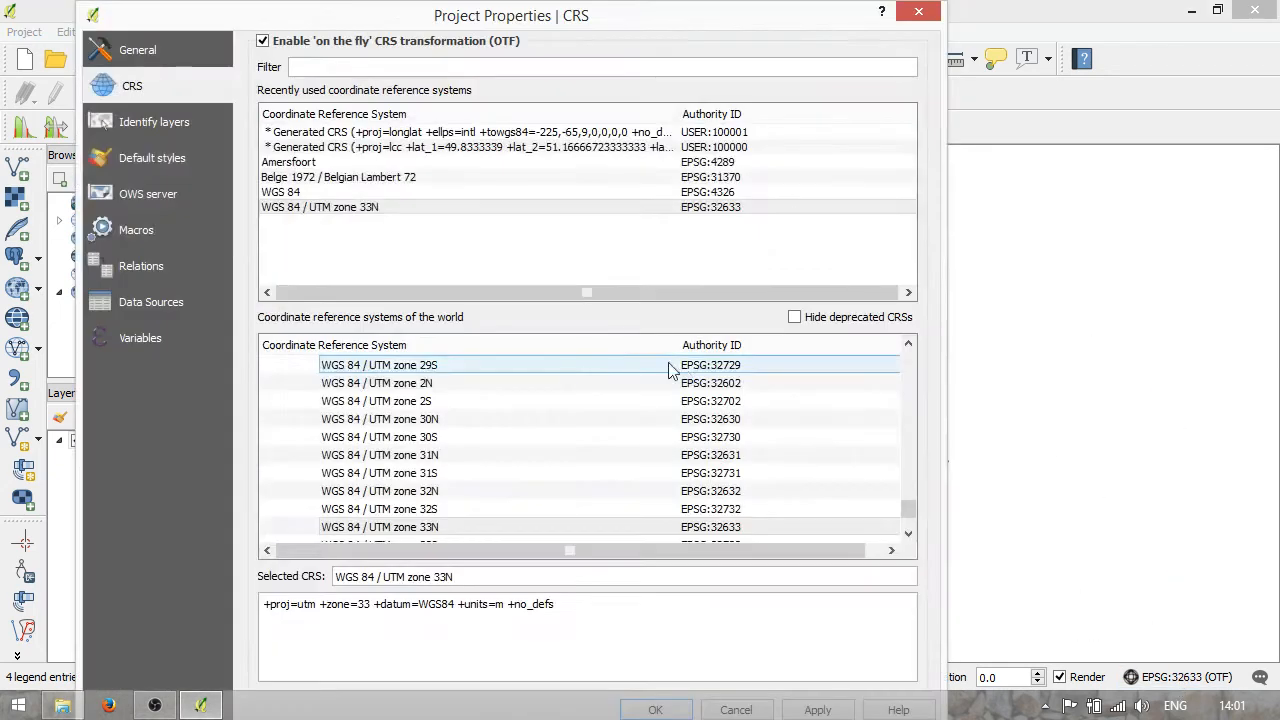
left_click(338, 176)
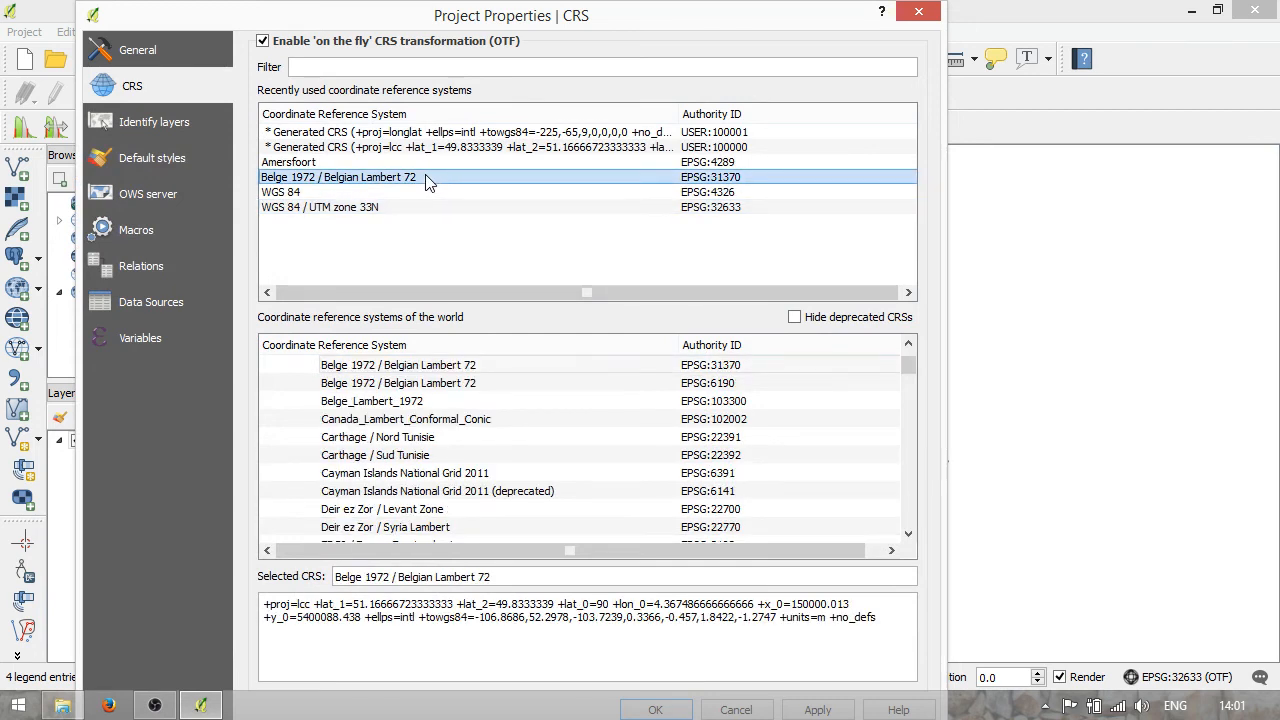
left_click(280, 192)
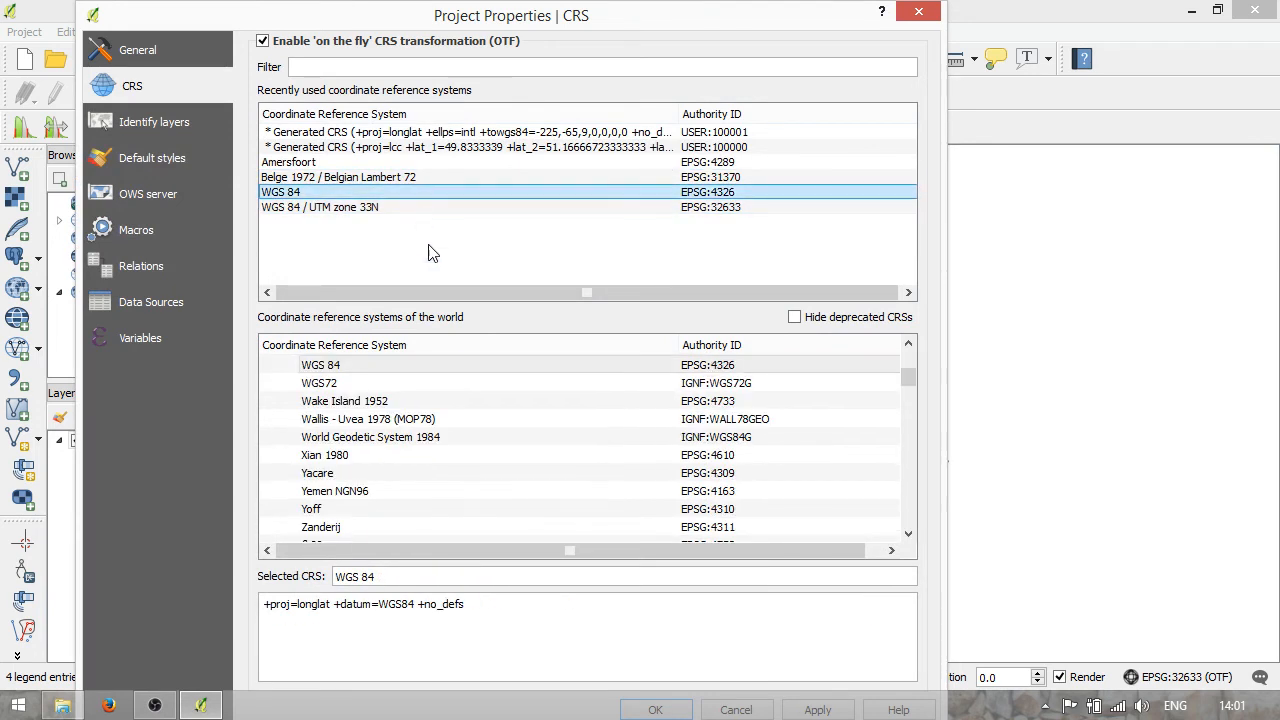
mouse_move(670, 588)
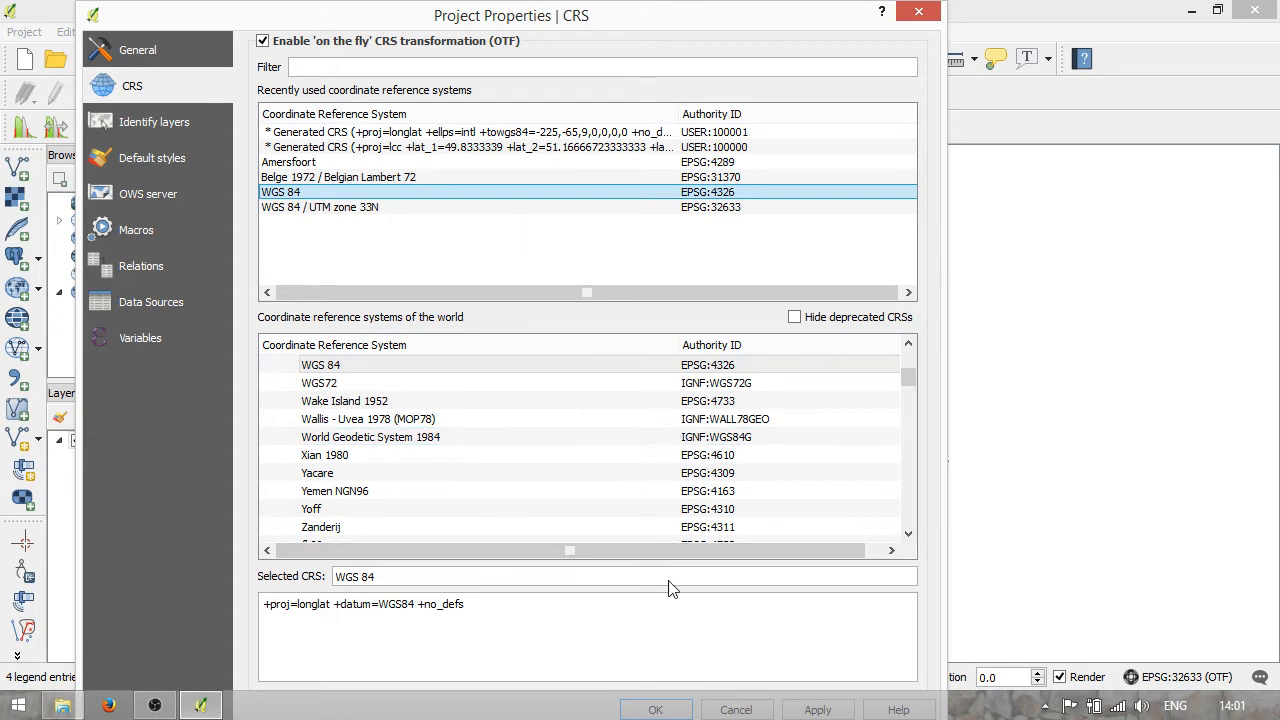
left_click(656, 708)
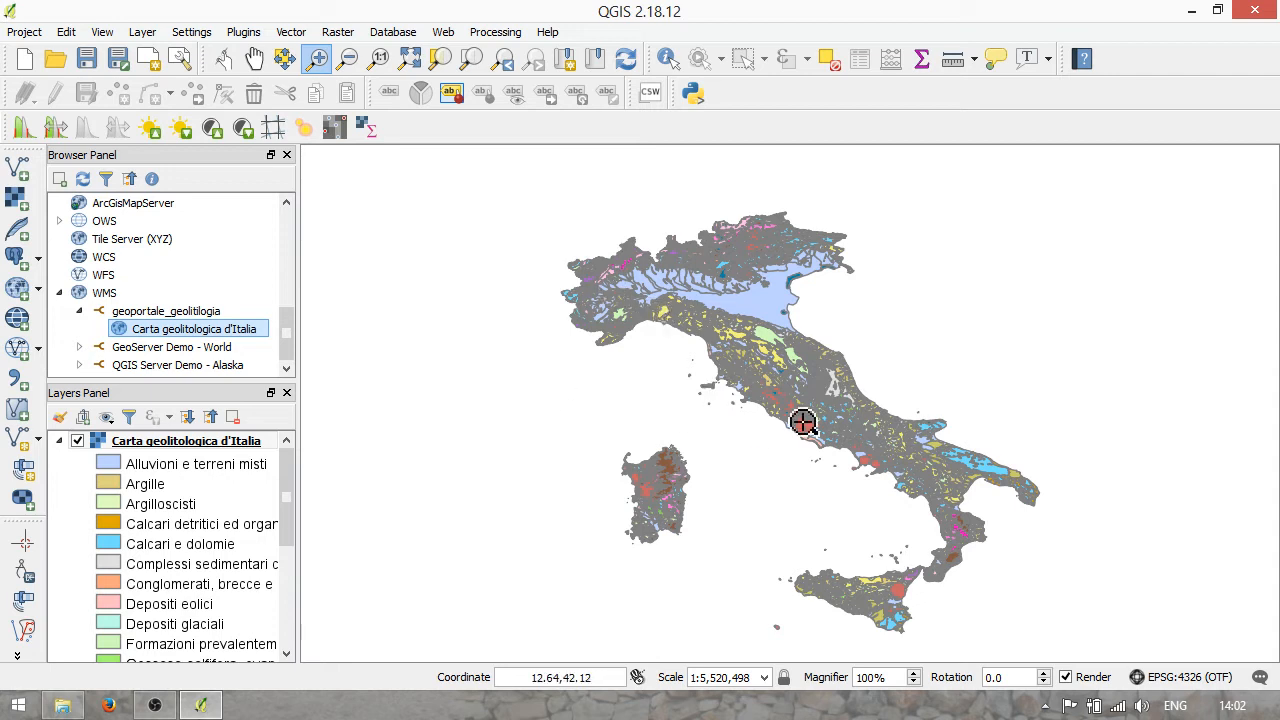
mouse_move(812, 388)
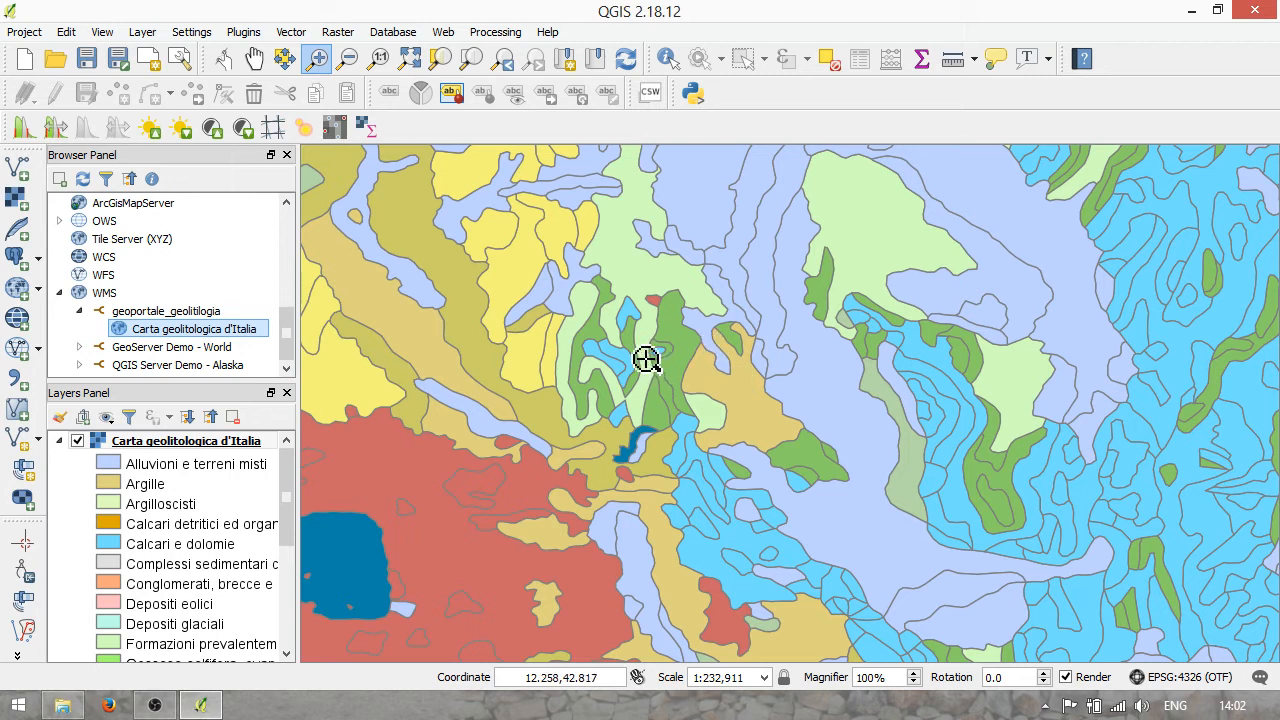
mouse_move(664, 308)
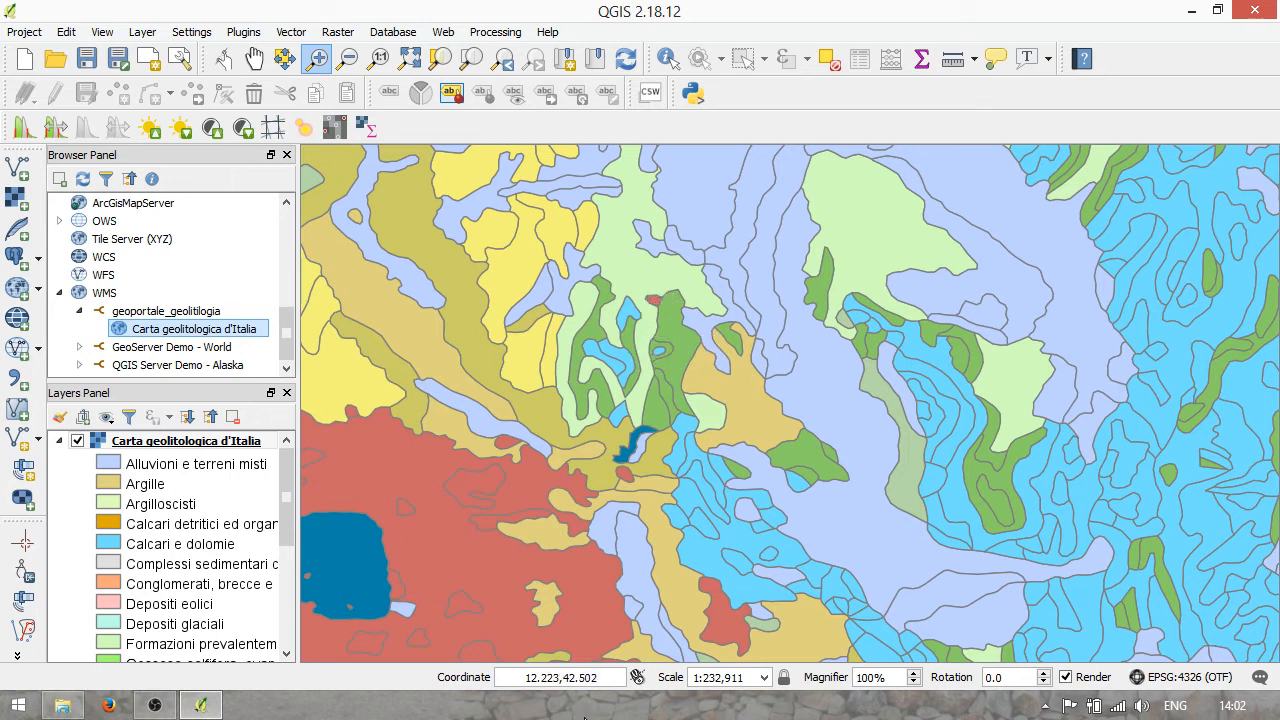
- Zoom in on the geological units of central Italy
left_click(558, 676)
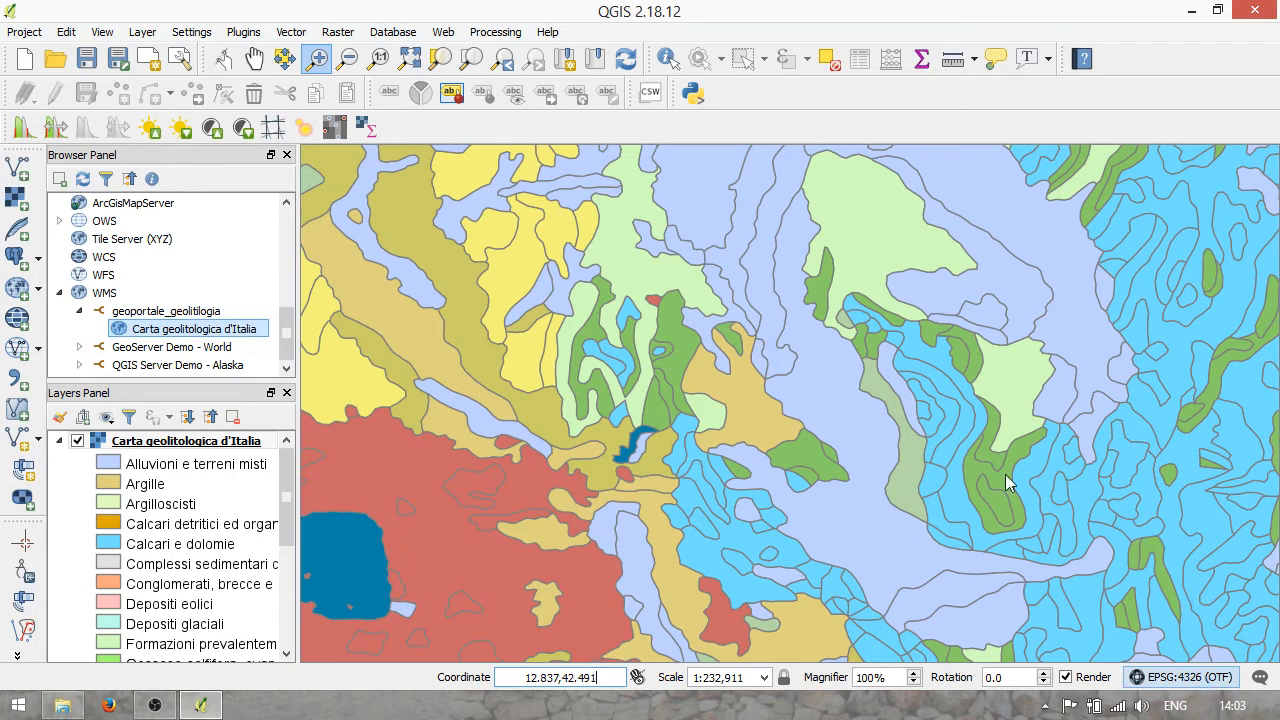
- Adjust the view and set the project CRS back to WGS 84 / UTM zone 33N
left_click(1188, 676)
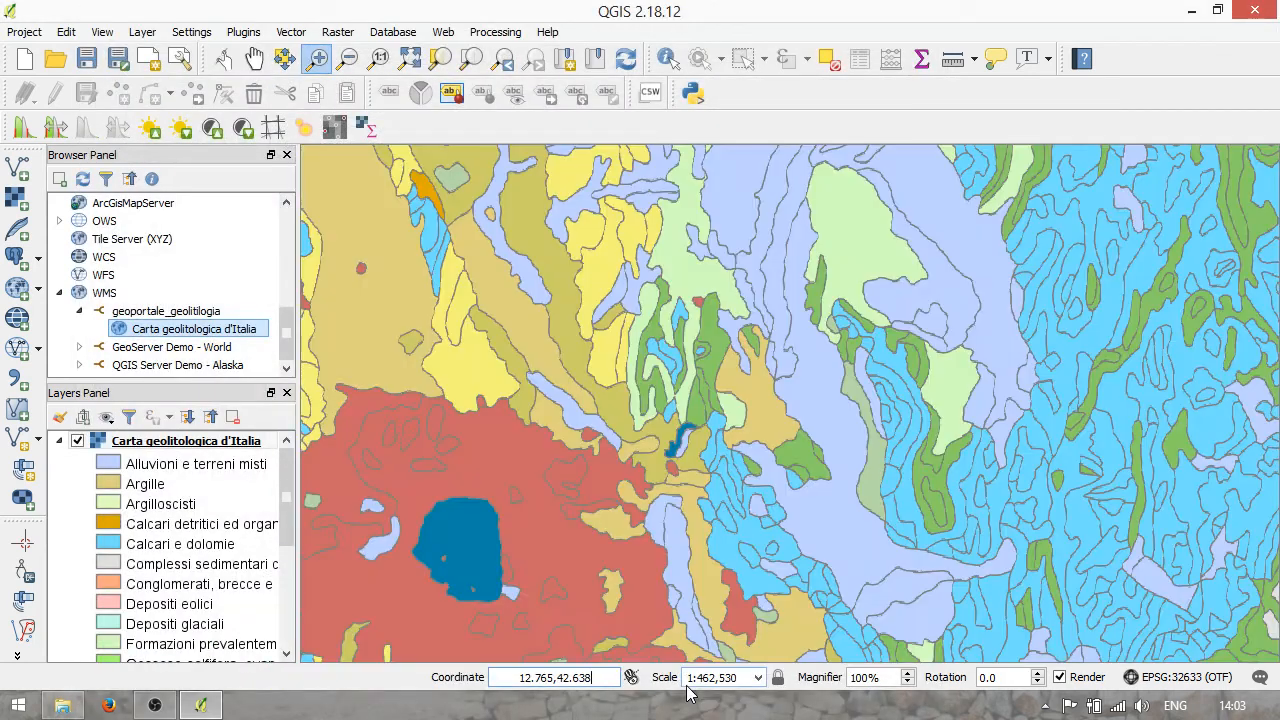
mouse_move(828, 246)
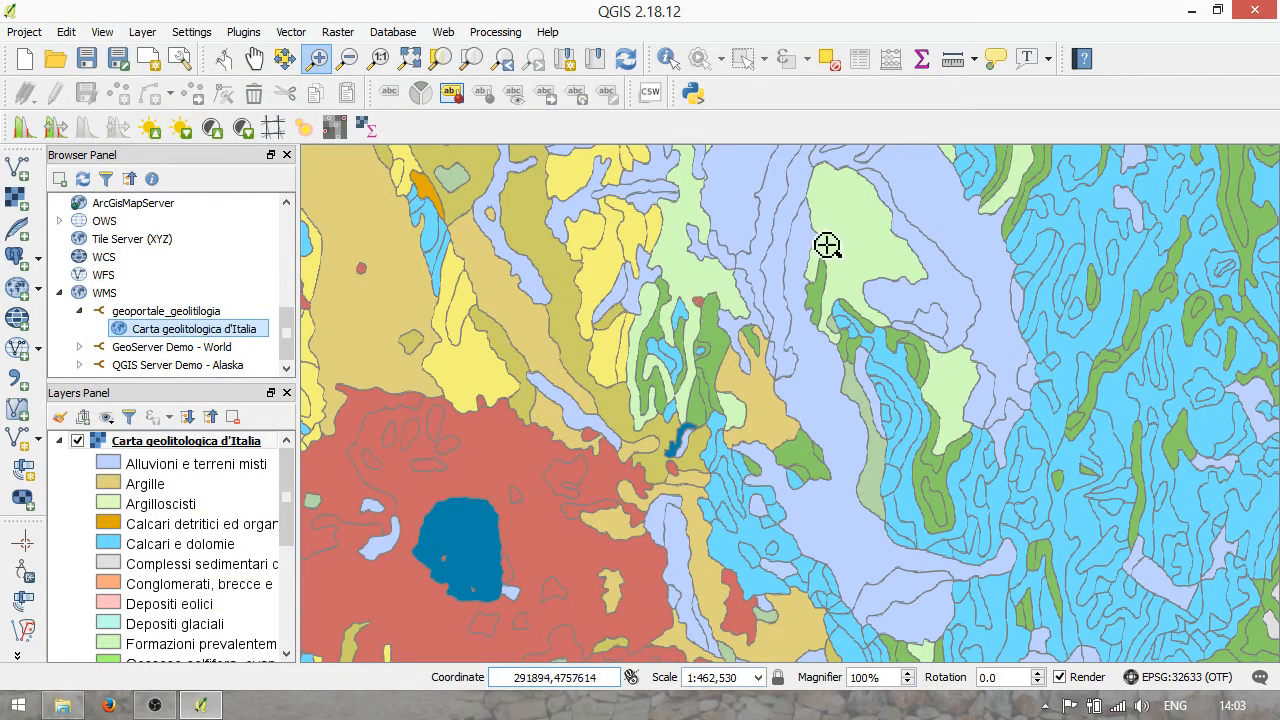
mouse_move(692, 308)
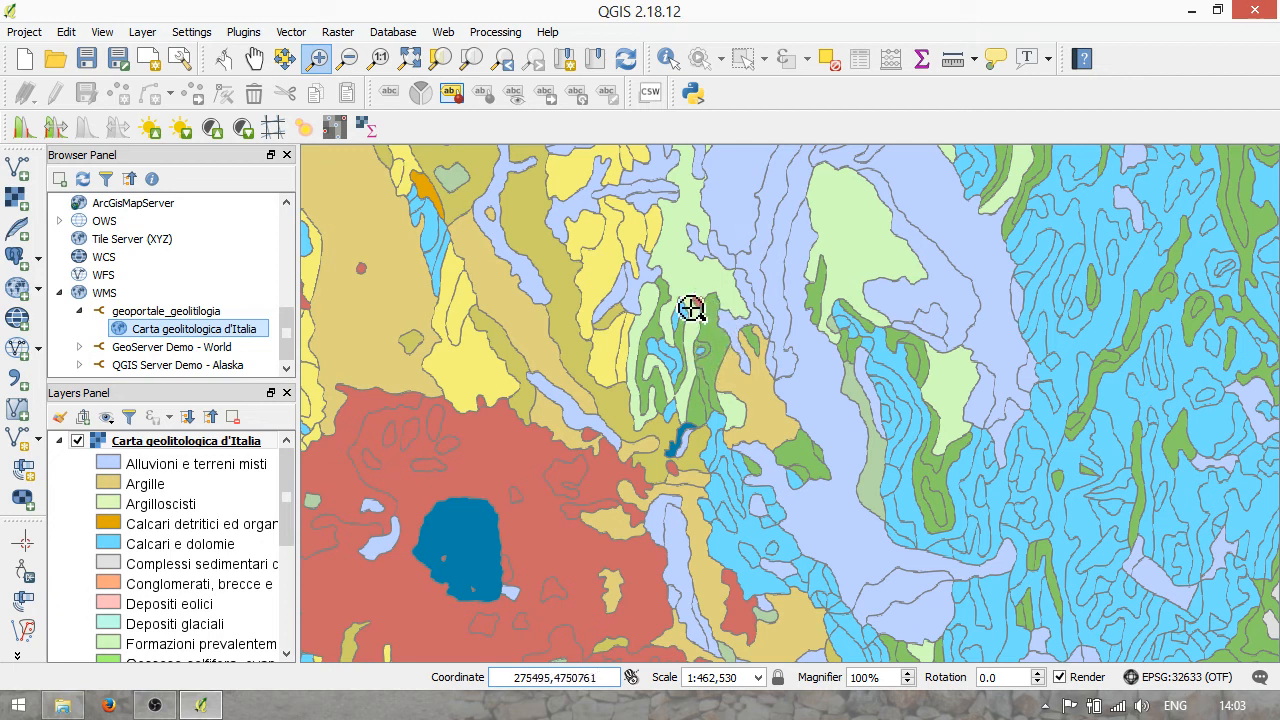
mouse_move(704, 308)
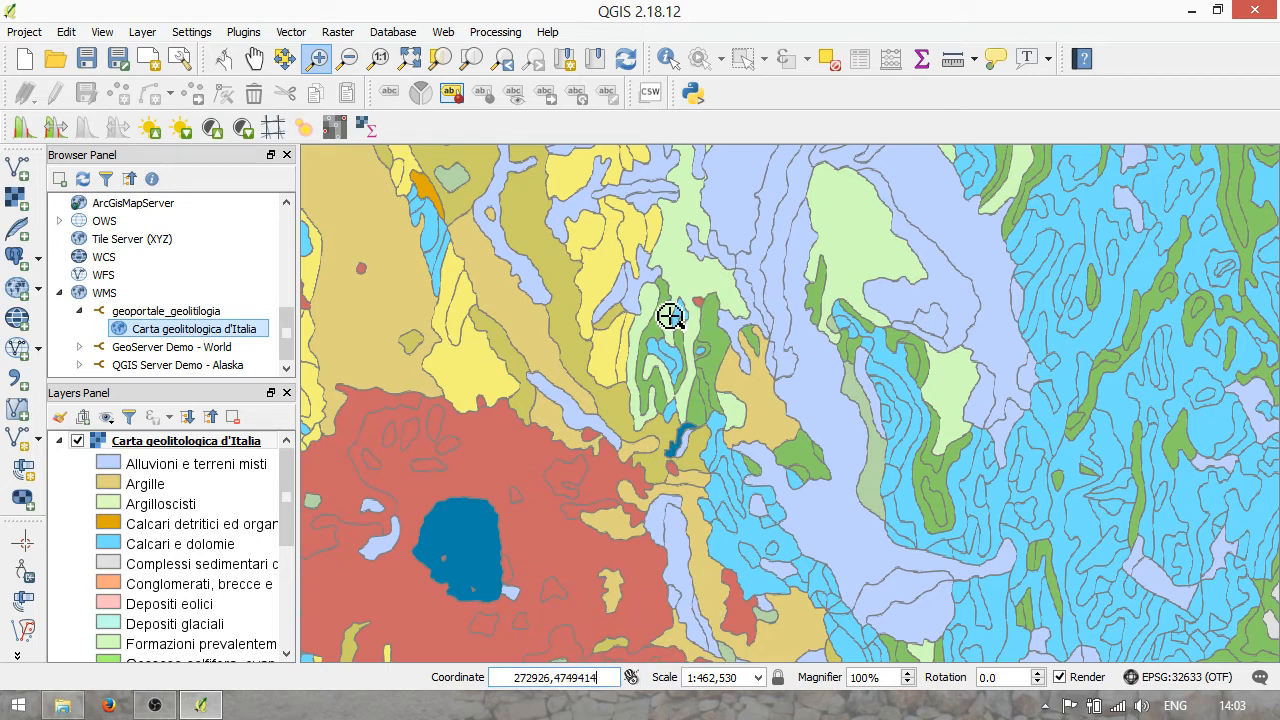
mouse_move(704, 308)
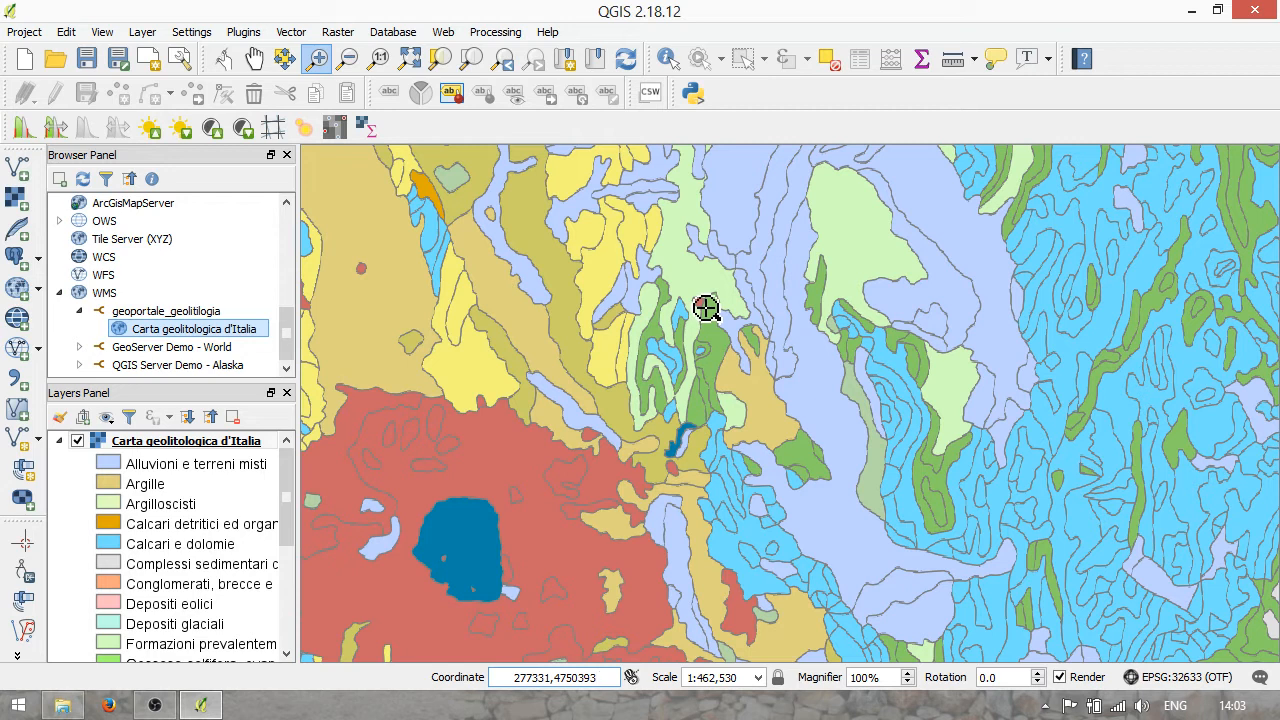
left_click(556, 676)
type("12.225,42.643")
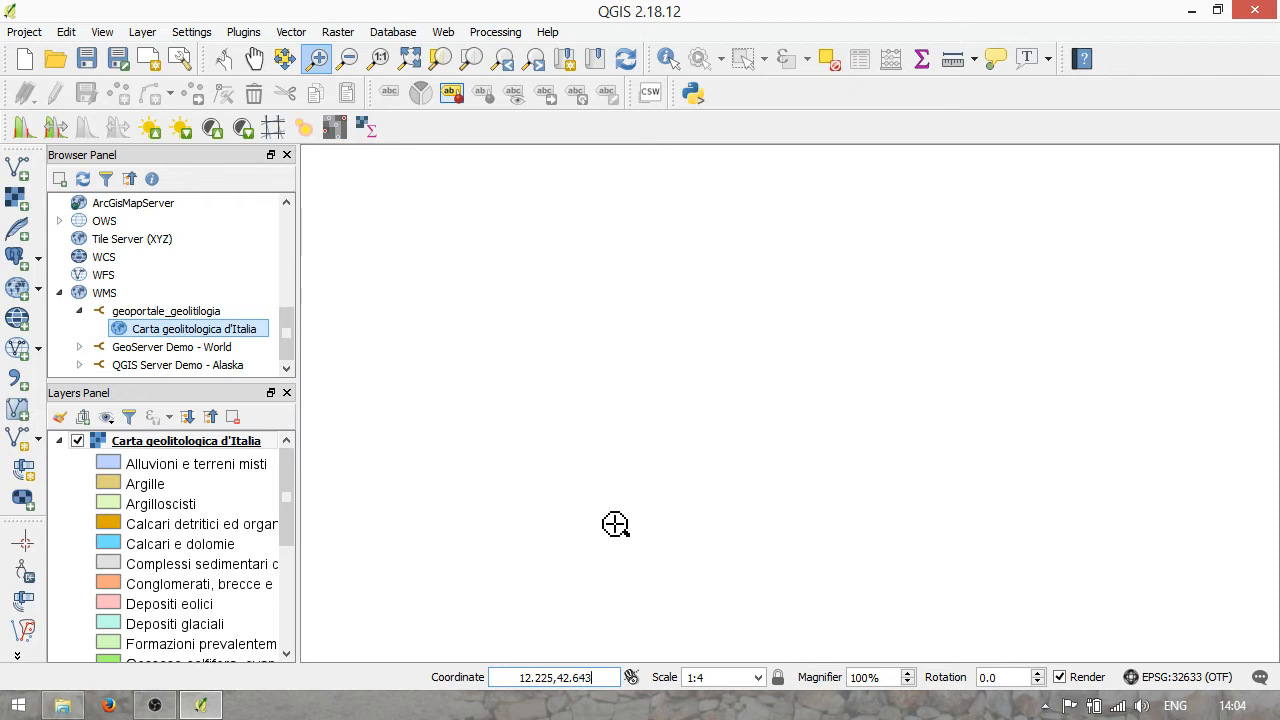
mouse_move(364, 500)
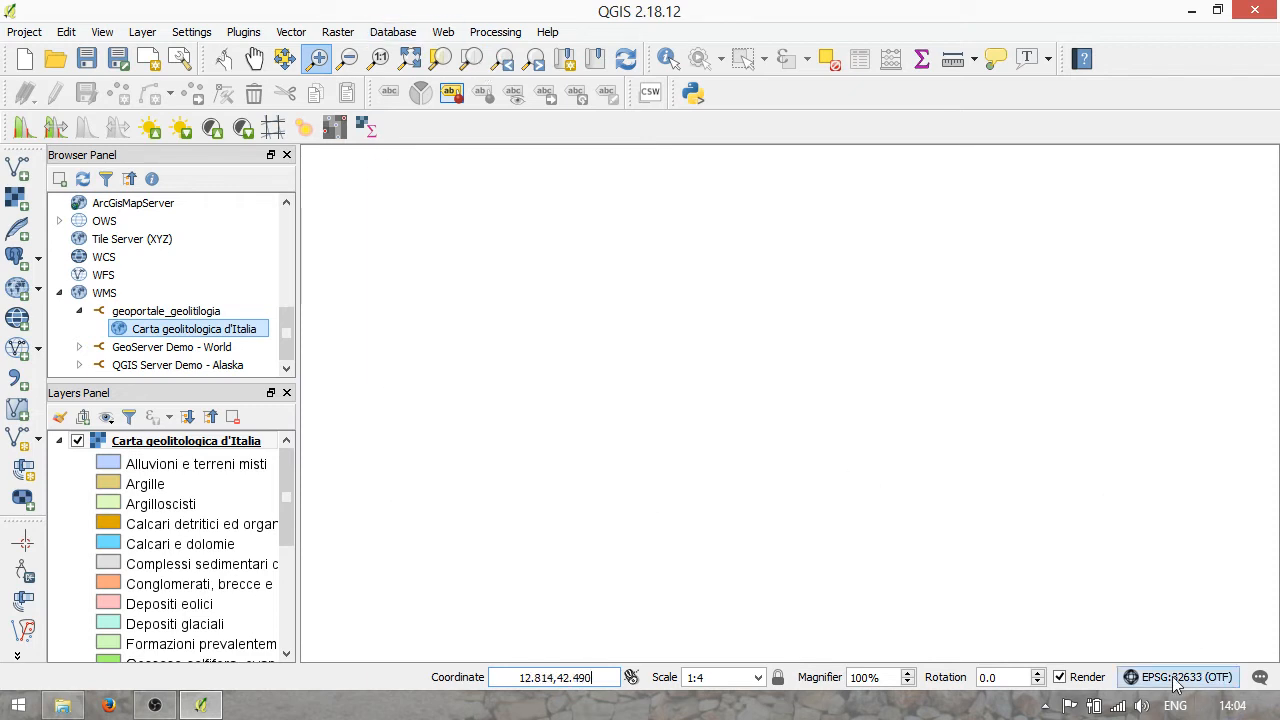
left_click(1178, 676)
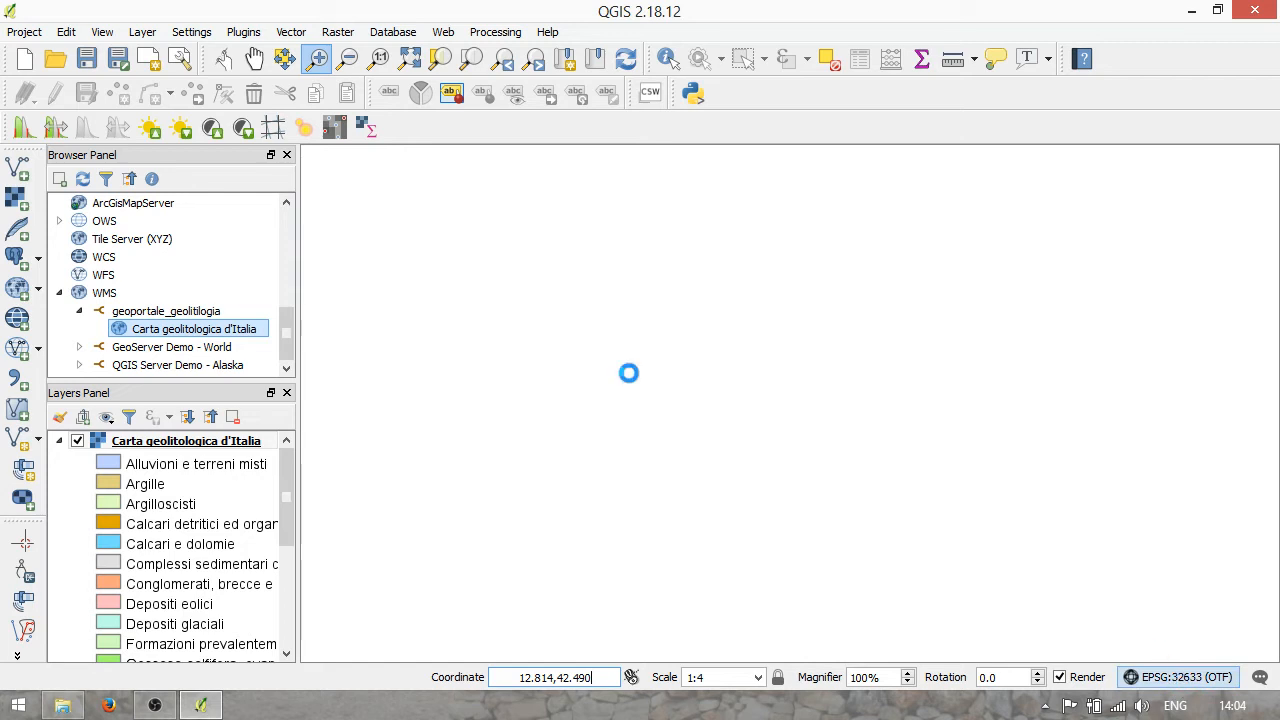
left_click(1178, 676)
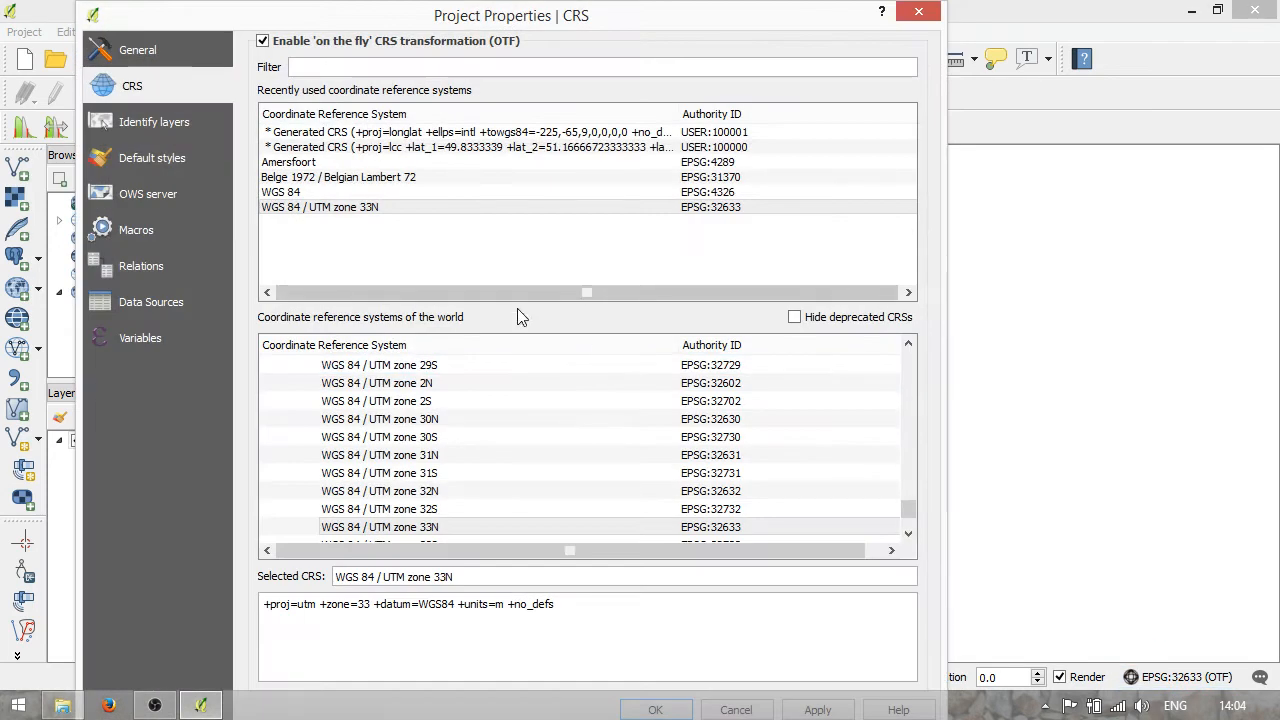
left_click(320, 206)
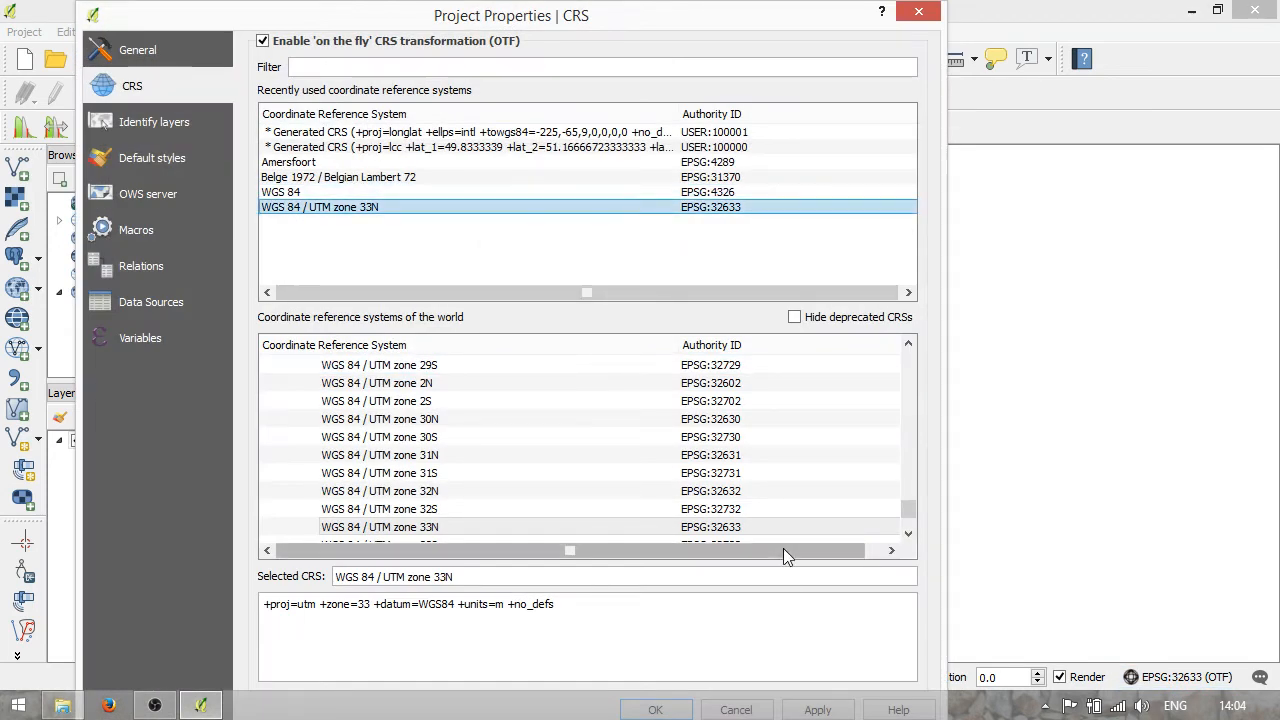
left_click(656, 708)
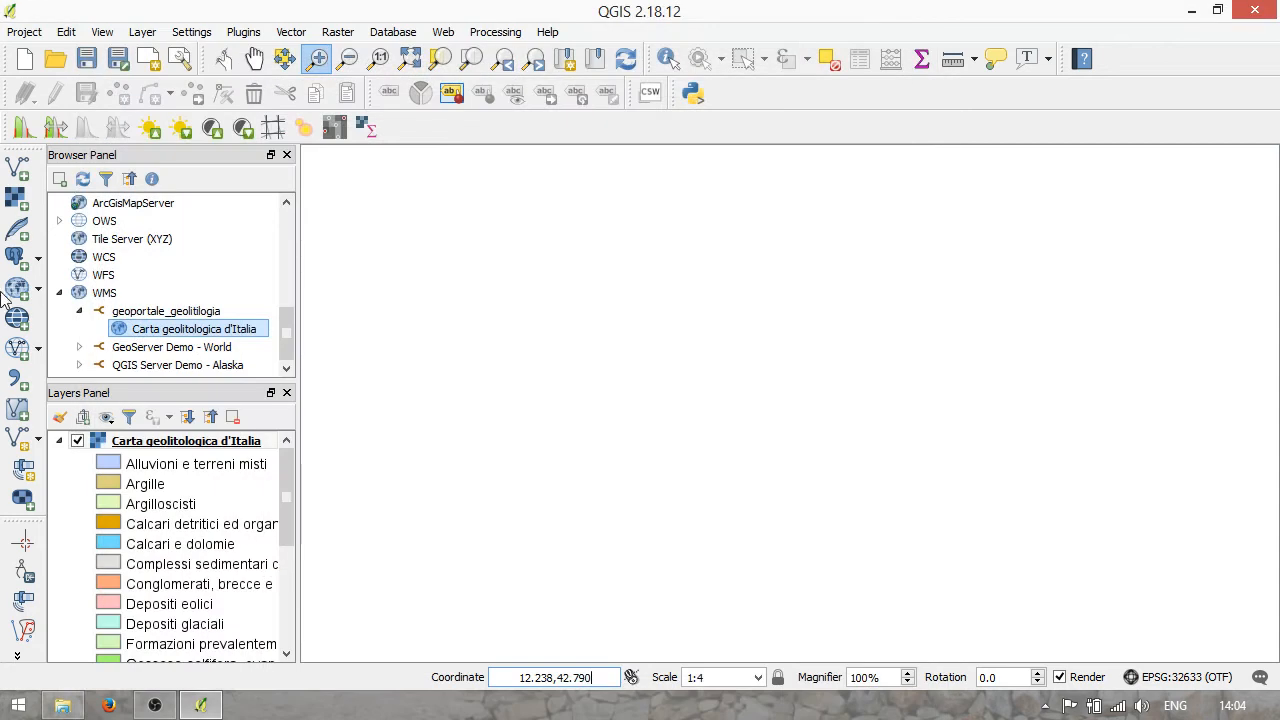
- Remove the Carta geolitologica d'Italia WMS layer from the project
right_click(186, 442)
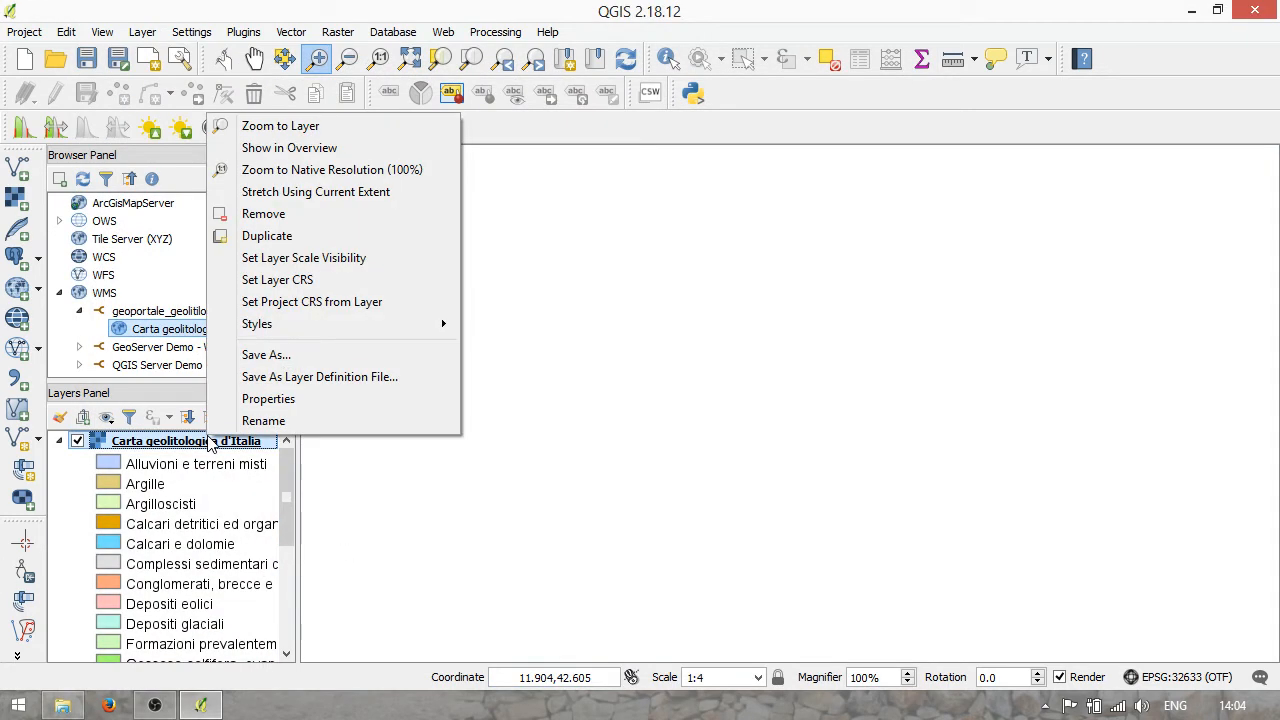
left_click(264, 212)
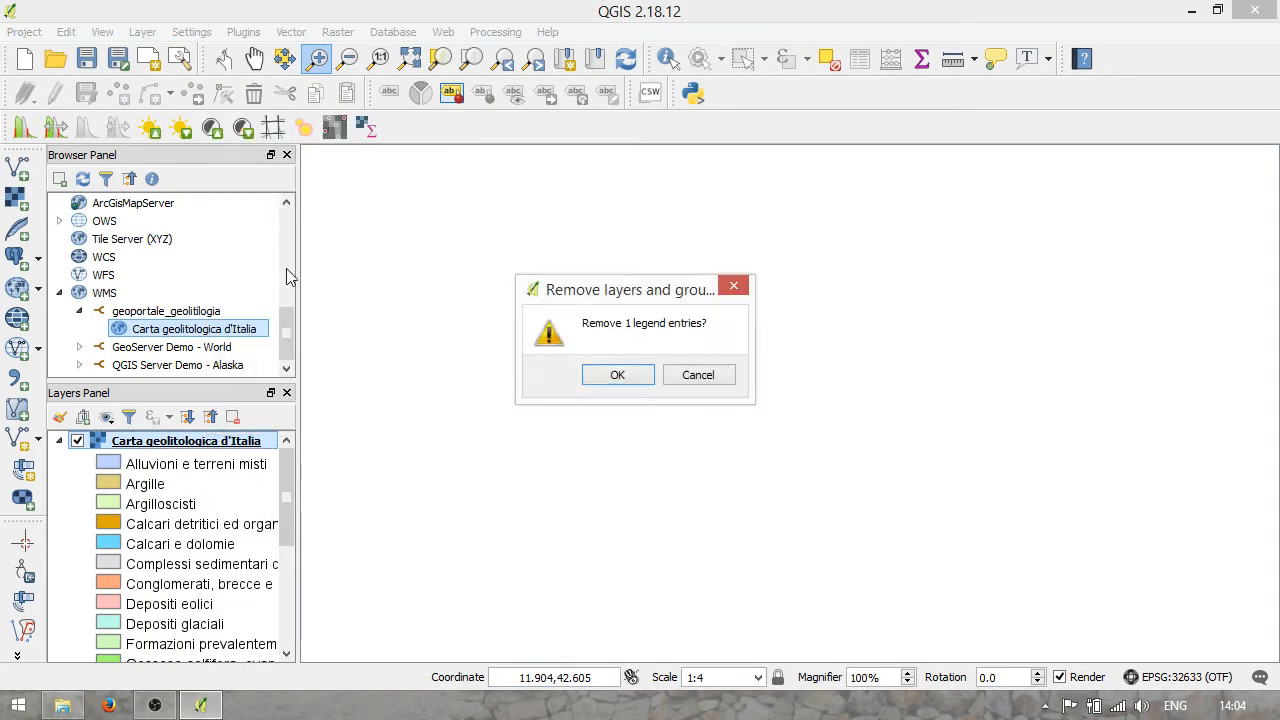
left_click(616, 374)
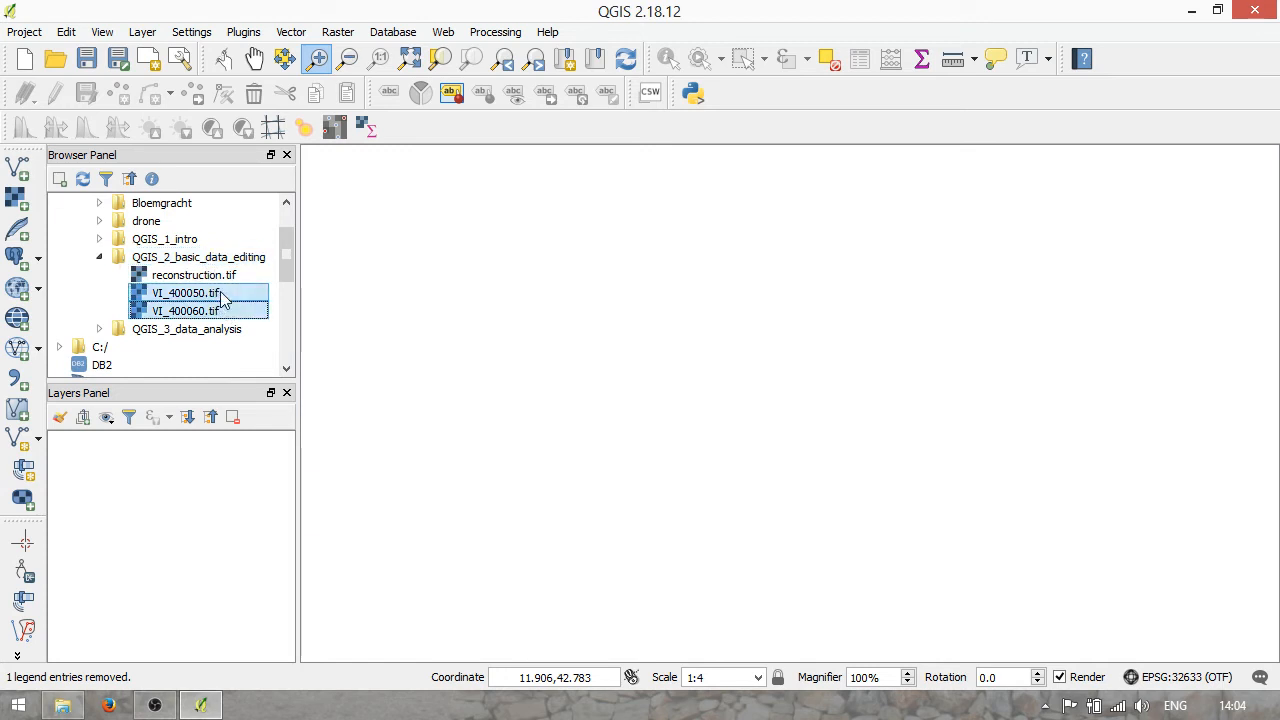
- Browse the QGIS_2_basic_data_editing folder and select the VI_400050 aerial tile
left_click(186, 292)
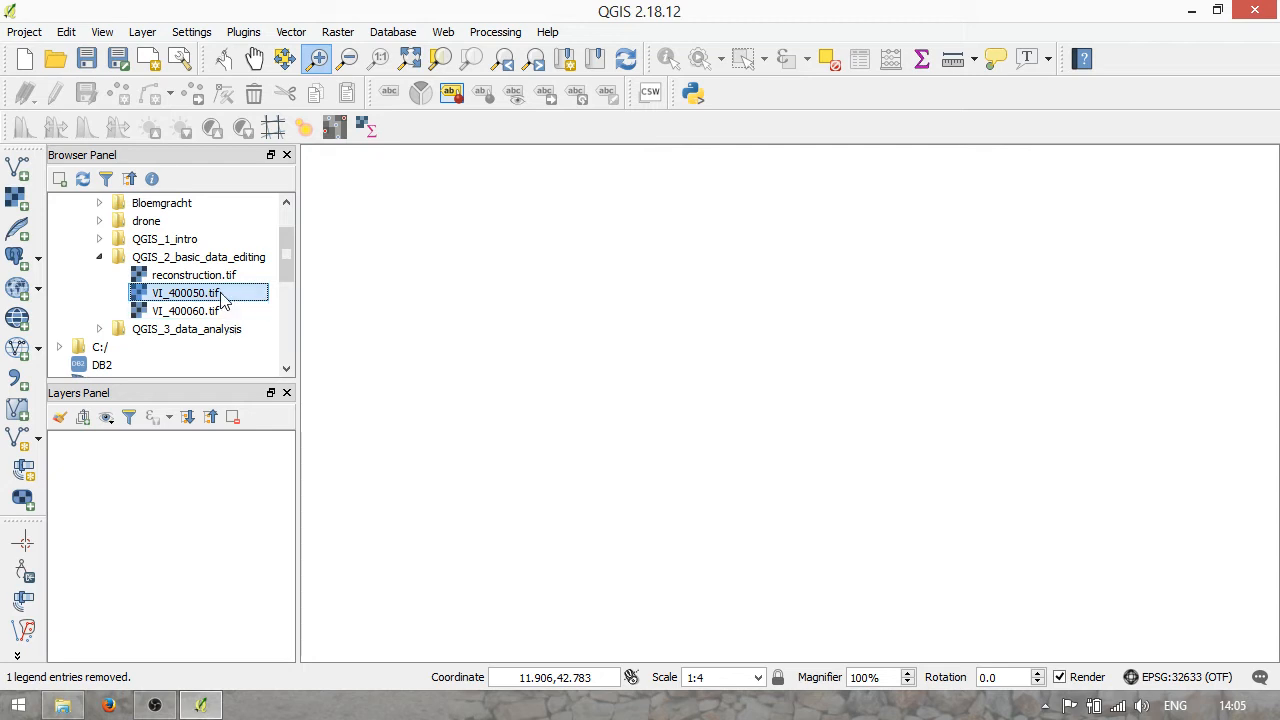
left_click(184, 310)
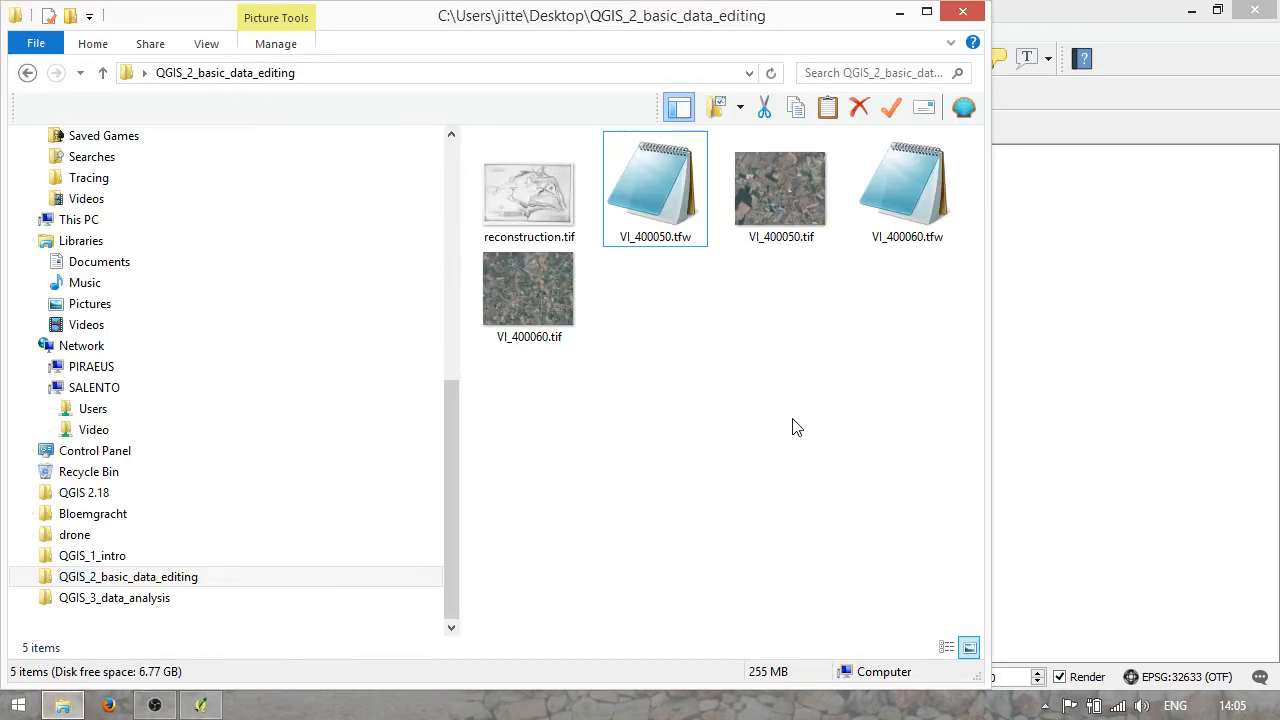
- Select the VI_400050 image and then its .tfw world file in File Explorer
left_click(780, 188)
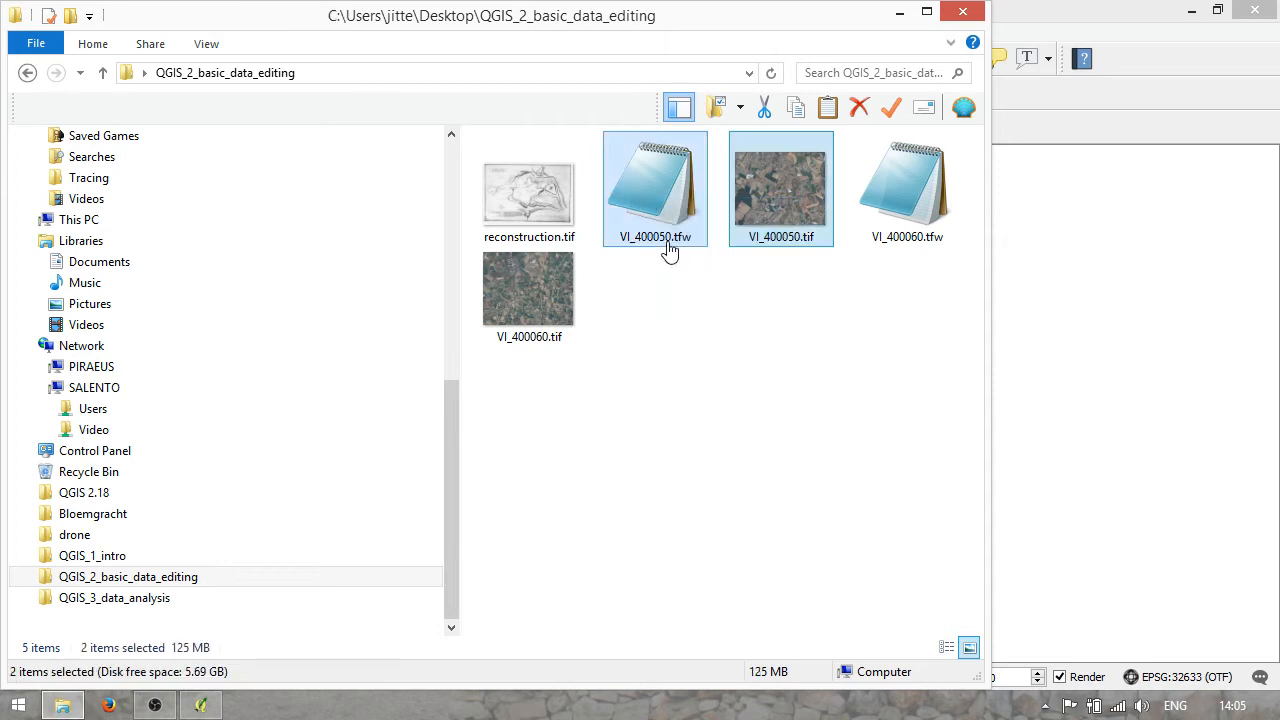
left_click(656, 188)
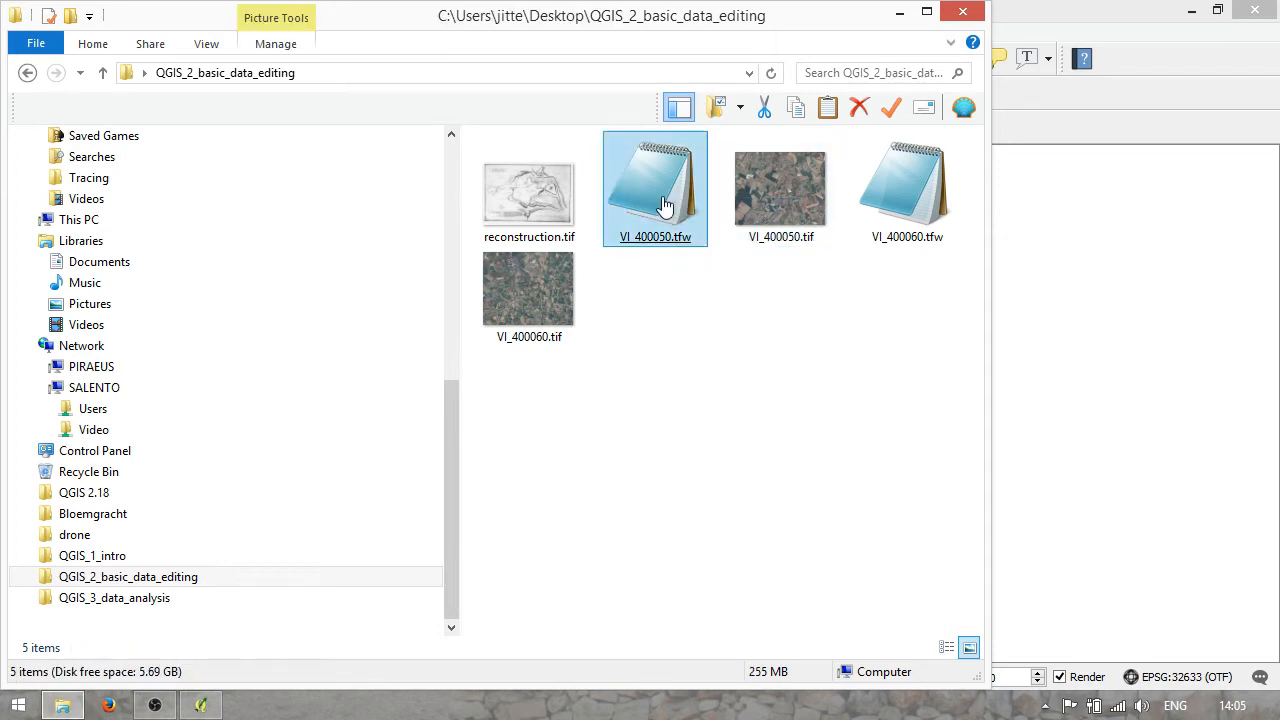
mouse_move(700, 300)
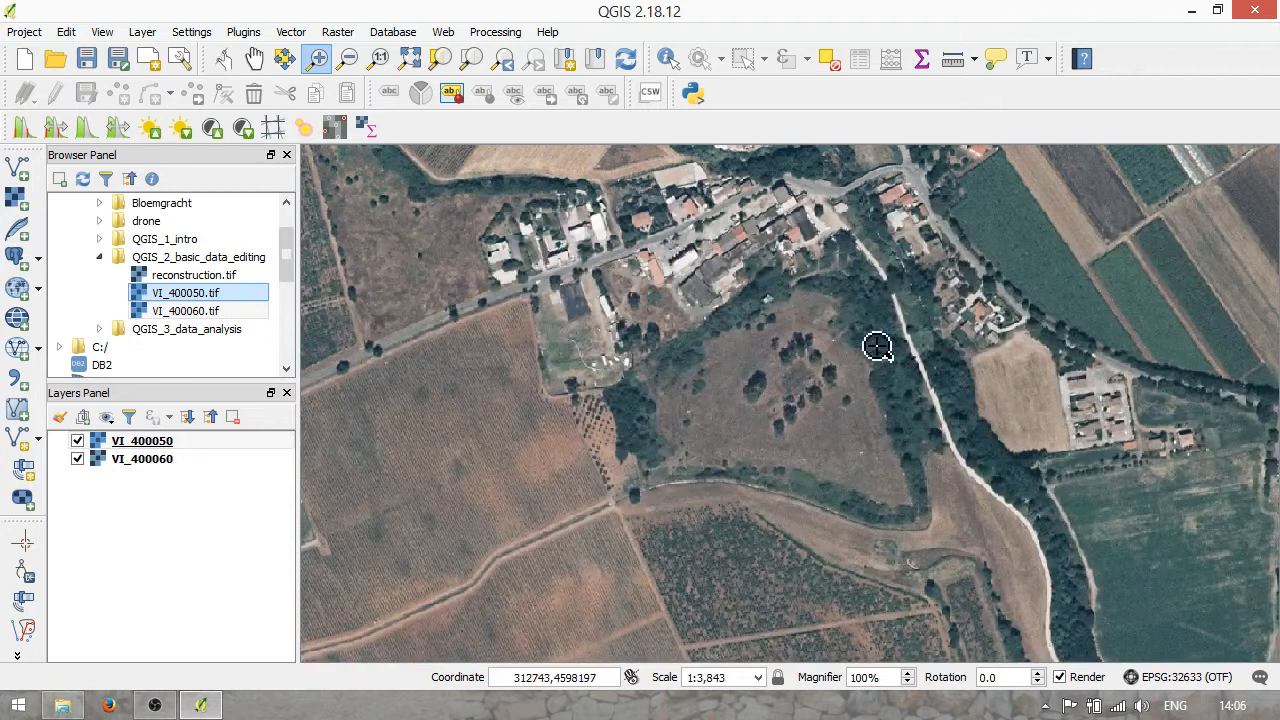
mouse_move(818, 356)
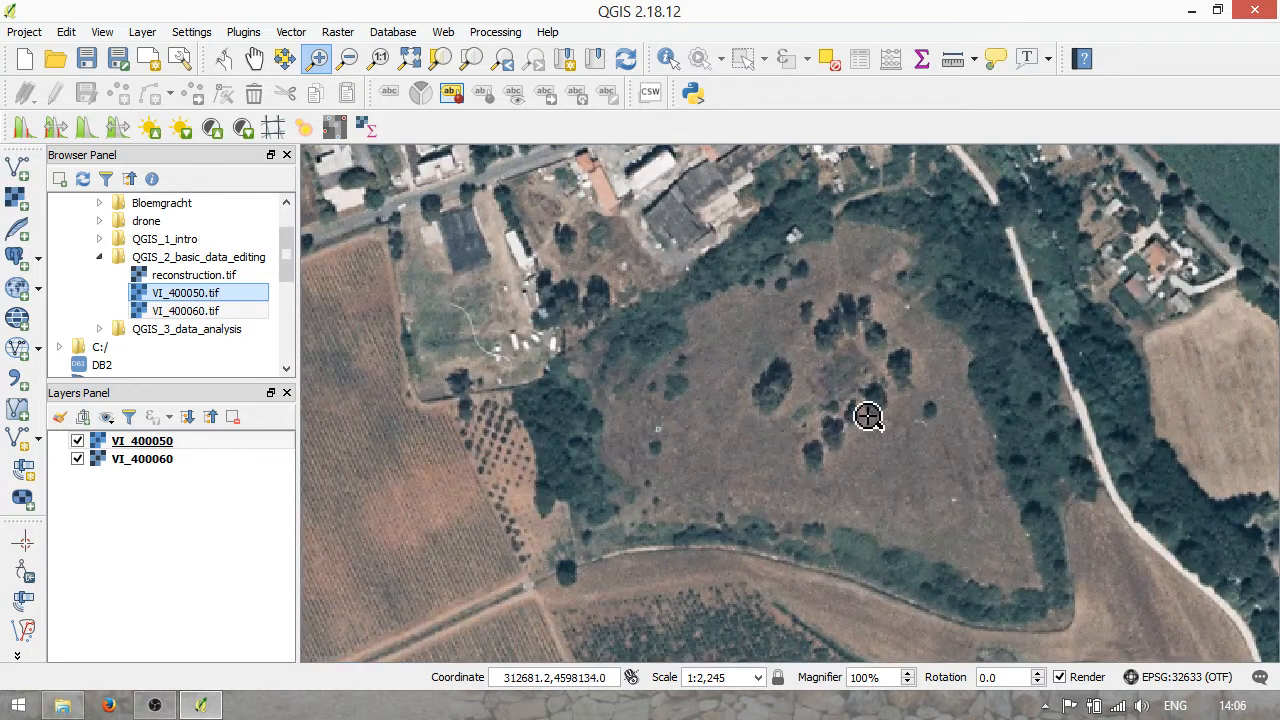
mouse_move(872, 370)
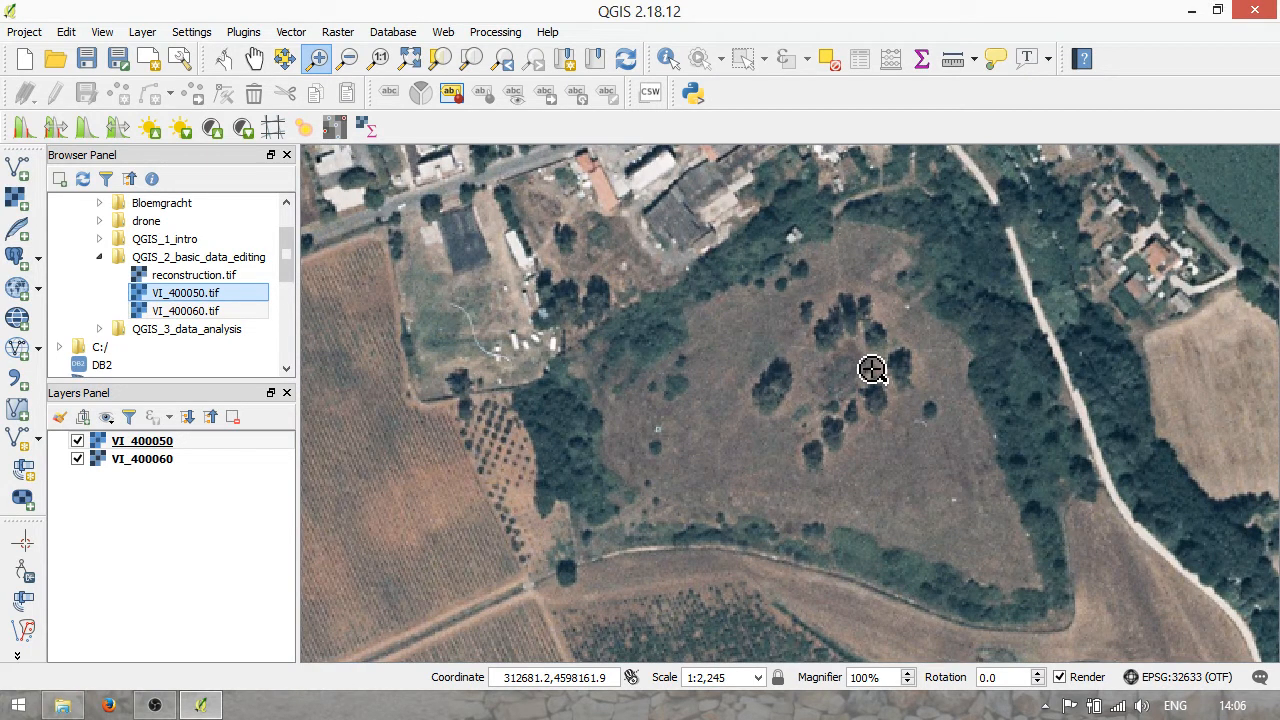
mouse_move(868, 362)
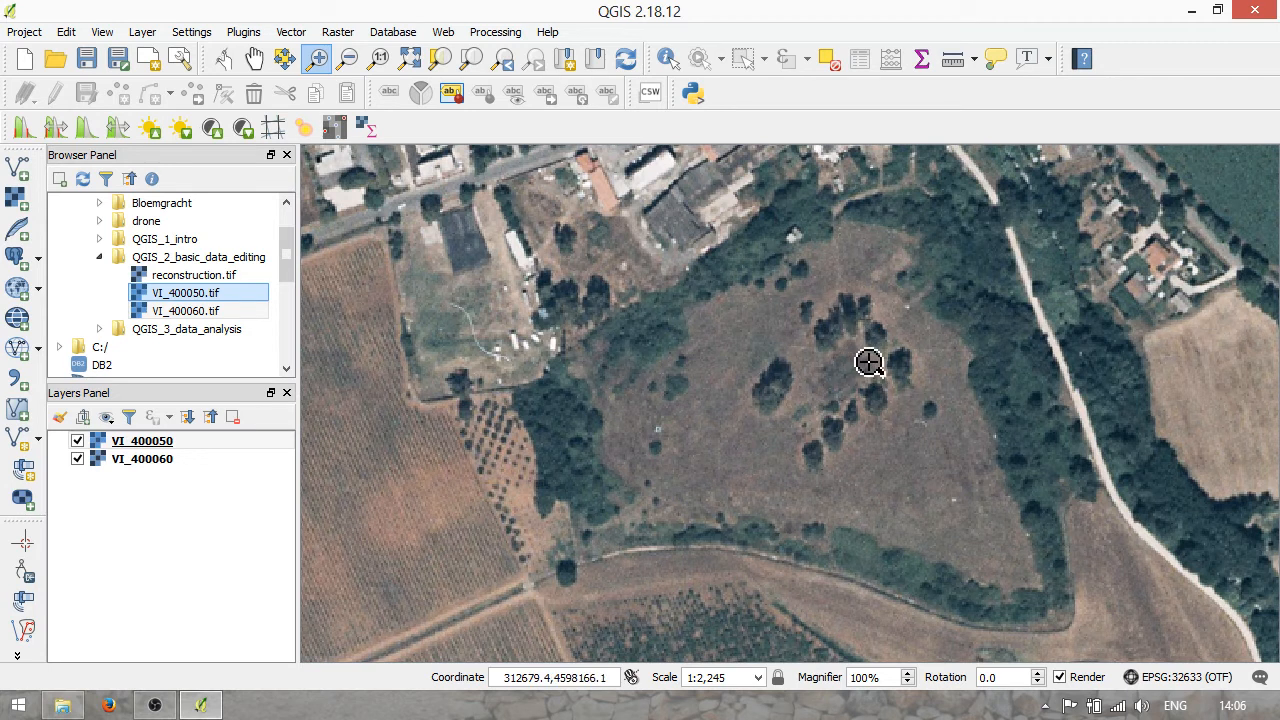
mouse_move(868, 364)
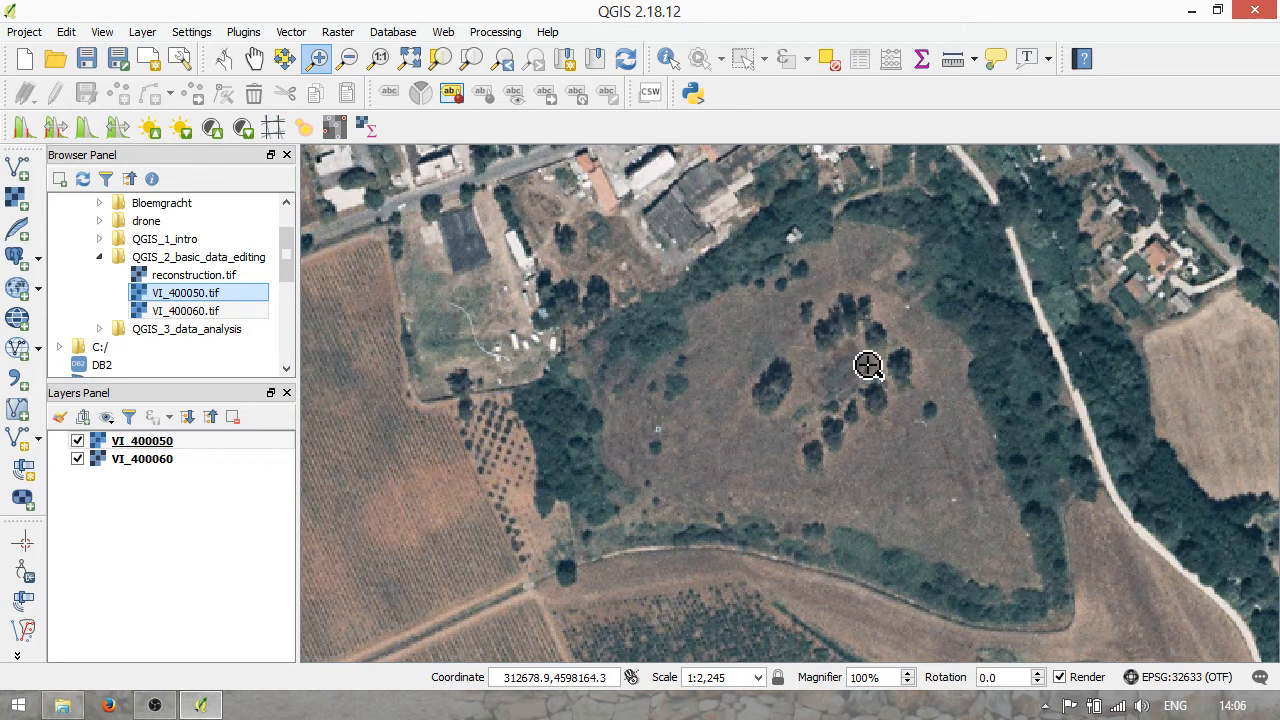
- Zoom the map toward the hilltop area covered by the VI_400050 and VI_400060 tiles
scroll("down", 3)
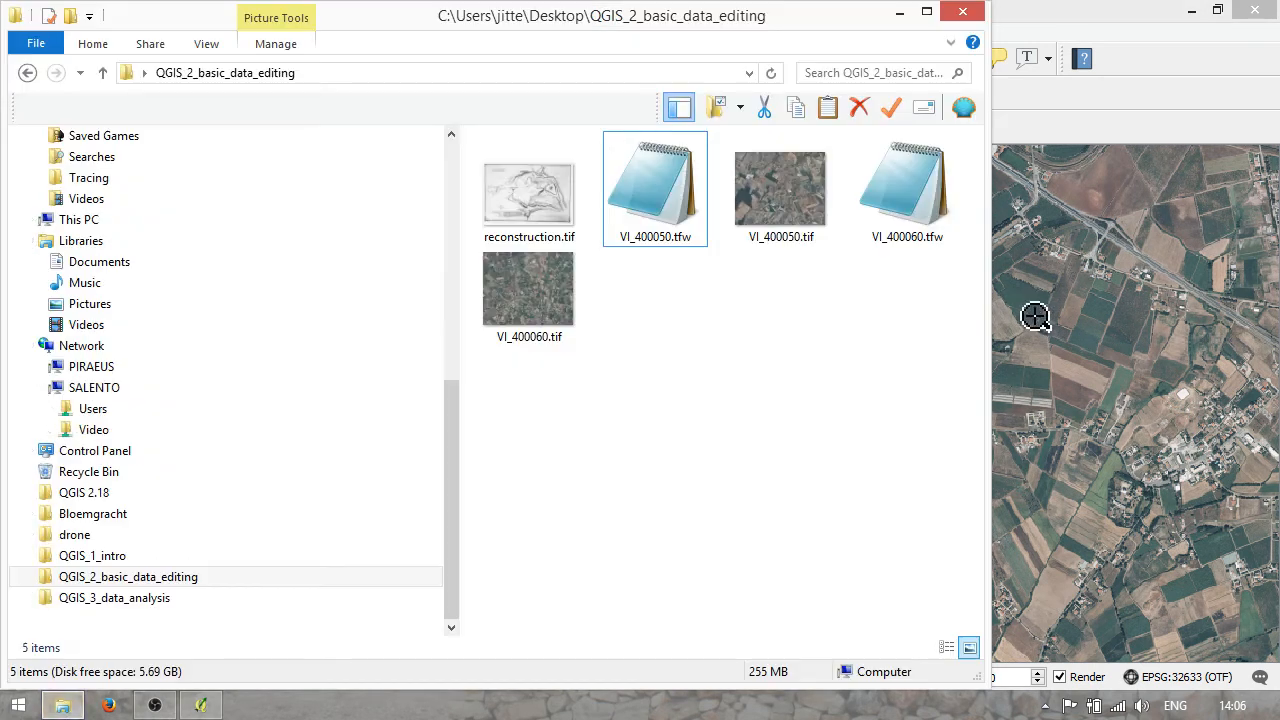
- Open reconstruction.tif from the folder in Windows Photo Viewer
left_click(528, 190)
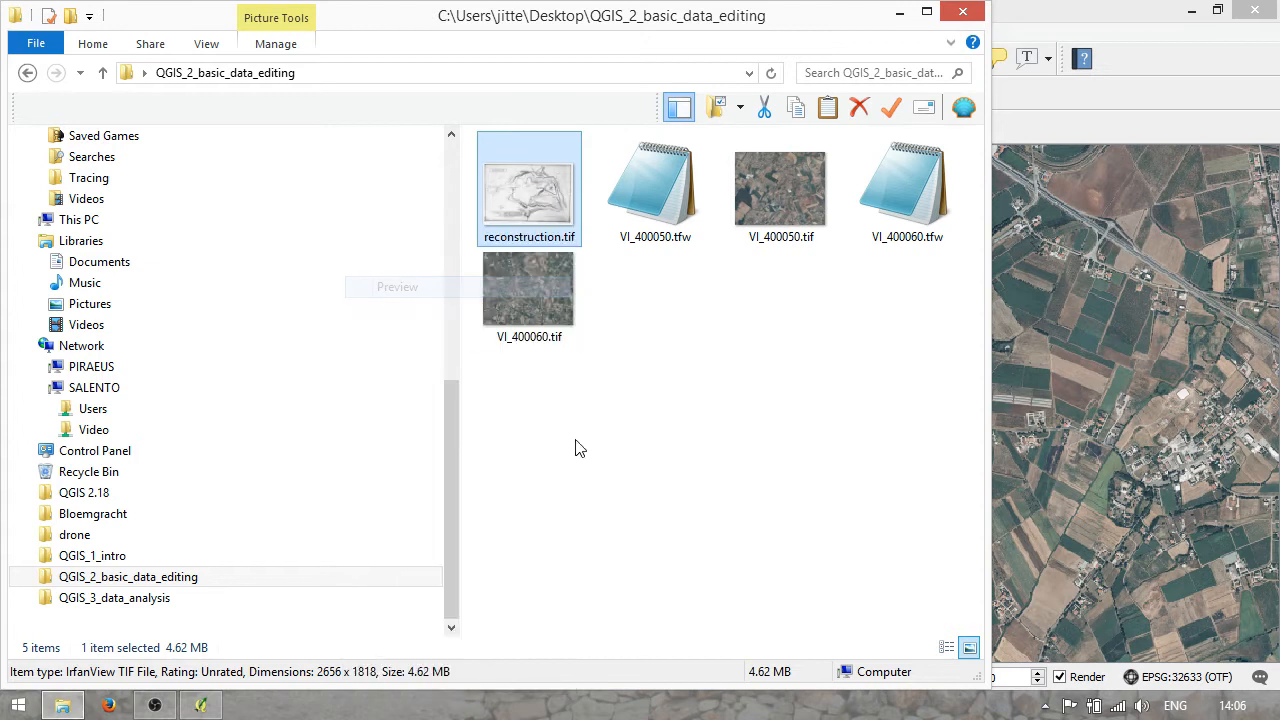
double_click(528, 188)
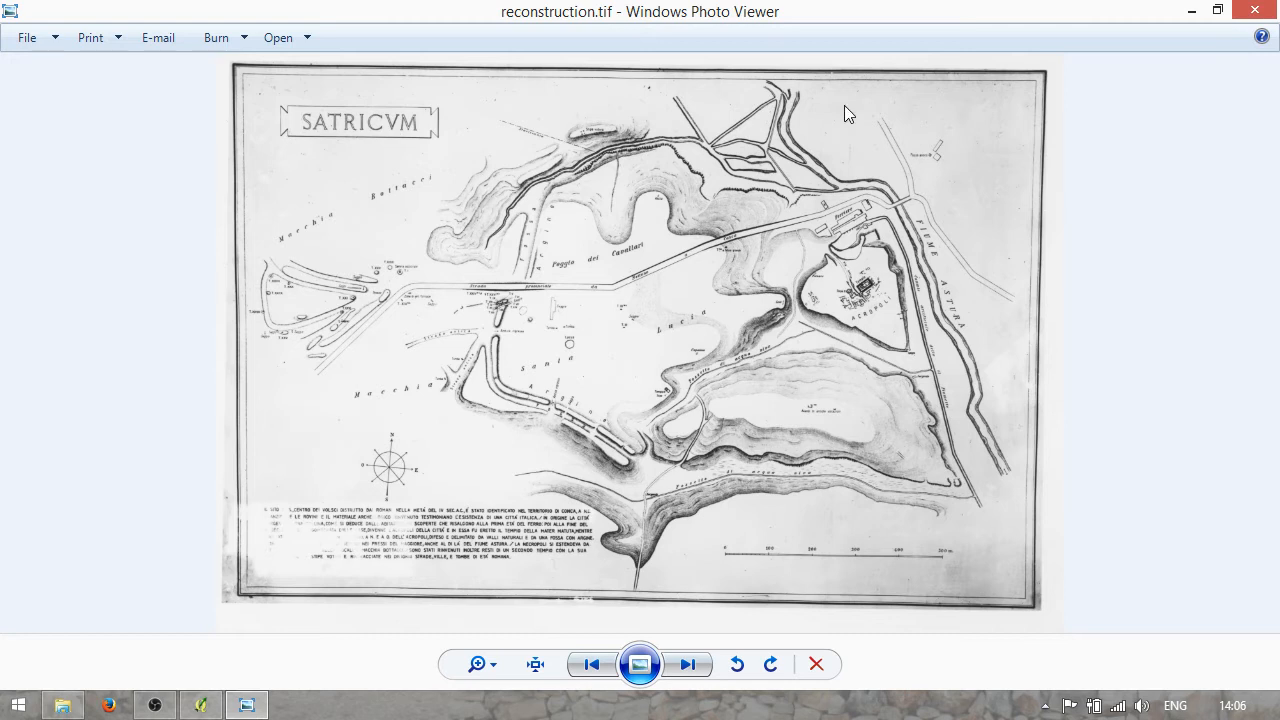
left_click(480, 664)
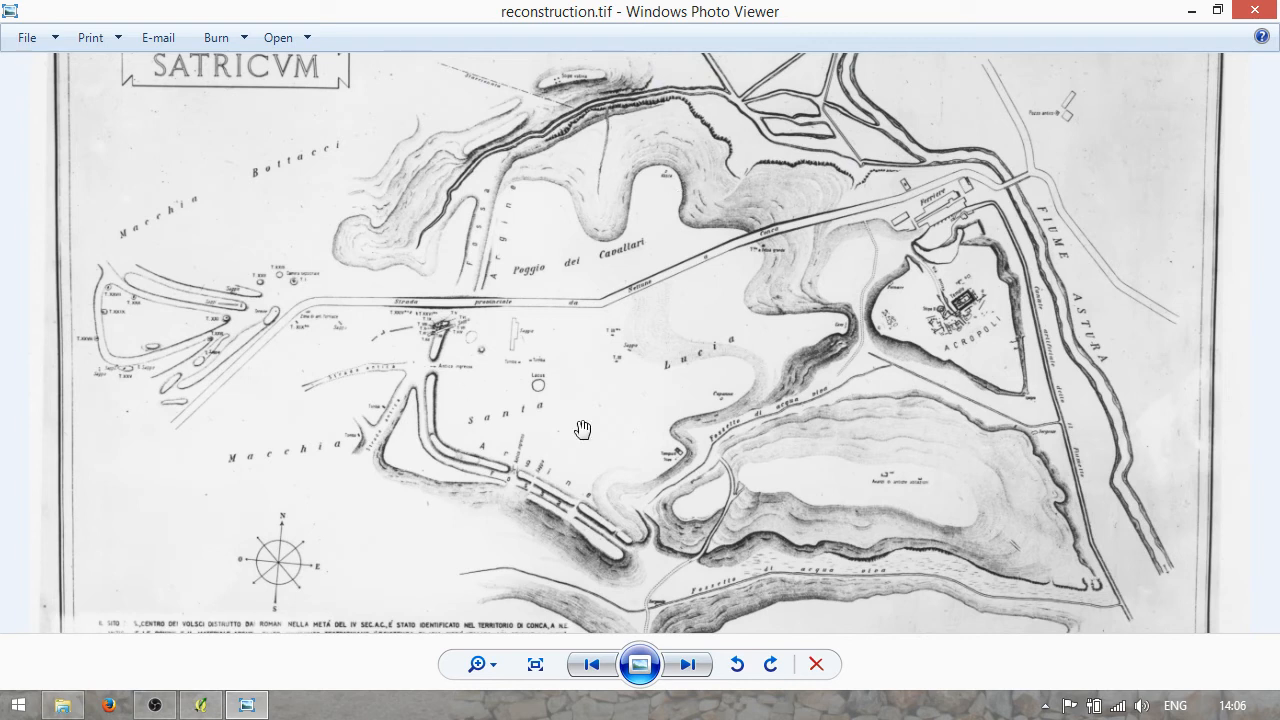
mouse_move(500, 244)
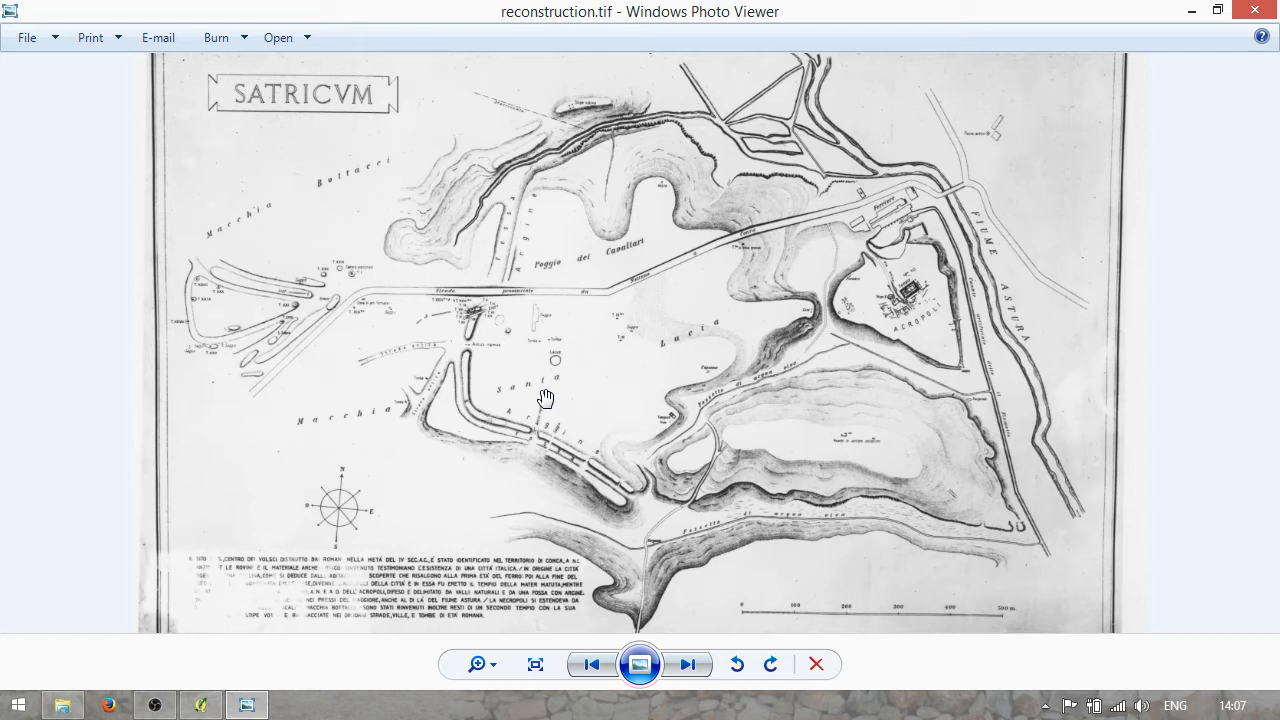
mouse_move(538, 392)
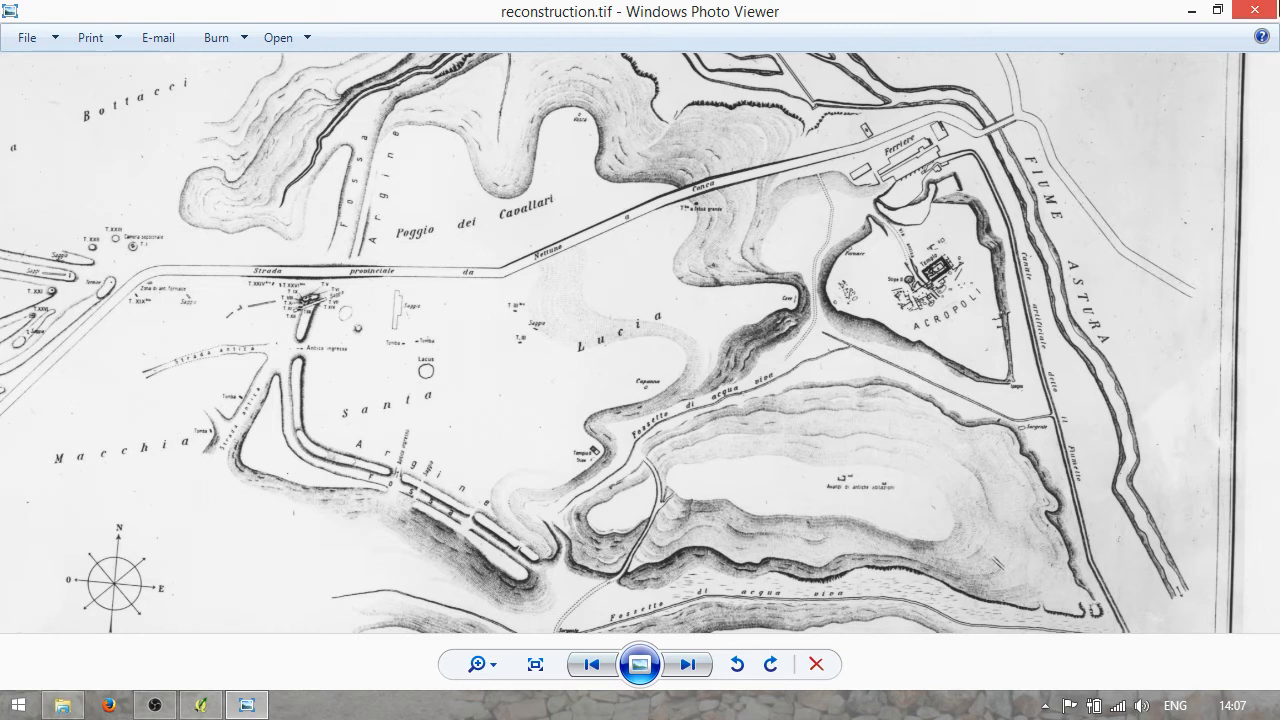
mouse_move(1116, 8)
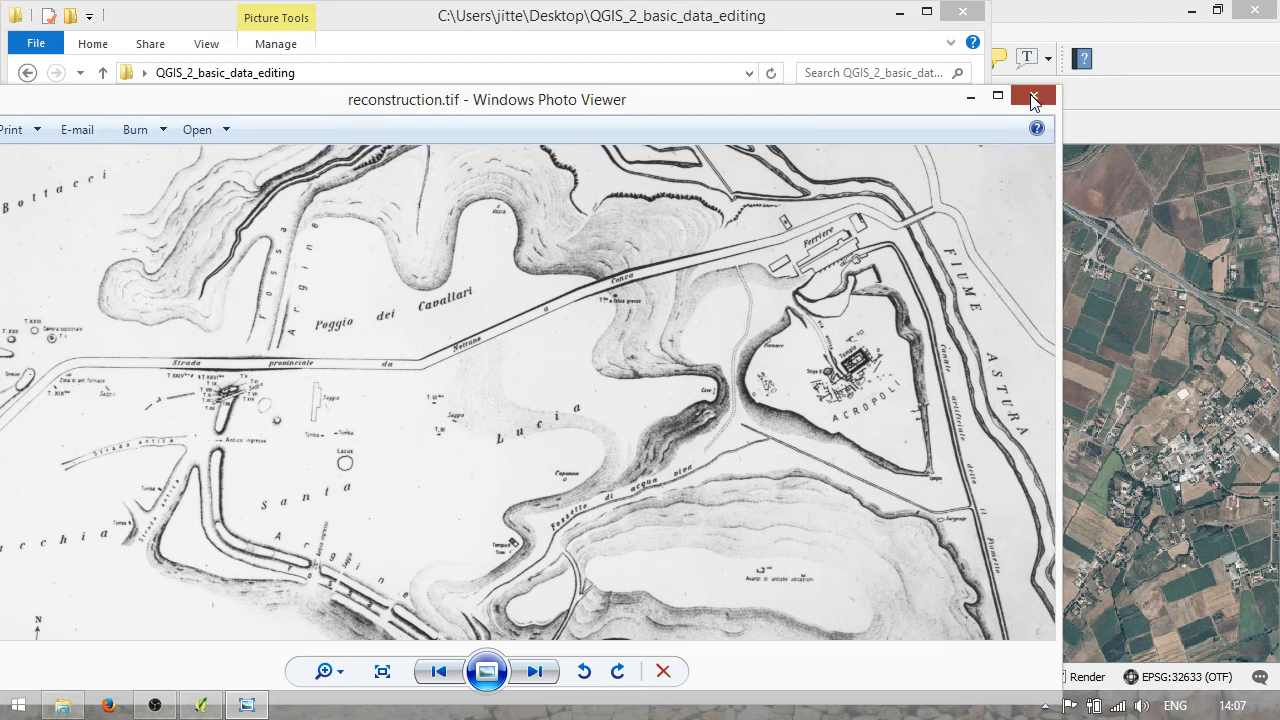
- Filter the Add Raster dialog to GeoTIFF files and choose reconstruction.tif
left_click(1048, 98)
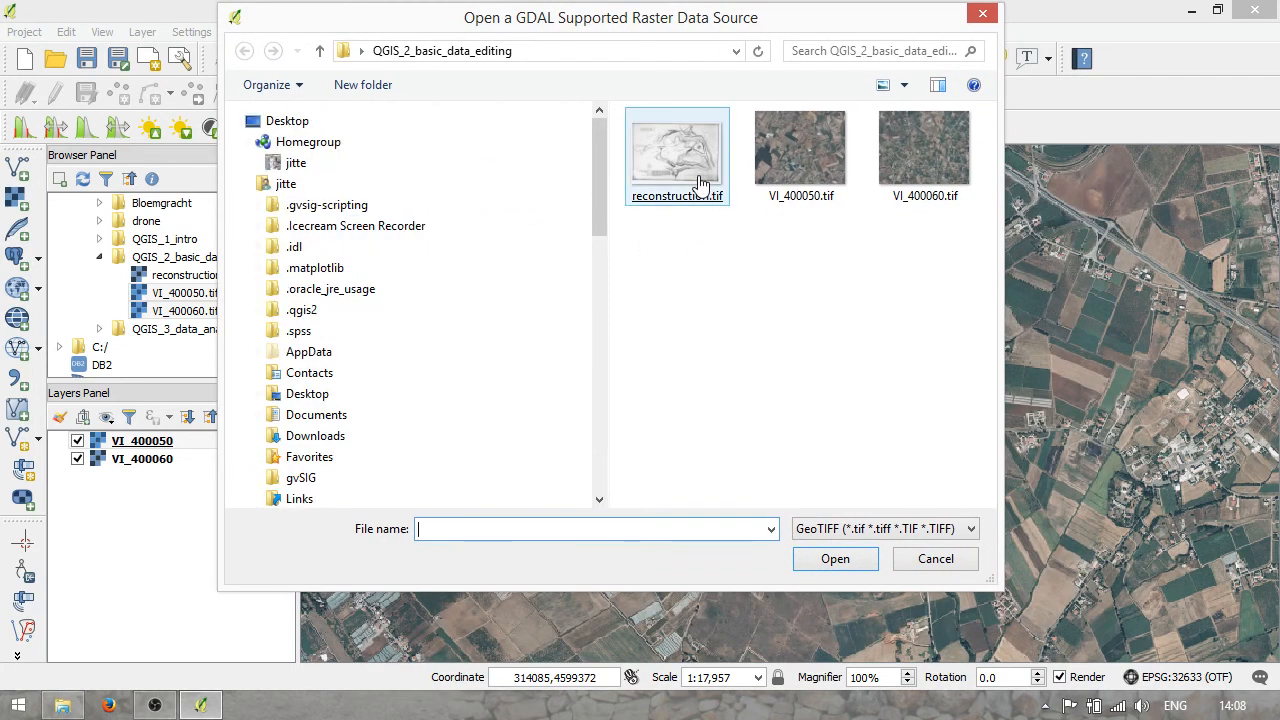
left_click(884, 528)
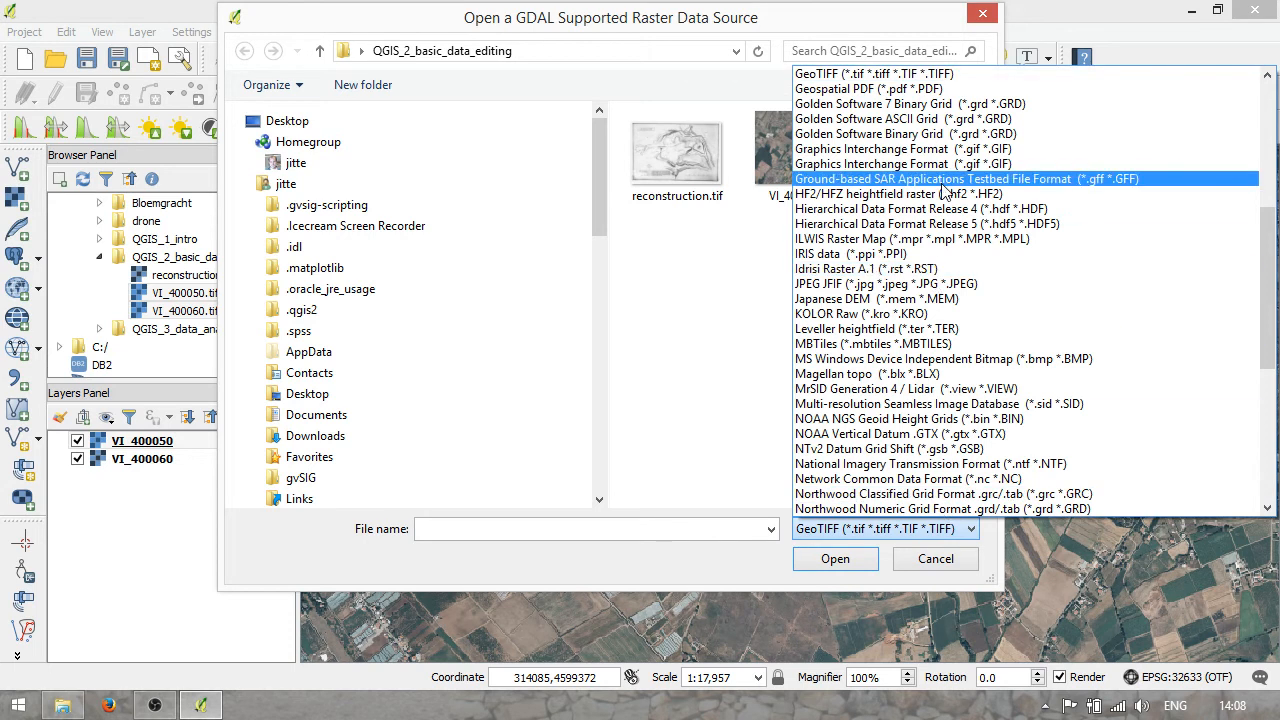
left_click(944, 358)
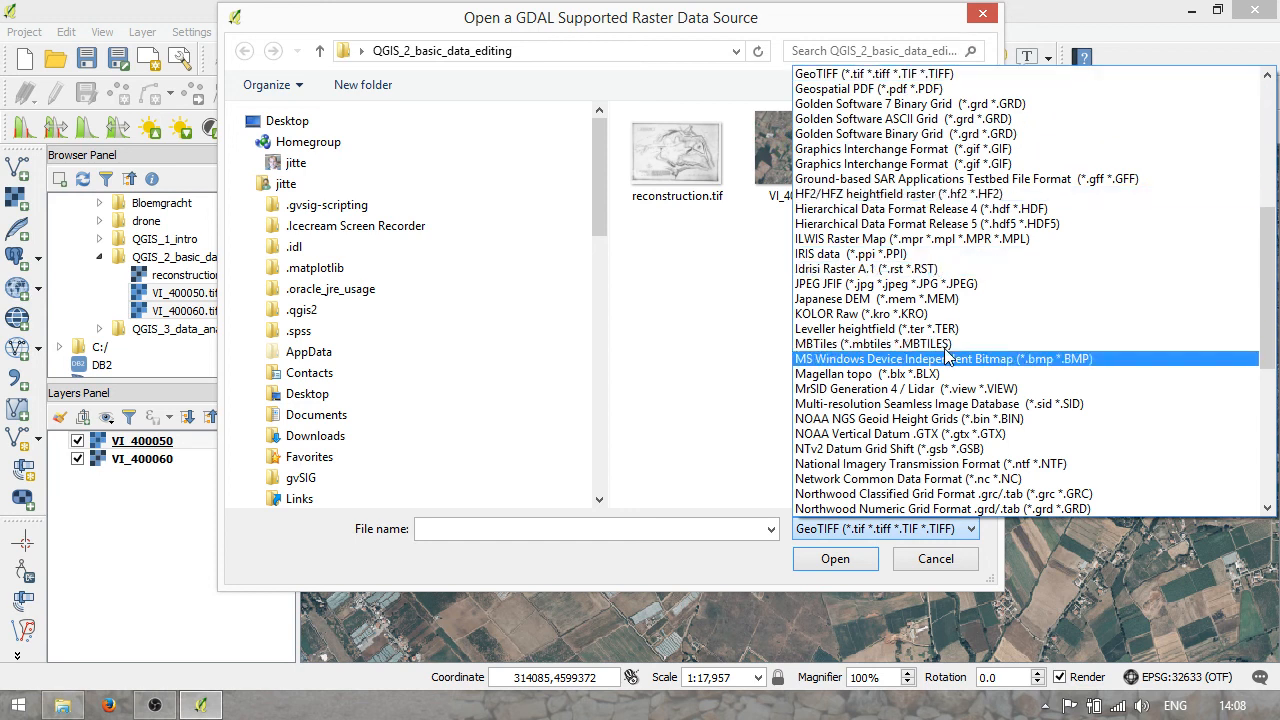
left_click(876, 284)
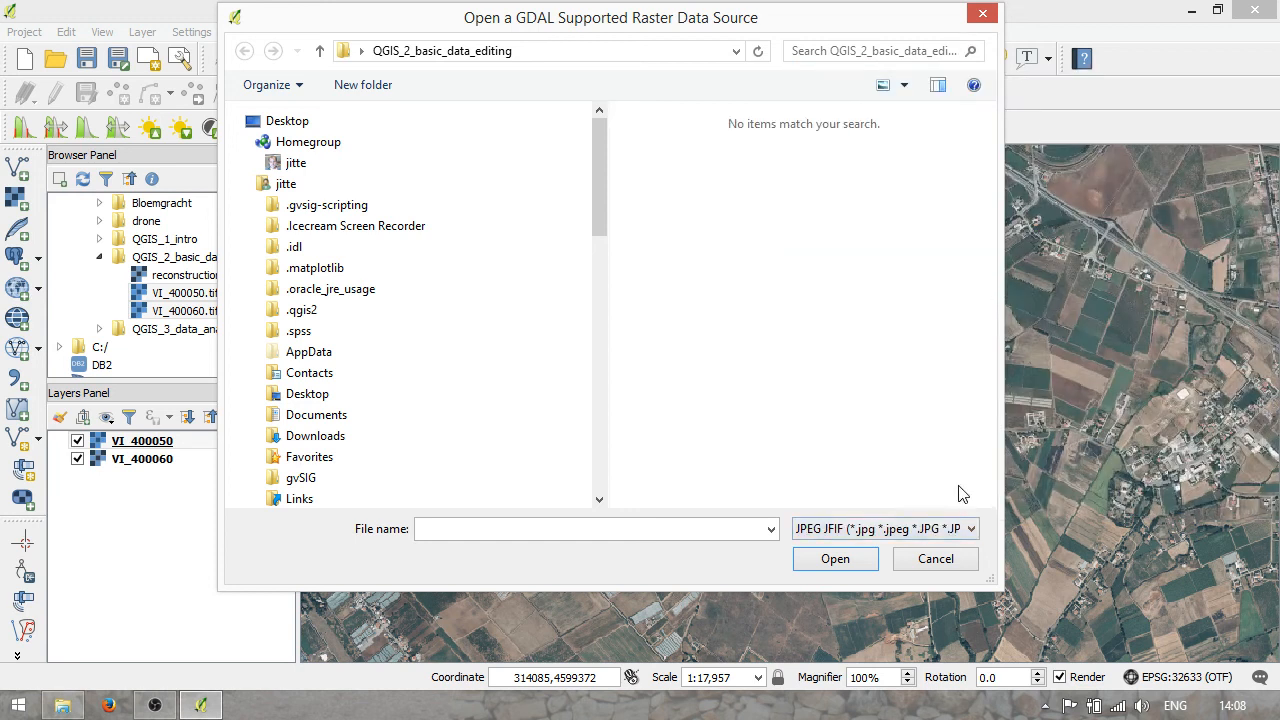
left_click(884, 528)
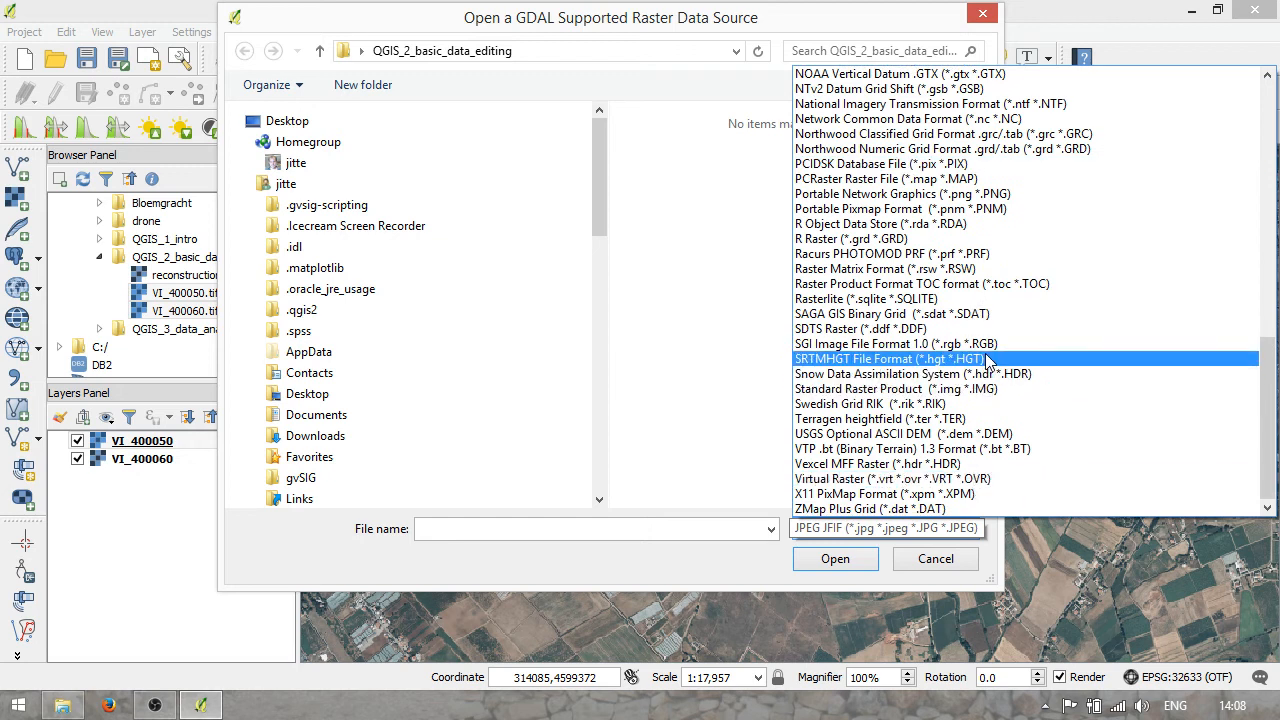
left_click(888, 314)
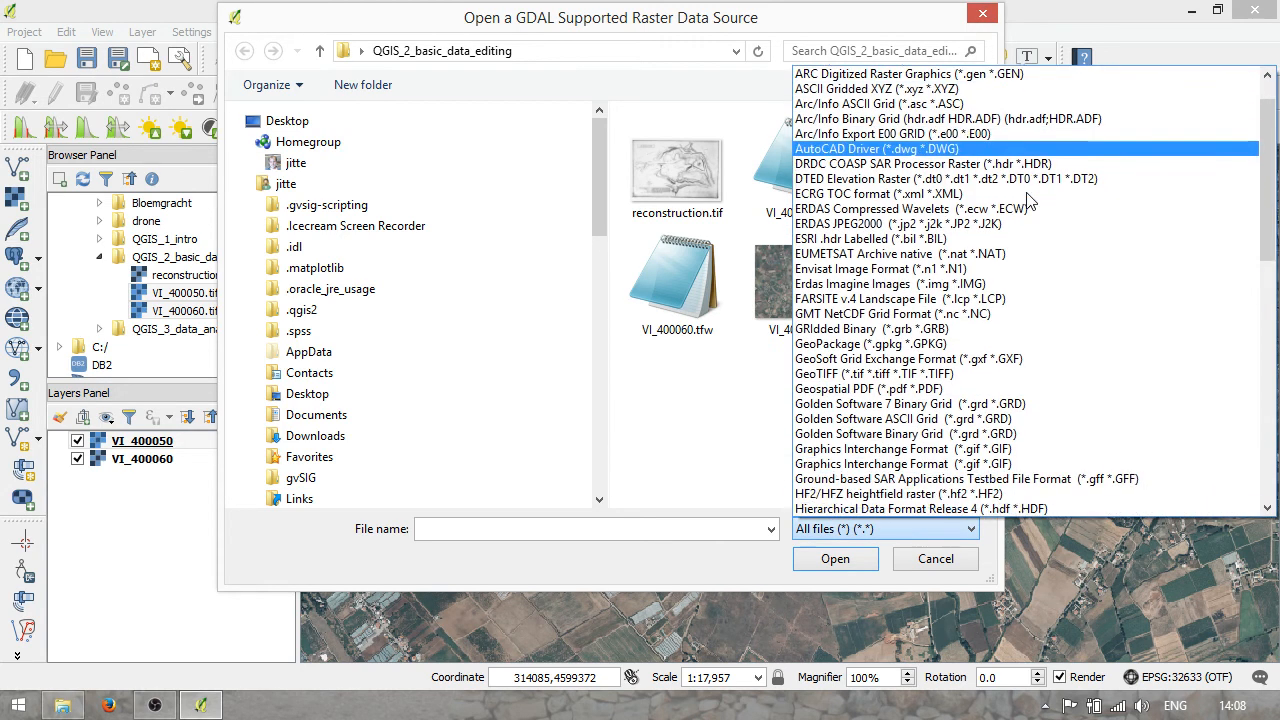
scroll("down", 3)
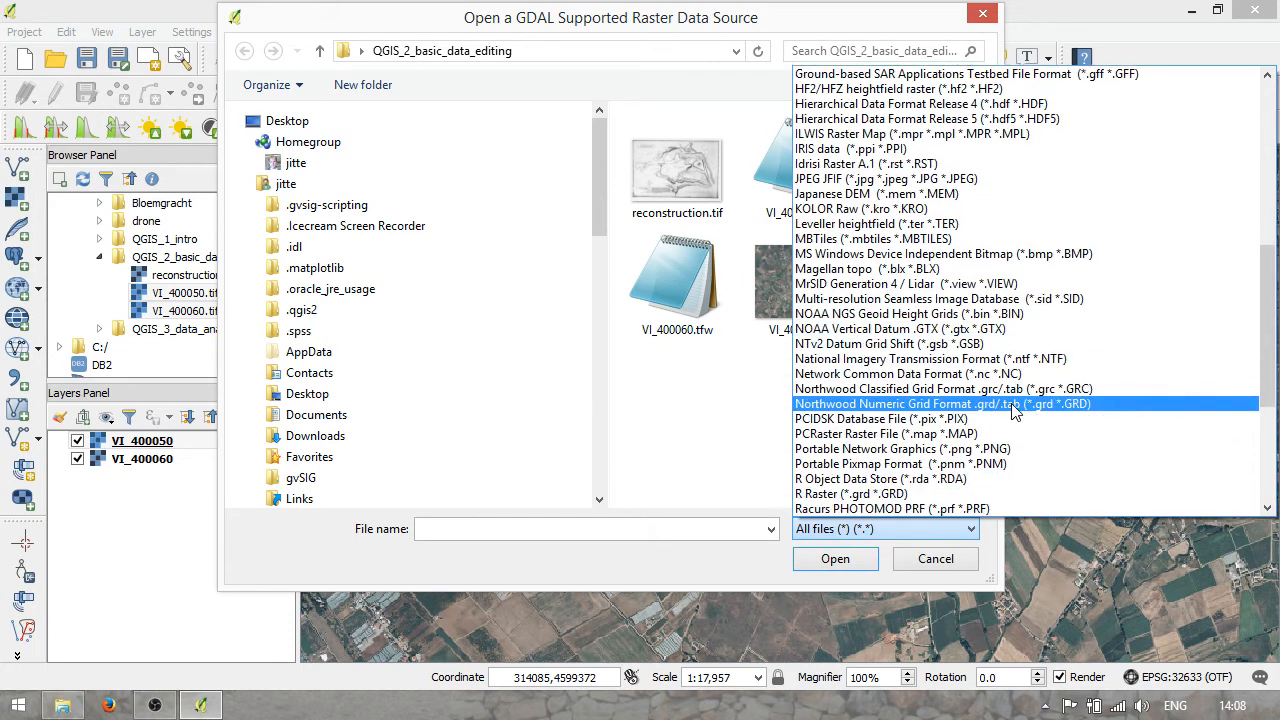
scroll("down", 3)
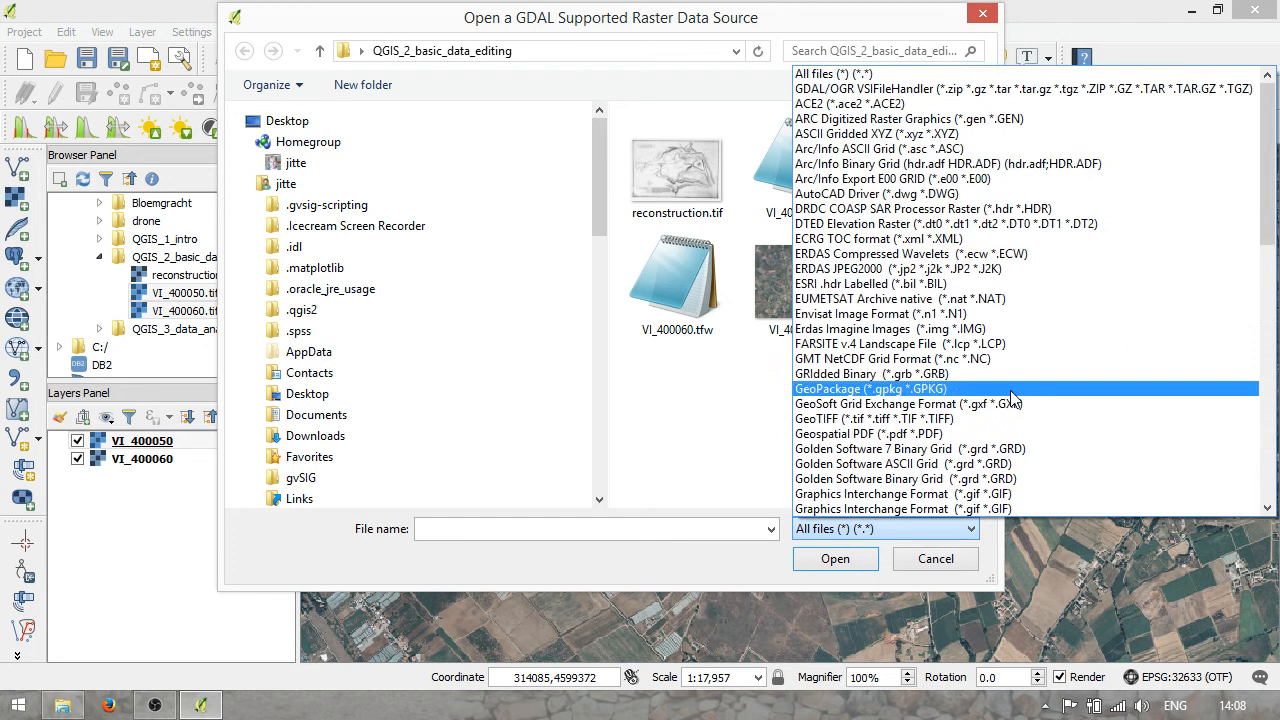
left_click(870, 418)
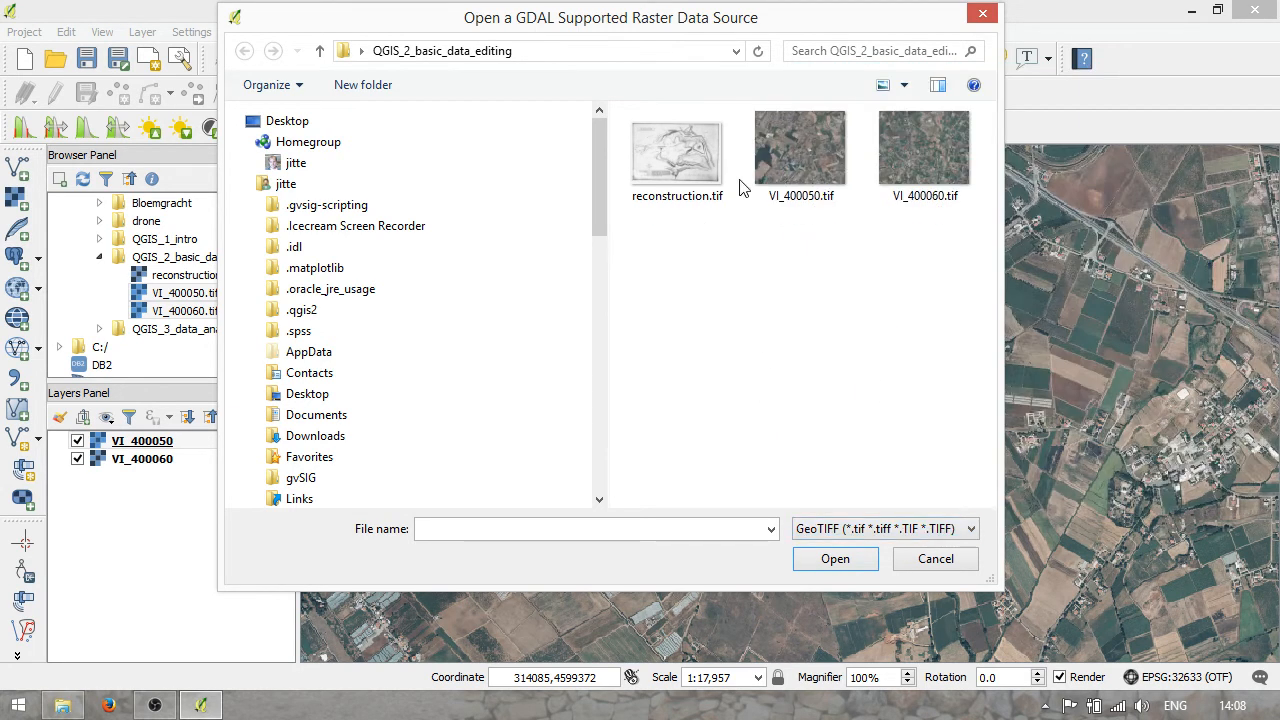
left_click(676, 150)
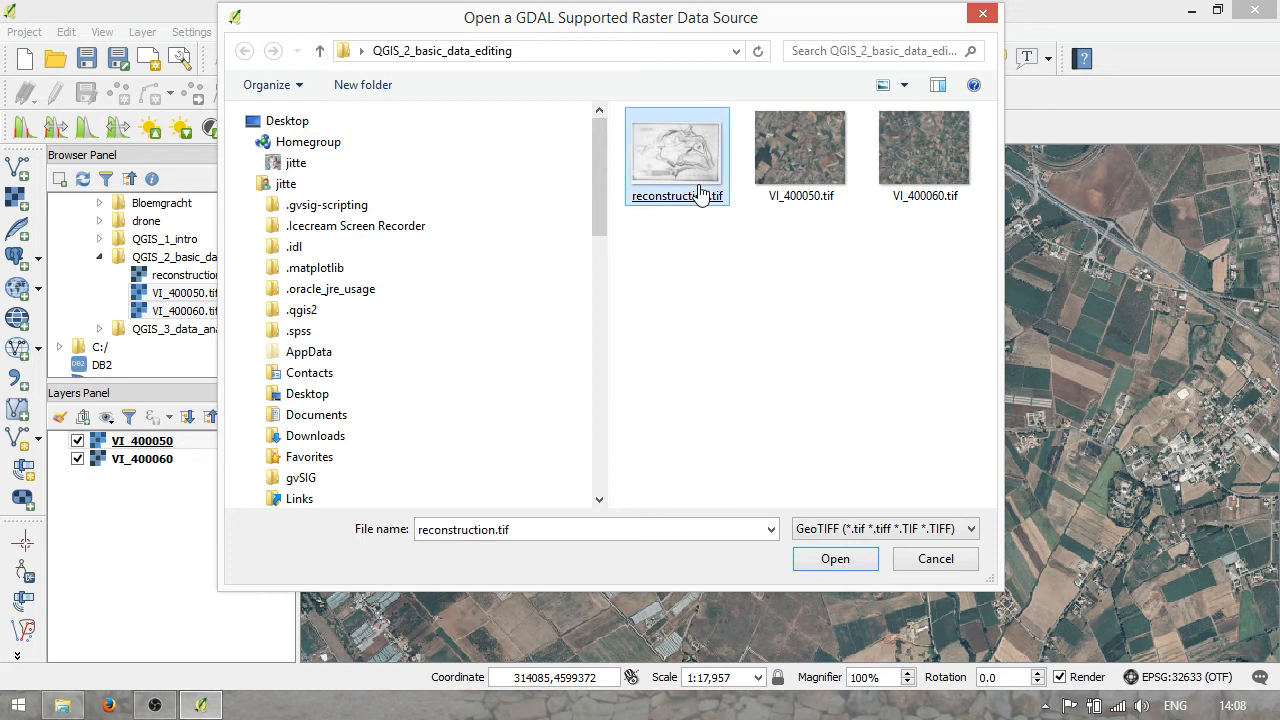
- Load reconstruction.tif as a raster layer in WGS 84 / UTM zone 33N and zoom to its full extent
left_click(834, 558)
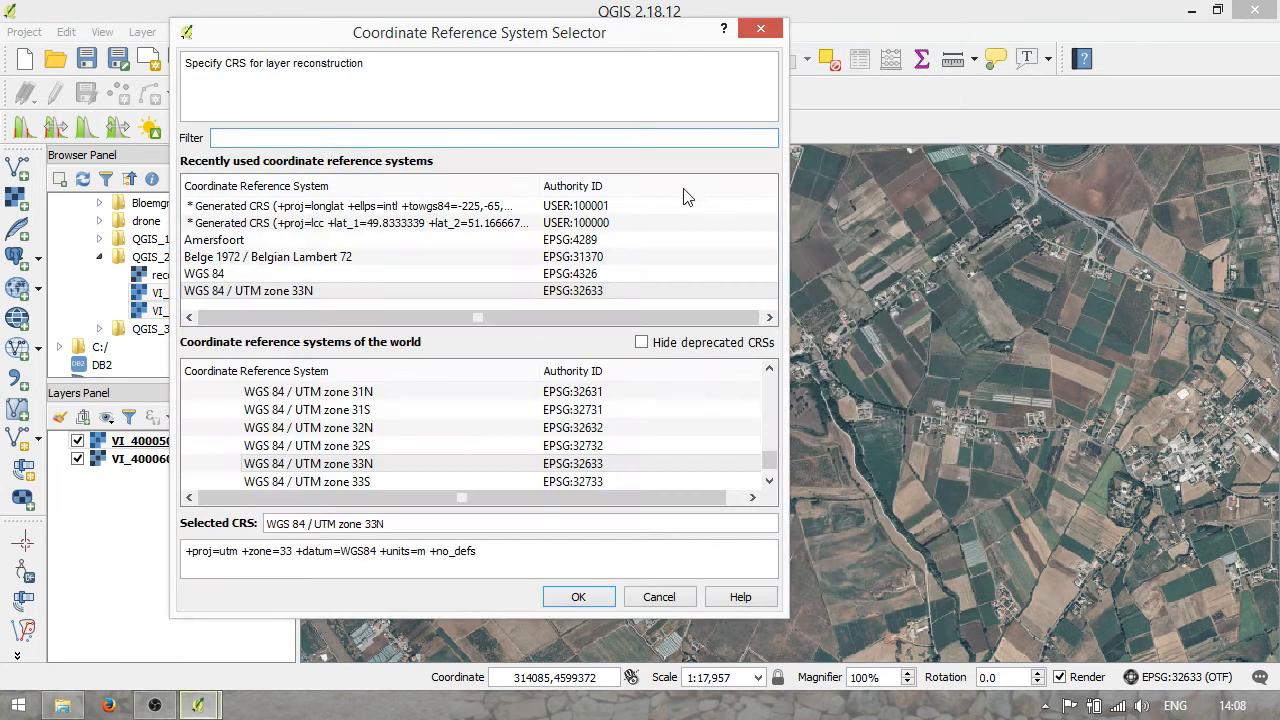
left_click(308, 464)
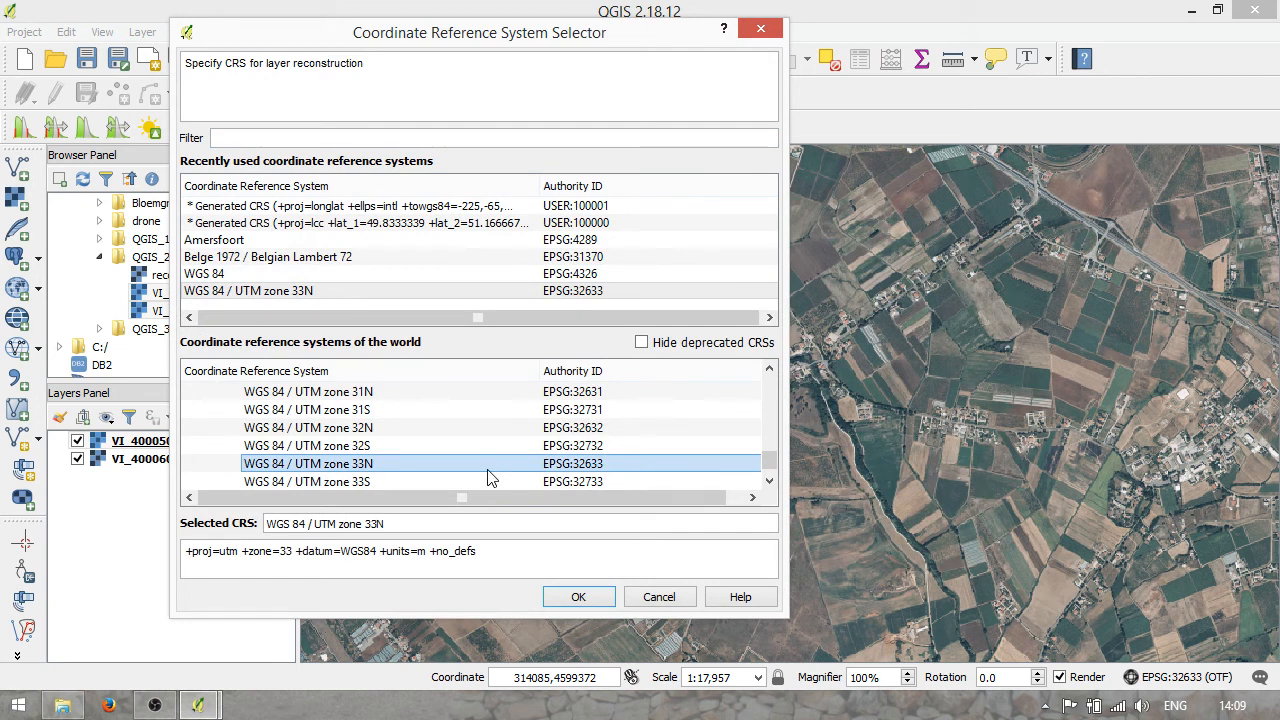
mouse_move(496, 478)
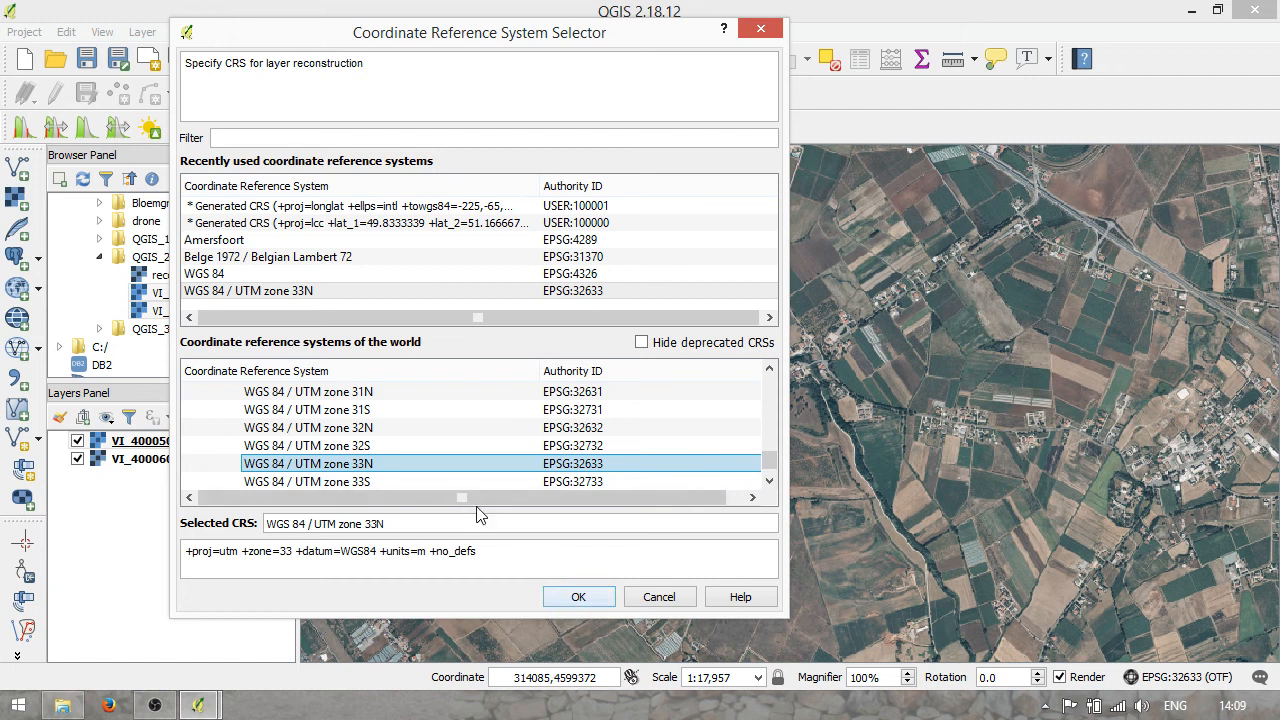
left_click(578, 596)
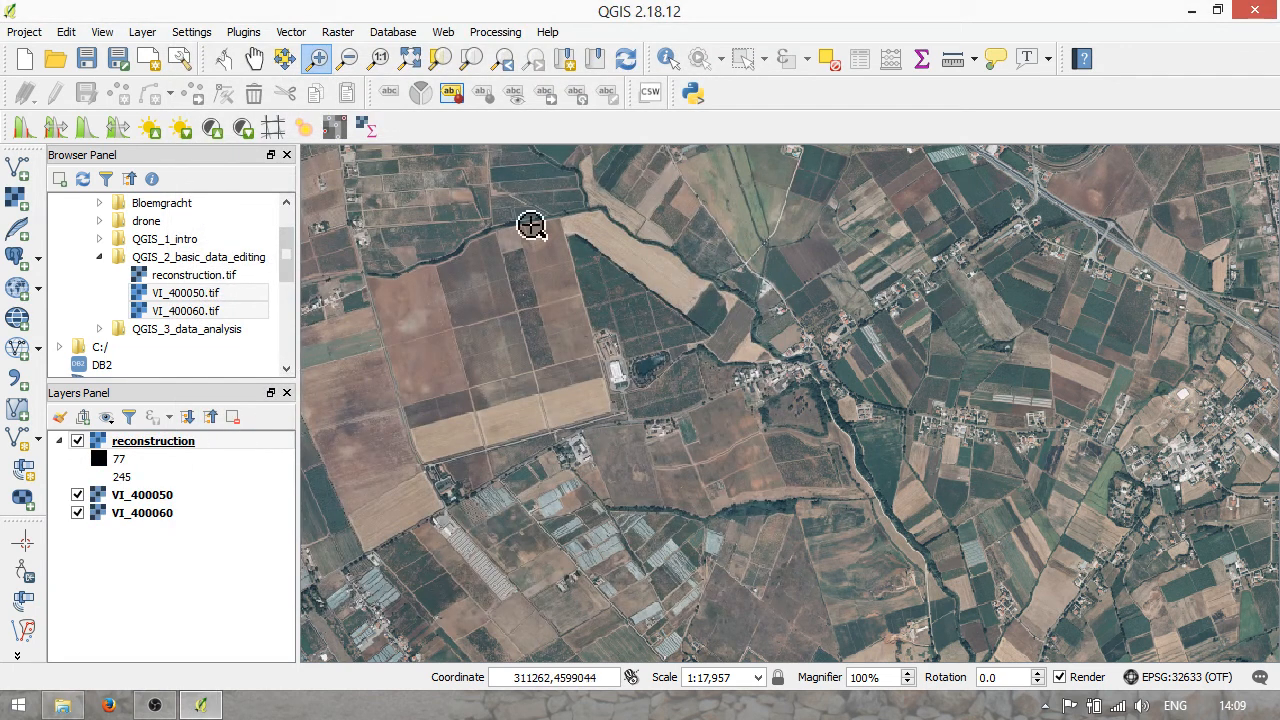
right_click(152, 440)
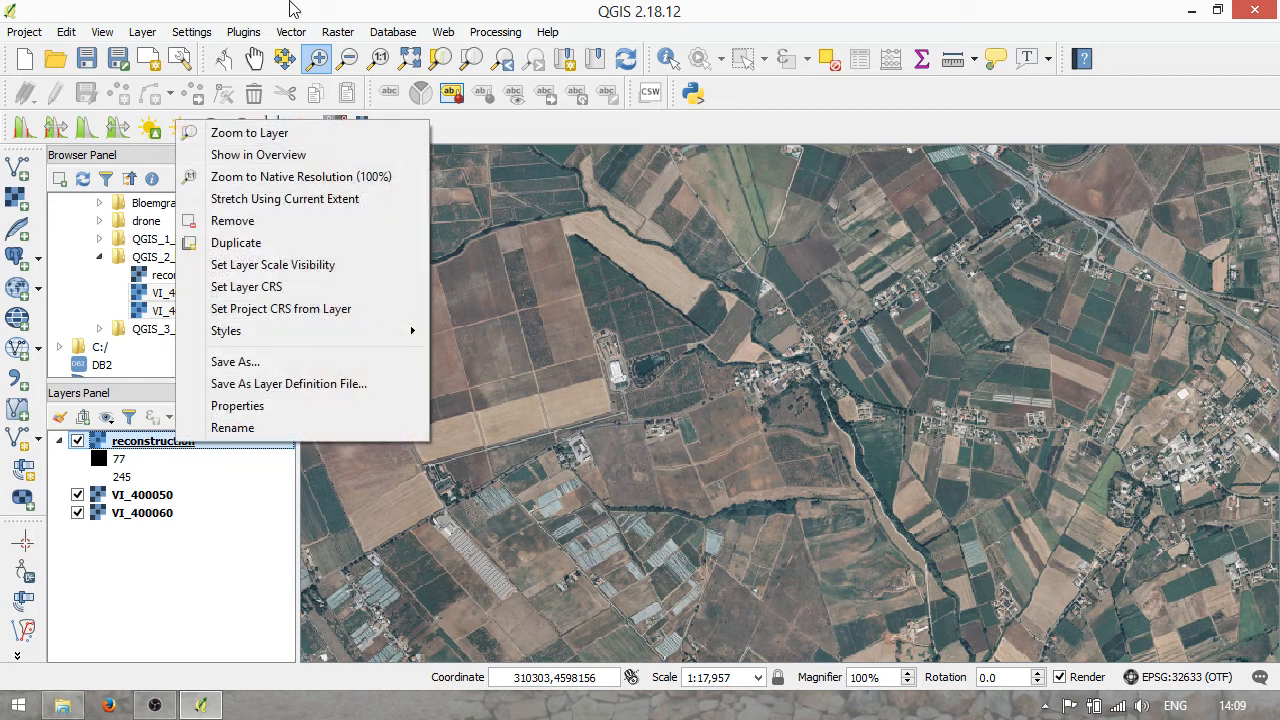
left_click(248, 132)
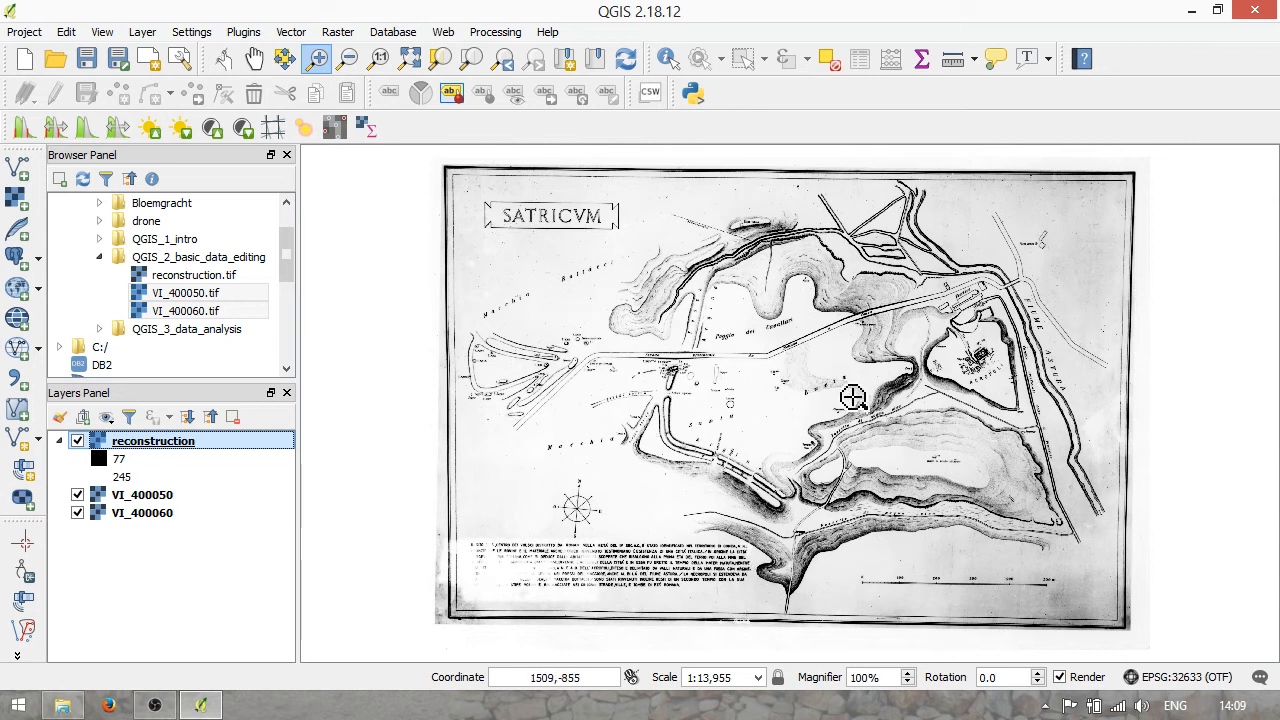
mouse_move(752, 280)
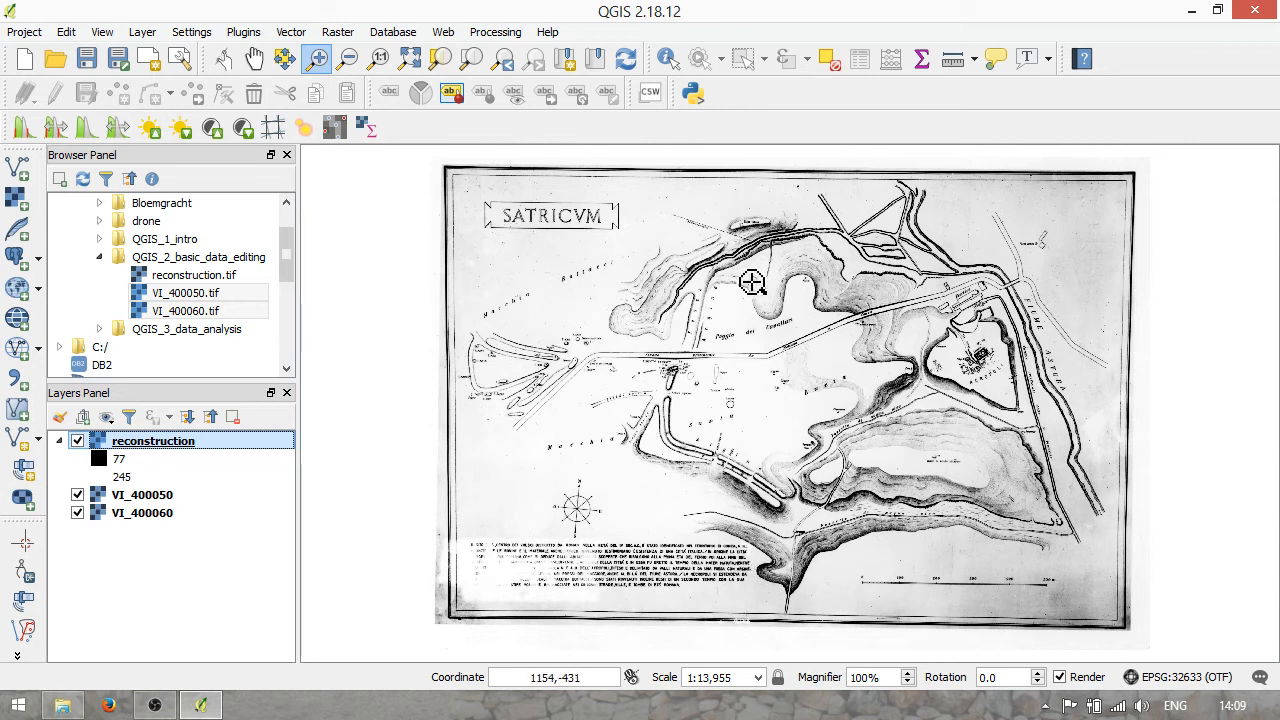
mouse_move(556, 400)
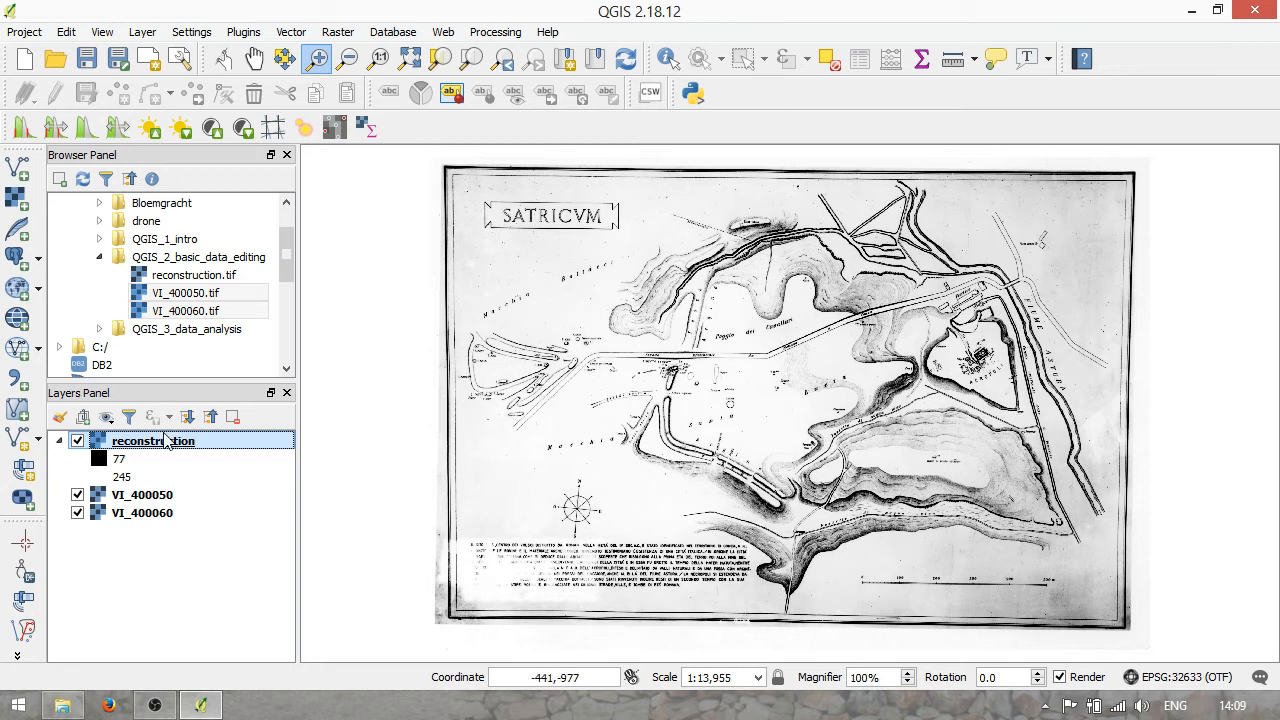
- Remove the reconstruction layer, leaving only VI_400050 and VI_400060
right_click(152, 442)
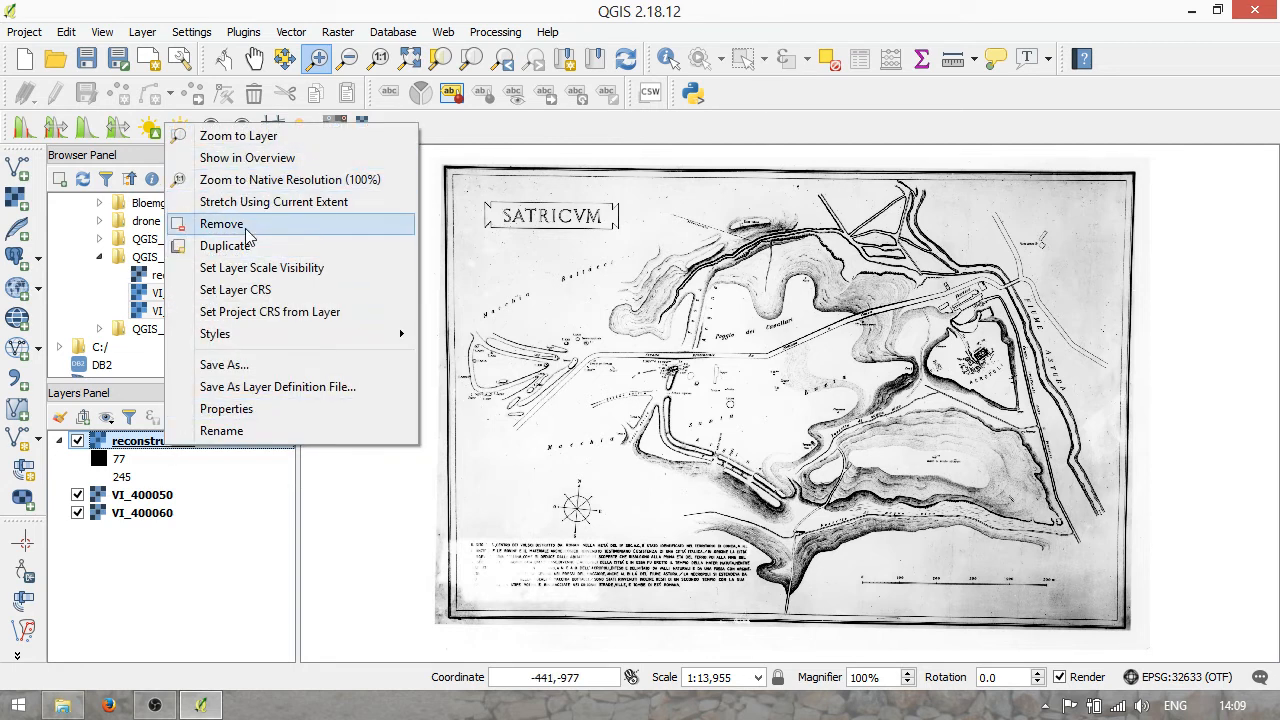
left_click(220, 224)
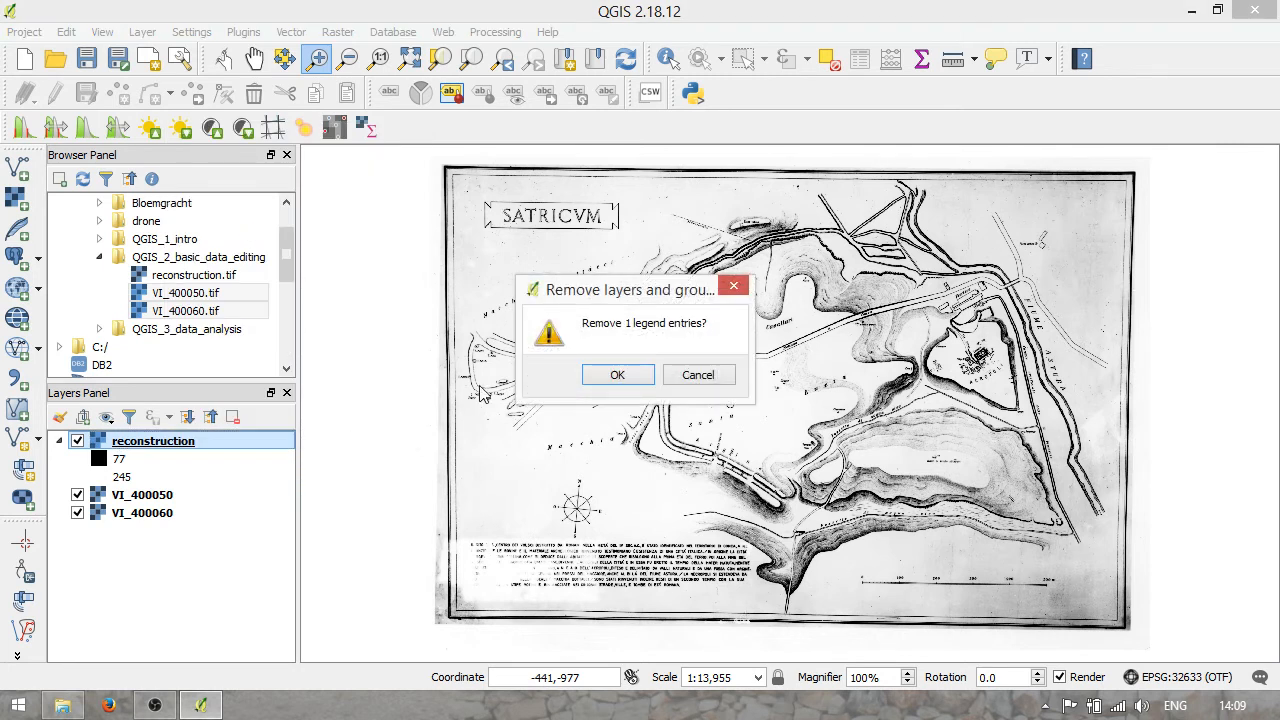
left_click(616, 374)
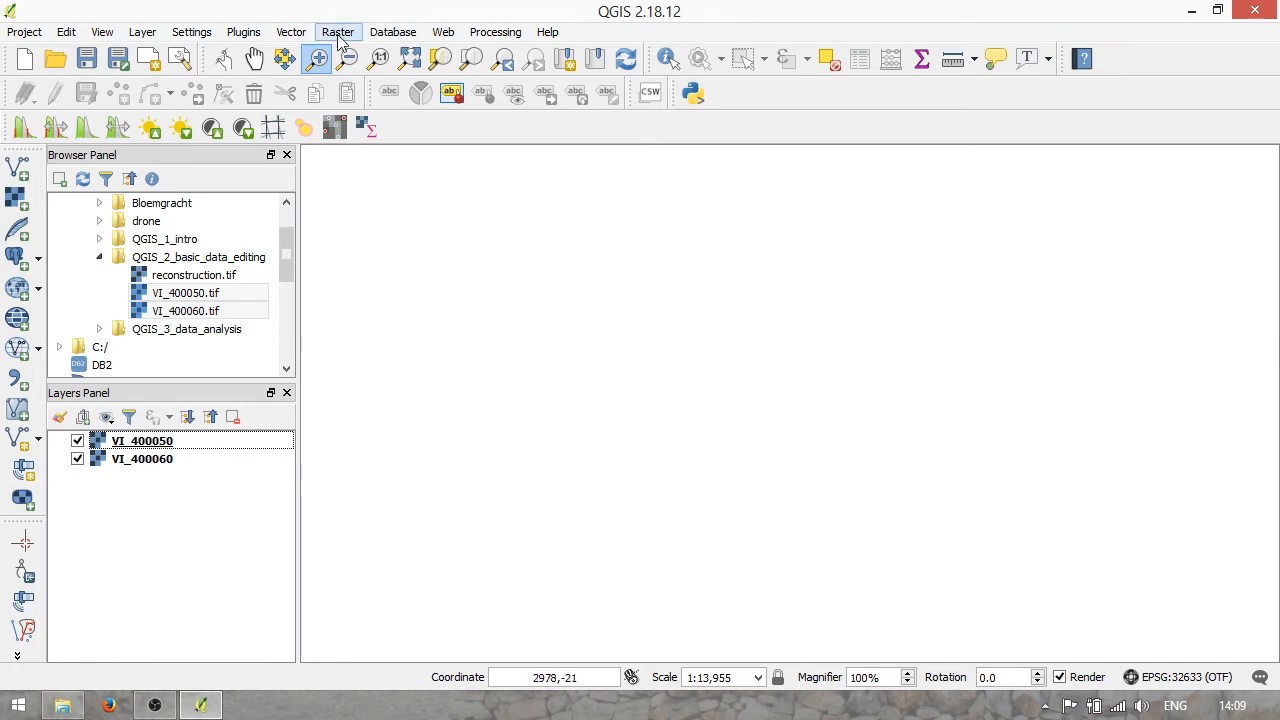
- Launch the Georeferencer from the Raster menu and move its window aside
left_click(336, 32)
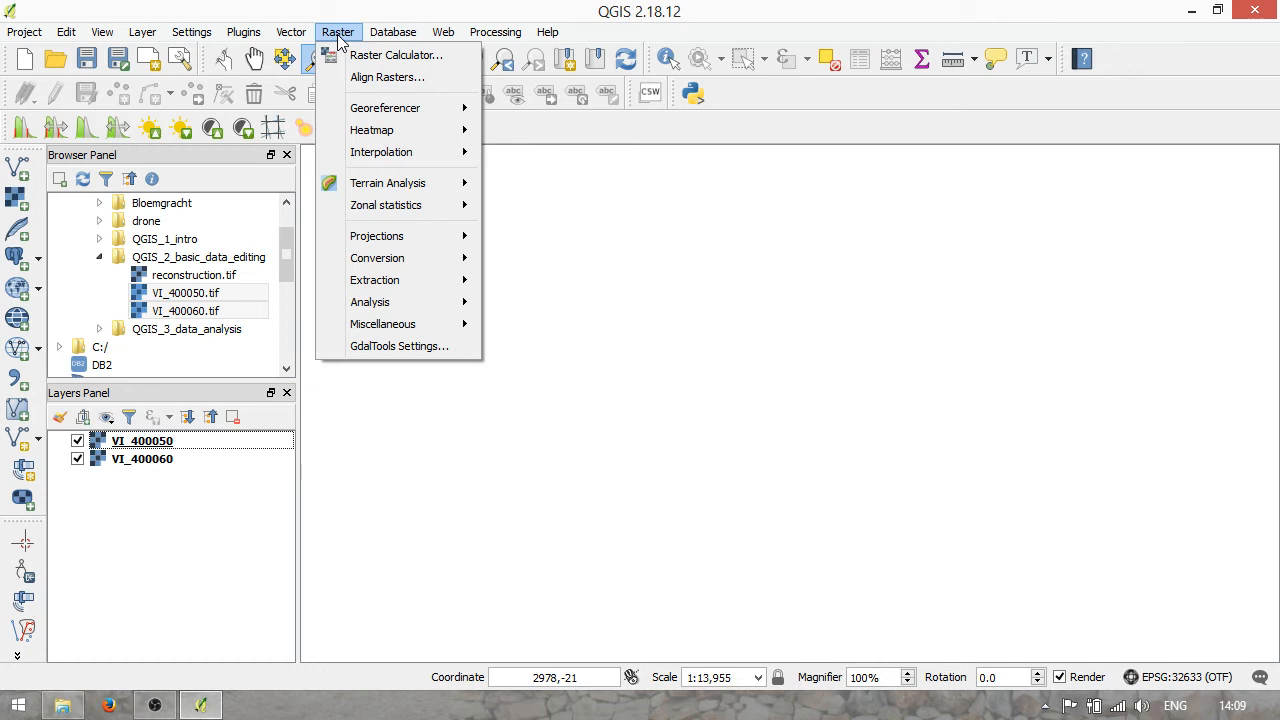
mouse_move(384, 108)
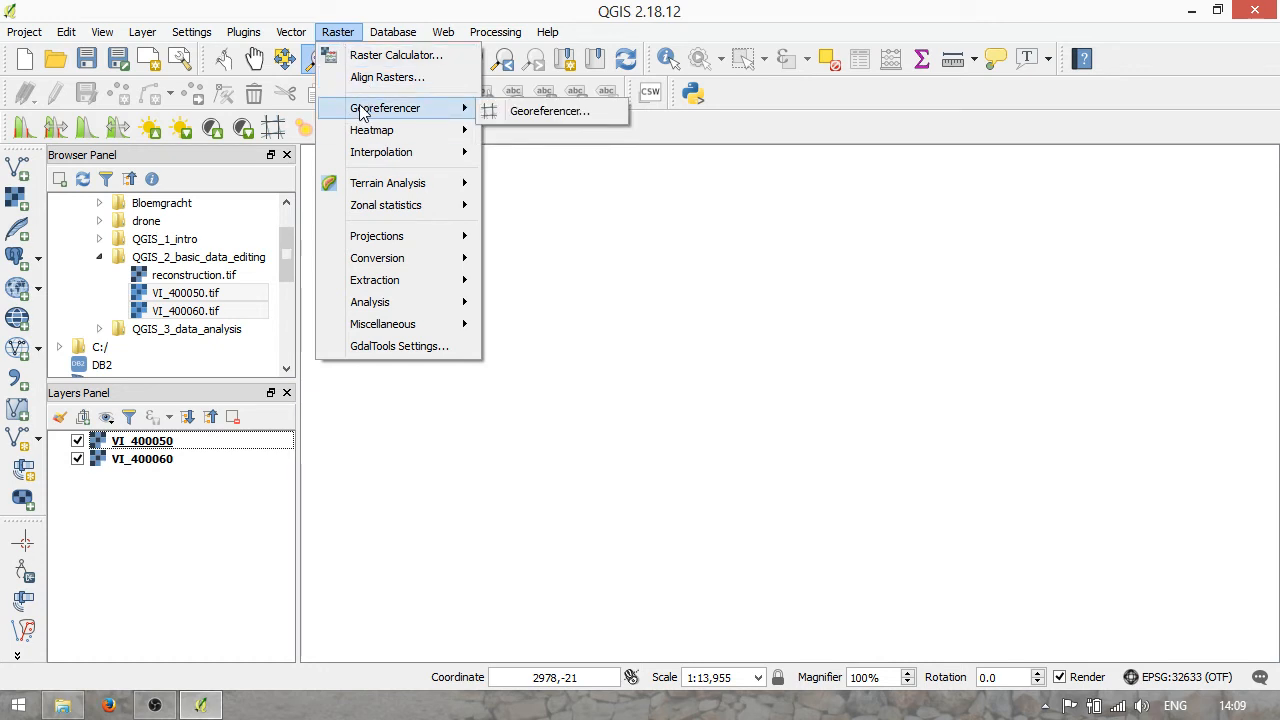
mouse_move(372, 128)
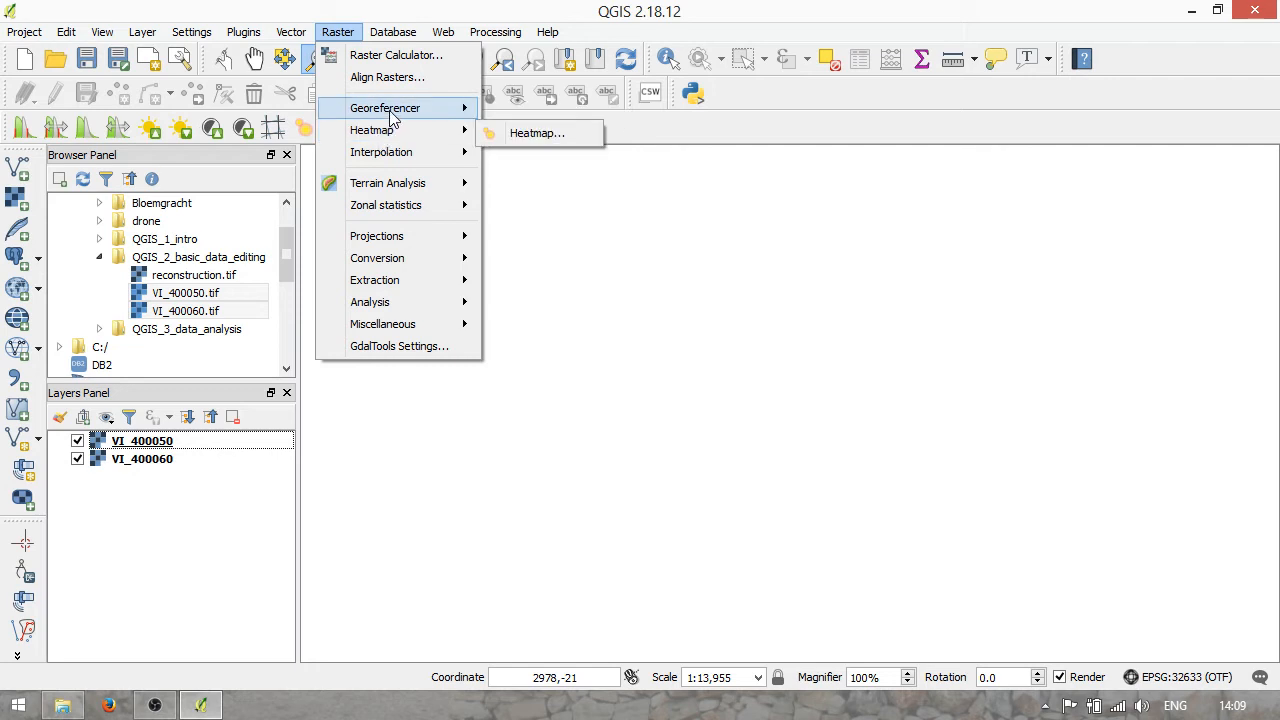
left_click(244, 32)
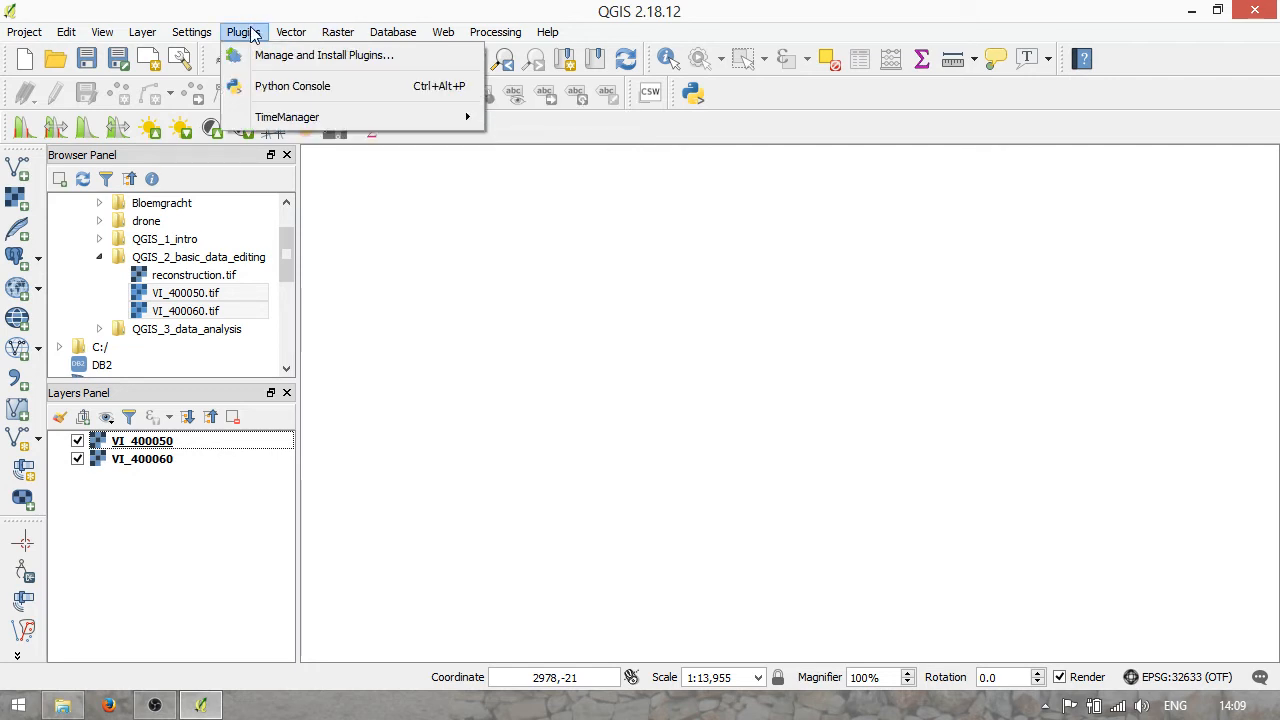
left_click(336, 32)
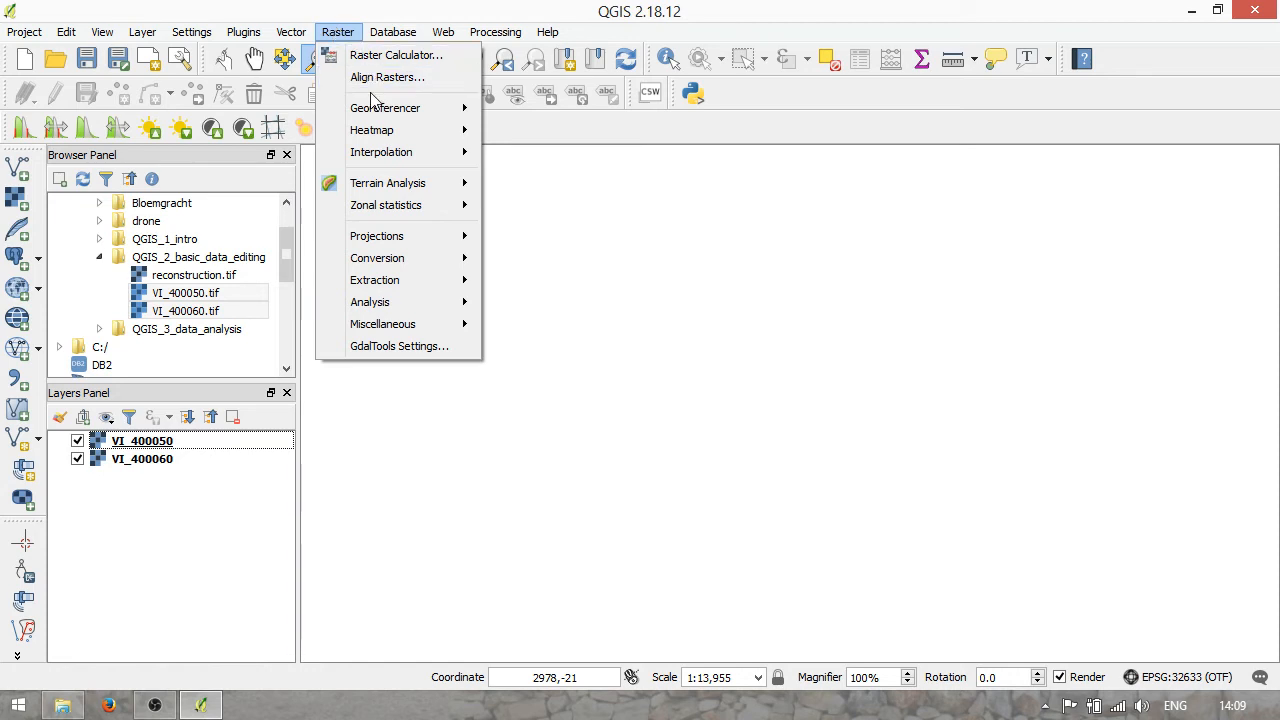
mouse_move(384, 108)
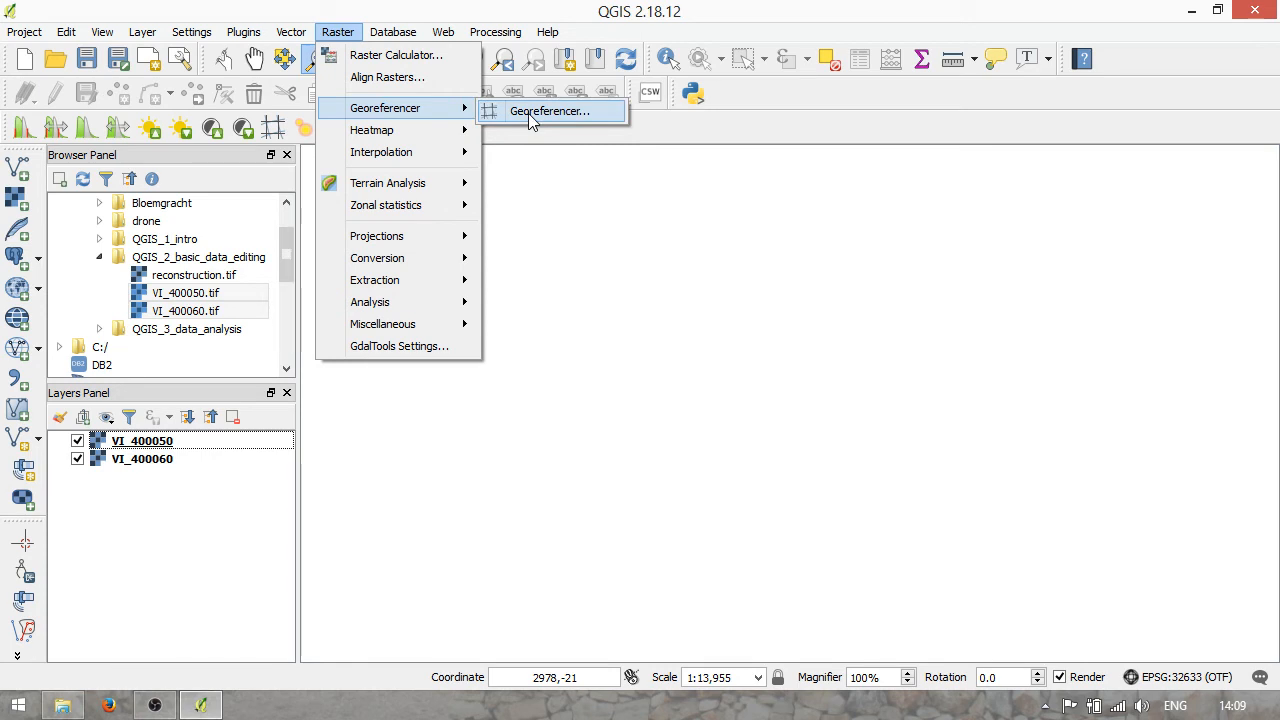
left_click(548, 112)
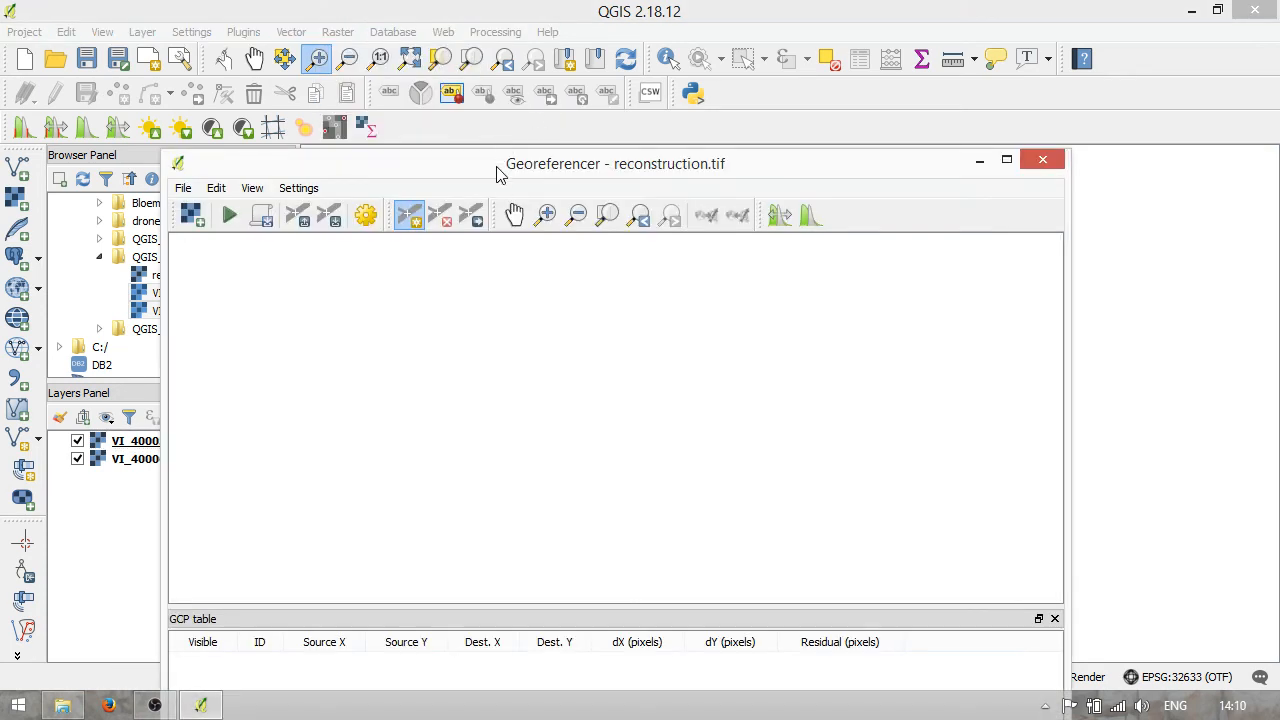
left_click_drag(616, 164, 676, 44)
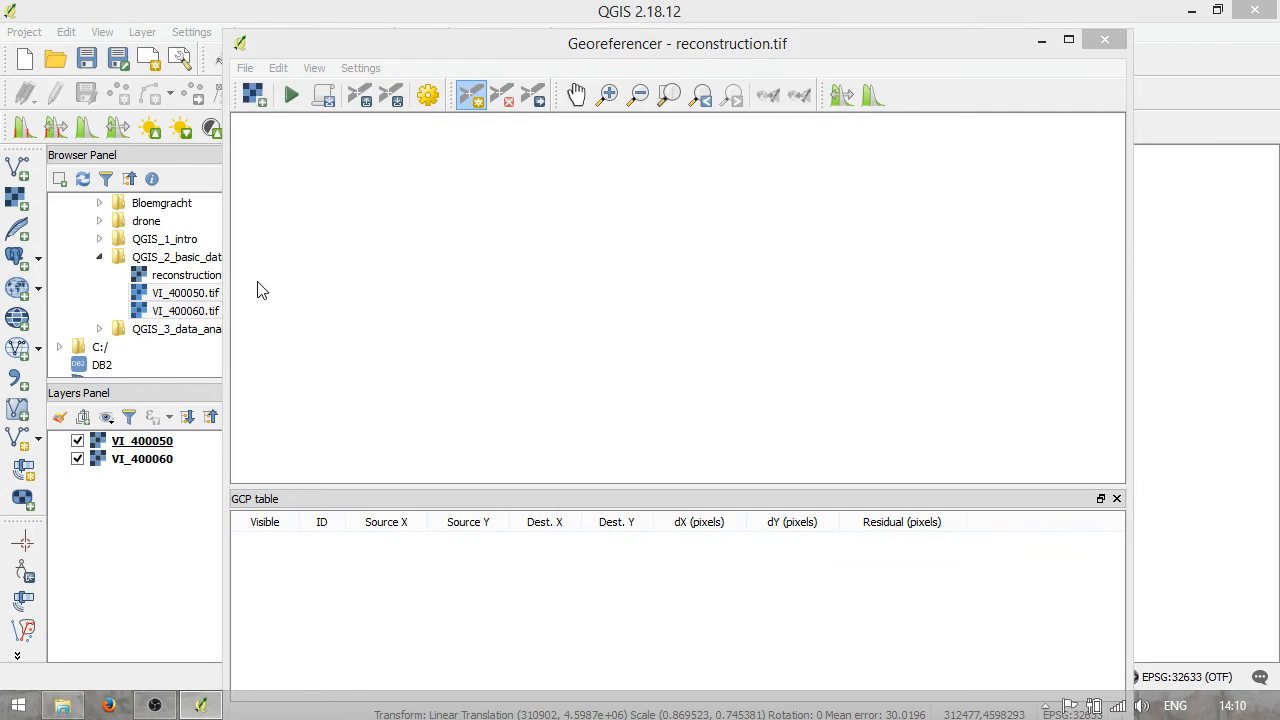
- Load reconstruction.tif into the Georeferencer in WGS 84 / UTM zone 33N and check its .aux.xml side file
left_click(252, 94)
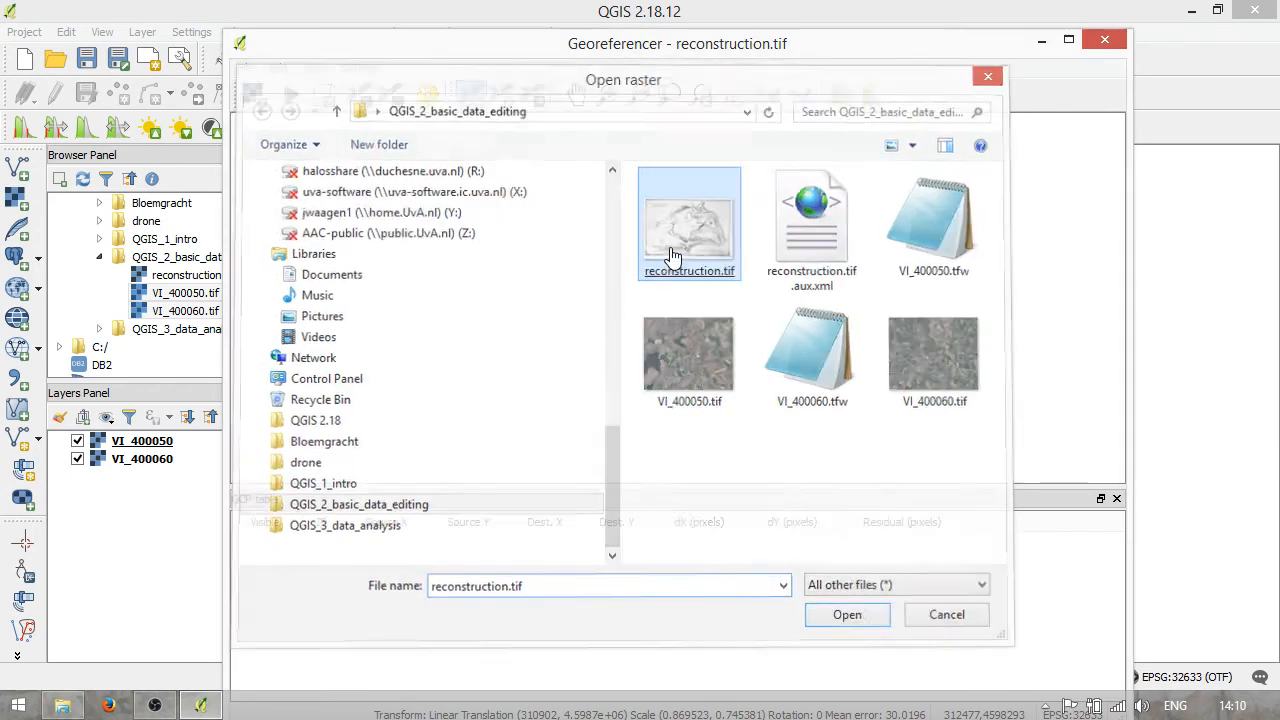
left_click(846, 614)
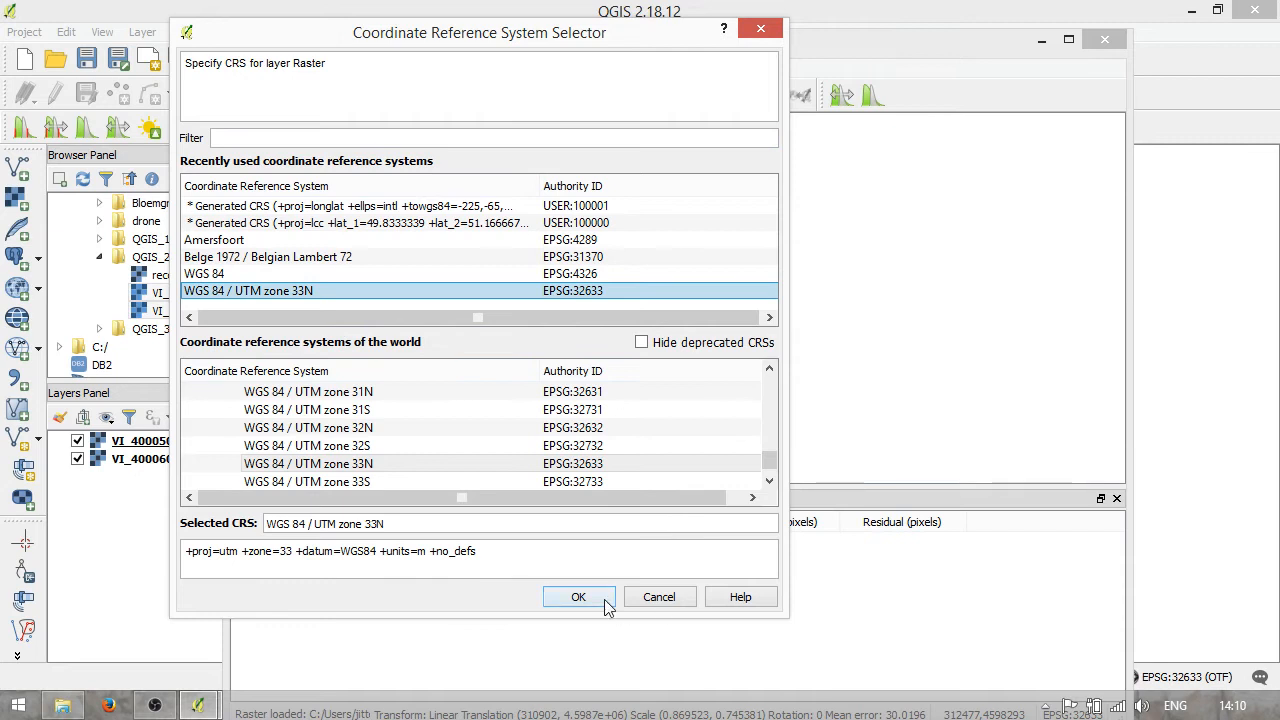
left_click(578, 596)
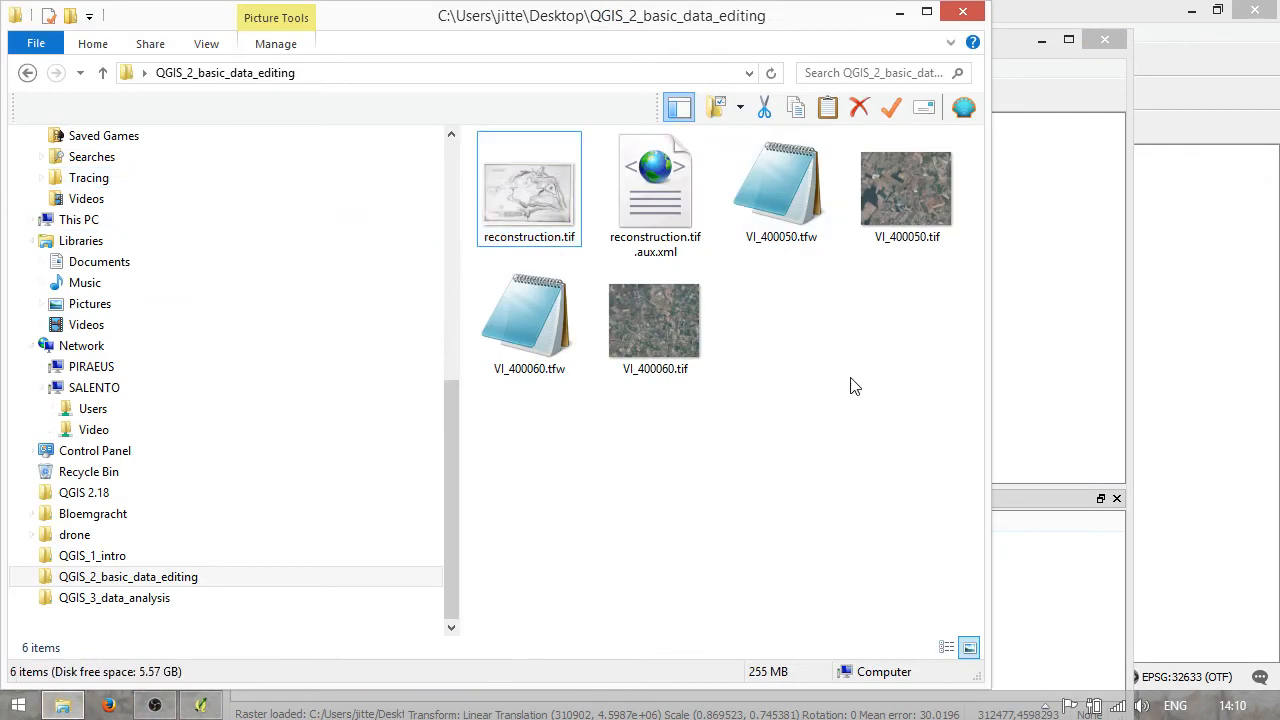
left_click(656, 184)
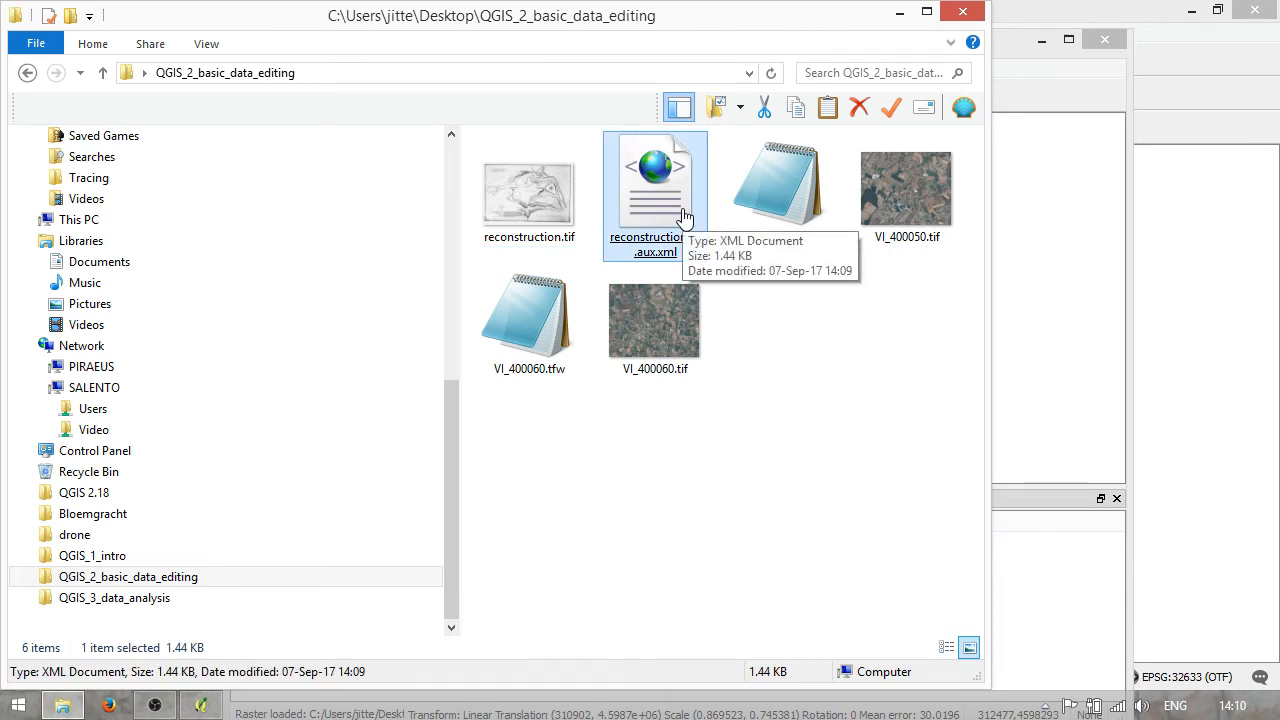
mouse_move(870, 344)
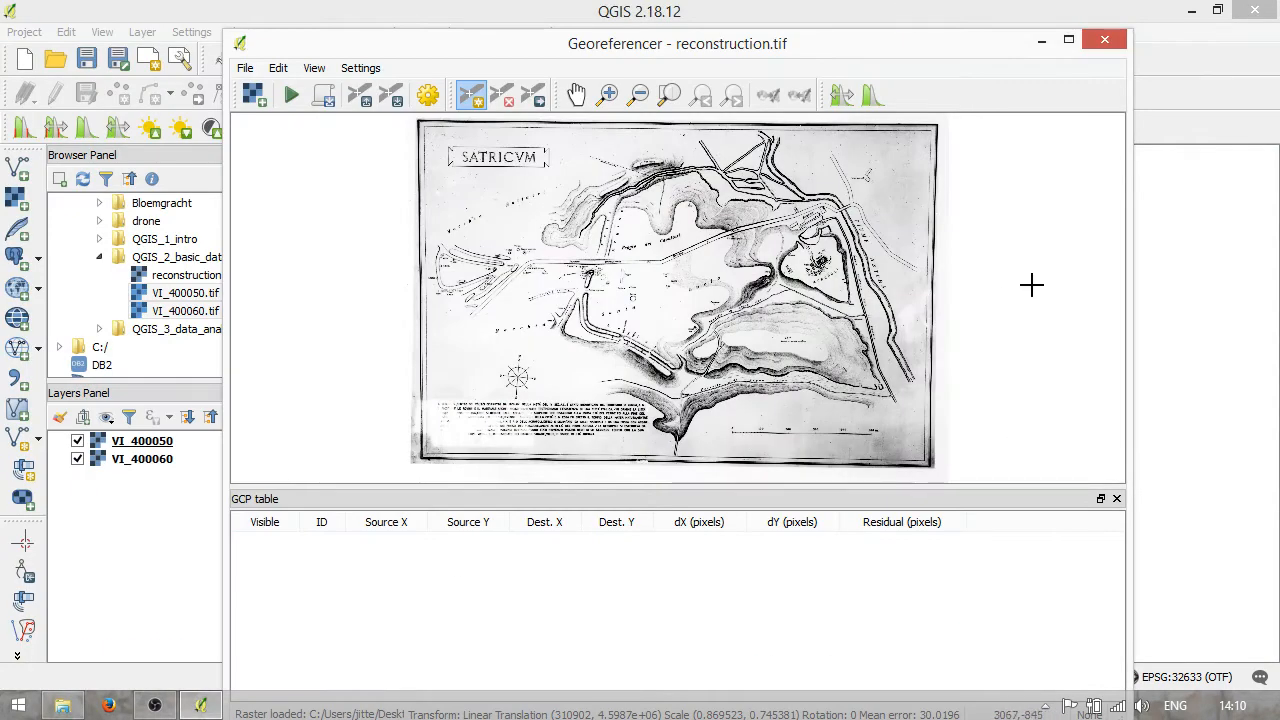
mouse_move(980, 186)
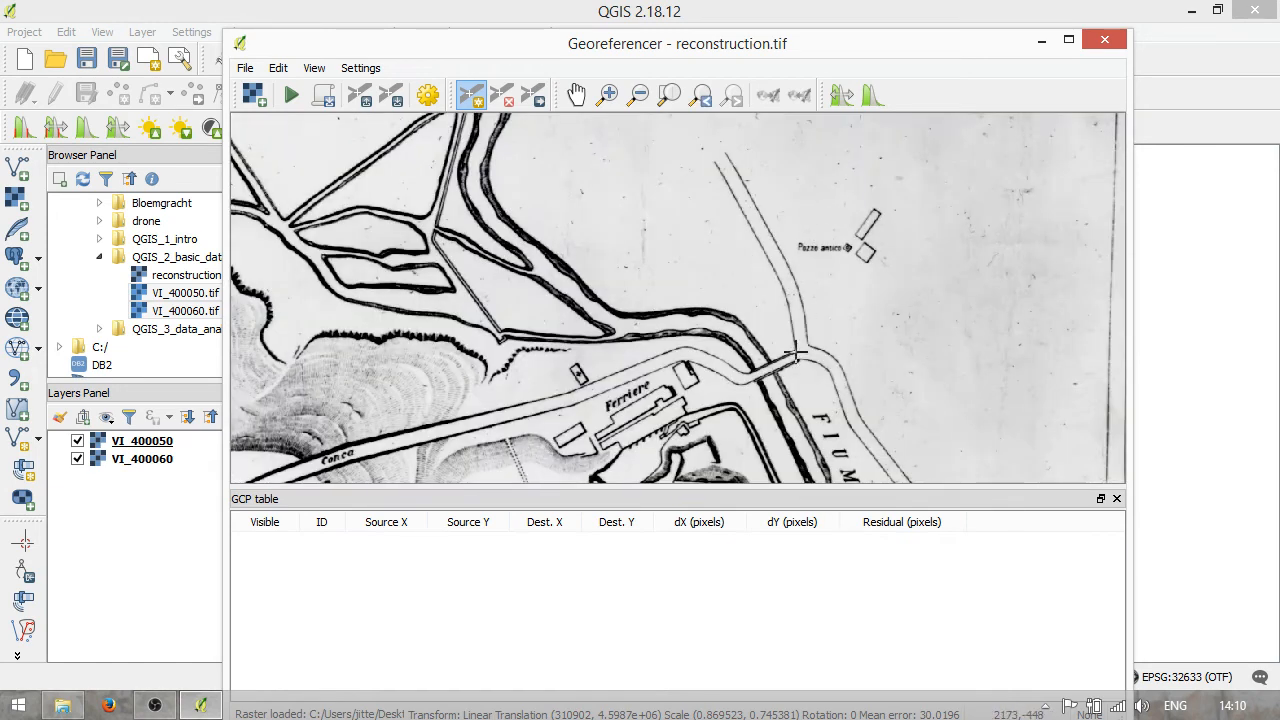
mouse_move(790, 348)
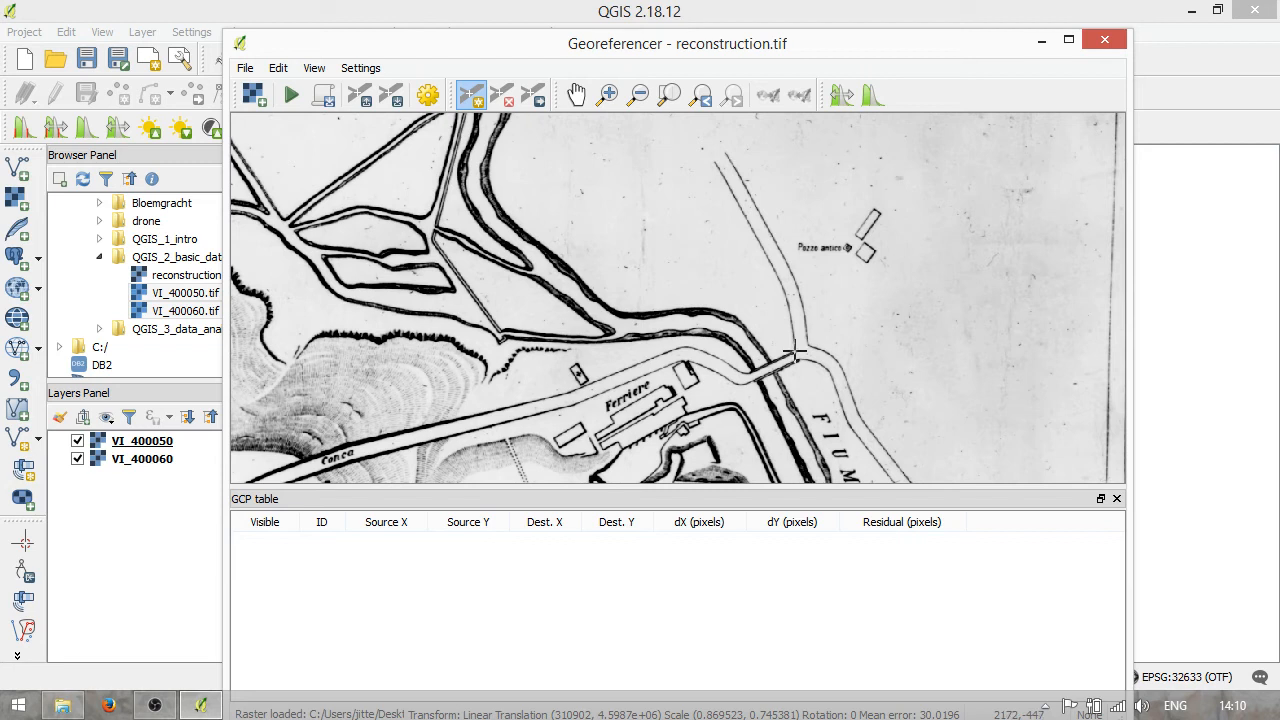
left_click(790, 356)
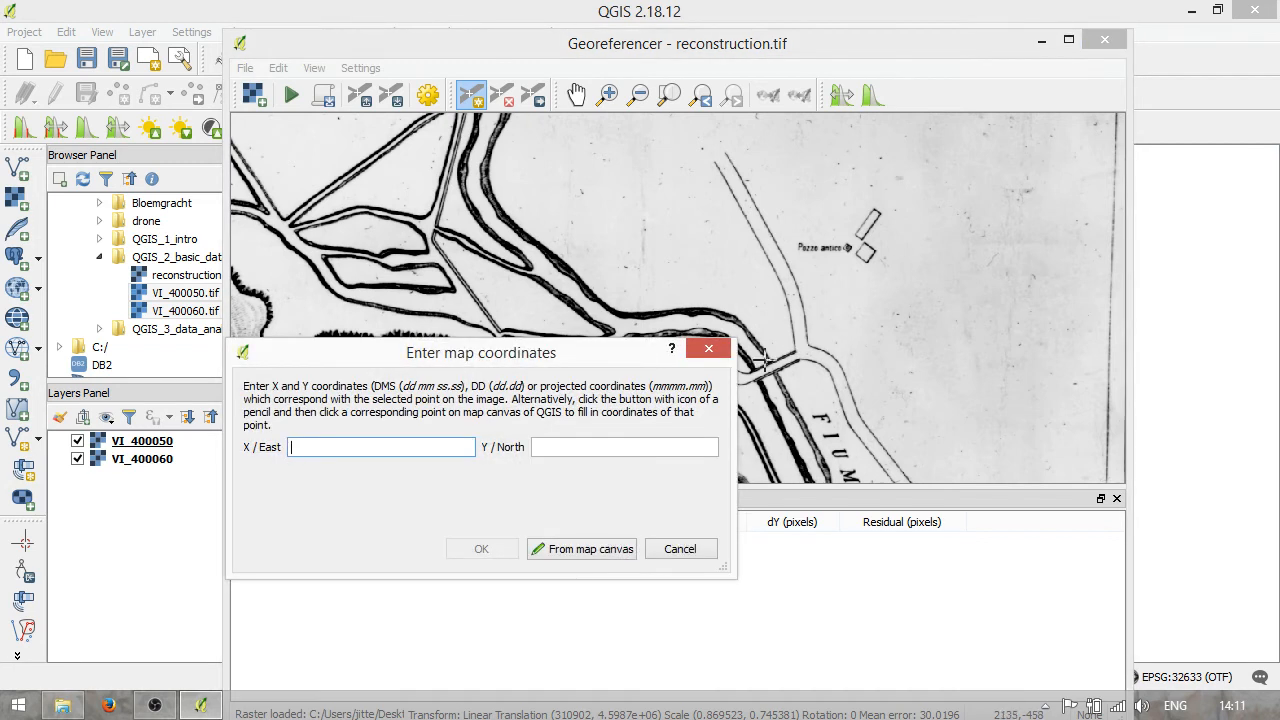
left_click(680, 548)
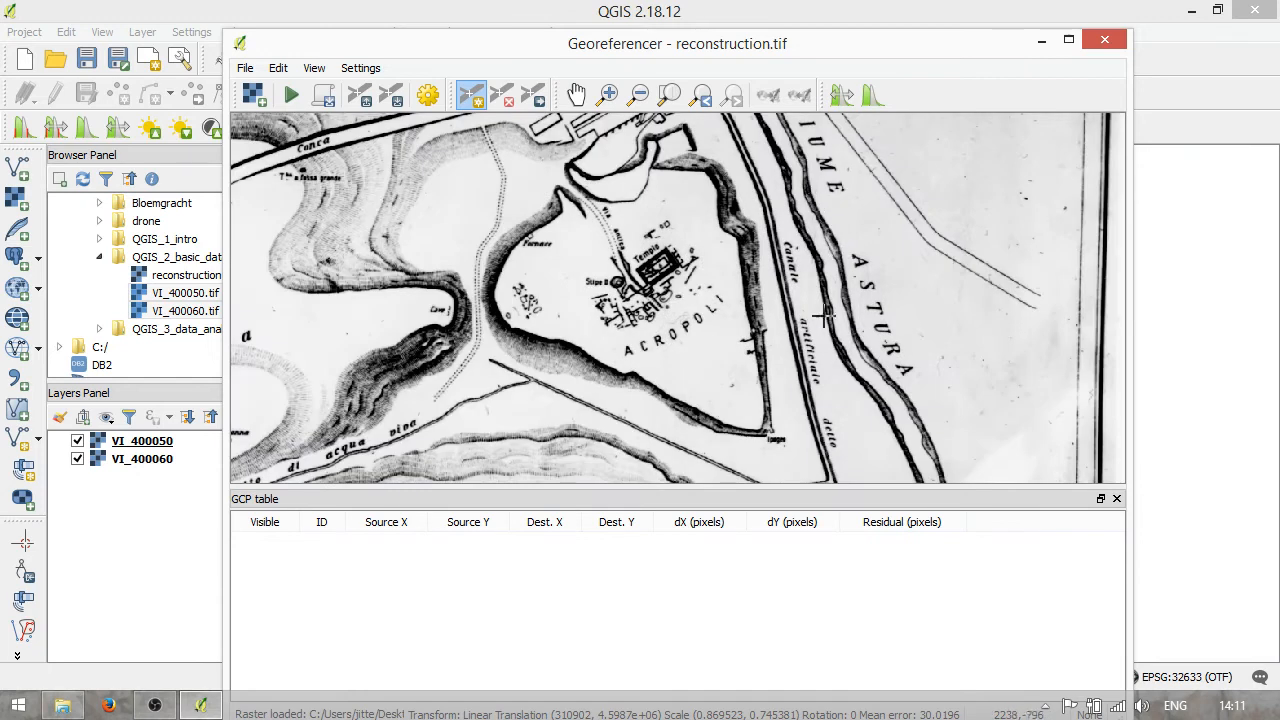
mouse_move(836, 358)
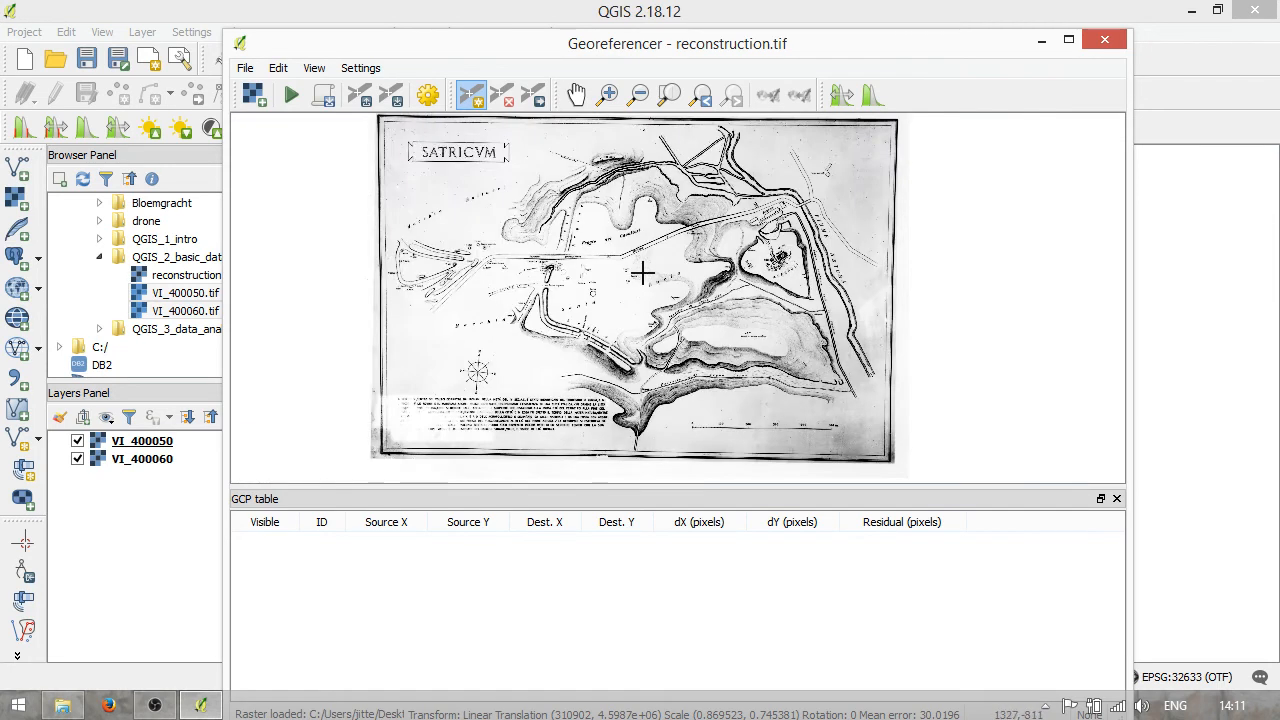
mouse_move(612, 236)
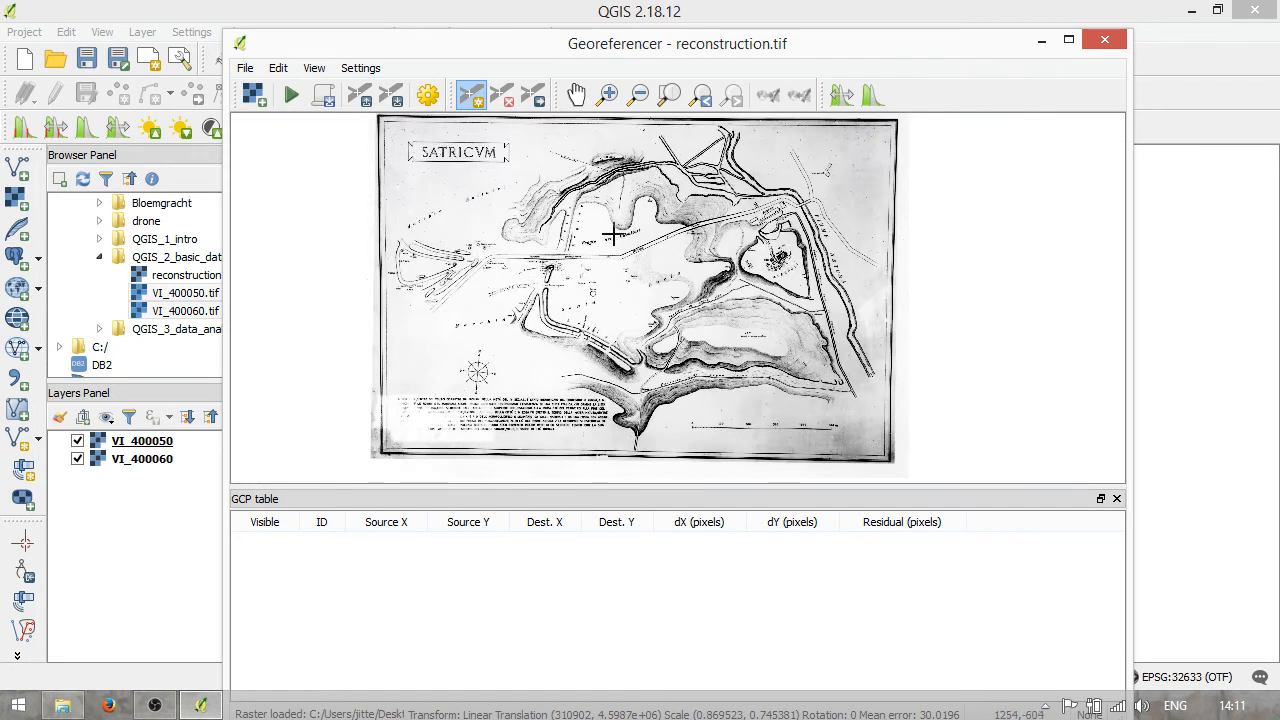
mouse_move(776, 244)
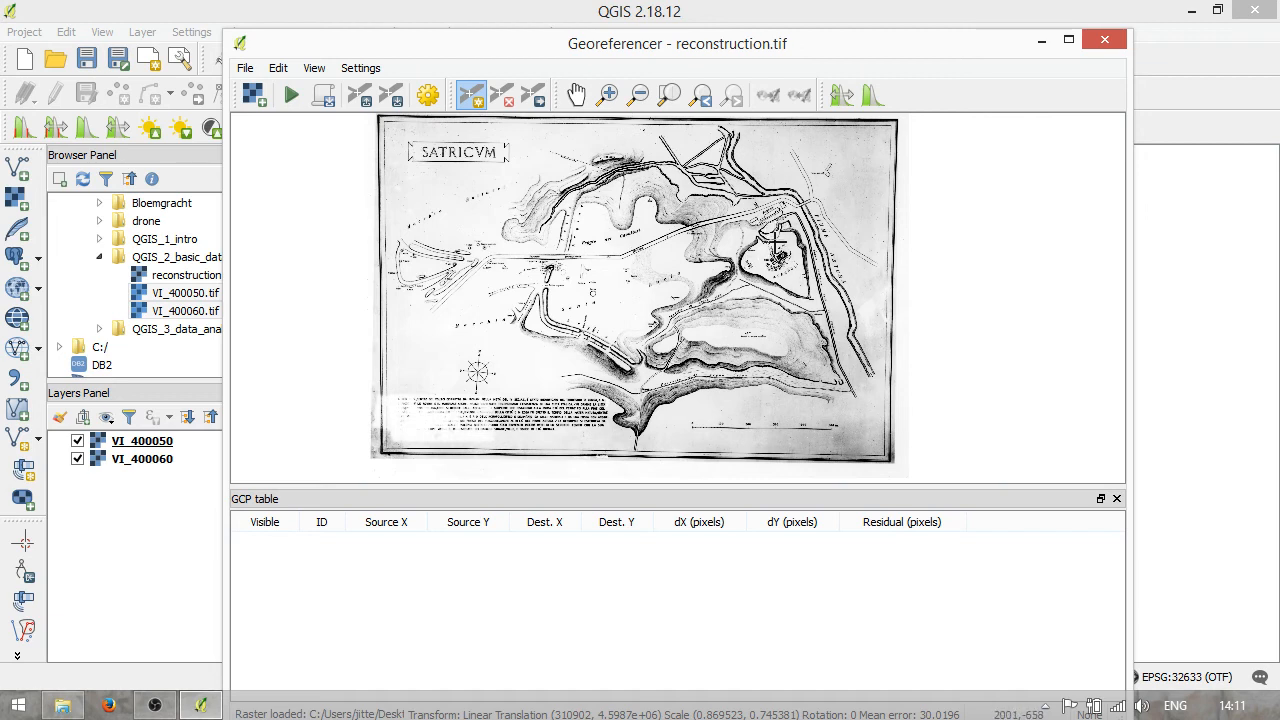
mouse_move(784, 244)
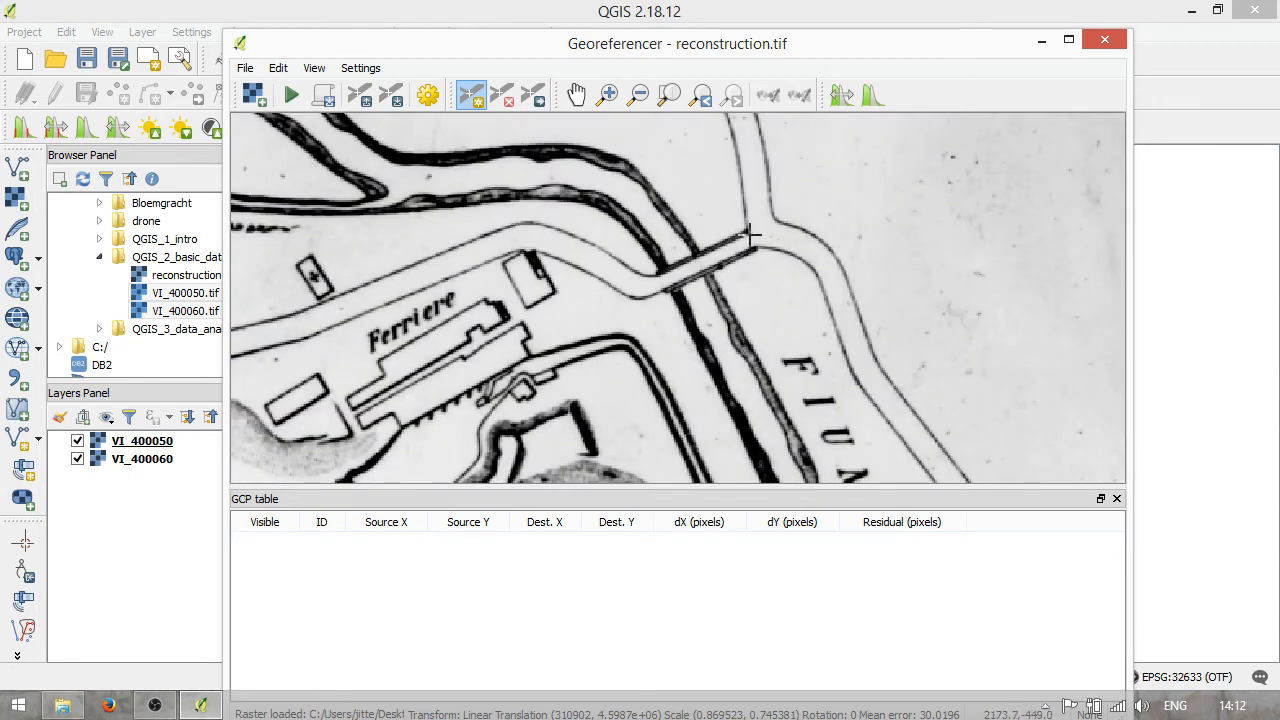
- Place a control point at the bridge and zoom the main map to the VI_400050 aerial image to match it
left_click(750, 236)
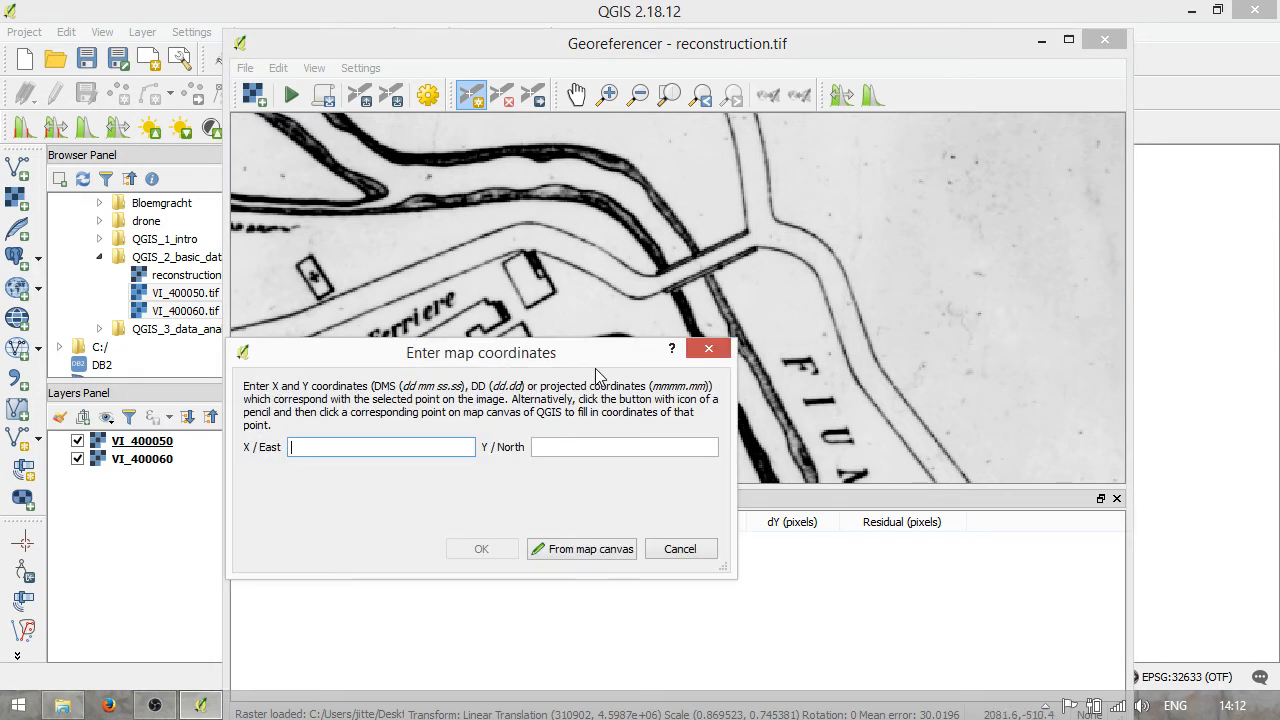
left_click_drag(480, 352, 594, 304)
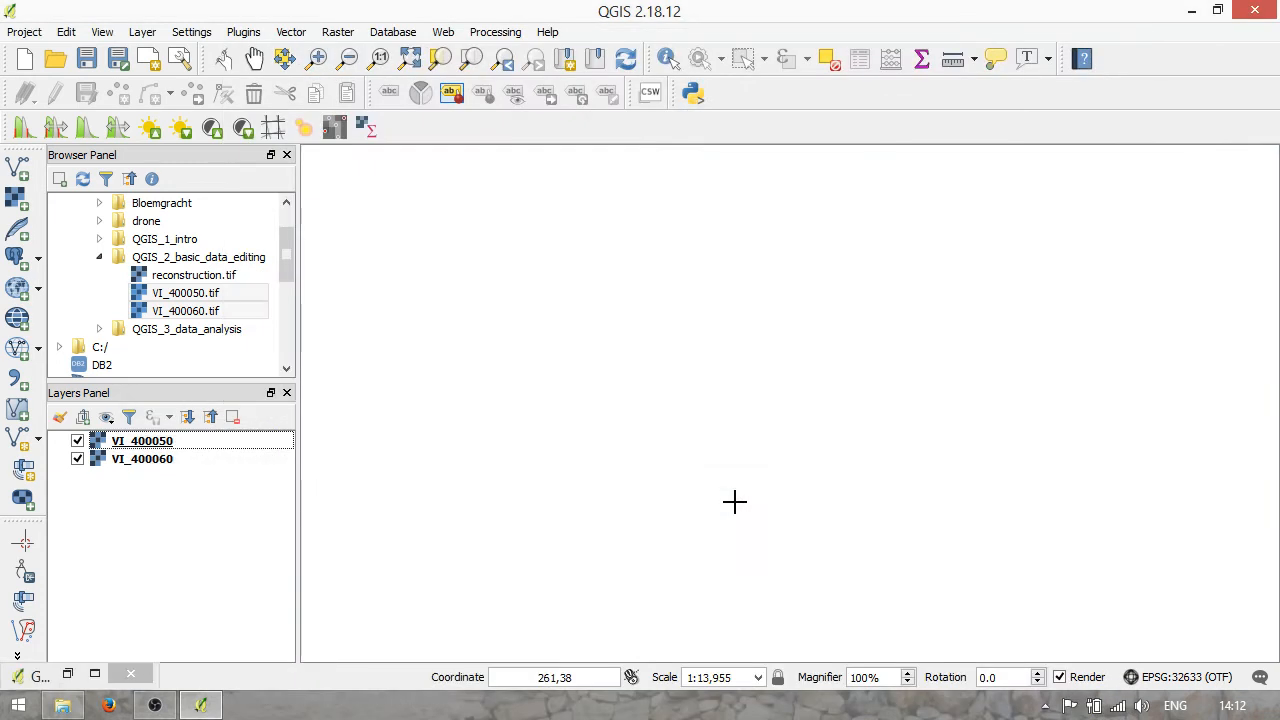
right_click(140, 440)
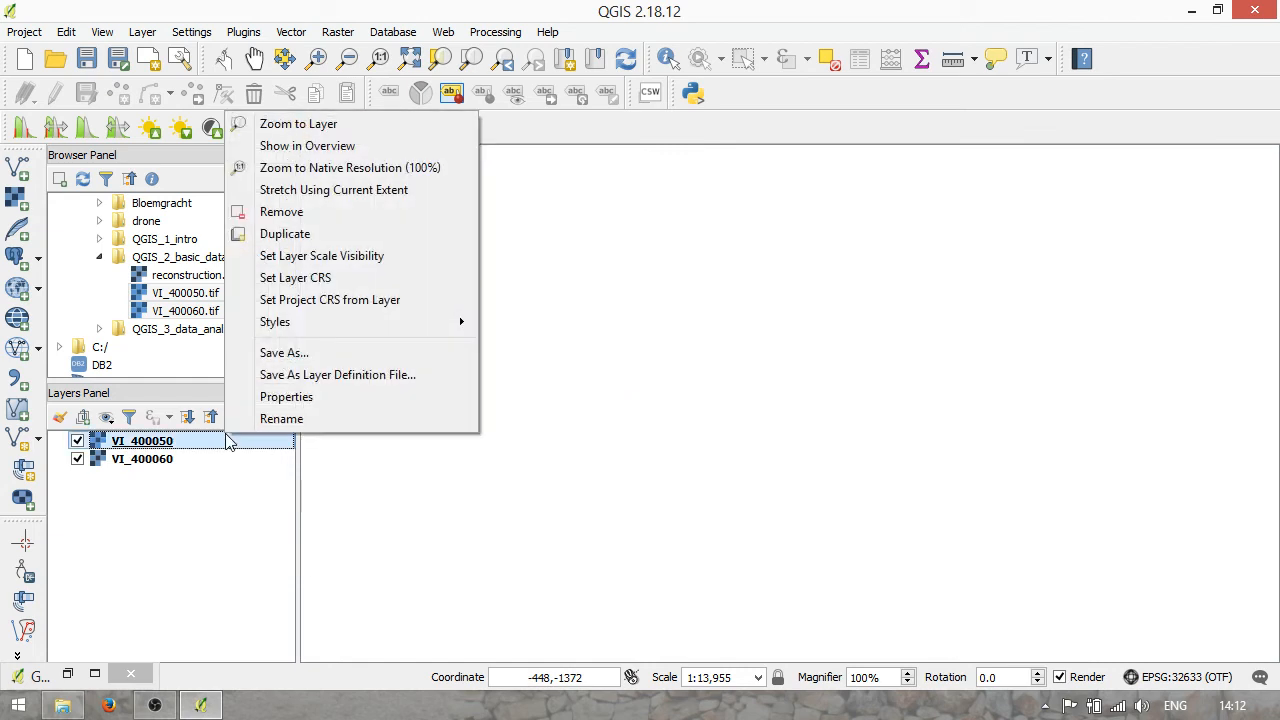
left_click(298, 124)
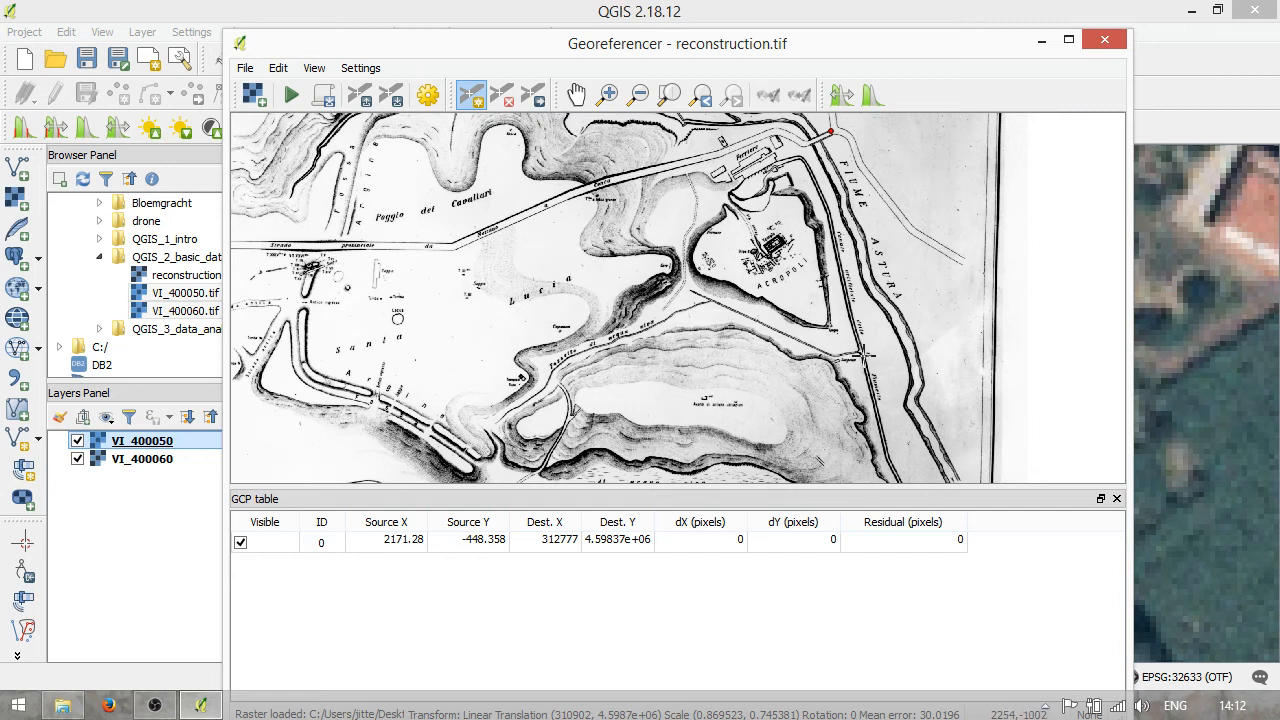
mouse_move(850, 362)
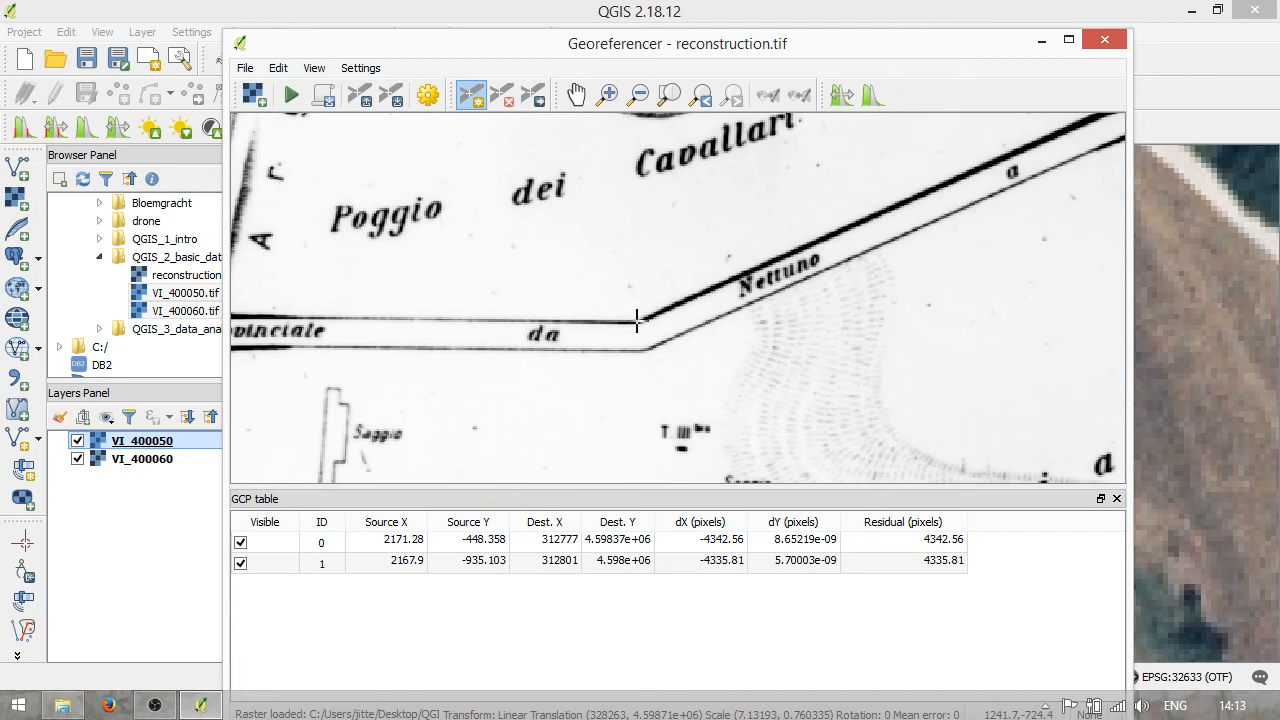
- Place a control point at the road bend near Poggio dei Cavallari with coordinates picked from the aerial image
left_click(636, 322)
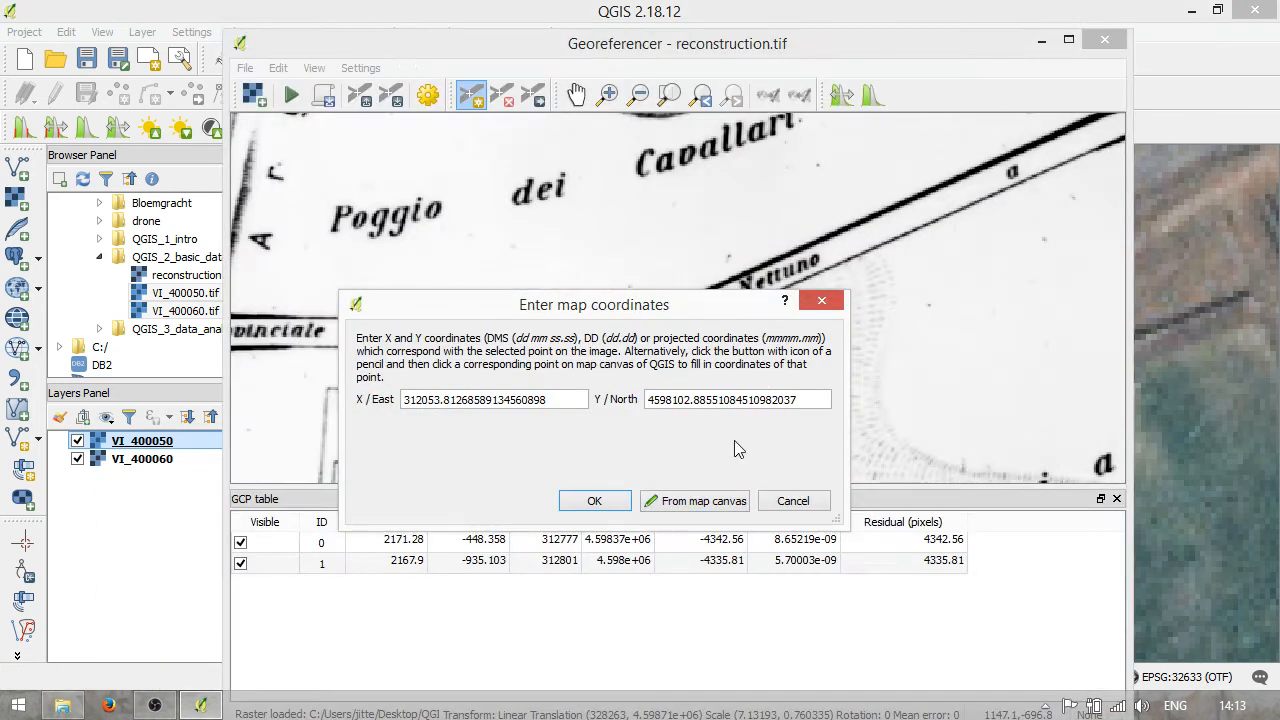
left_click(594, 500)
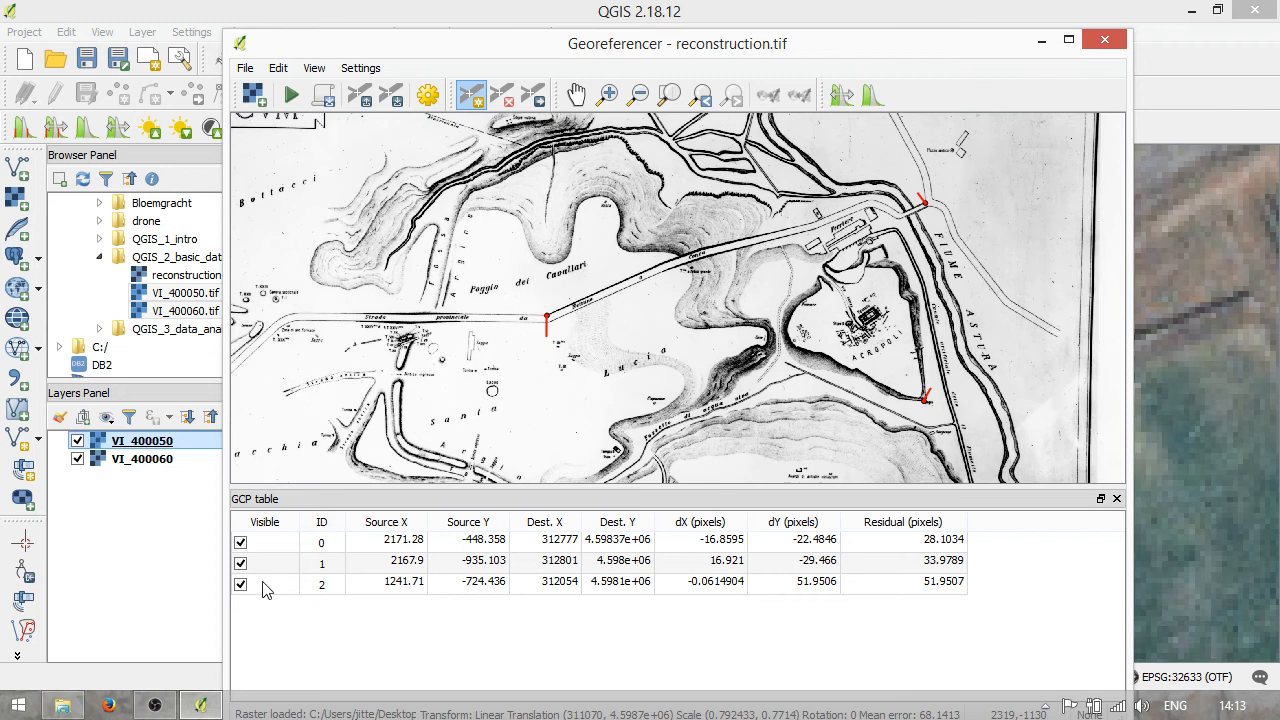
mouse_move(380, 572)
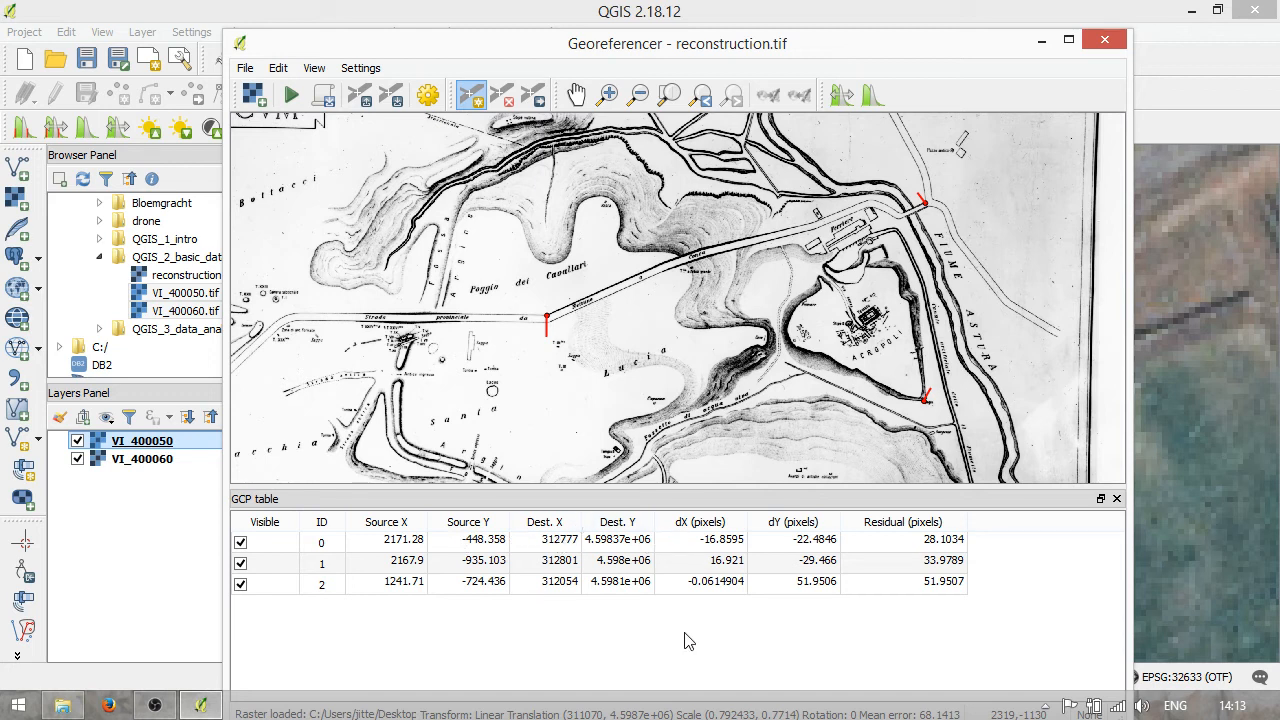
mouse_move(748, 550)
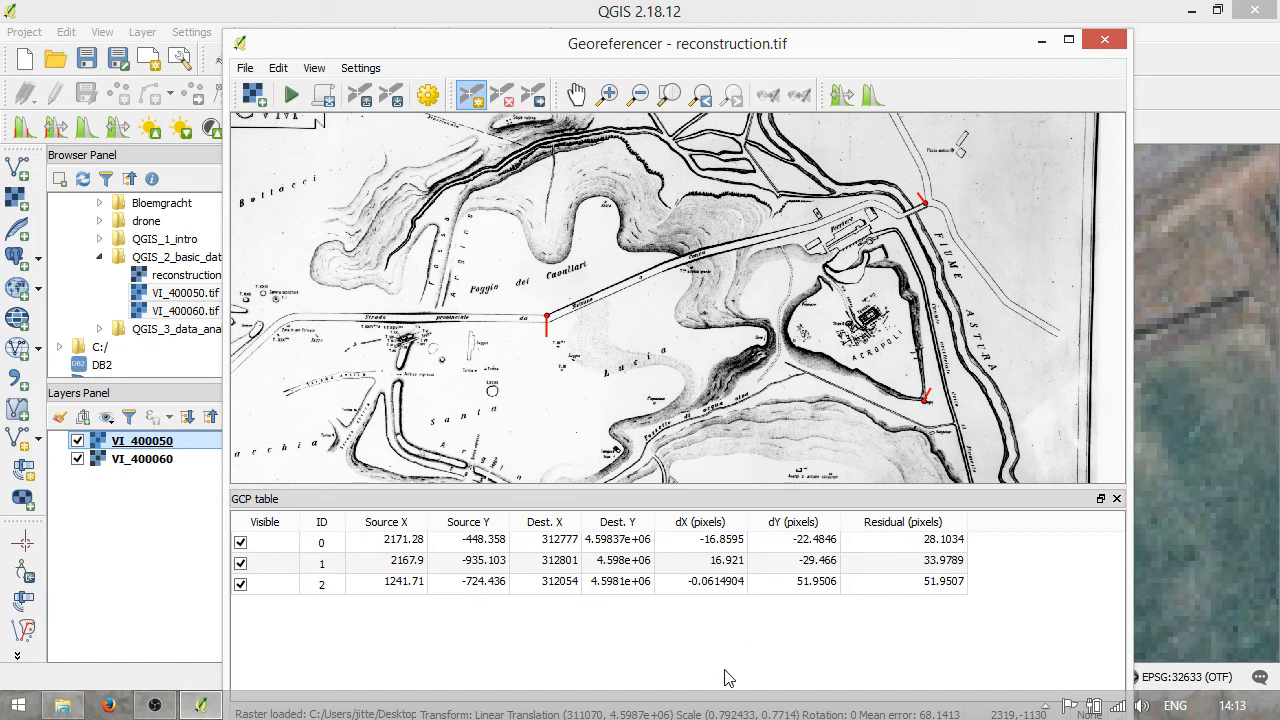
mouse_move(980, 640)
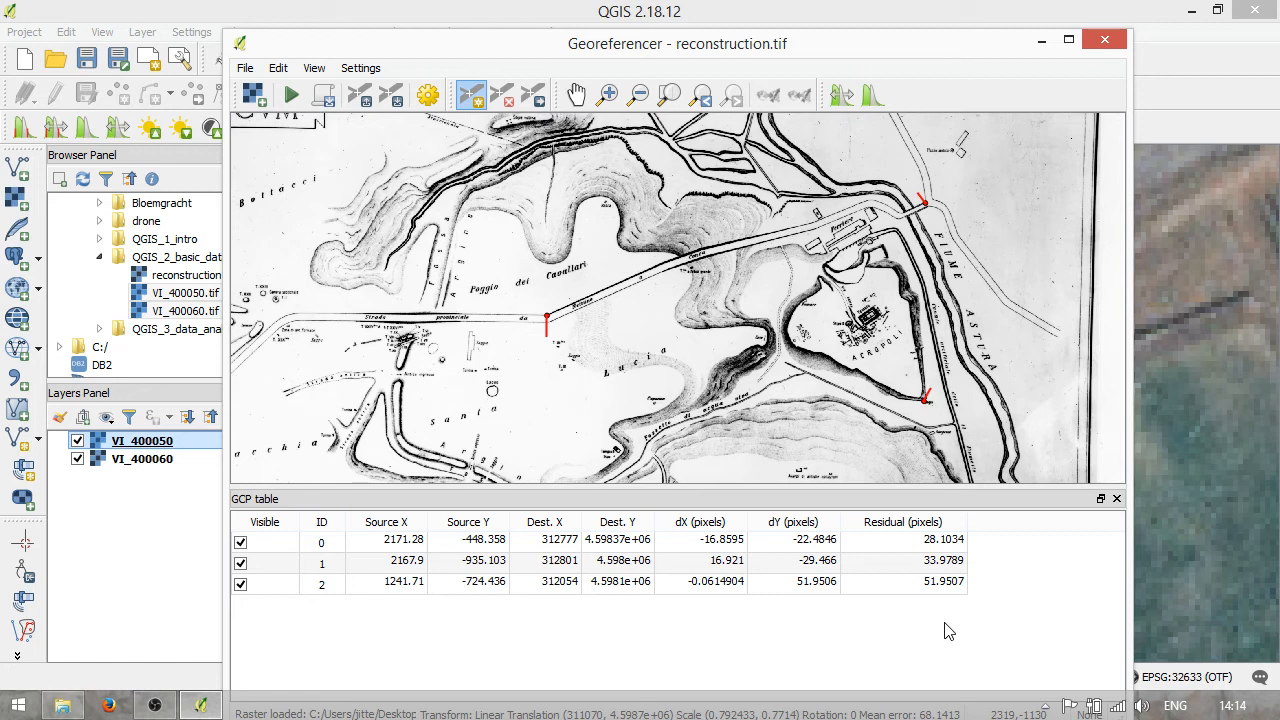
mouse_move(944, 628)
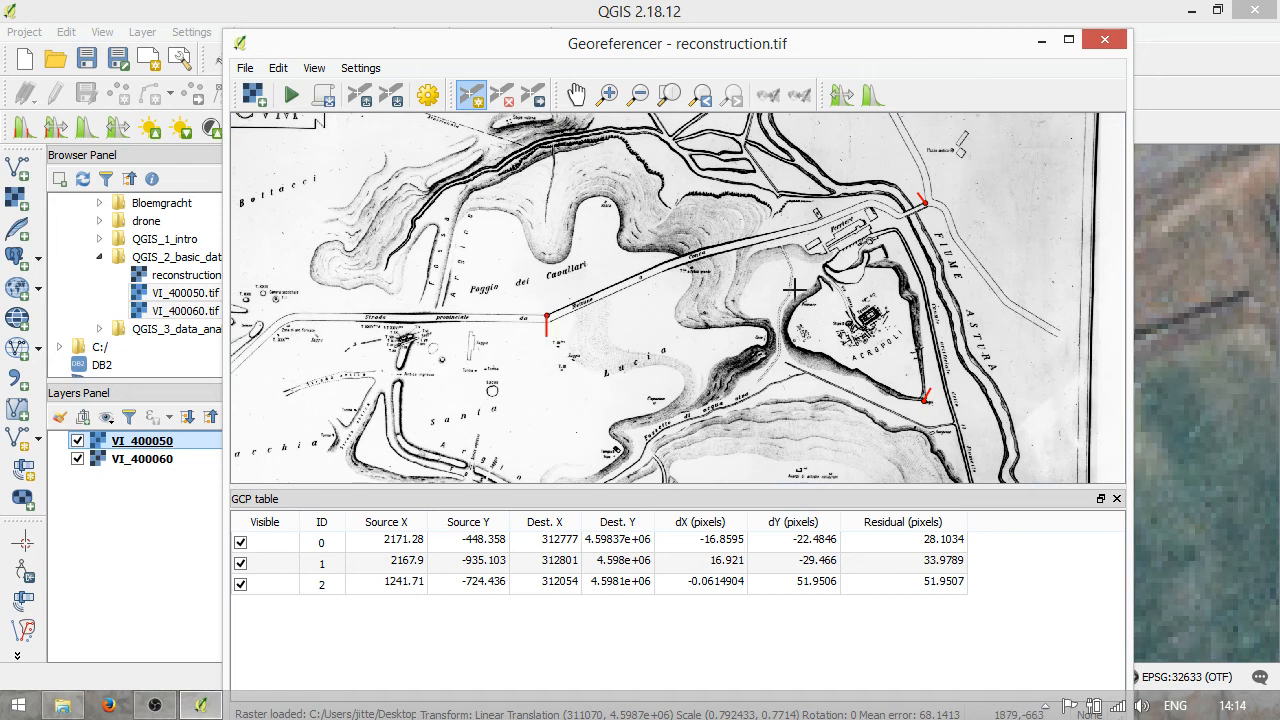
mouse_move(968, 212)
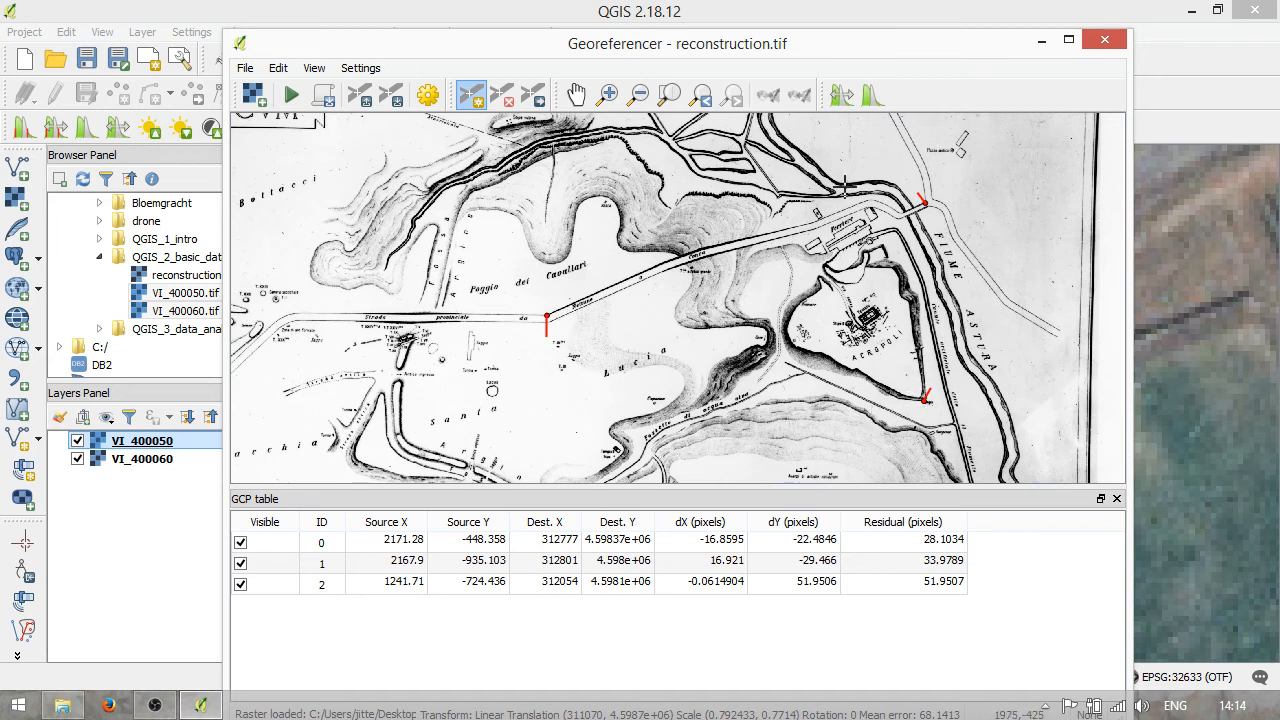
mouse_move(596, 218)
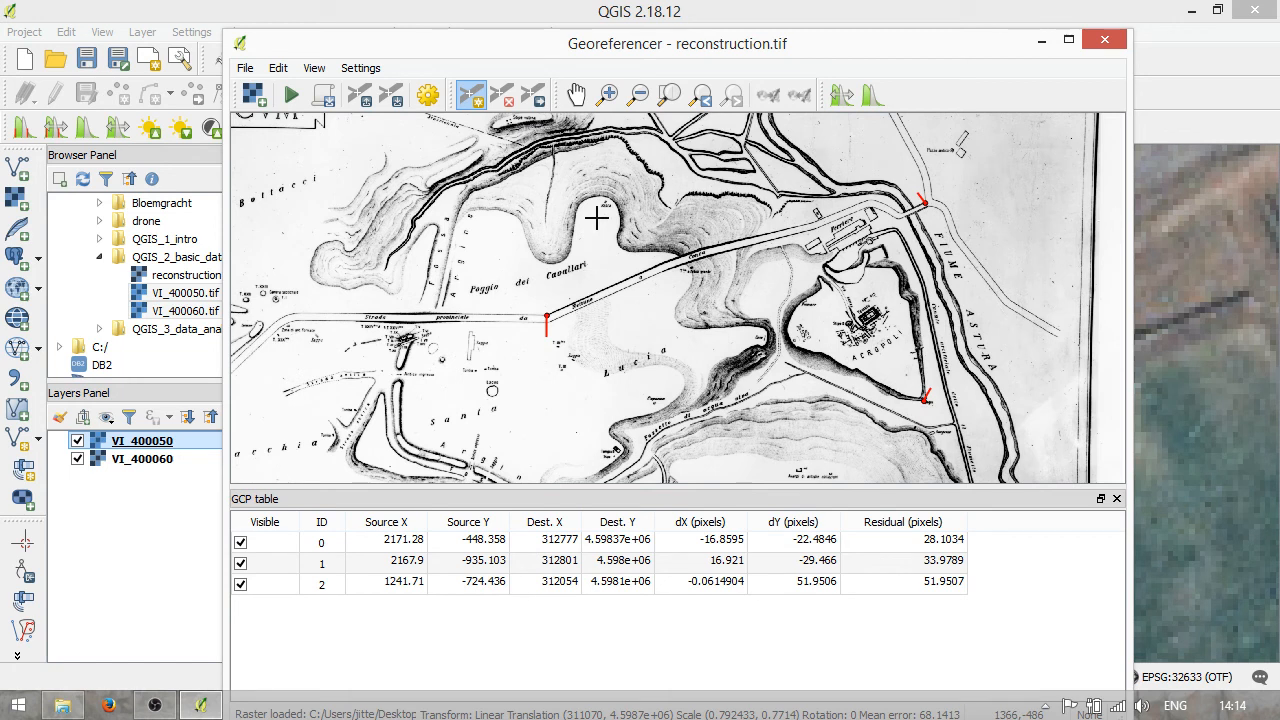
mouse_move(904, 250)
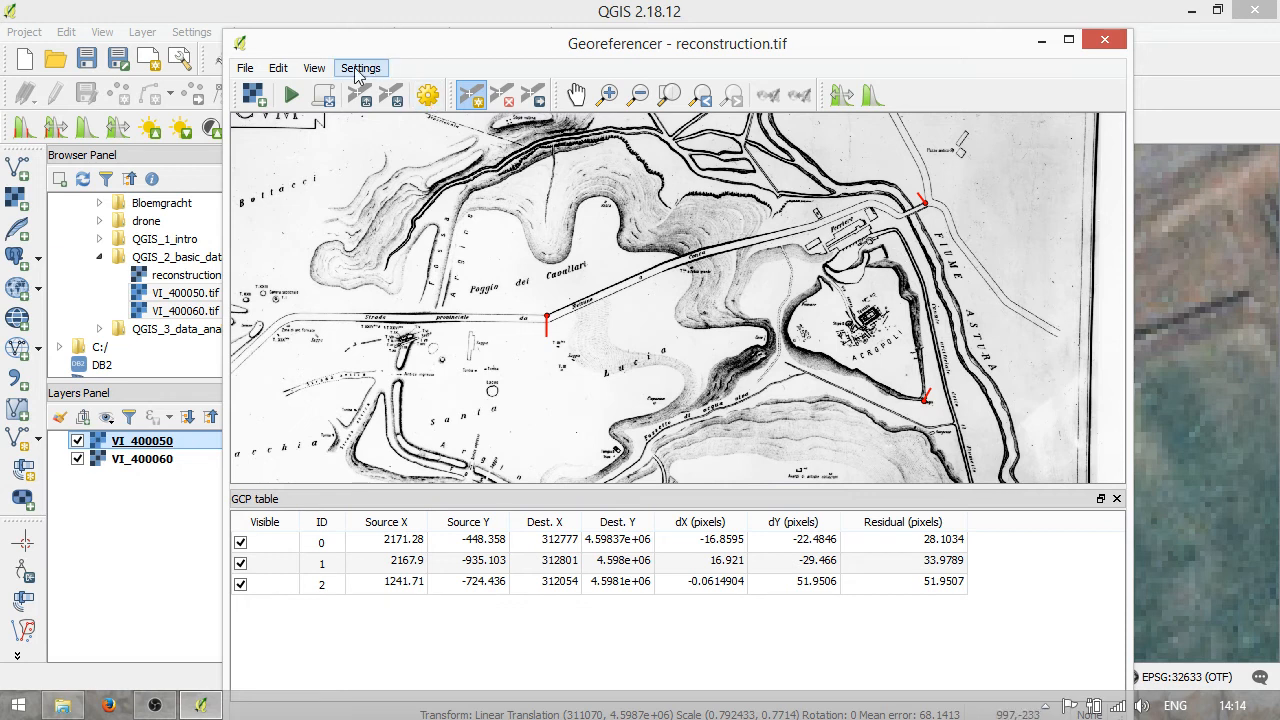
- Bring up the Transformation settings and move the window into view
left_click(360, 68)
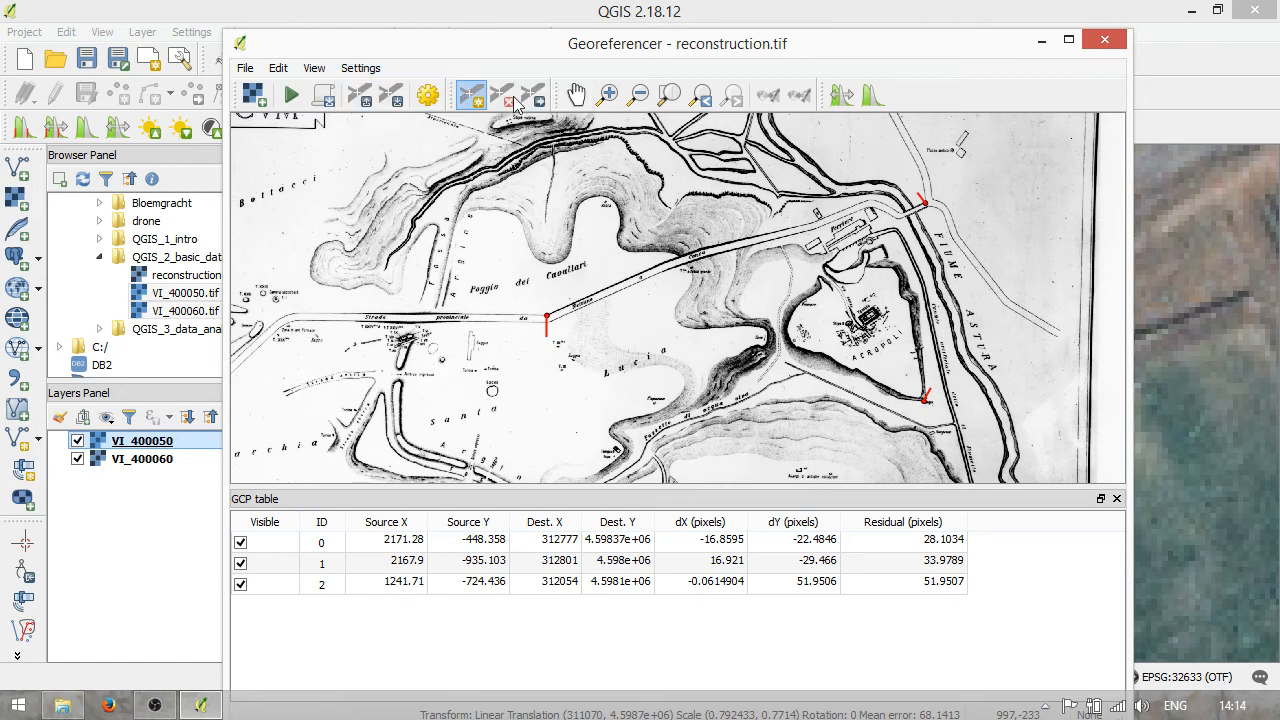
left_click(428, 94)
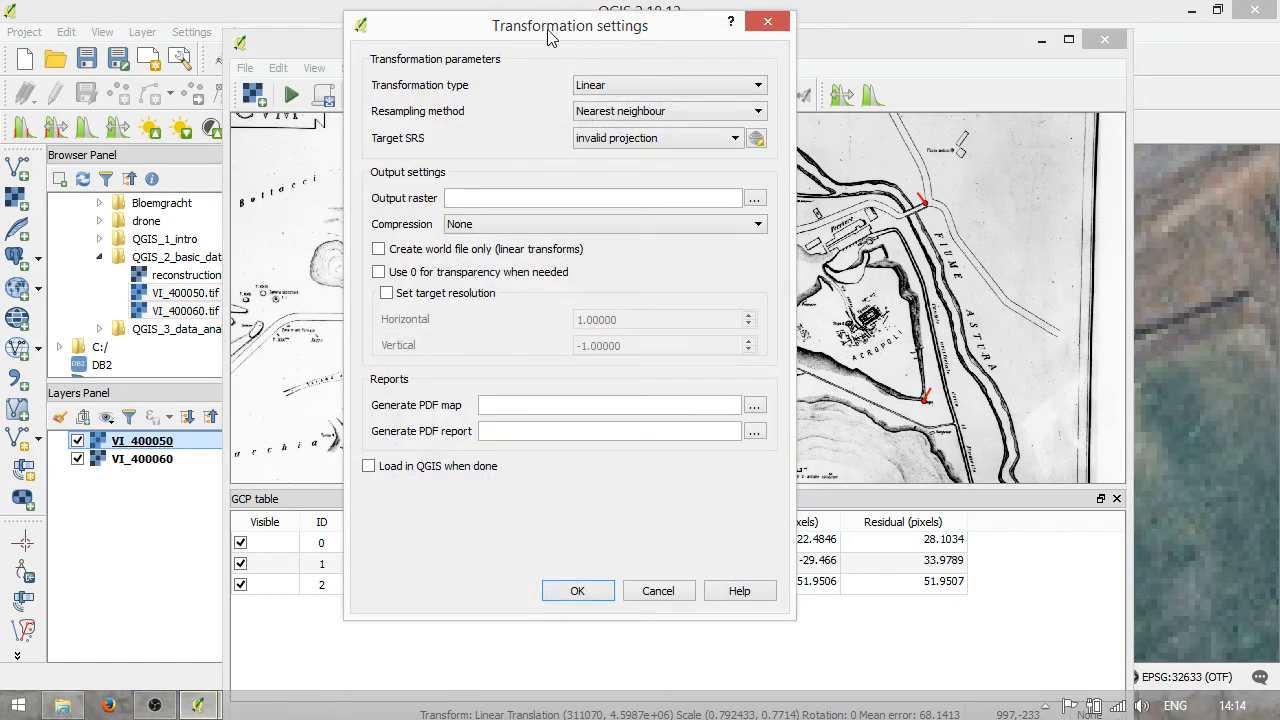
left_click_drag(570, 24, 730, 436)
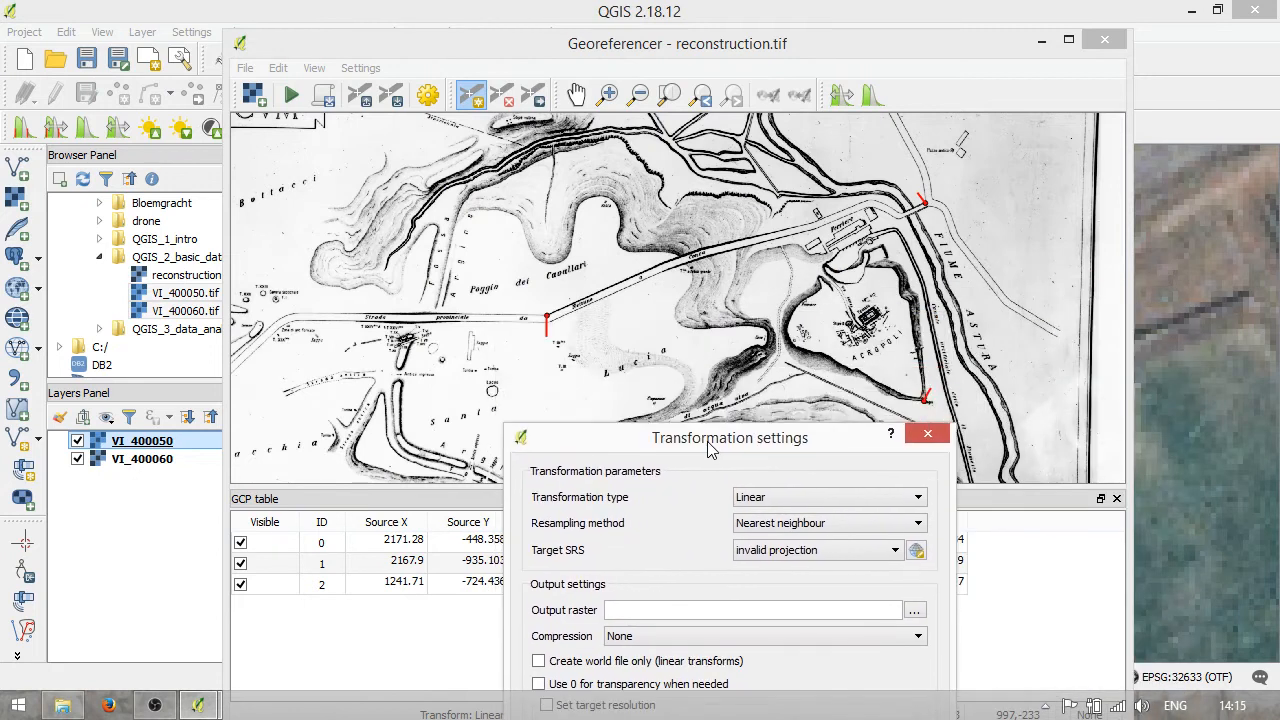
left_click_drag(710, 436, 710, 452)
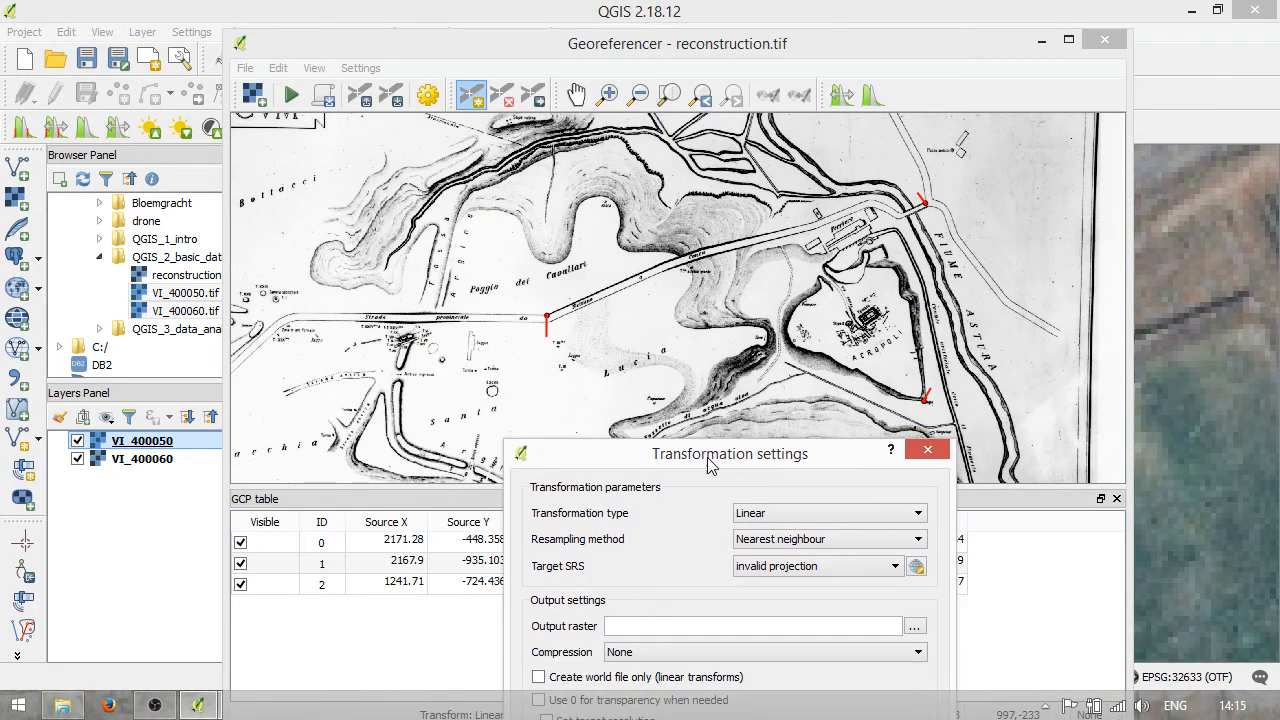
left_click_drag(730, 452, 496, 392)
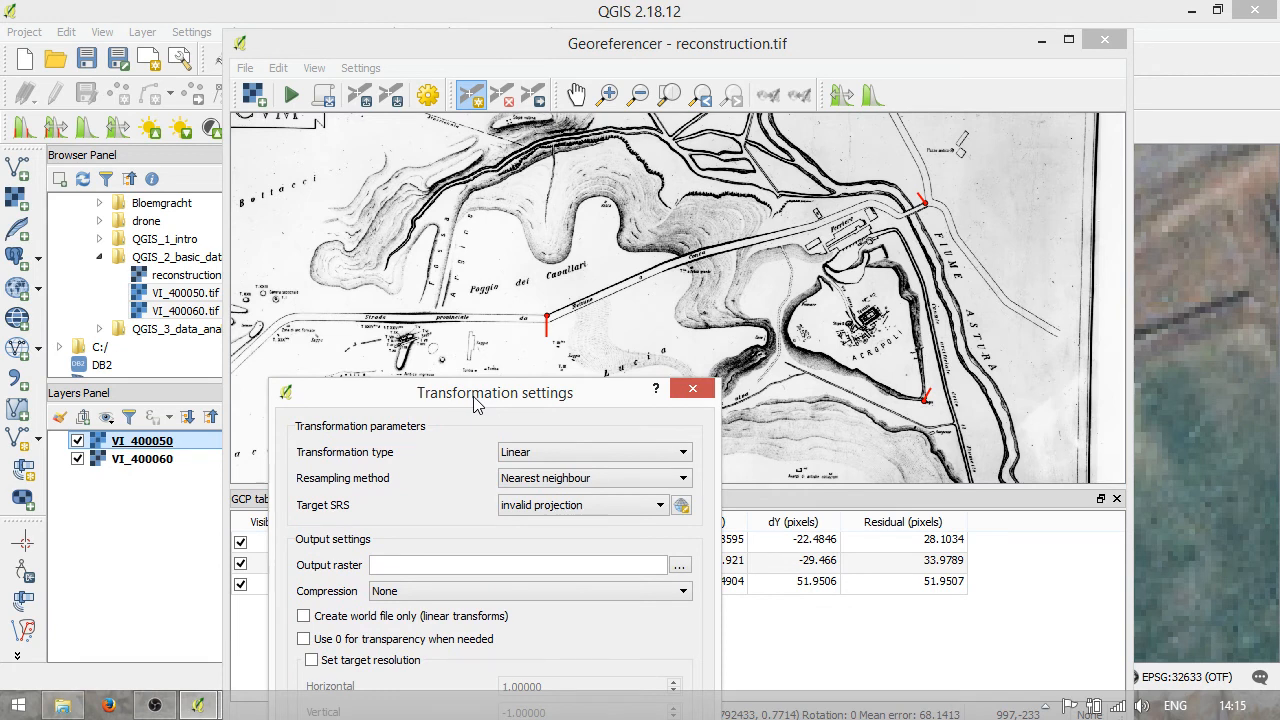
left_click_drag(494, 392, 282, 168)
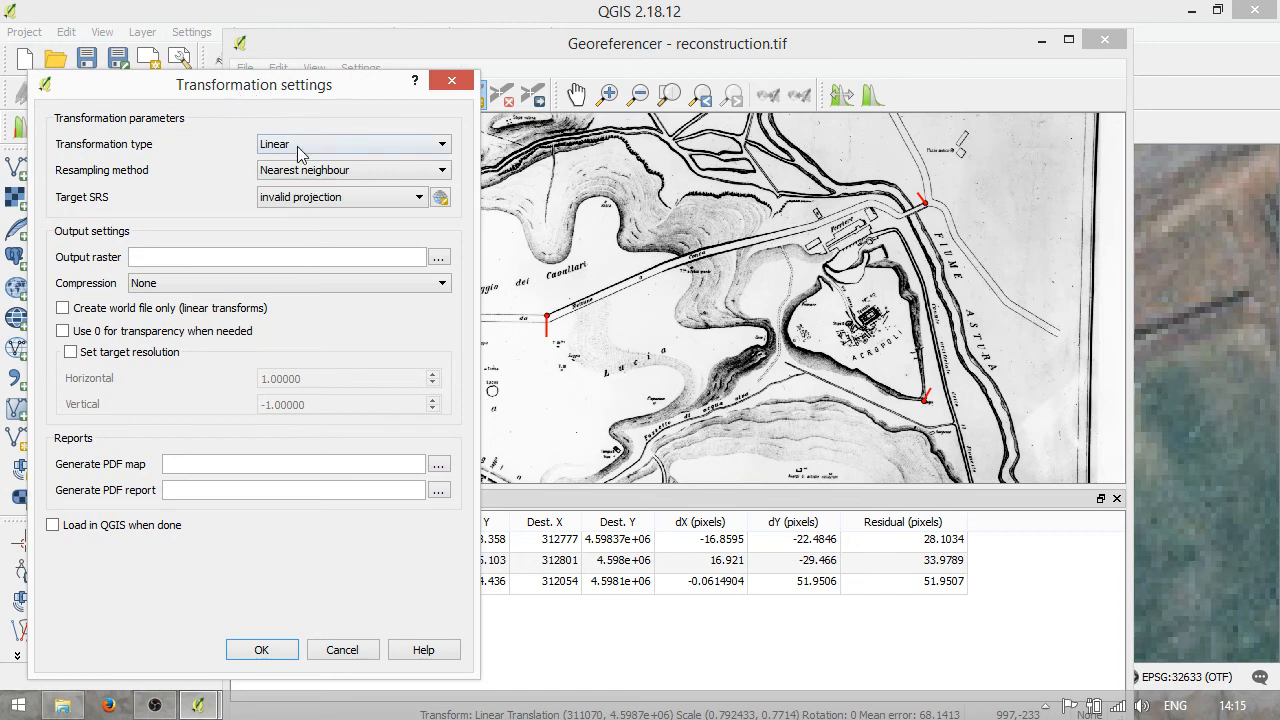
mouse_move(344, 168)
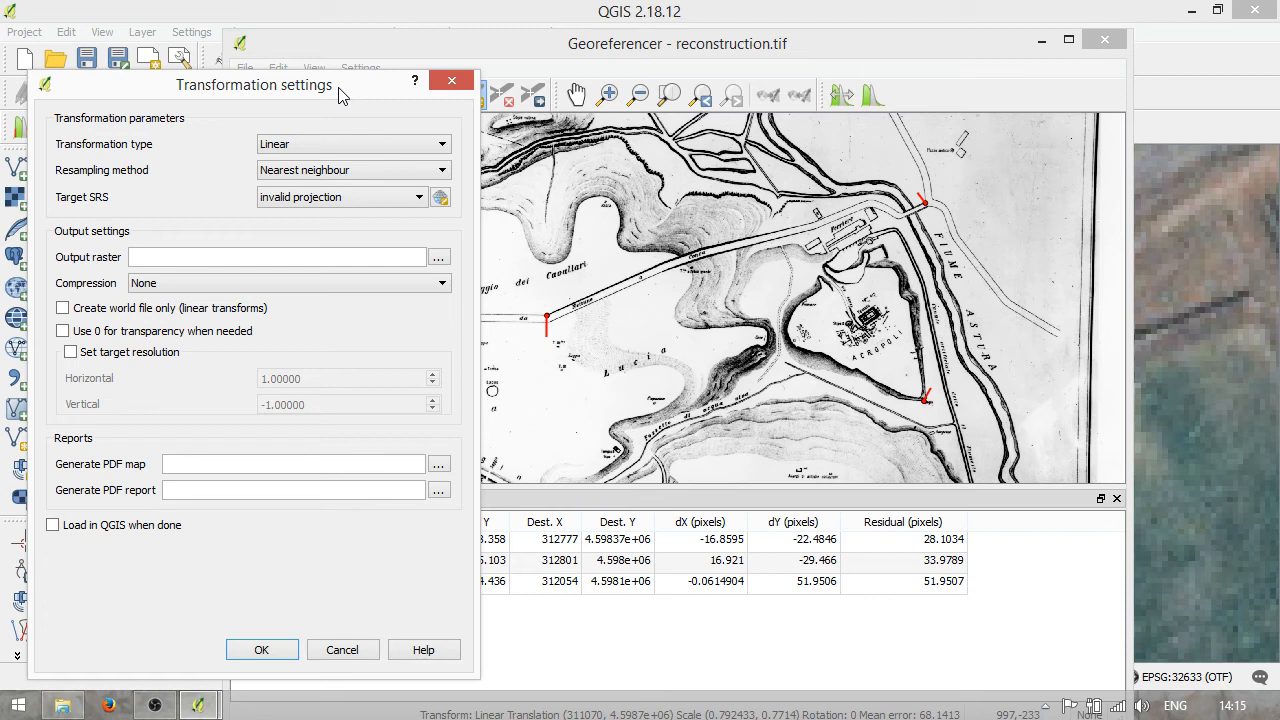
mouse_move(308, 150)
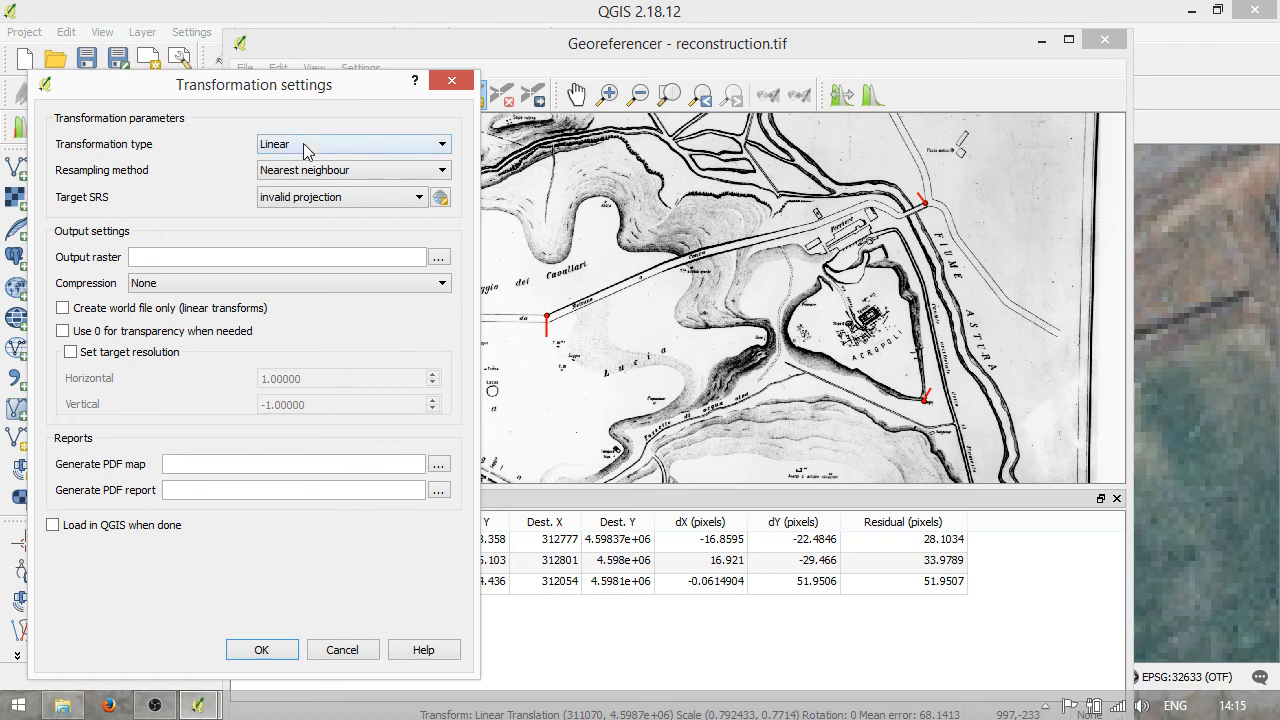
- Keep the Linear transformation type, confirm the settings and run the georeferencing
left_click(352, 144)
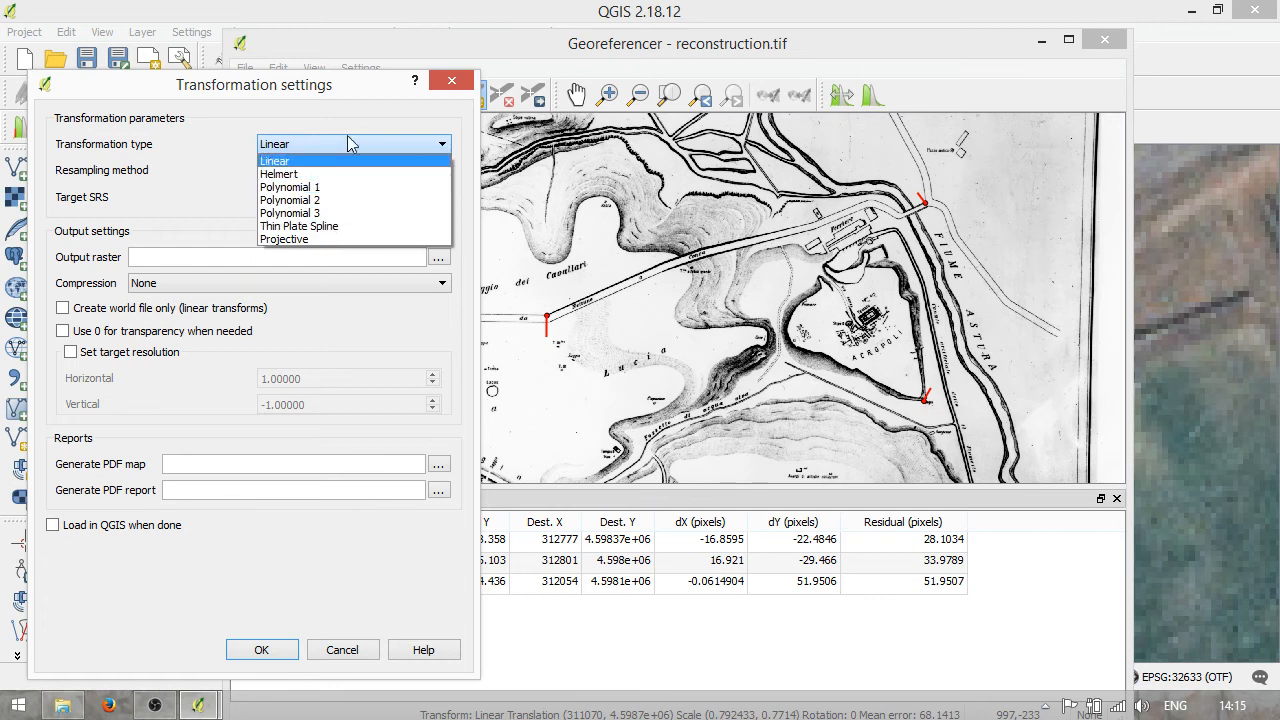
mouse_move(340, 172)
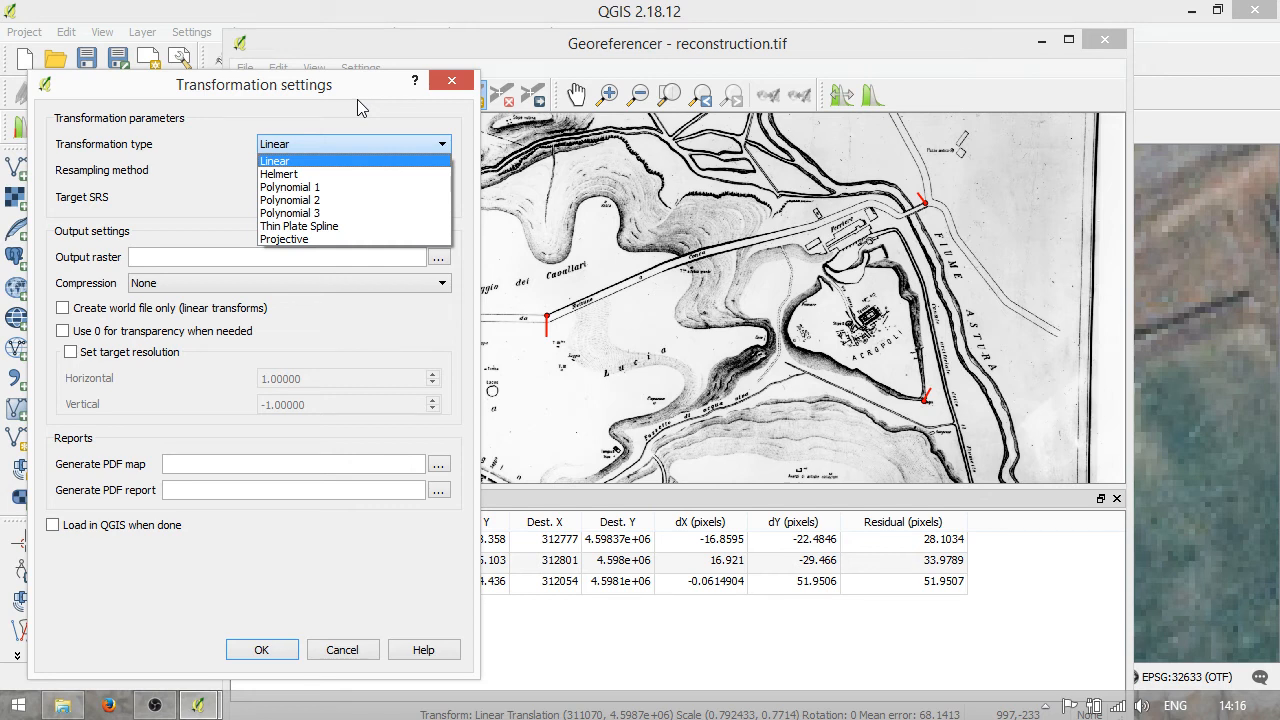
left_click(276, 160)
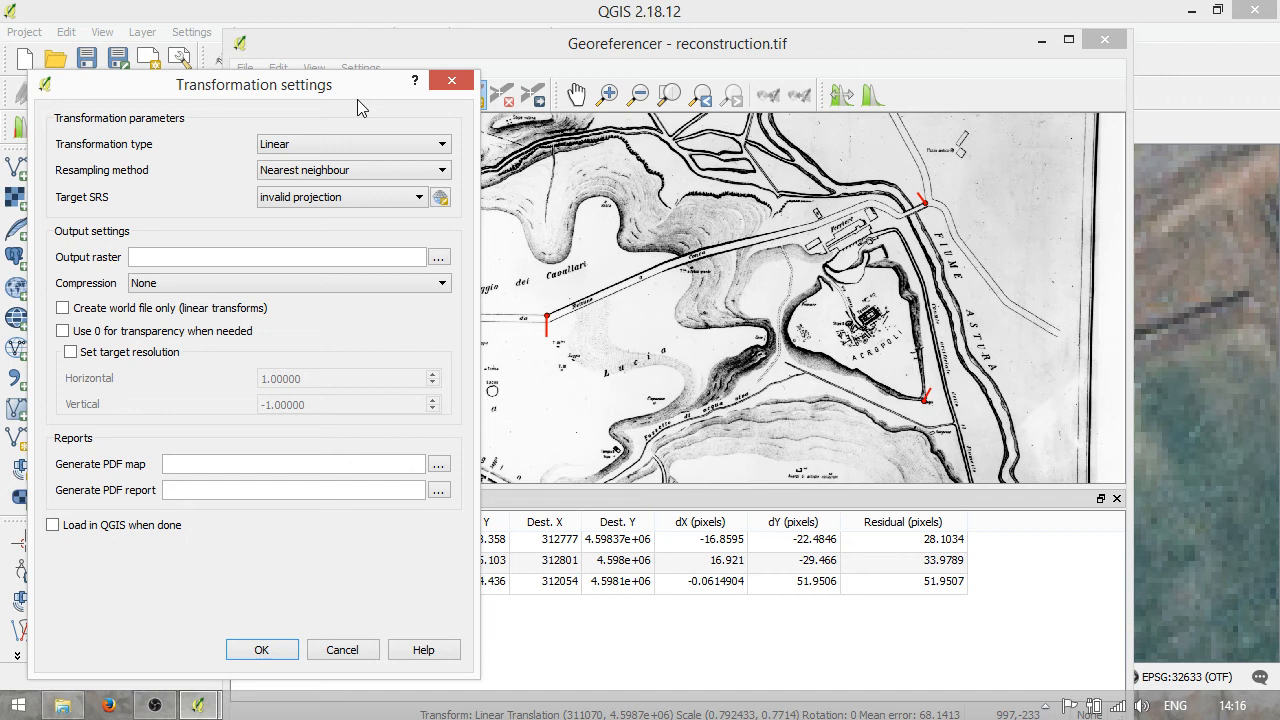
mouse_move(436, 106)
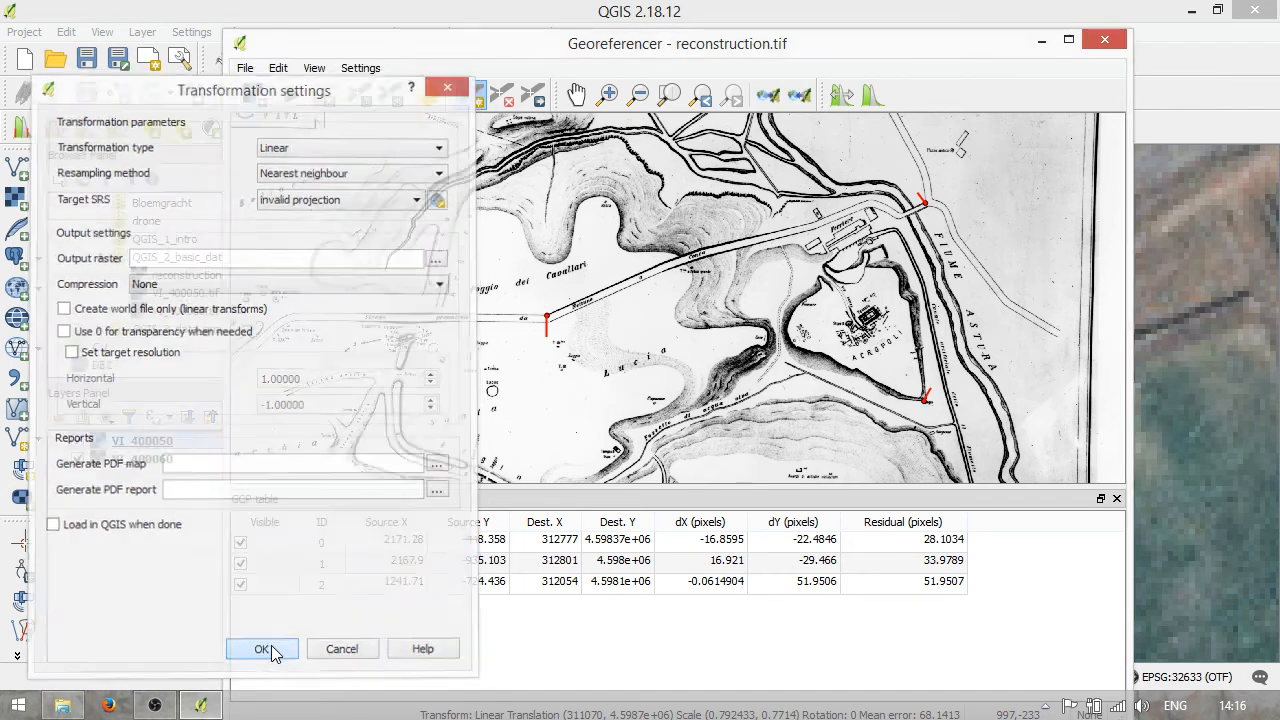
left_click(262, 648)
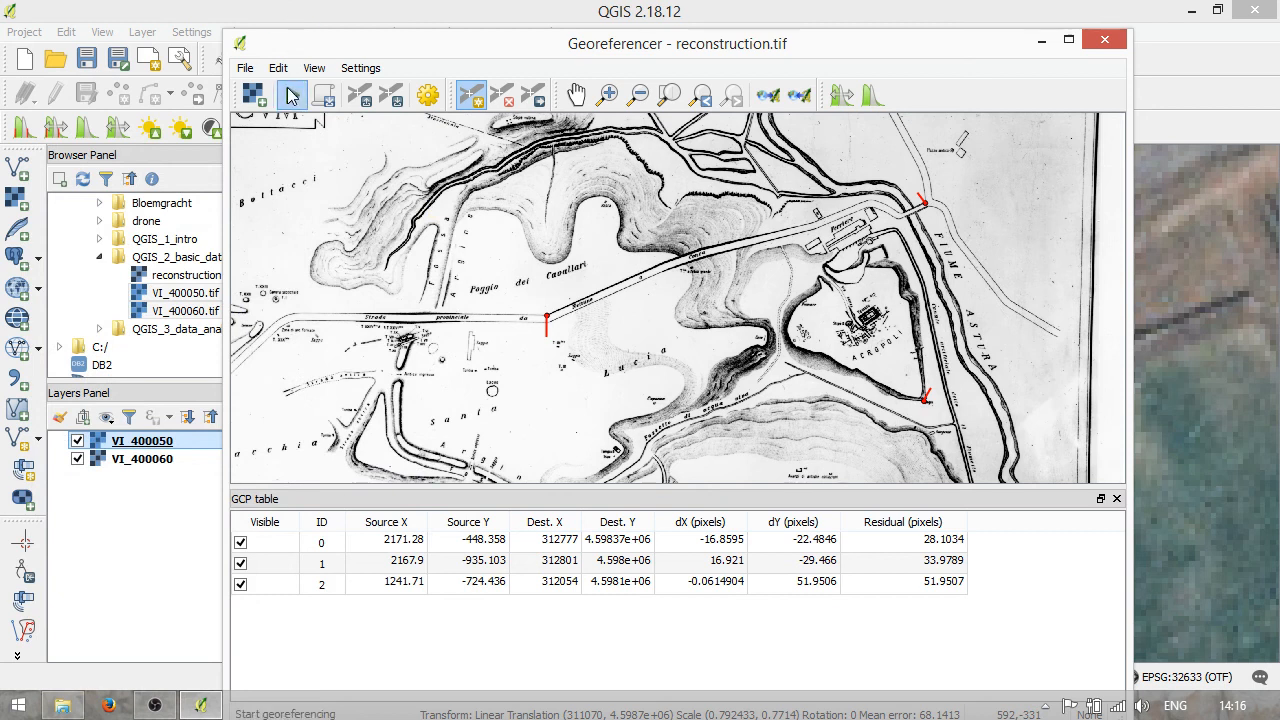
left_click(288, 94)
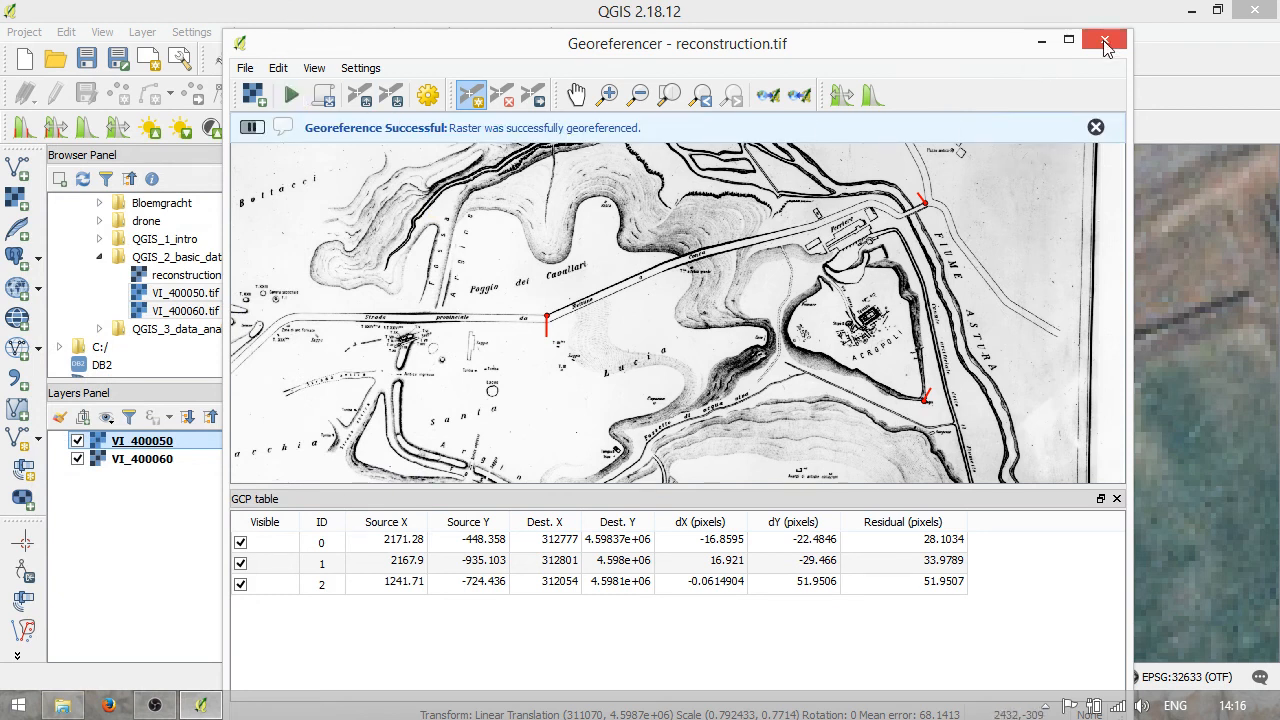
- Close the Georeferencer and discard the control points
left_click(1104, 40)
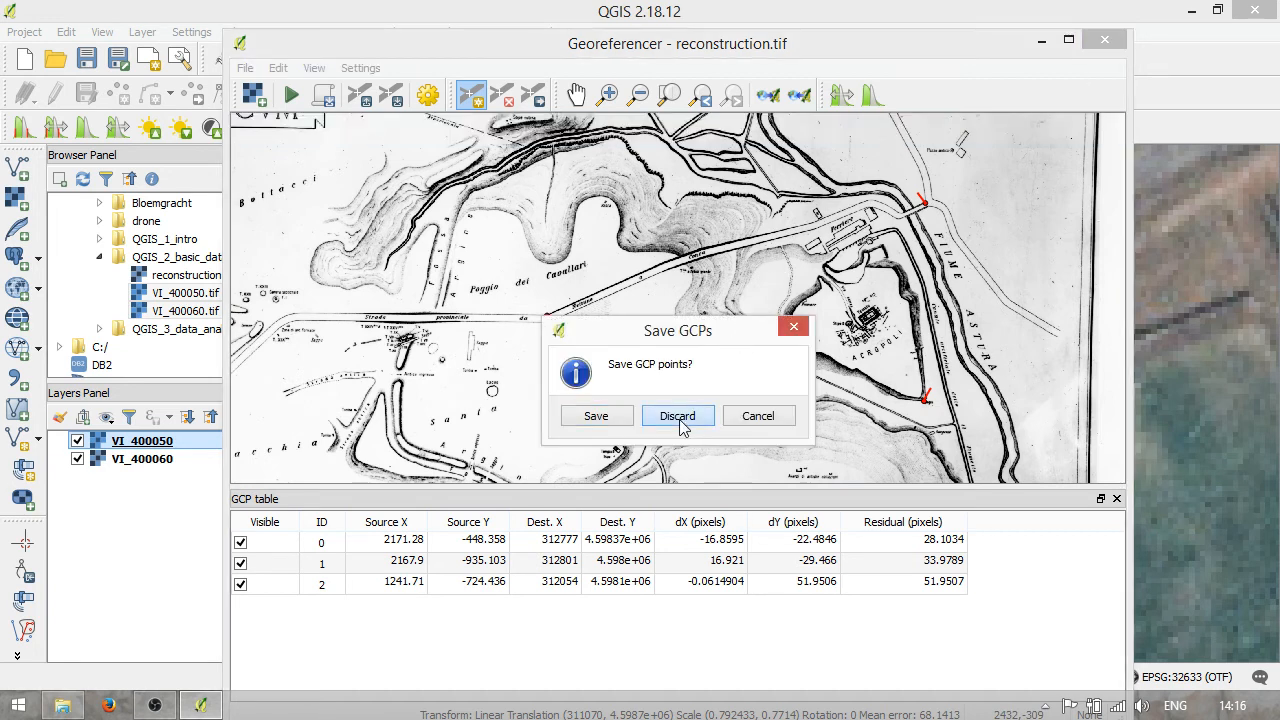
left_click(676, 416)
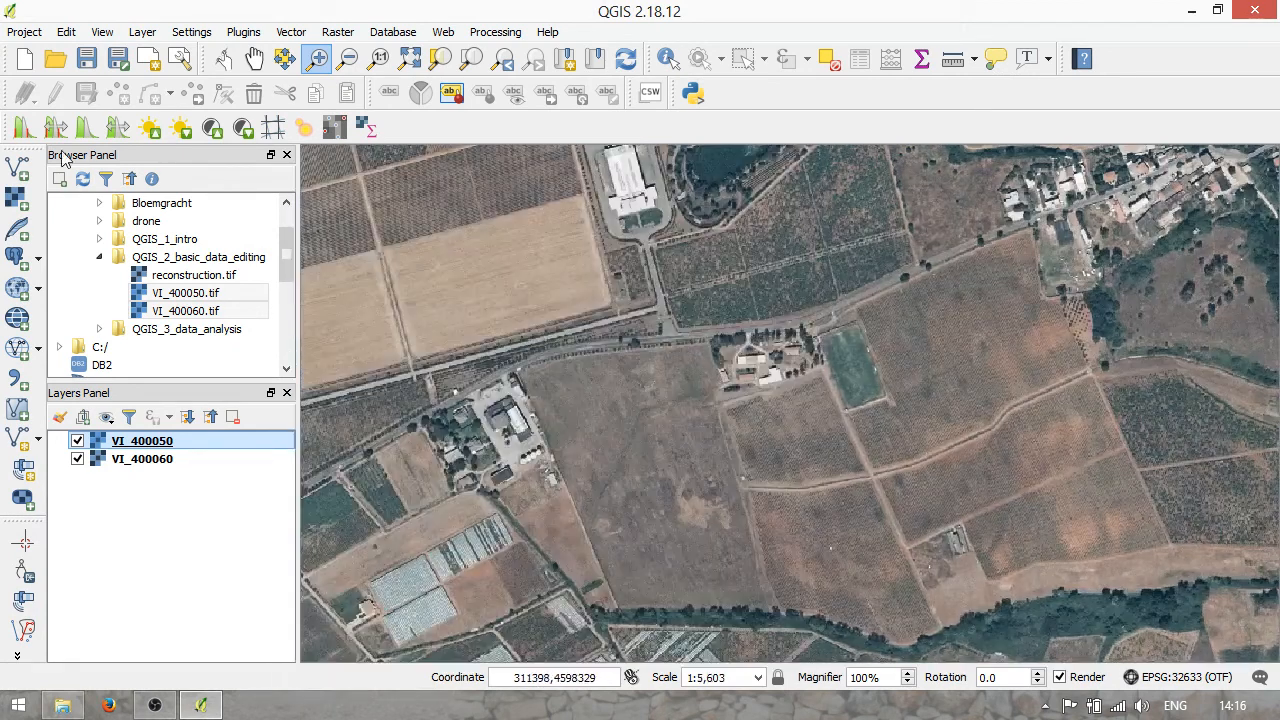
- Add the georeferenced reconstruction.tif from the Browser Panel in WGS 84 / UTM zone 33N
left_click(200, 256)
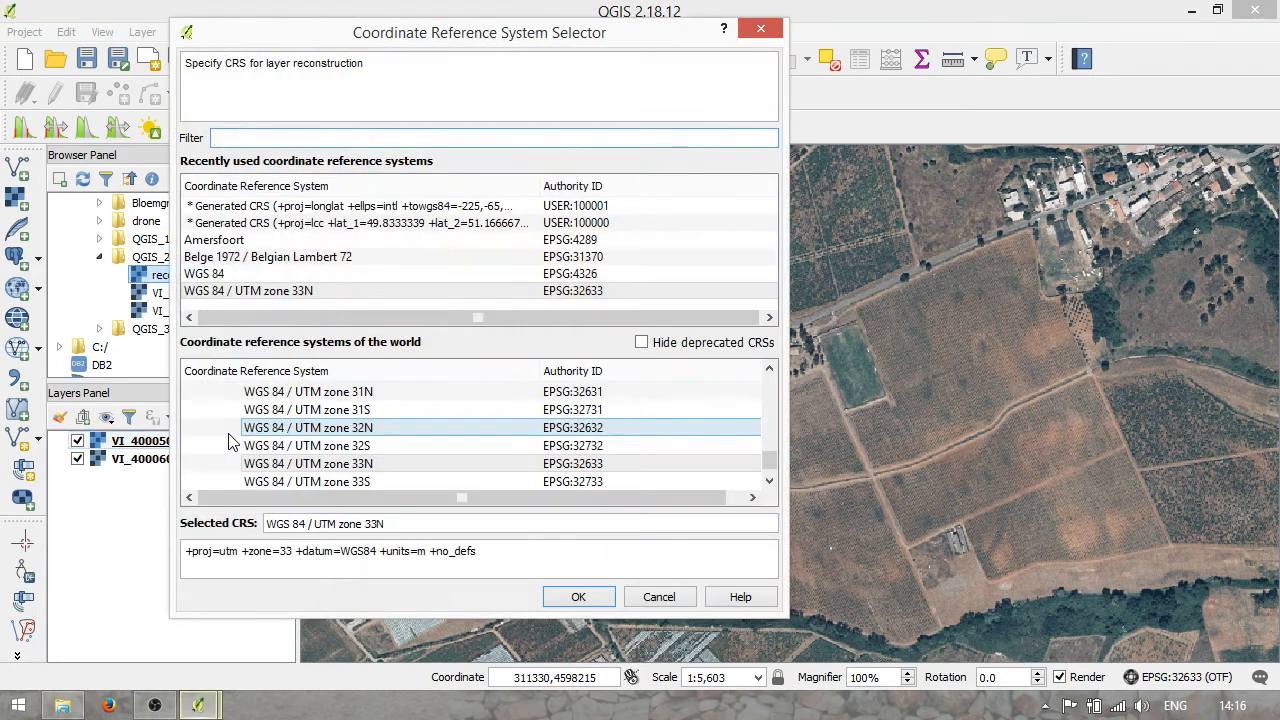
left_click(308, 464)
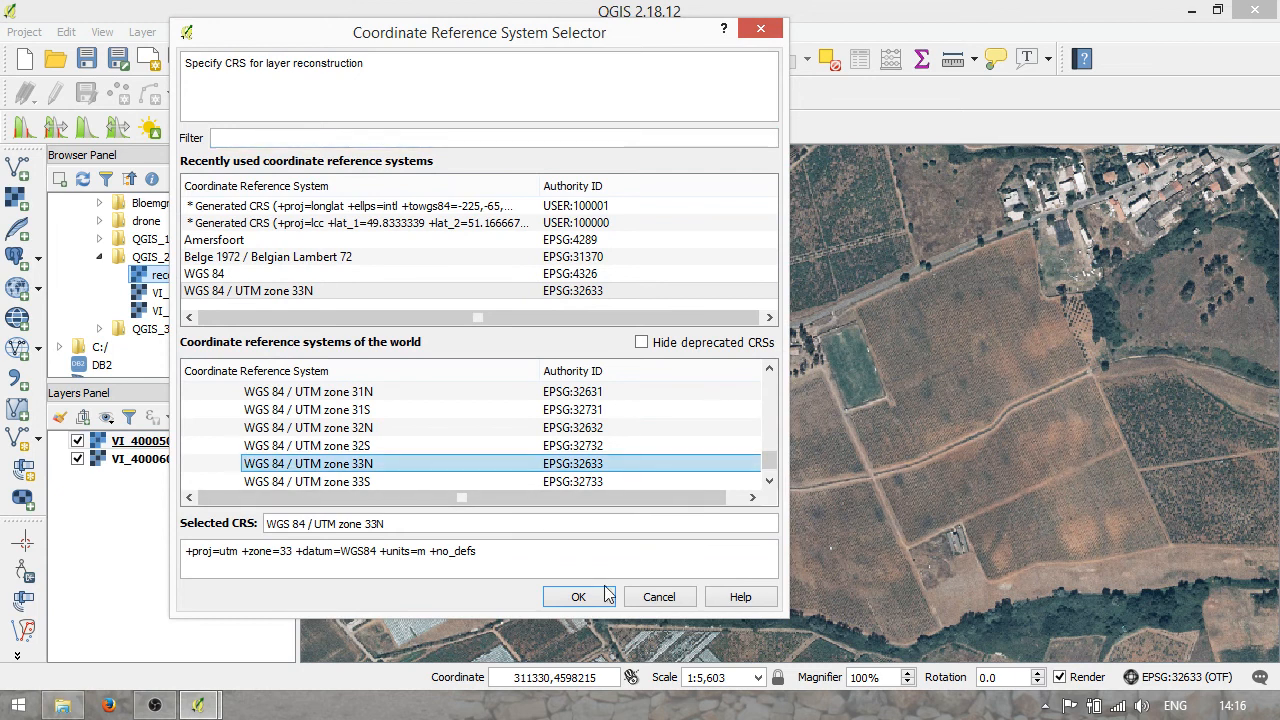
left_click(578, 596)
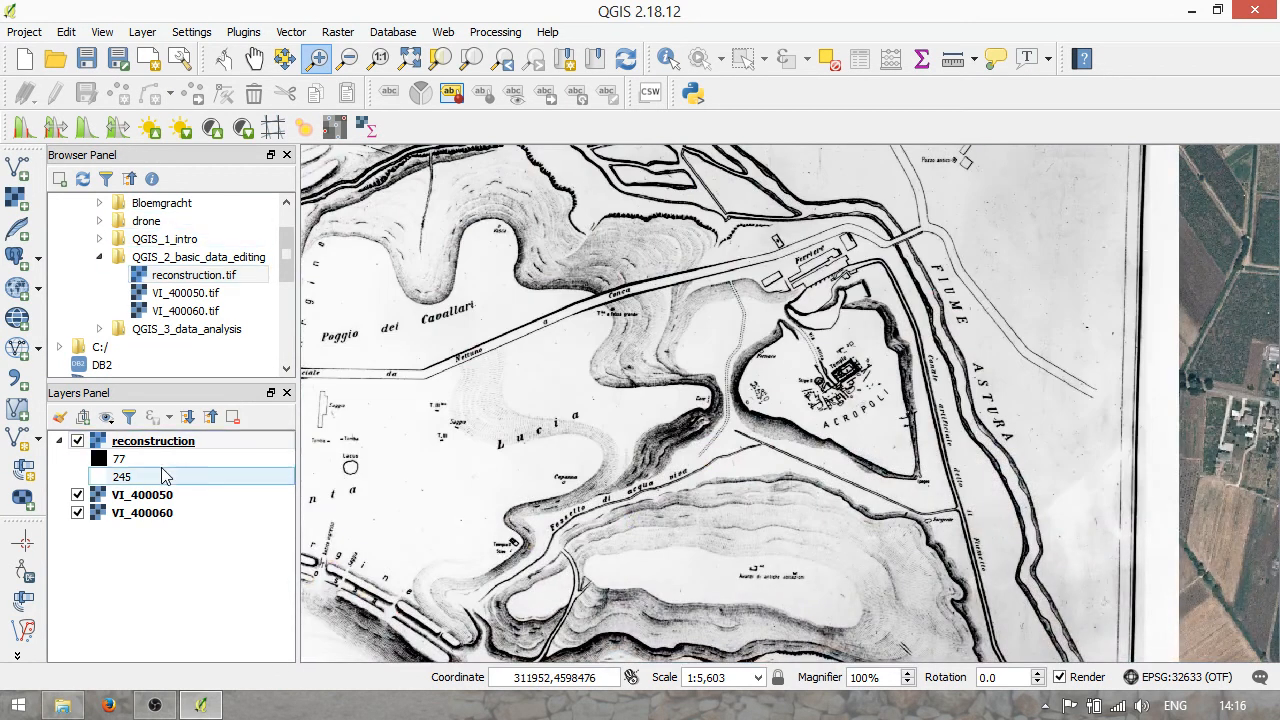
- Set the reconstruction layer's global transparency to about 49% in its properties
right_click(152, 442)
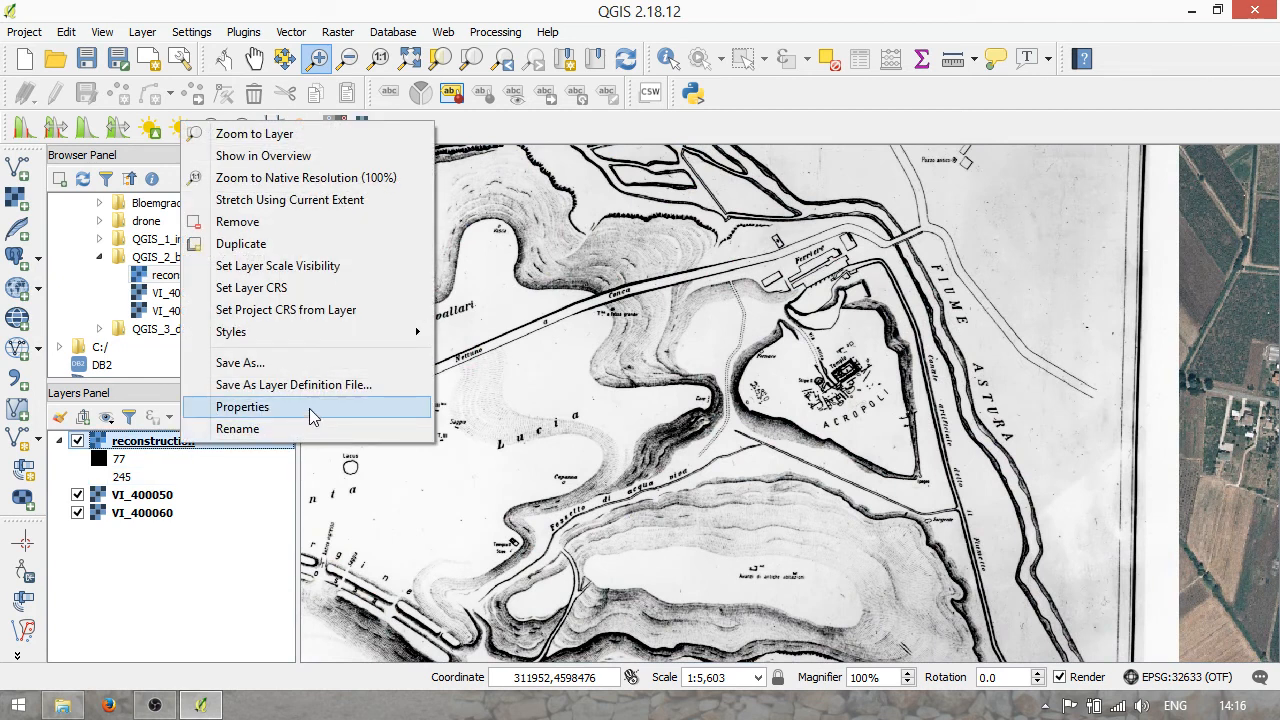
left_click(242, 406)
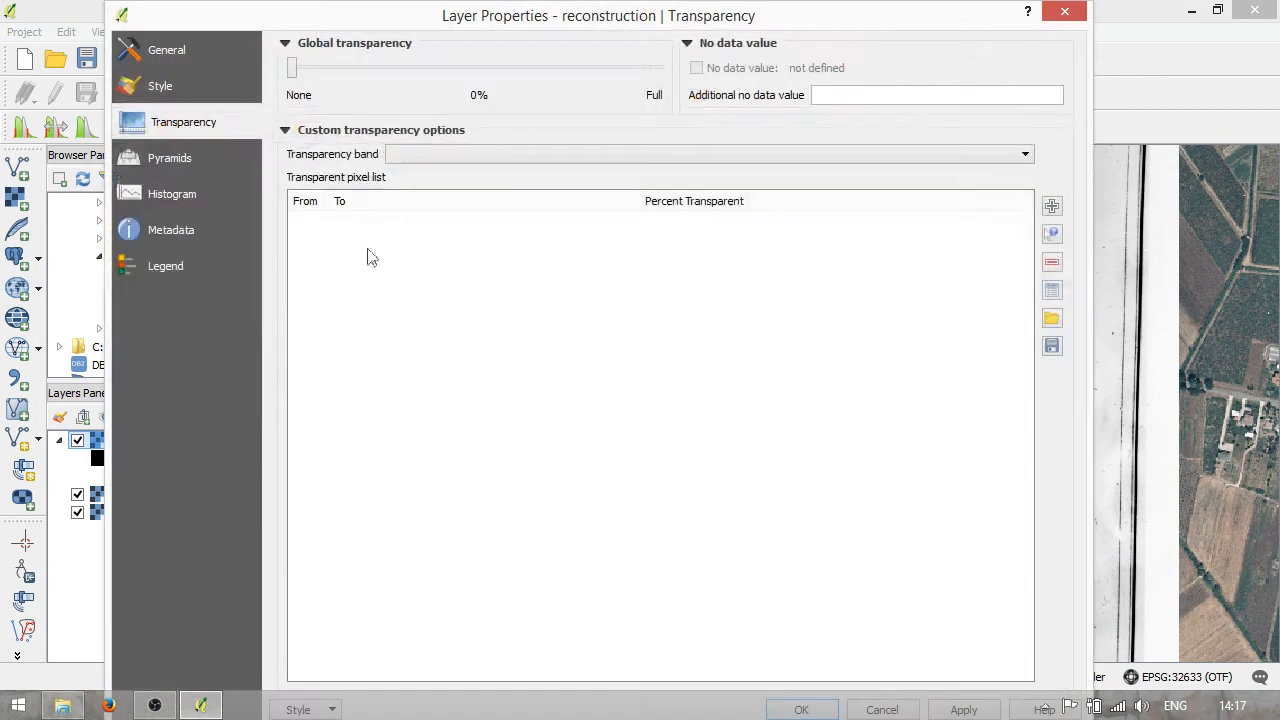
left_click_drag(292, 68, 458, 68)
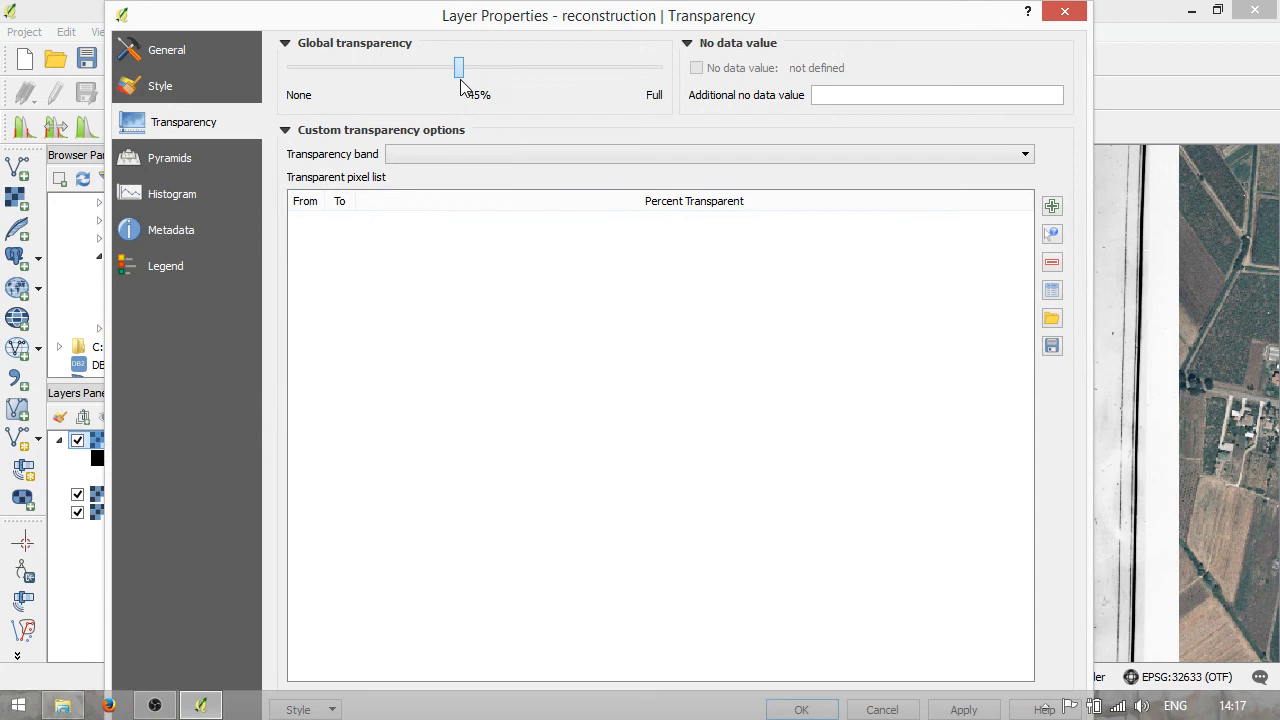
left_click_drag(458, 68, 472, 68)
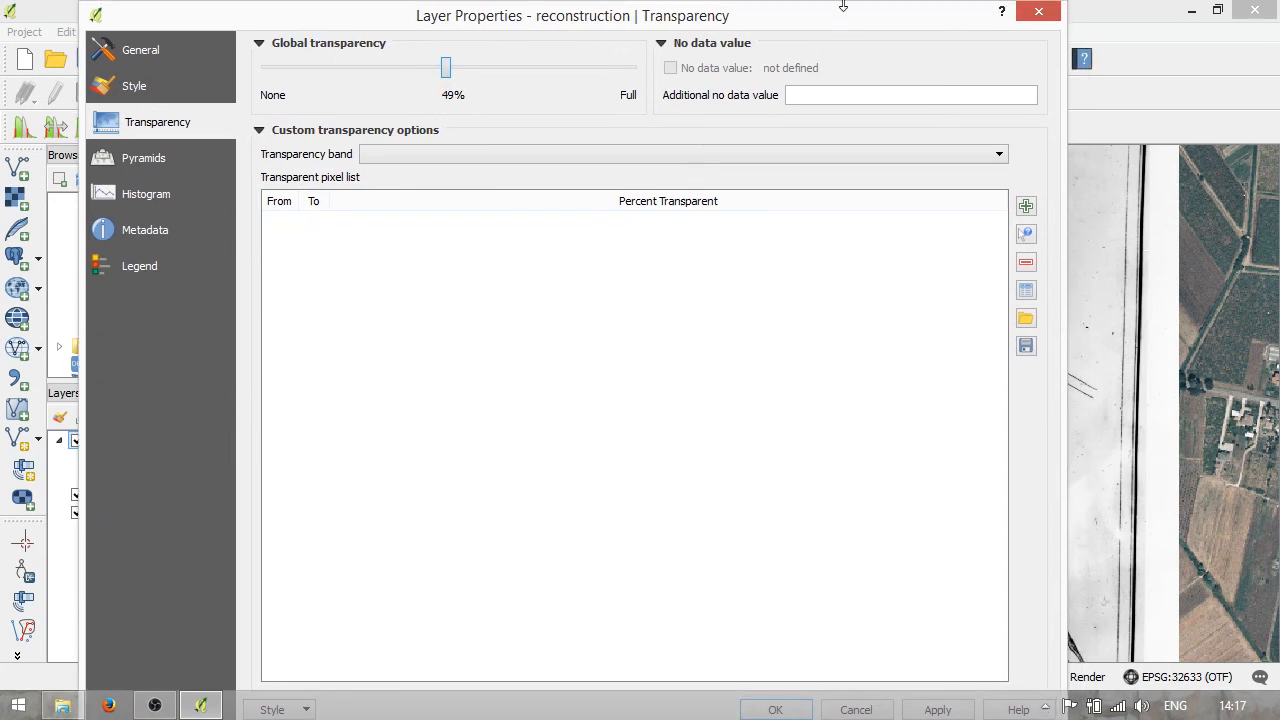
left_click(776, 708)
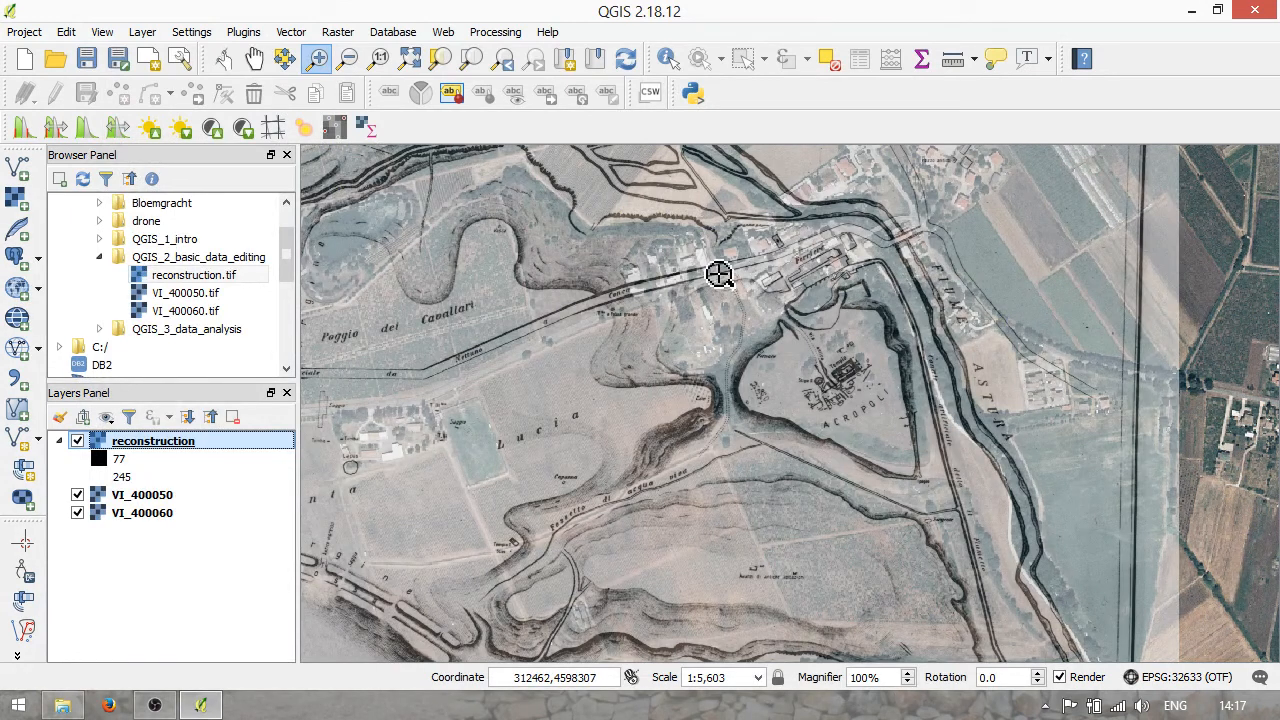
- Pan and zoom across the overlaid map to compare it with the imagery, ending on the Acropoli area
left_click_drag(720, 276, 896, 222)
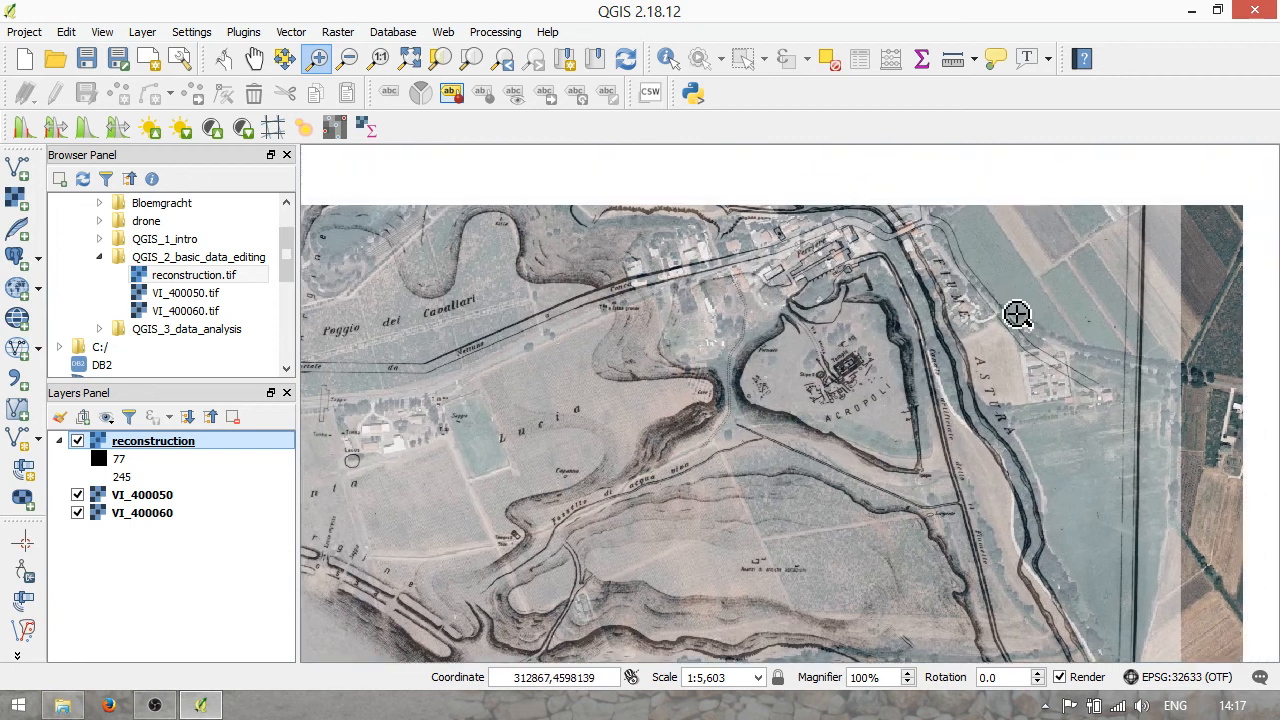
left_click_drag(1016, 316, 968, 244)
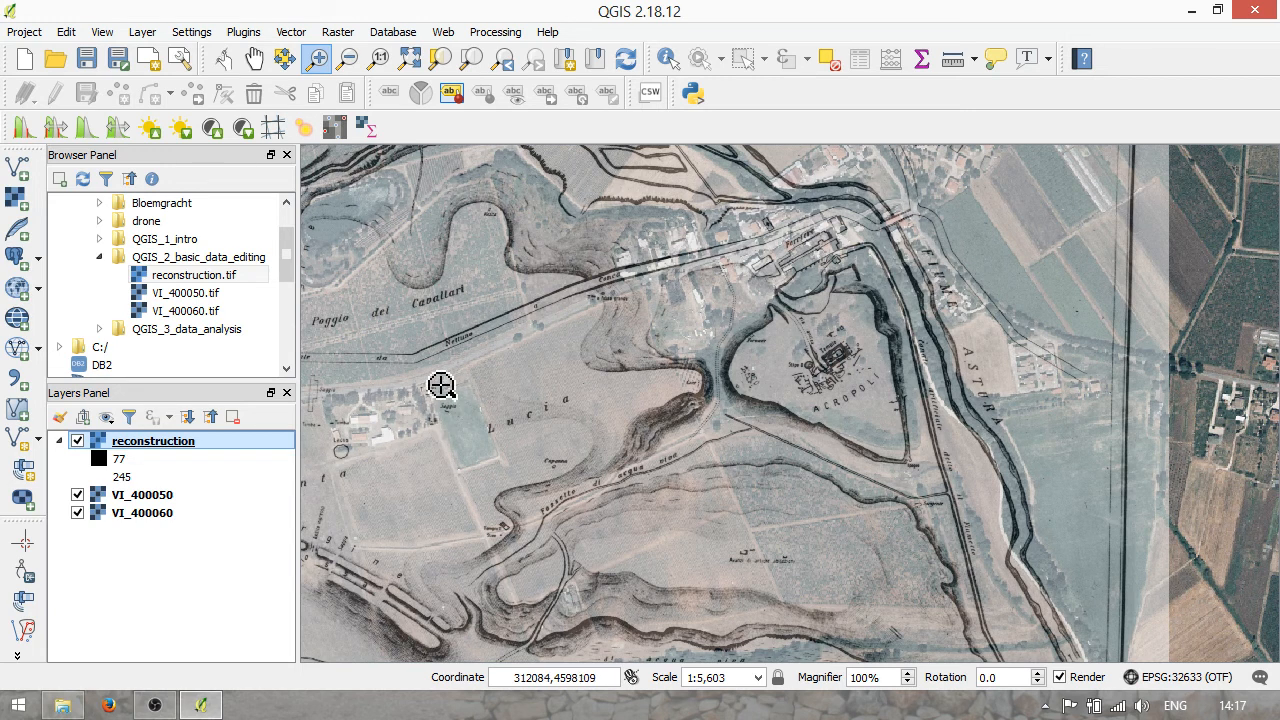
mouse_move(496, 392)
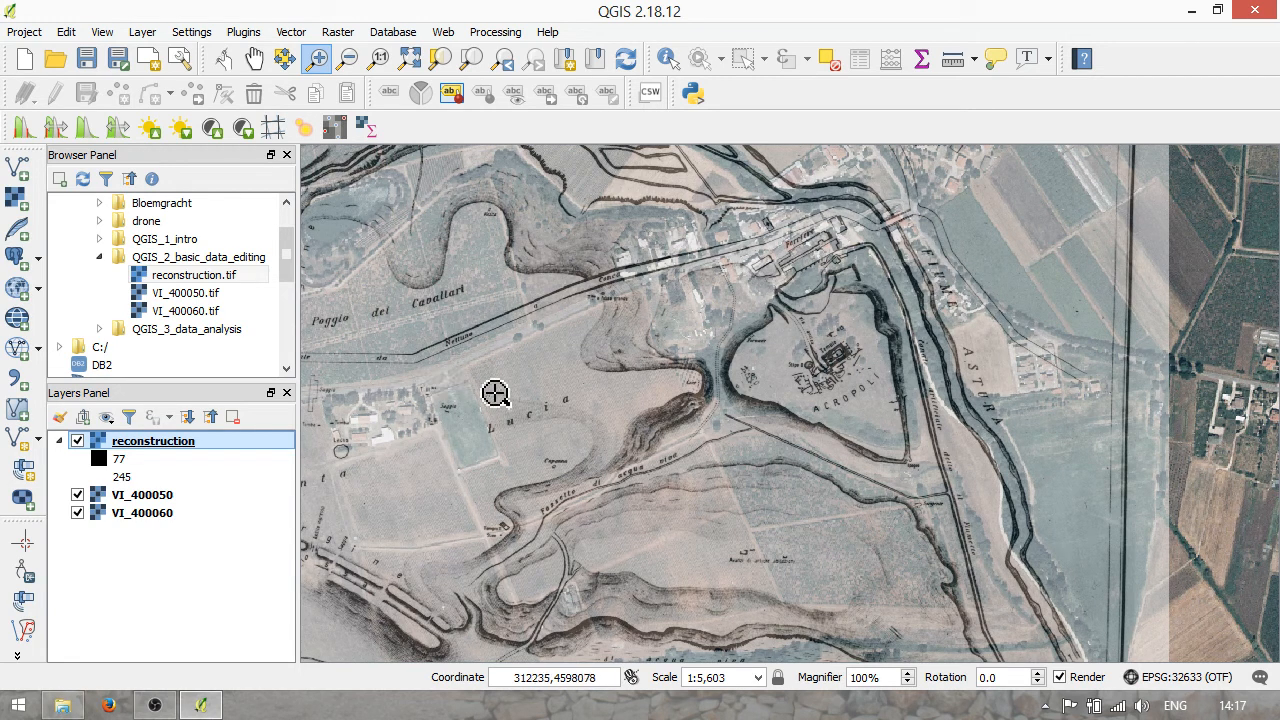
mouse_move(896, 204)
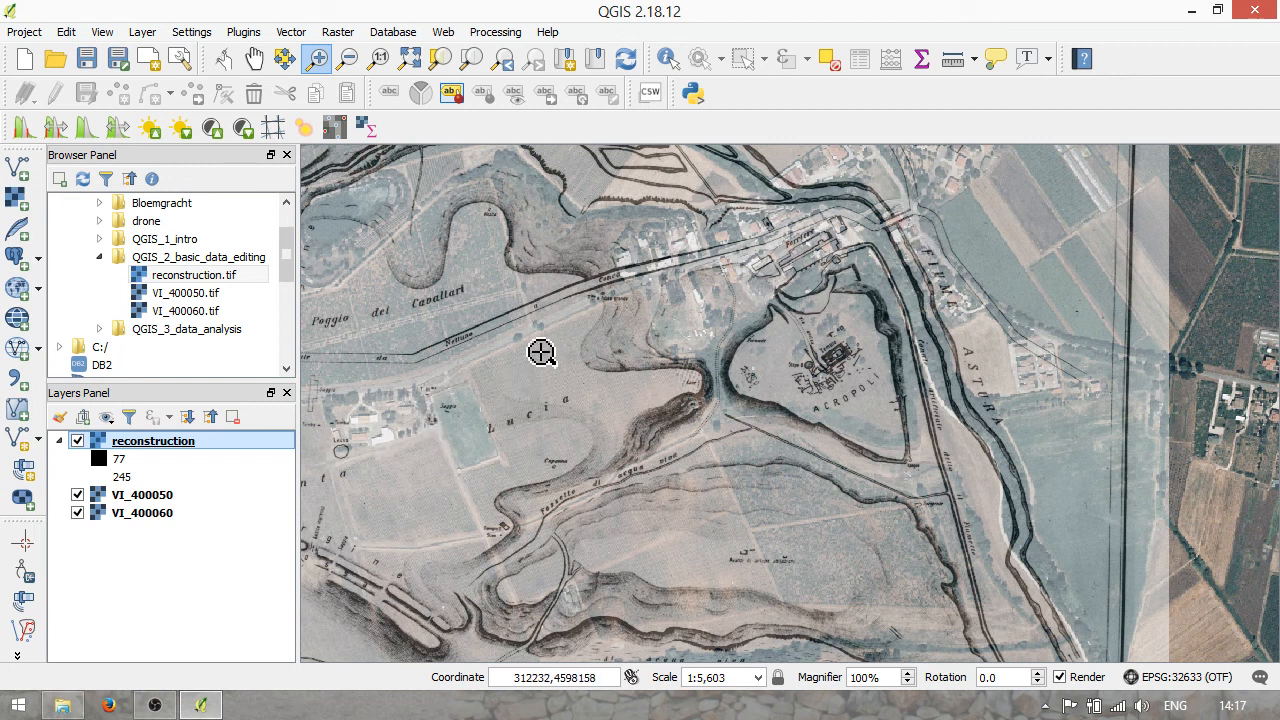
mouse_move(556, 346)
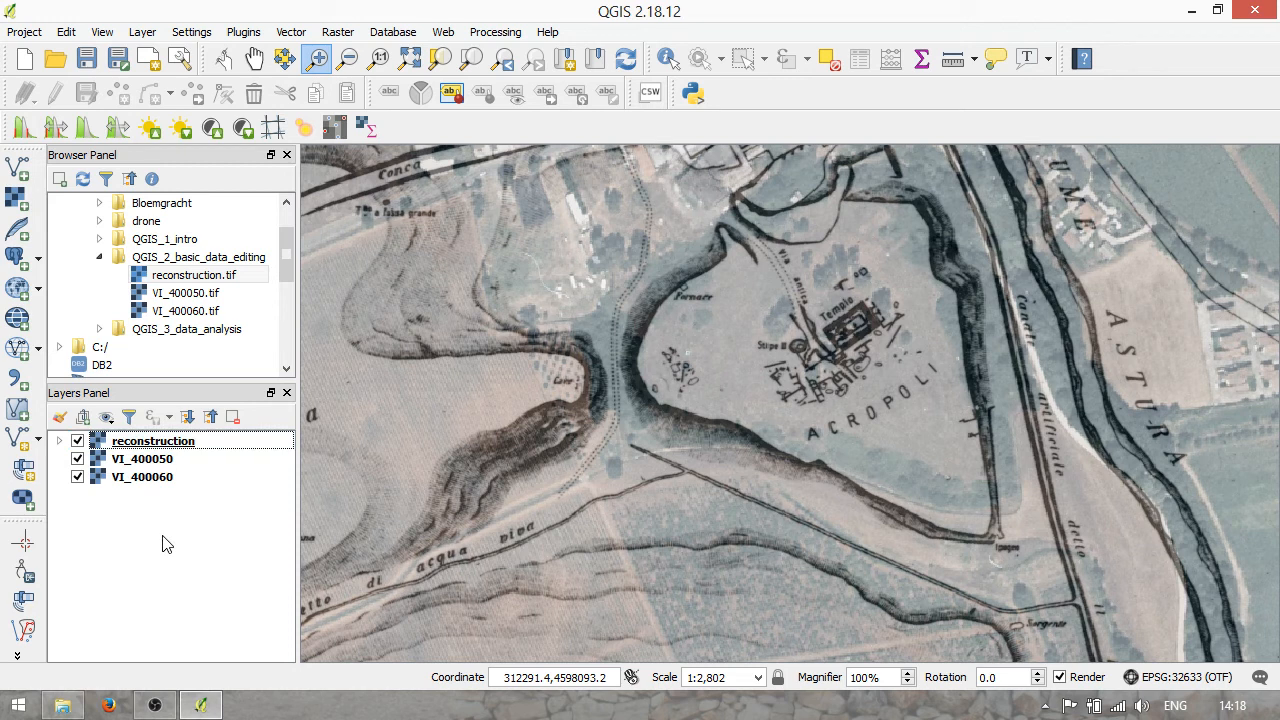
mouse_move(426, 400)
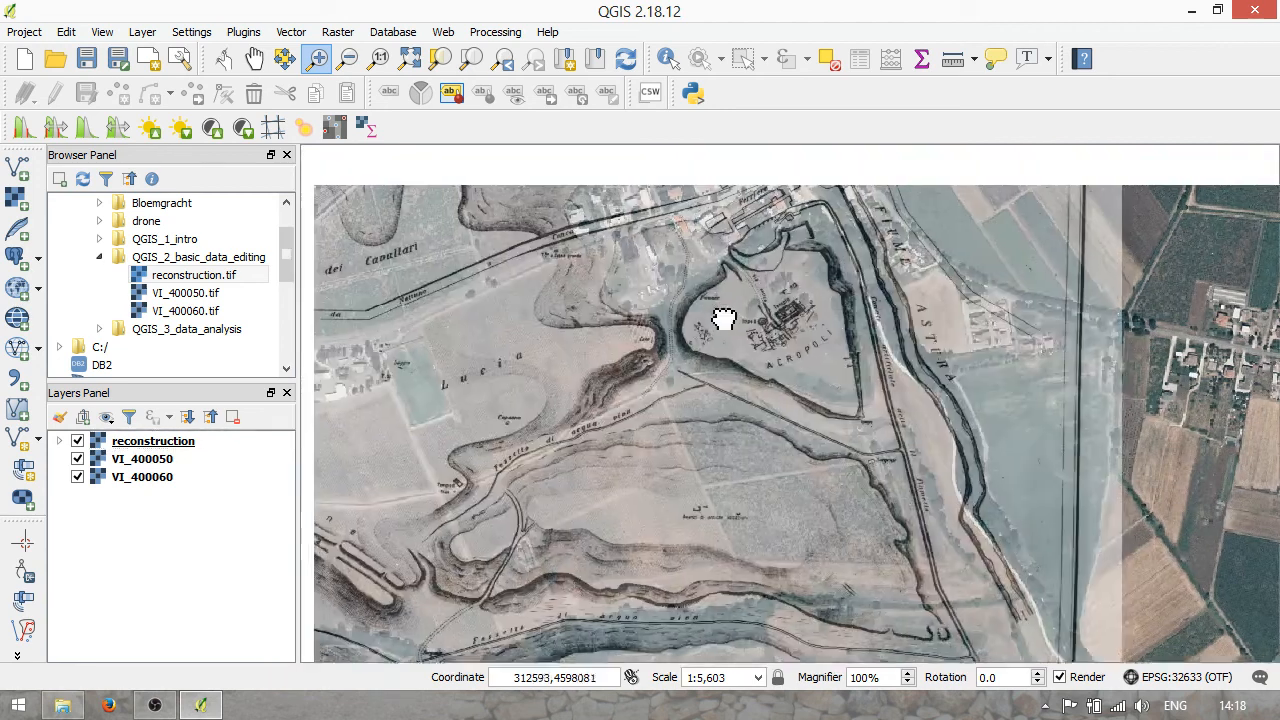
left_click_drag(724, 318, 1020, 436)
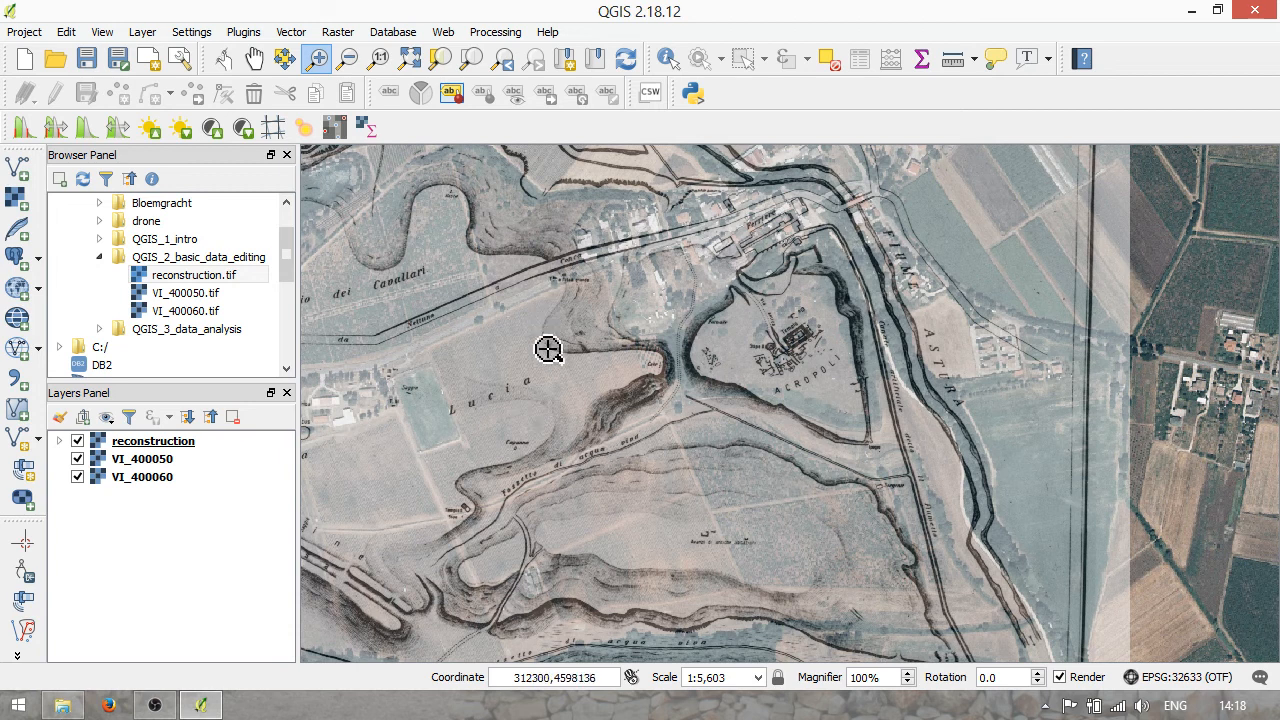
mouse_move(898, 390)
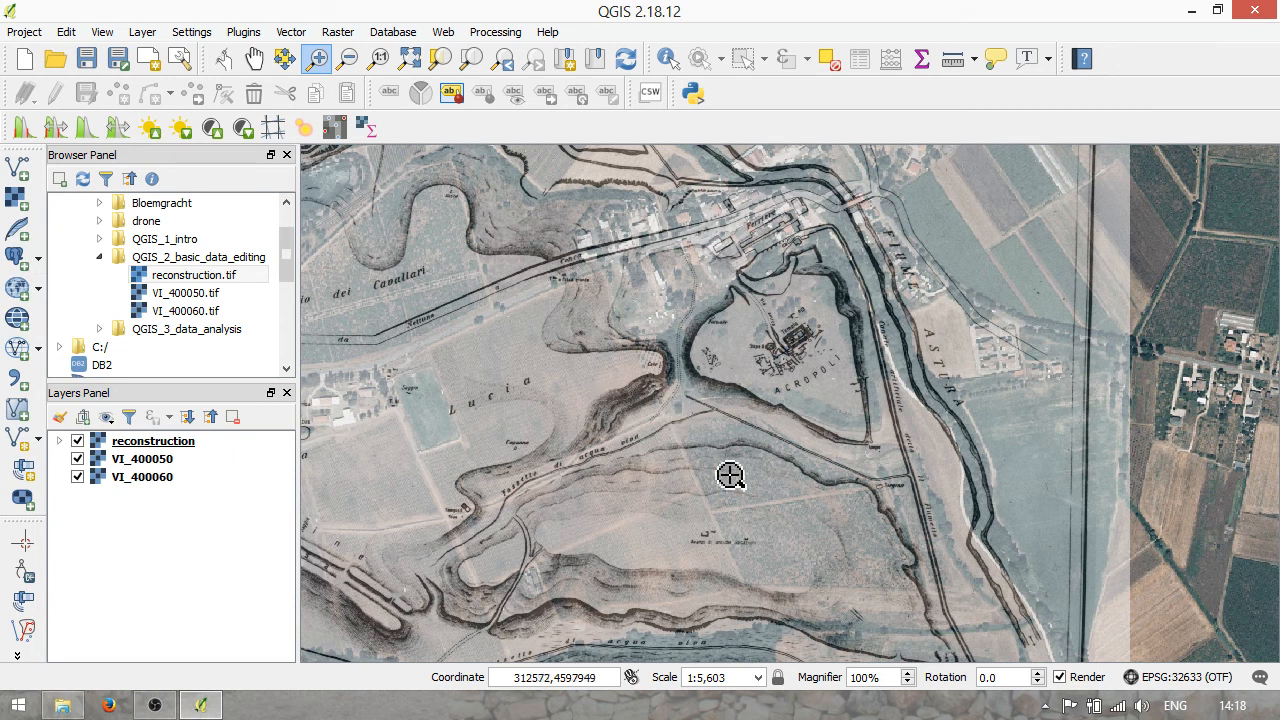
left_click_drag(730, 476, 850, 332)
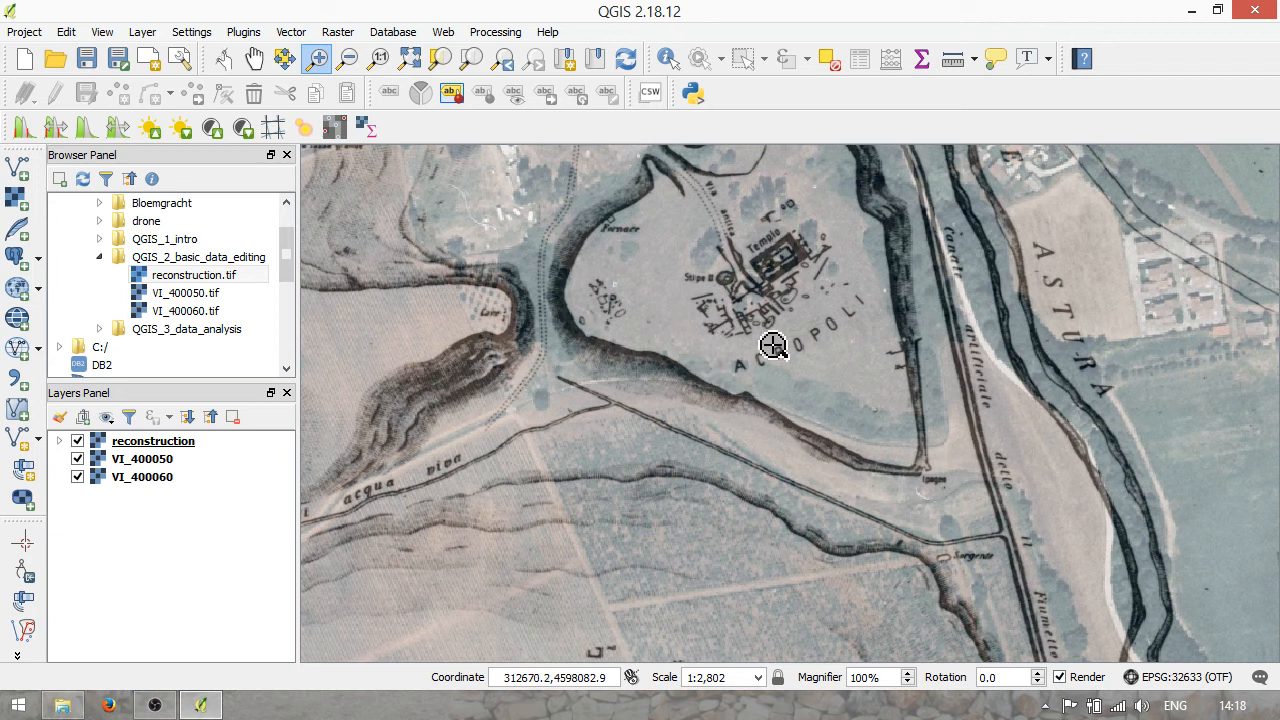
mouse_move(852, 272)
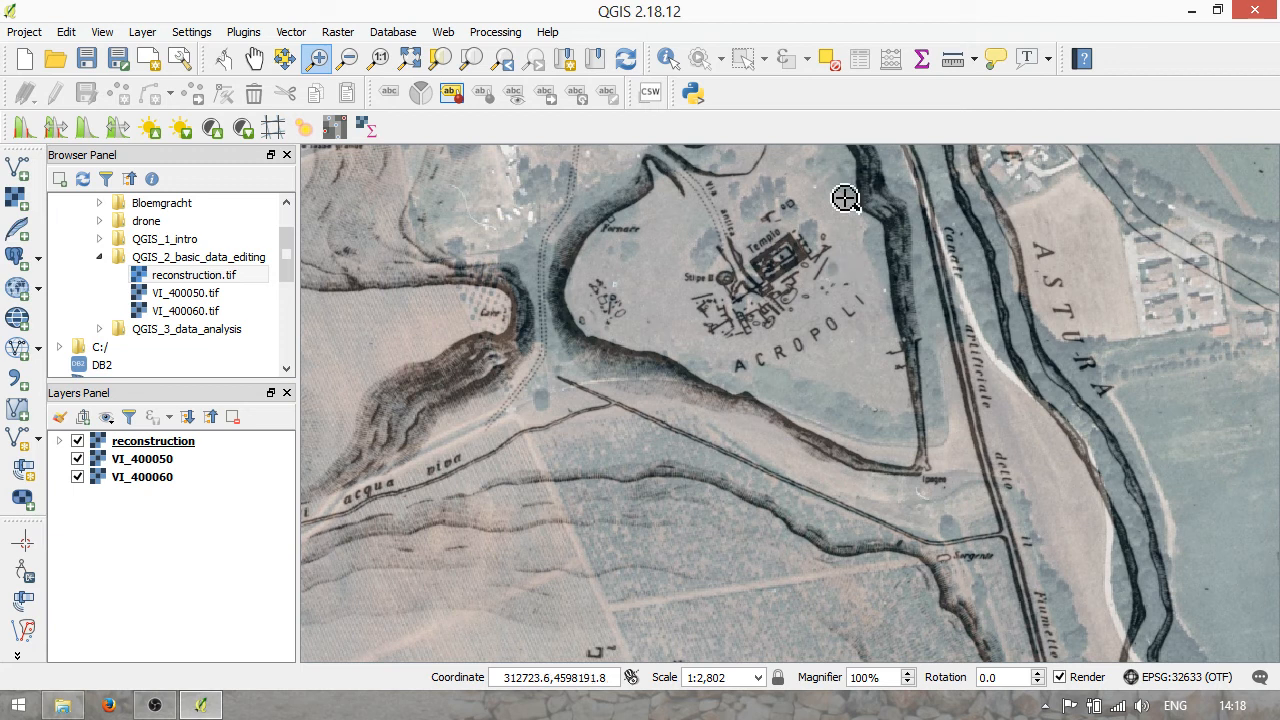
mouse_move(718, 236)
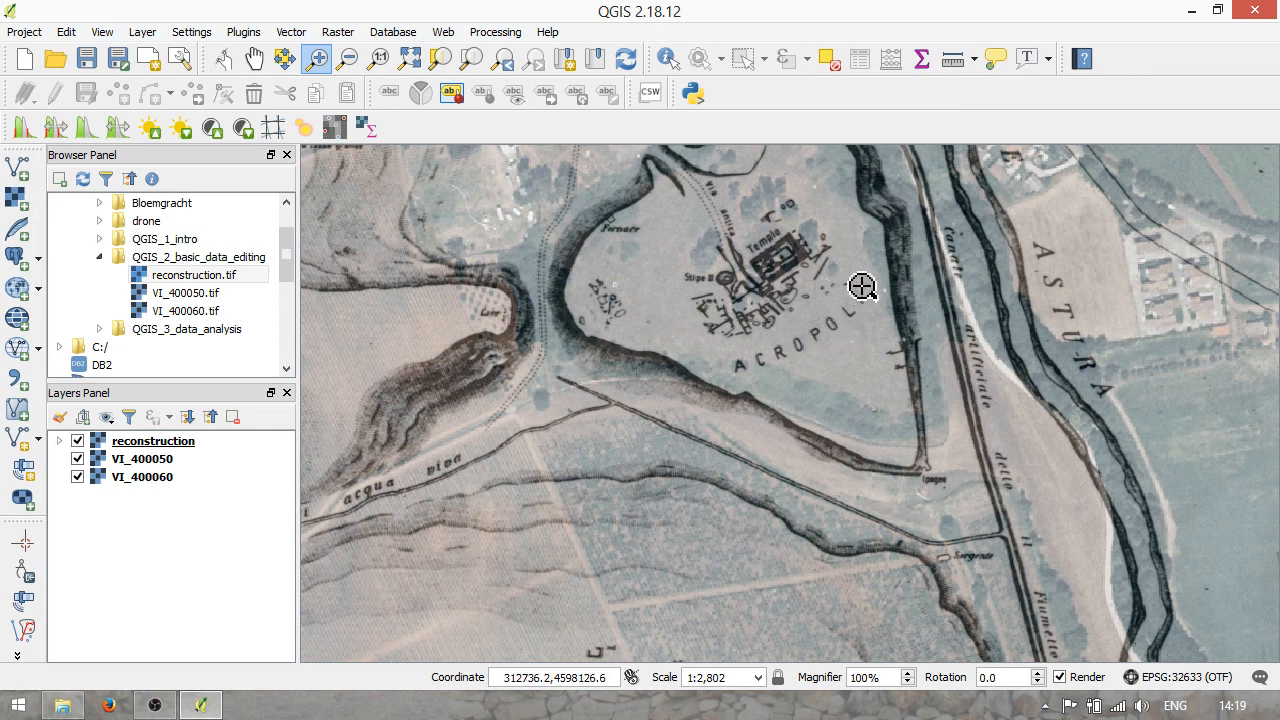
mouse_move(736, 296)
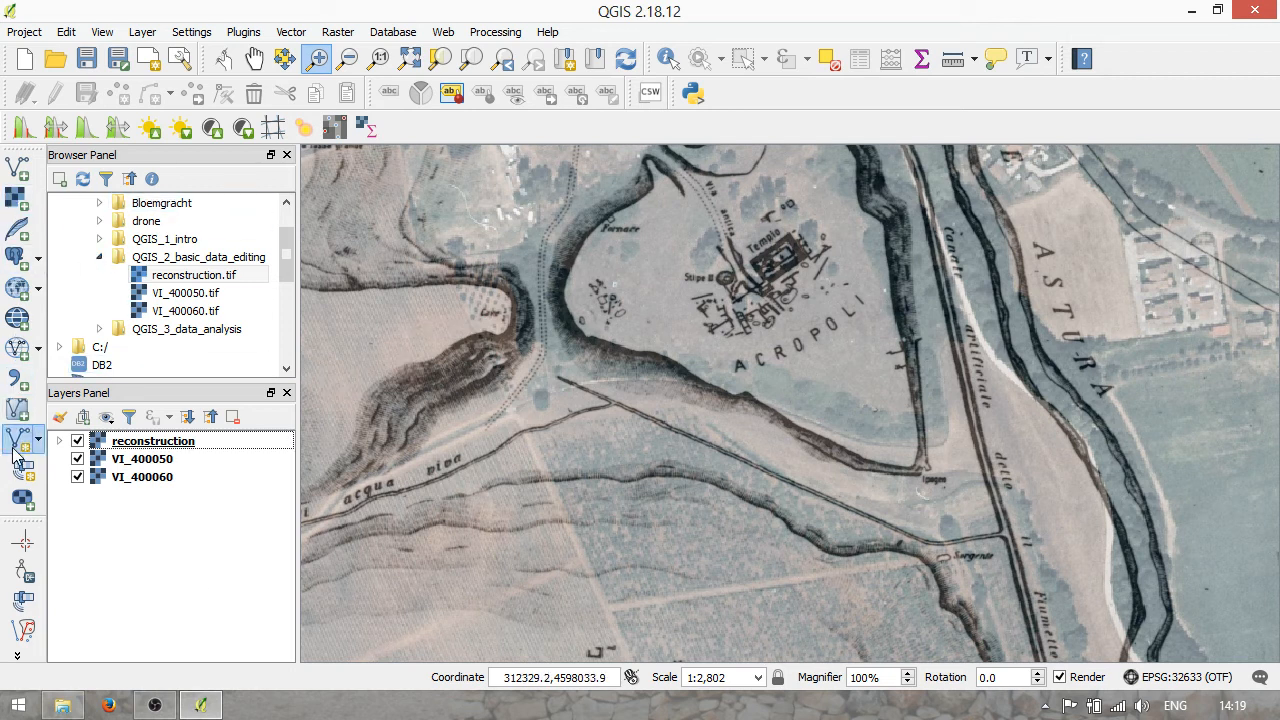
- Start a new point shapefile in the project CRS, add a 'name' text field and begin a 'source' field
left_click(22, 440)
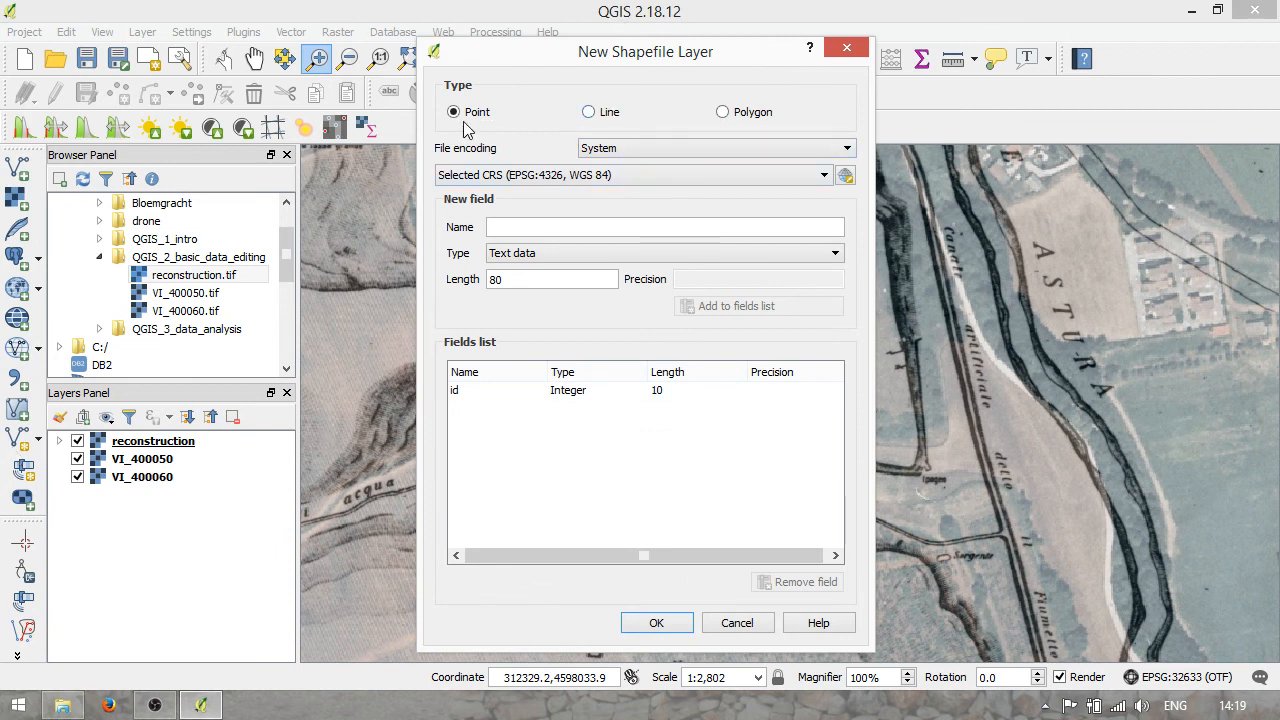
left_click(822, 174)
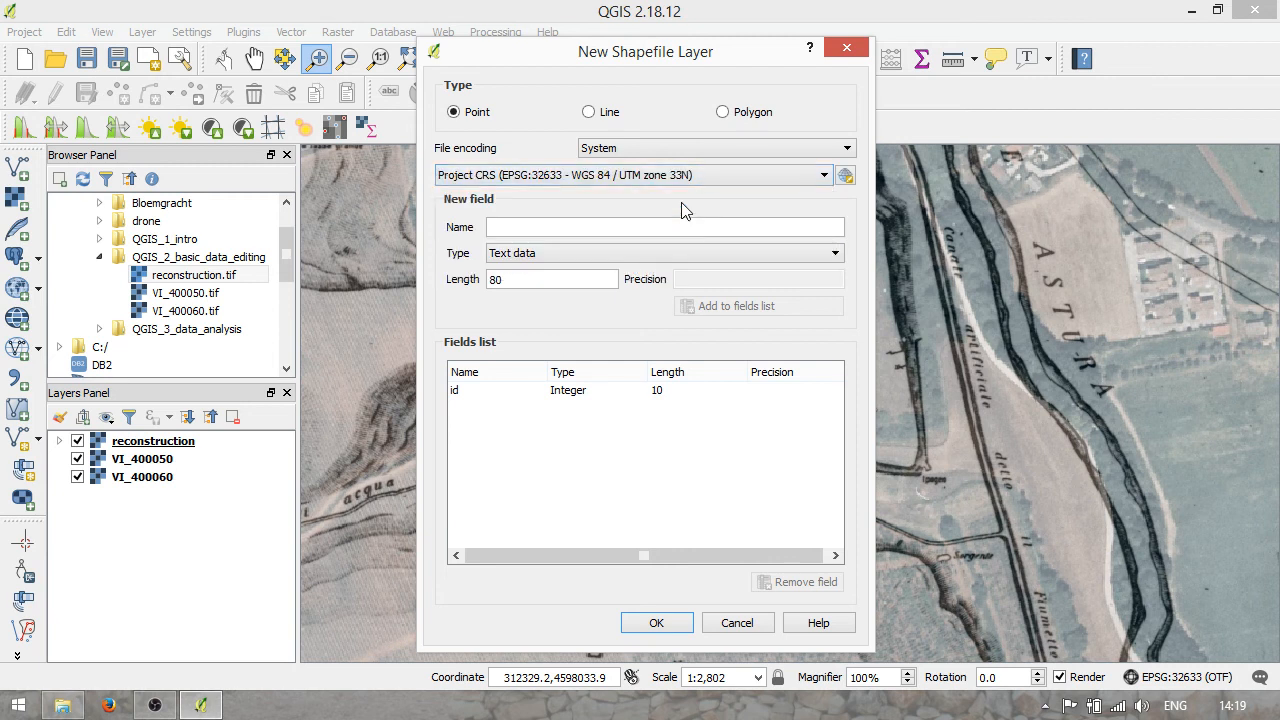
mouse_move(452, 216)
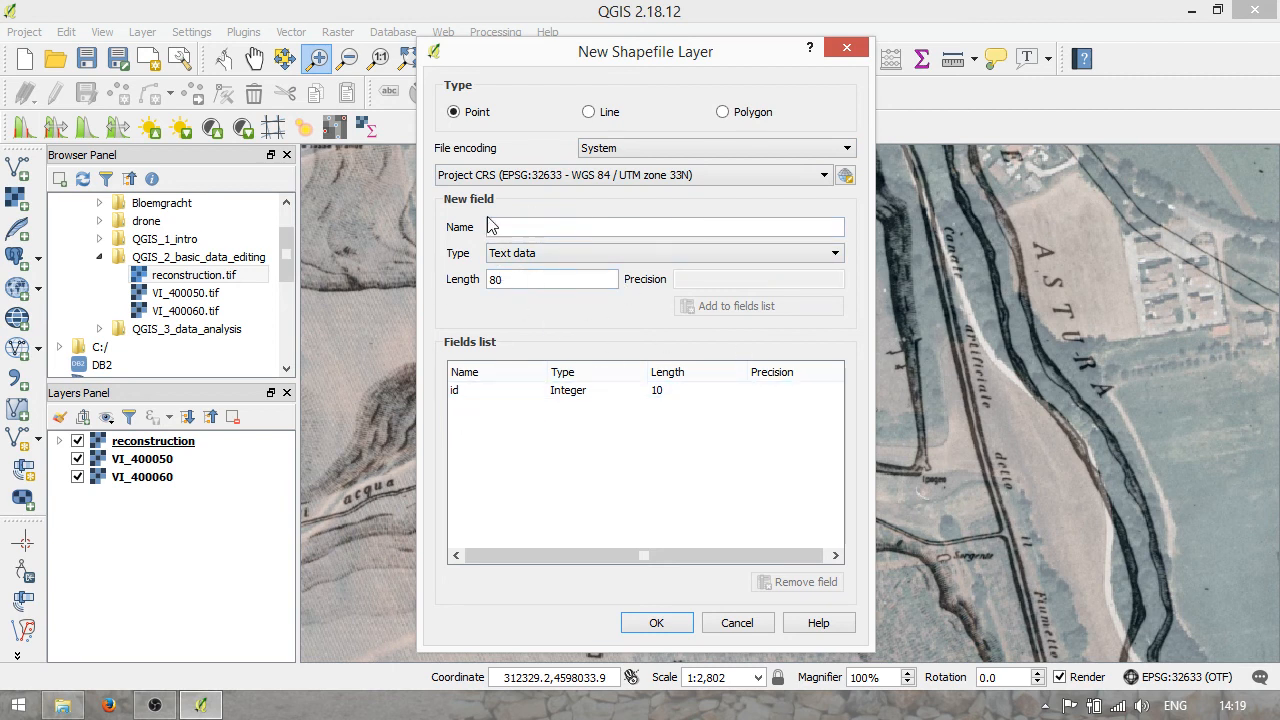
left_click(664, 226)
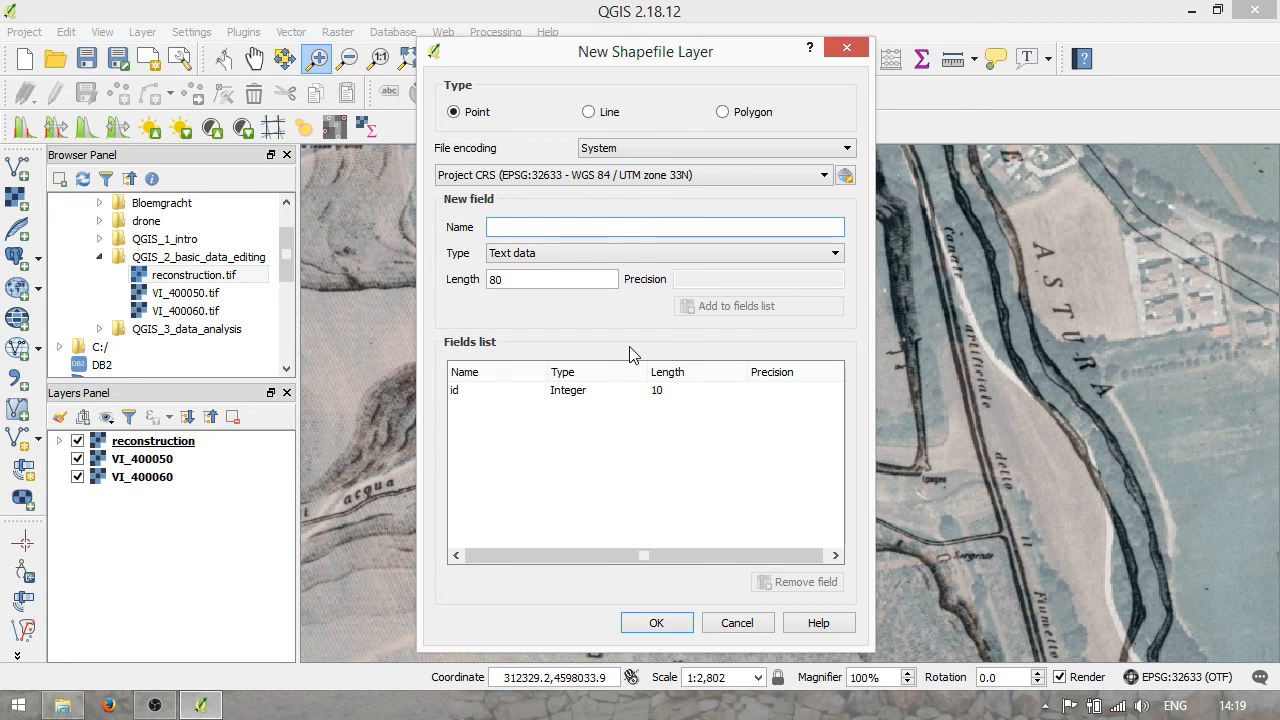
type("name")
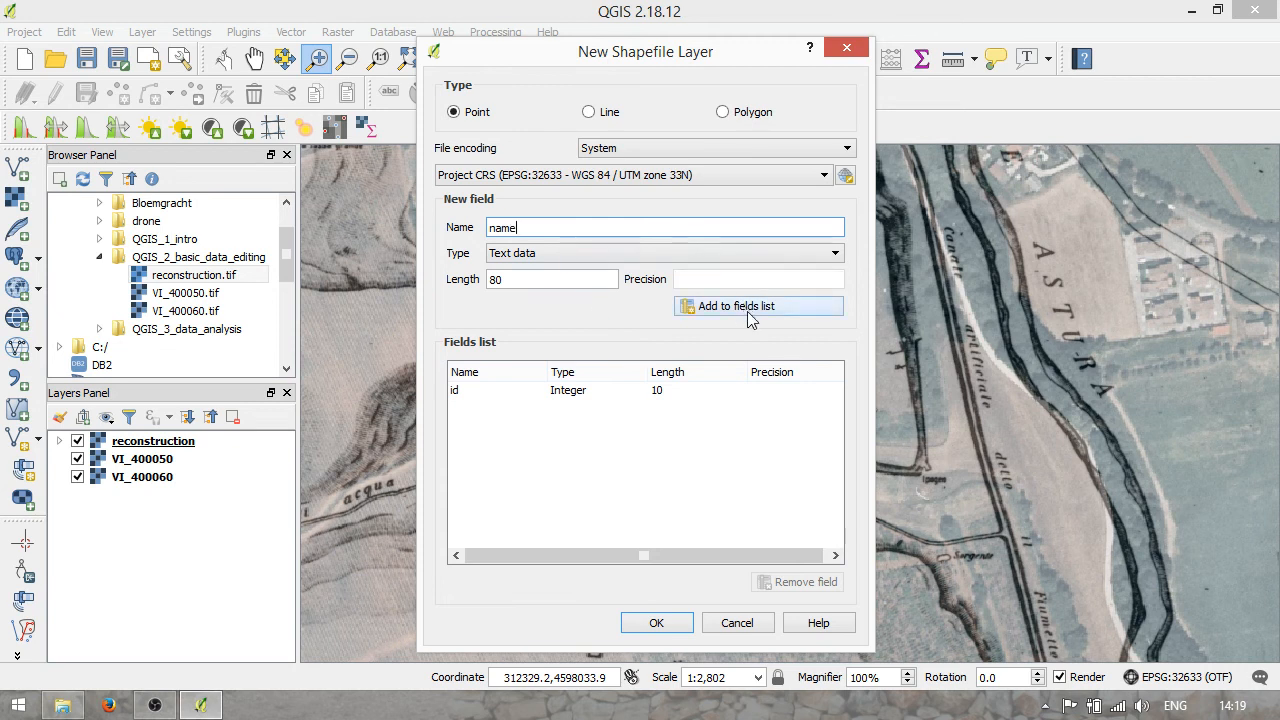
left_click(736, 306)
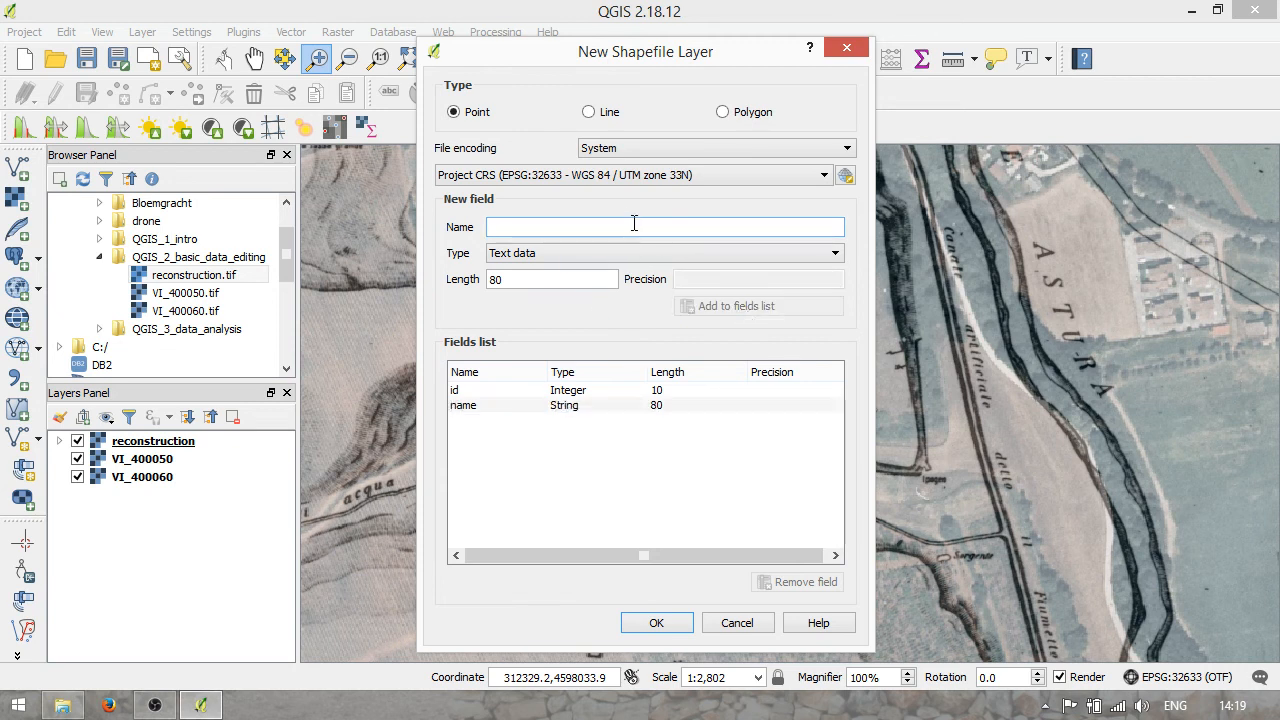
type("source")
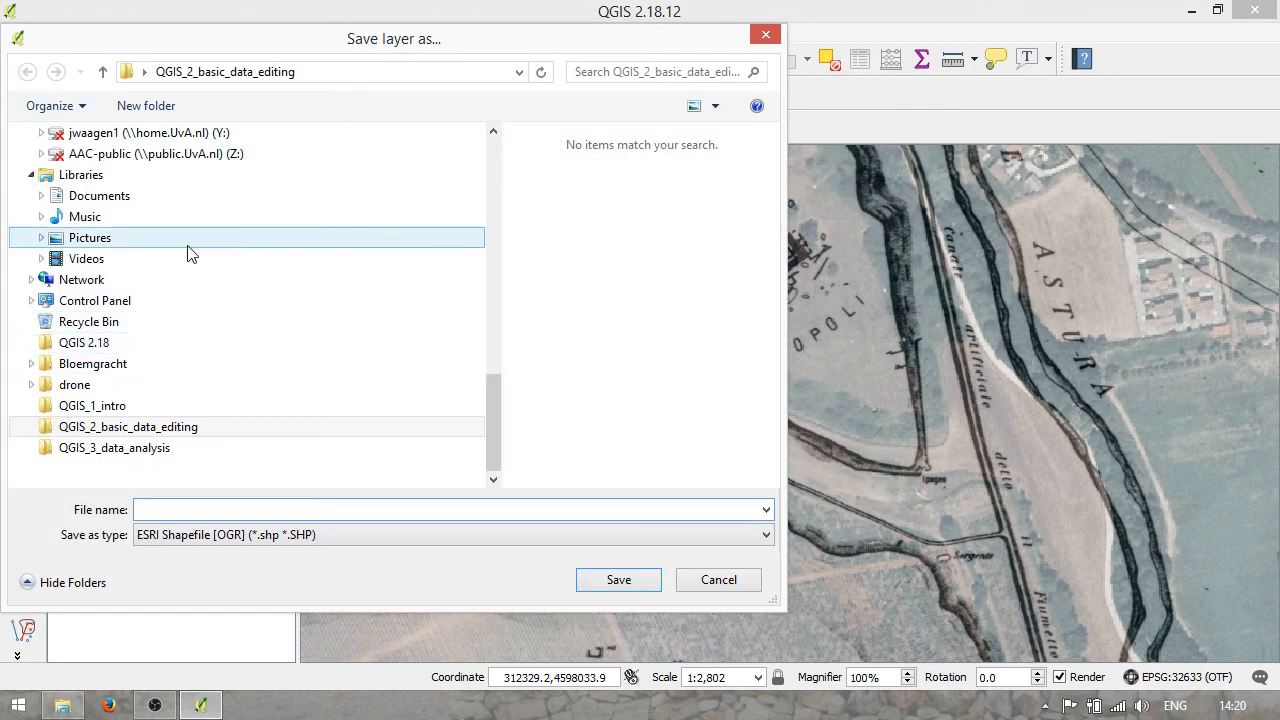
- Save the new point shapefile as looking_points in the QGIS_2_basic_data_editing folder
left_click(128, 426)
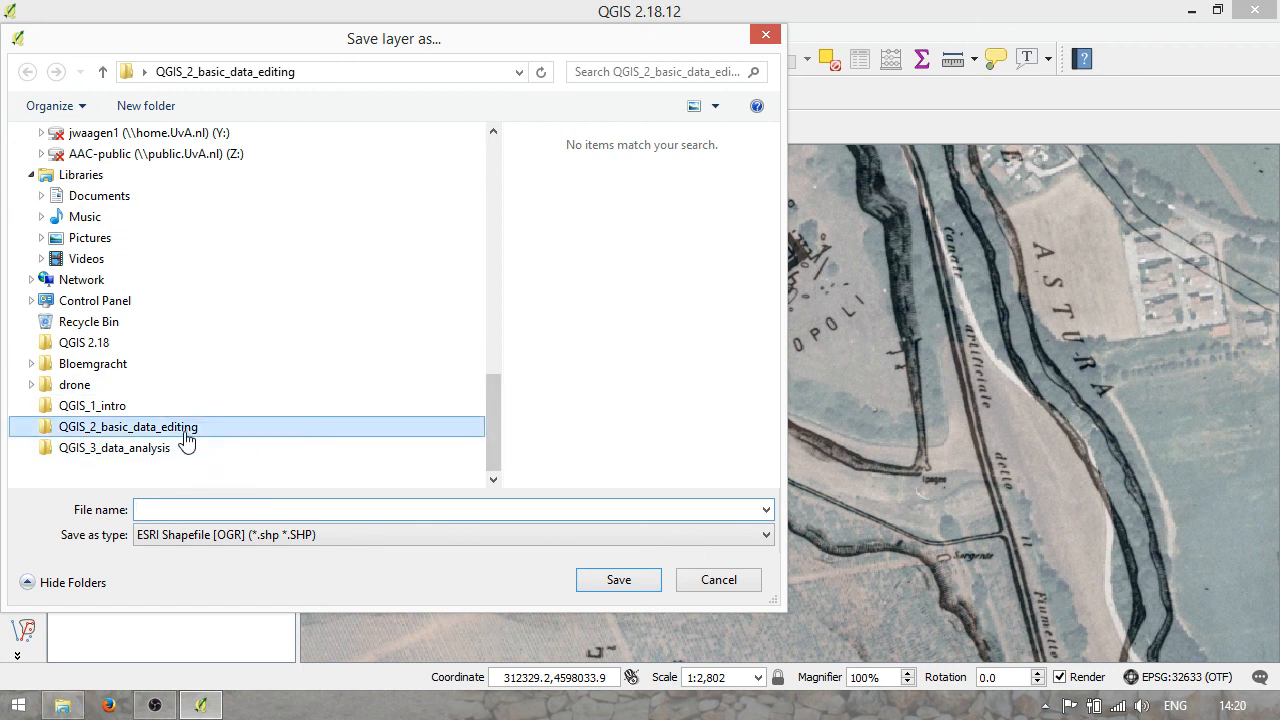
left_click(450, 510)
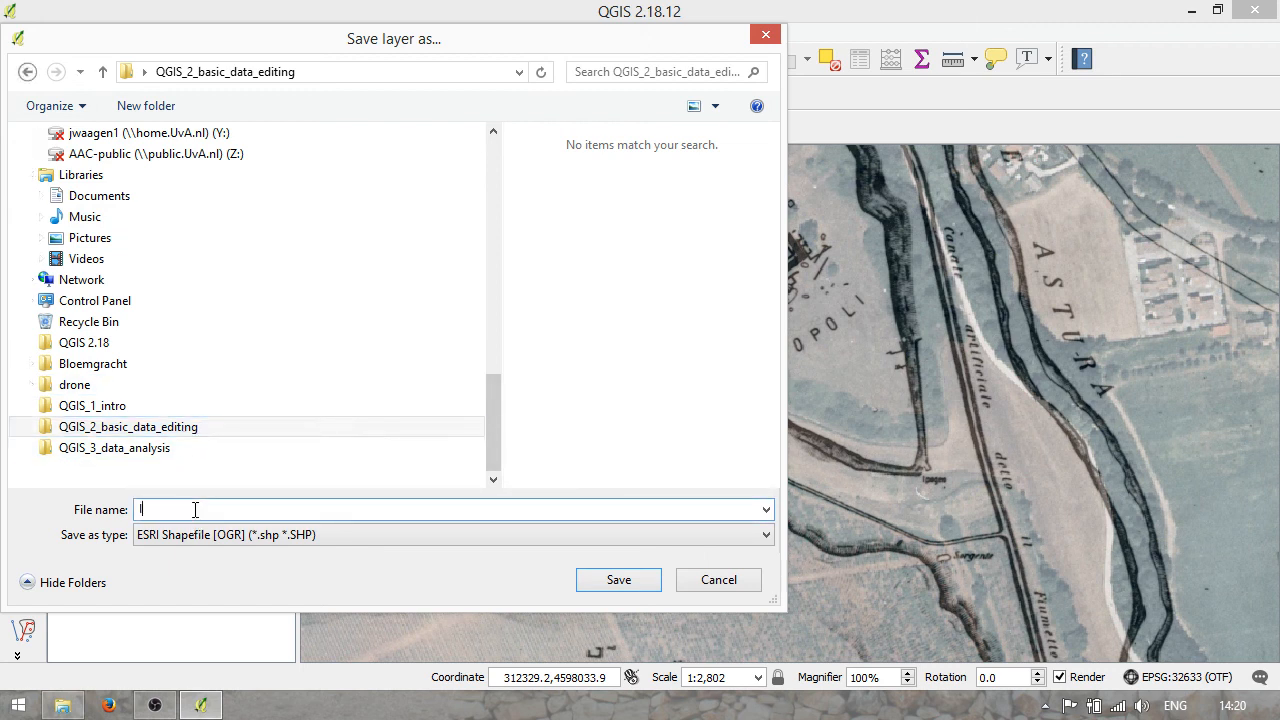
type("looking_")
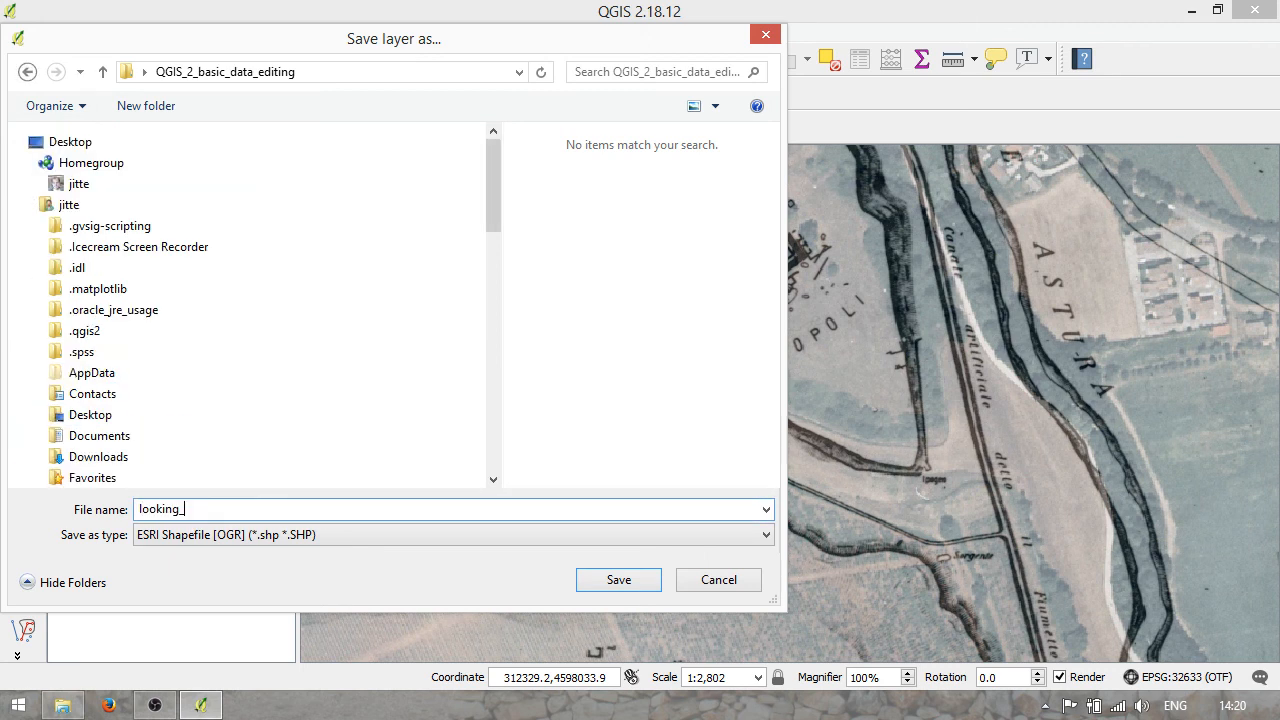
type("points")
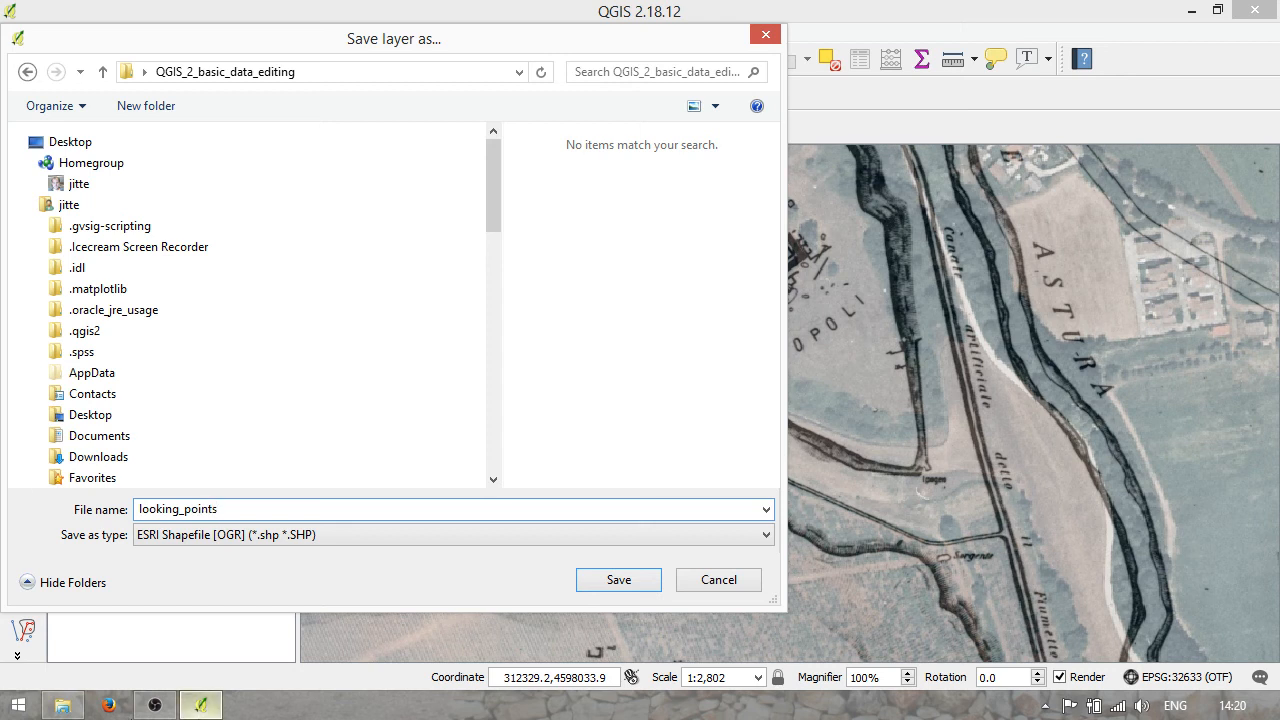
mouse_move(648, 536)
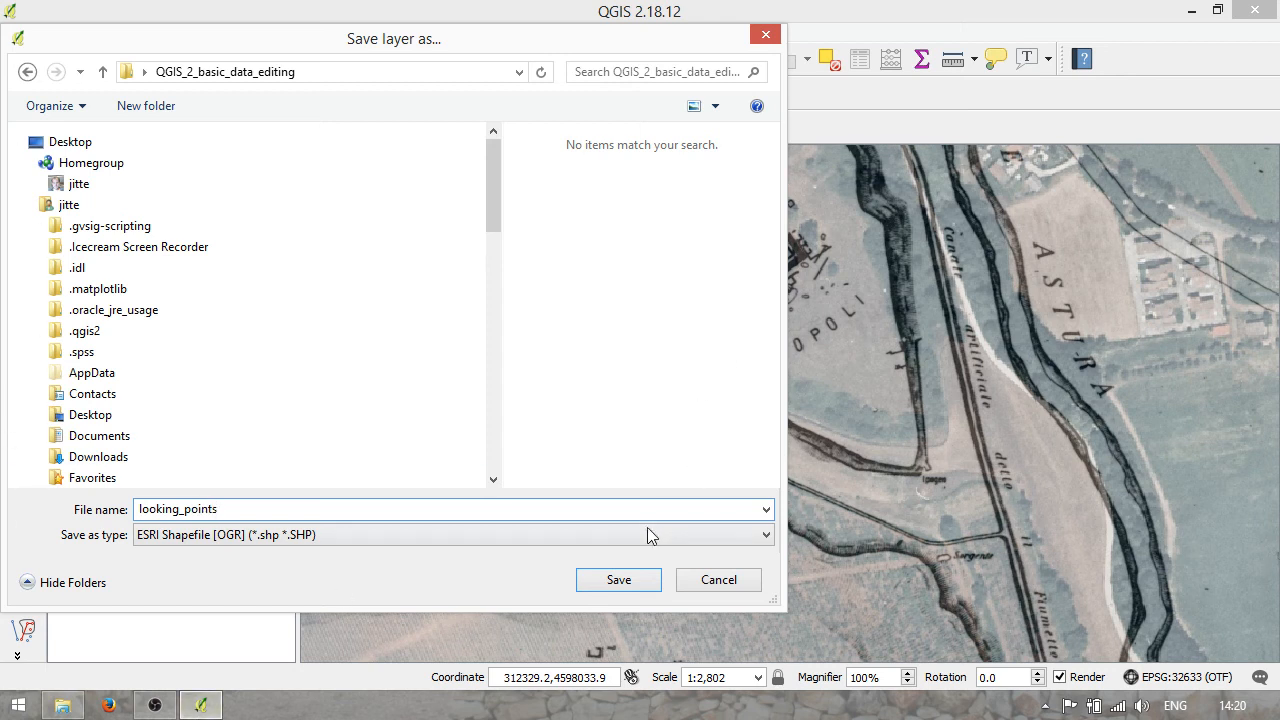
left_click(618, 580)
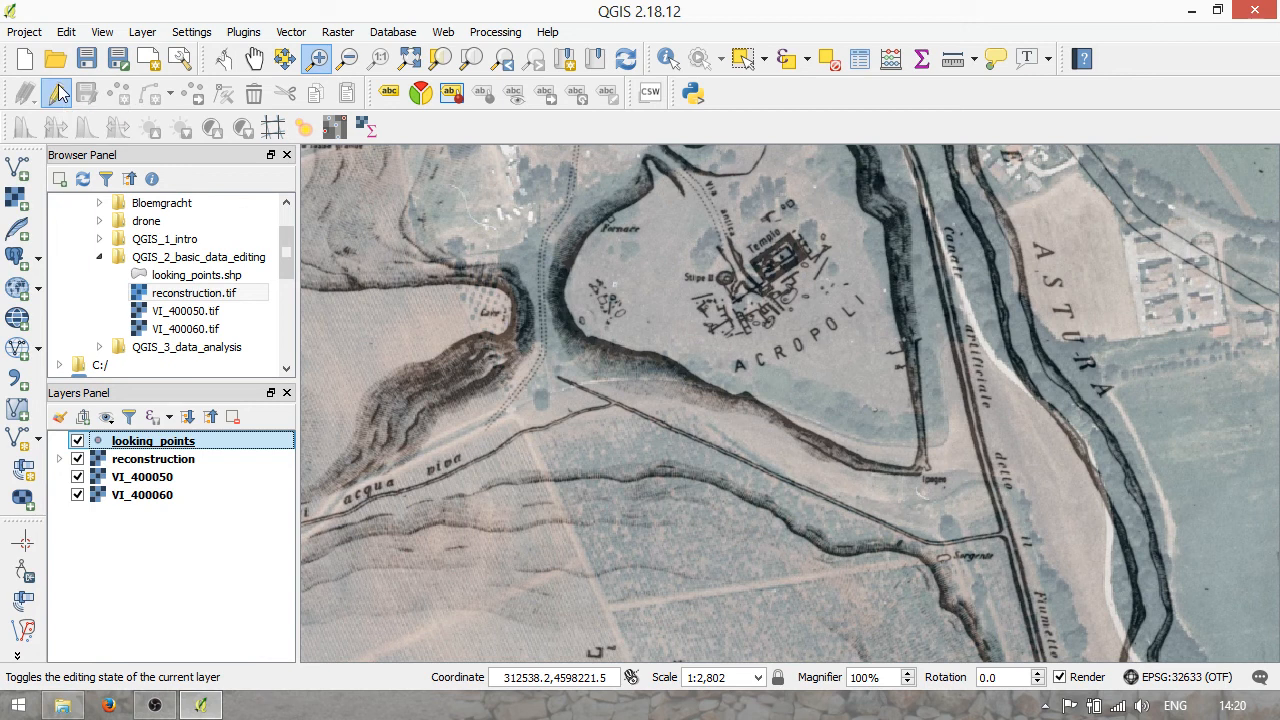
- Turn on editing for the looking_points layer
left_click(56, 92)
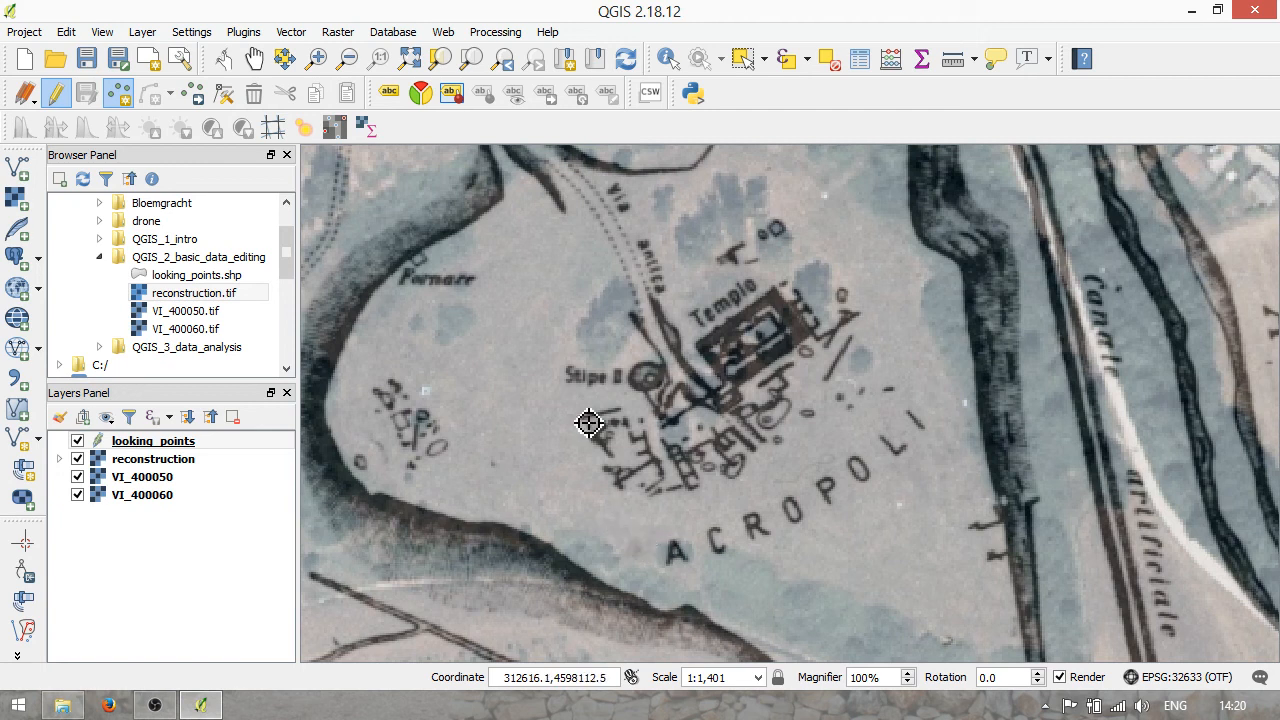
- Place a point west of the Acropoli with id 1, name 'western extent' and source 'old map'
left_click(588, 422)
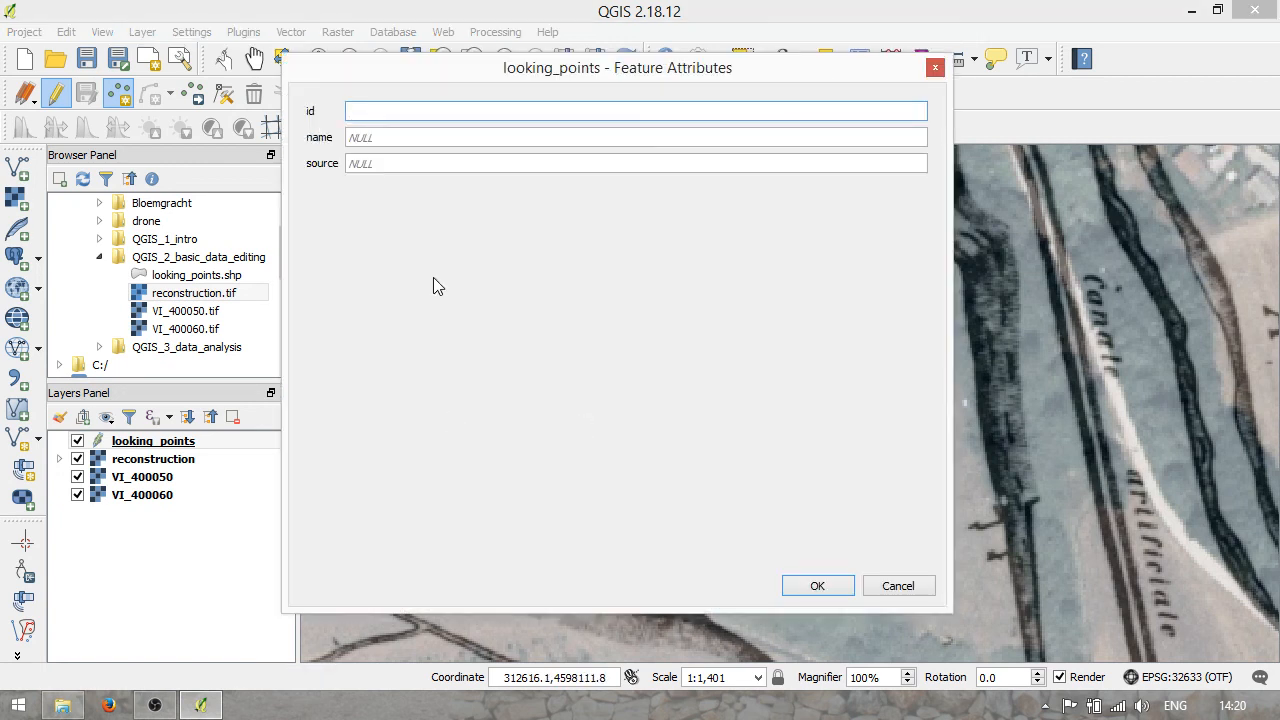
type("1")
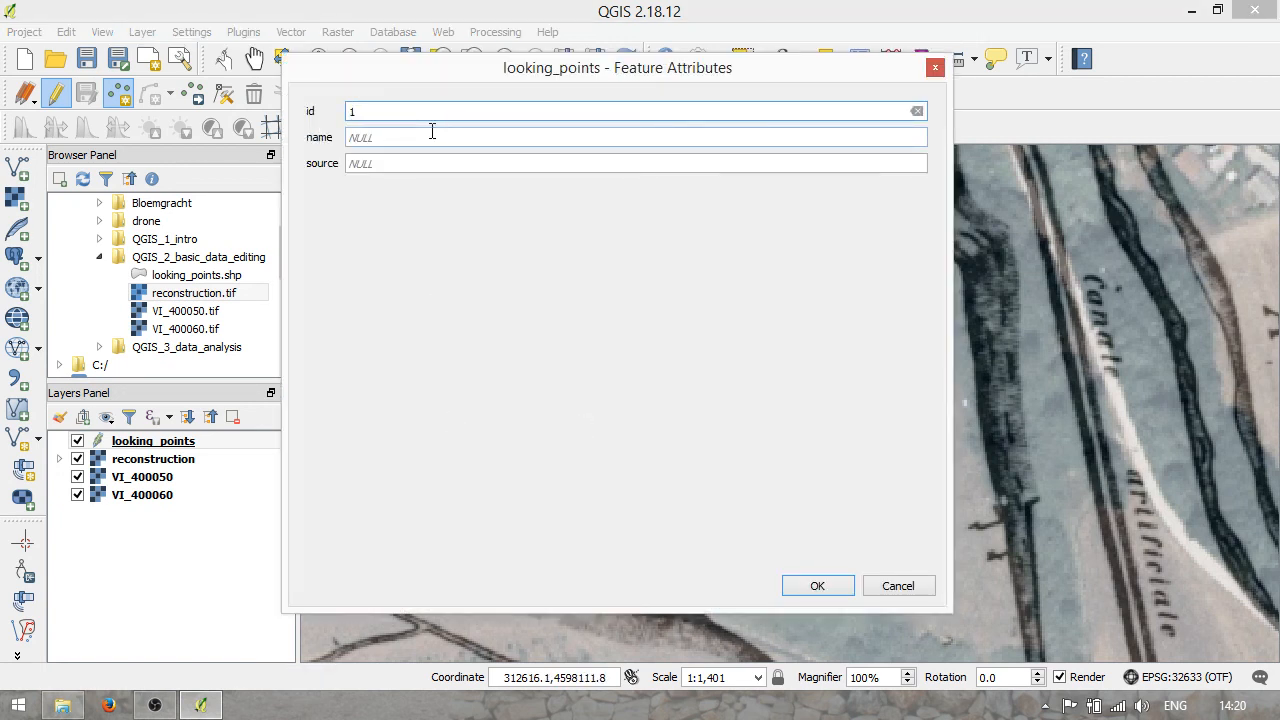
left_click(636, 112)
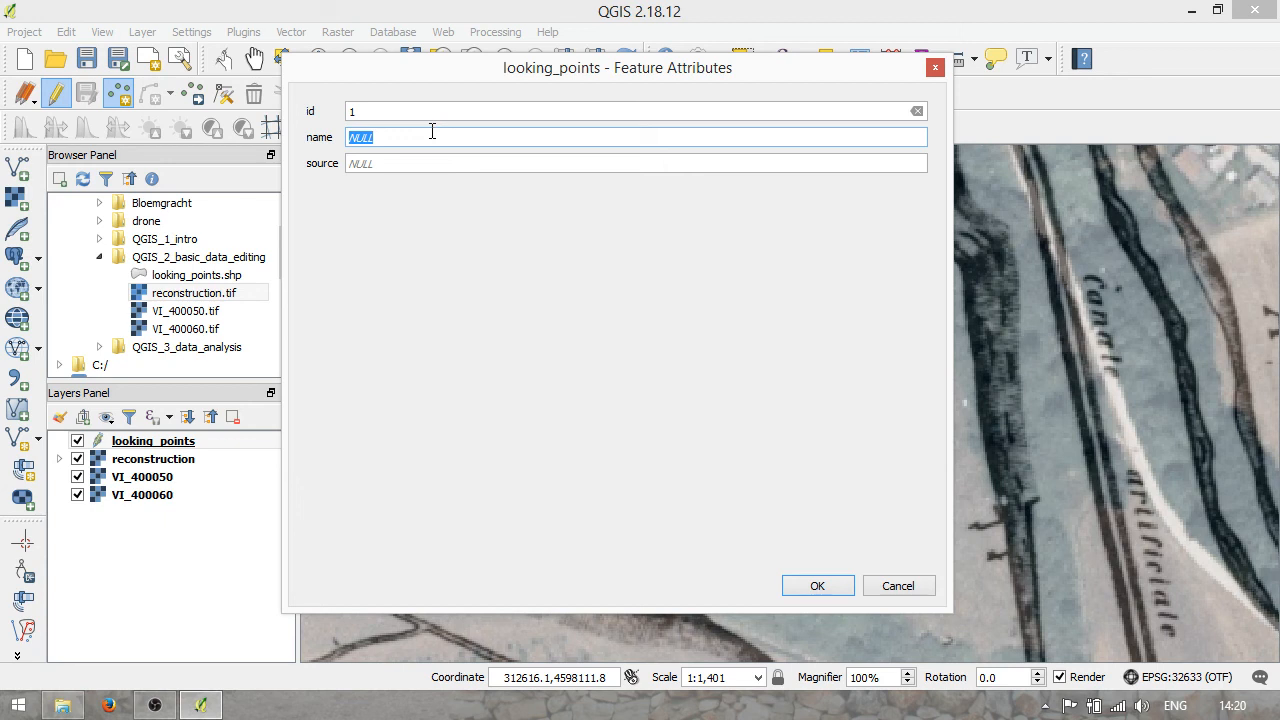
type("western")
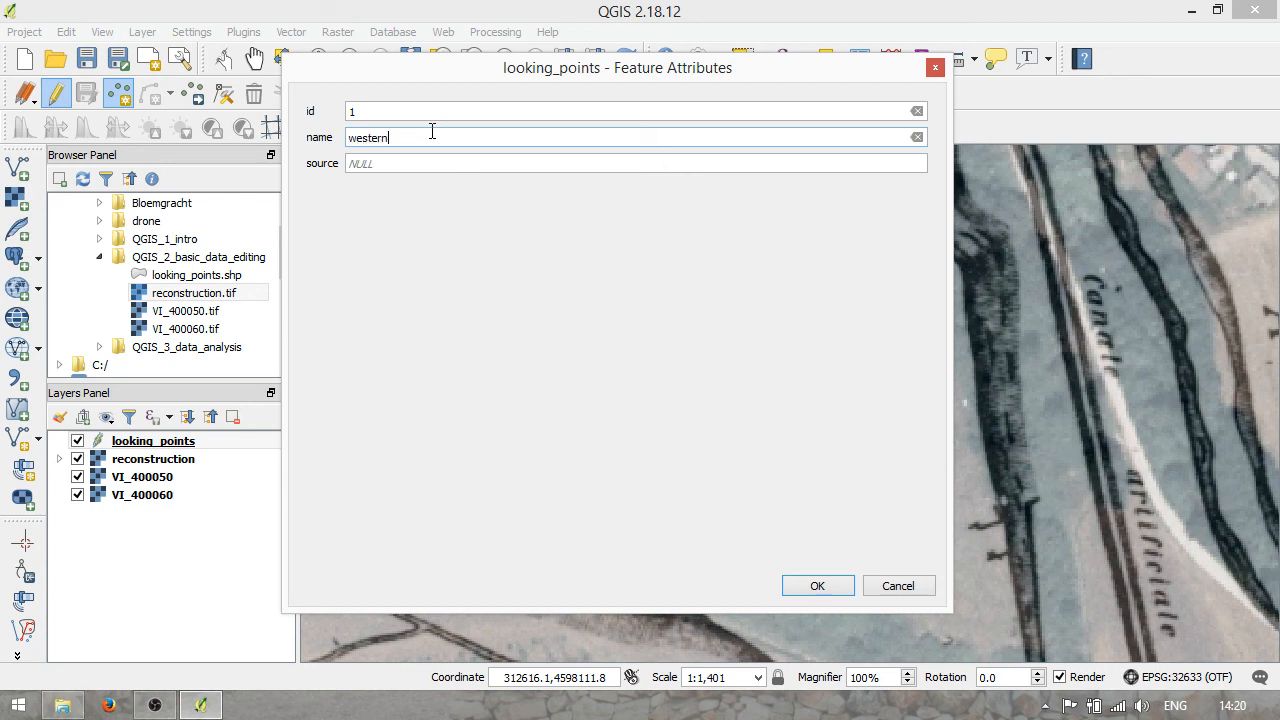
type("extent")
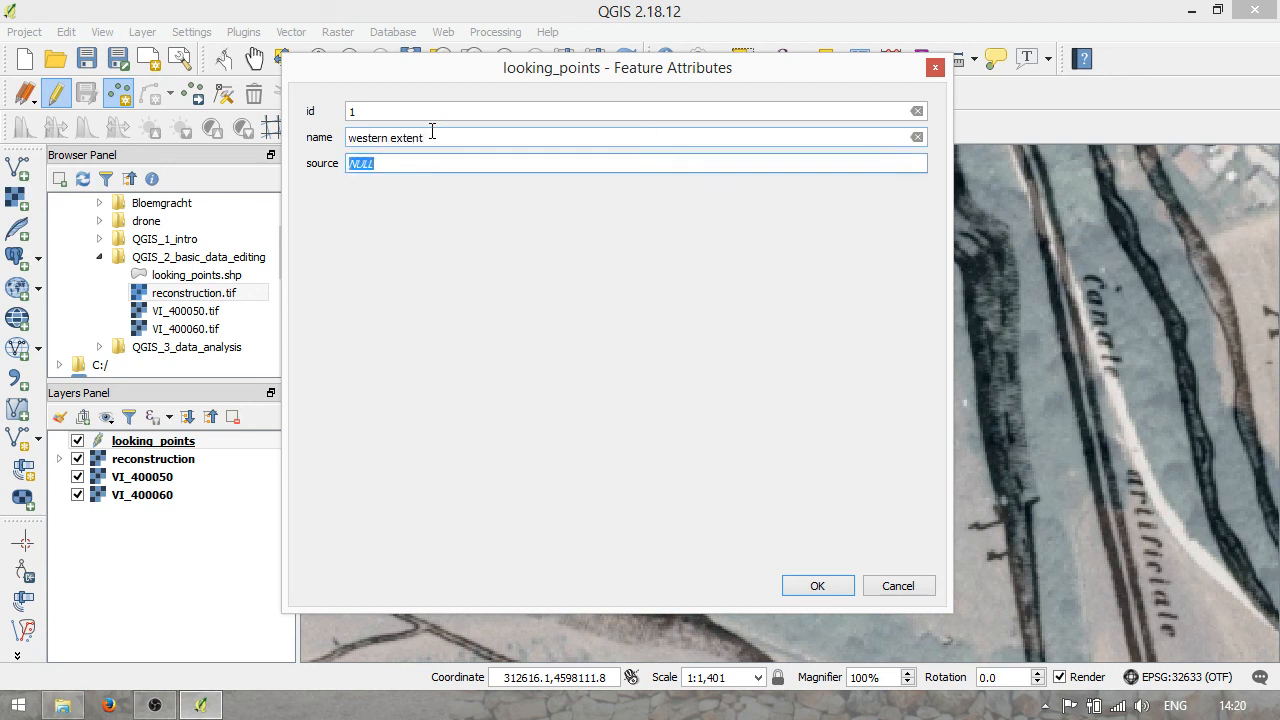
type("old ma")
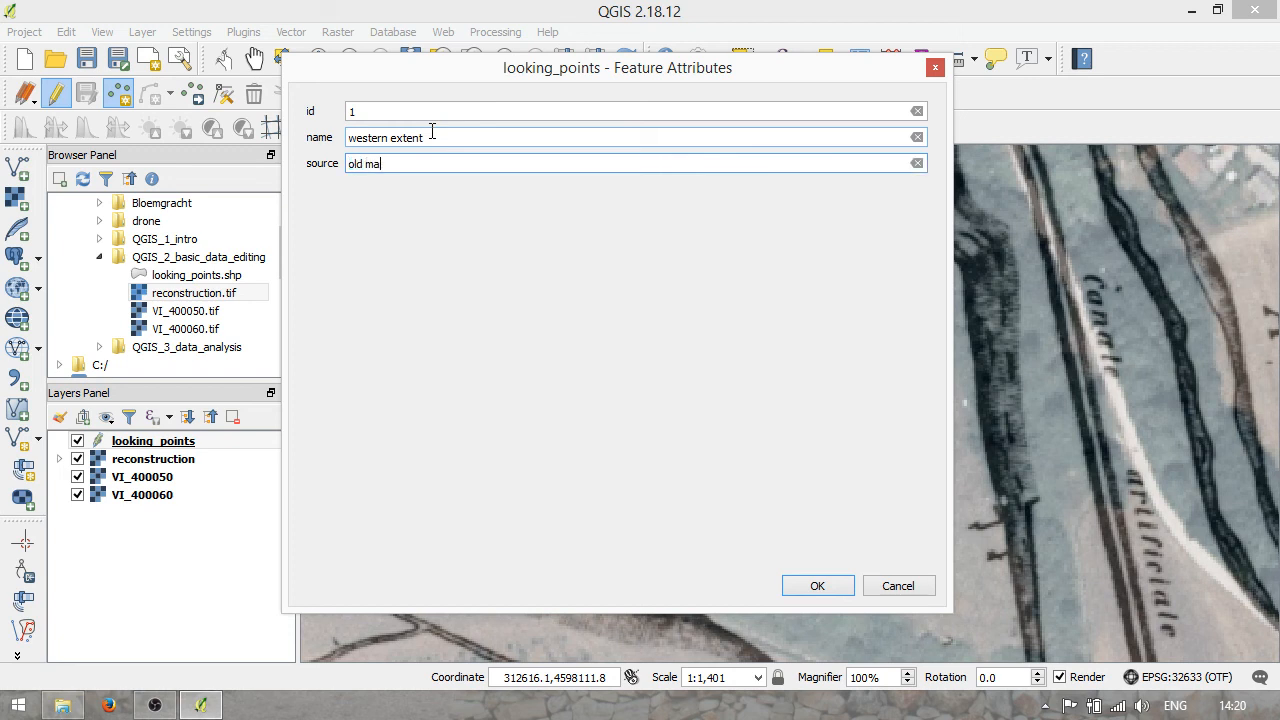
left_click(816, 584)
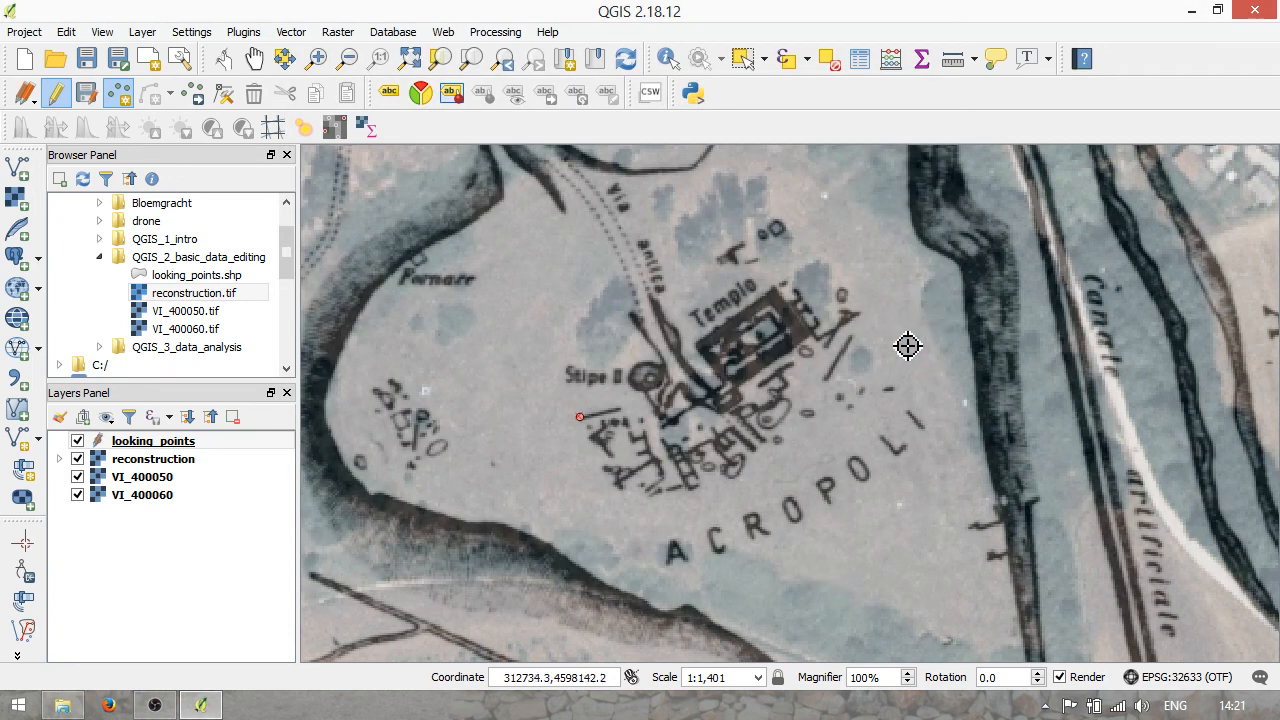
mouse_move(970, 404)
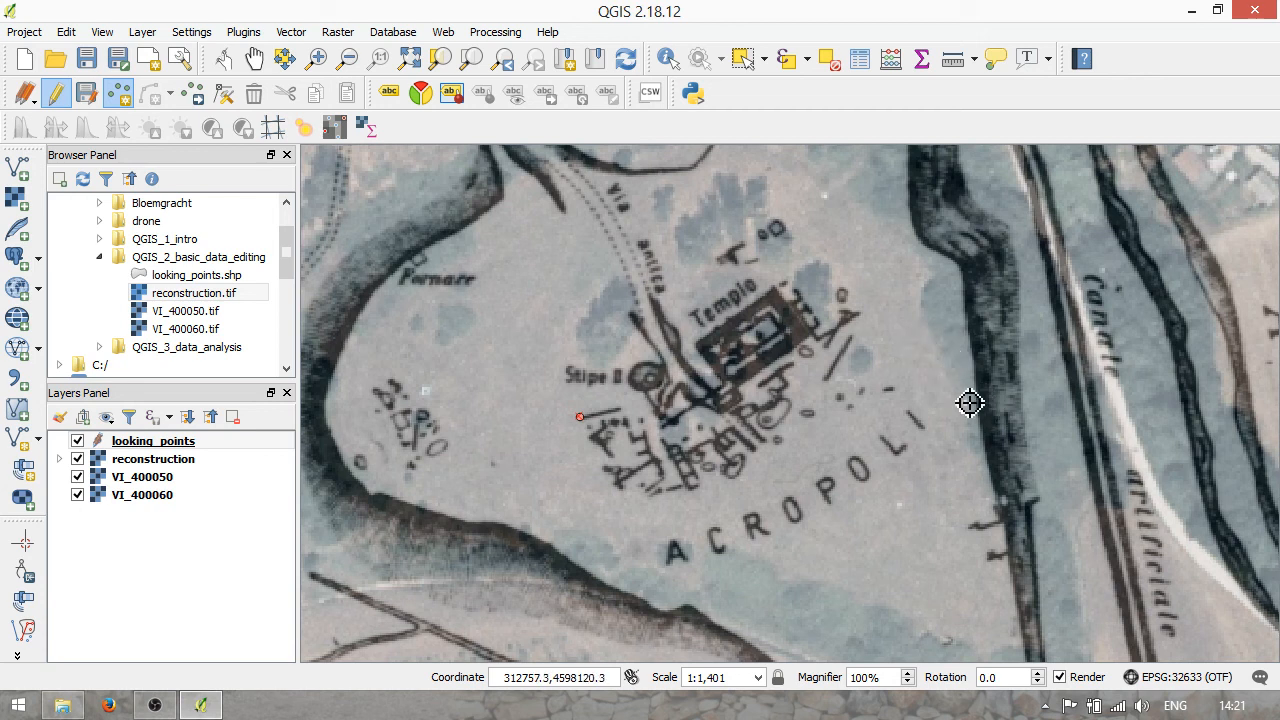
mouse_move(880, 348)
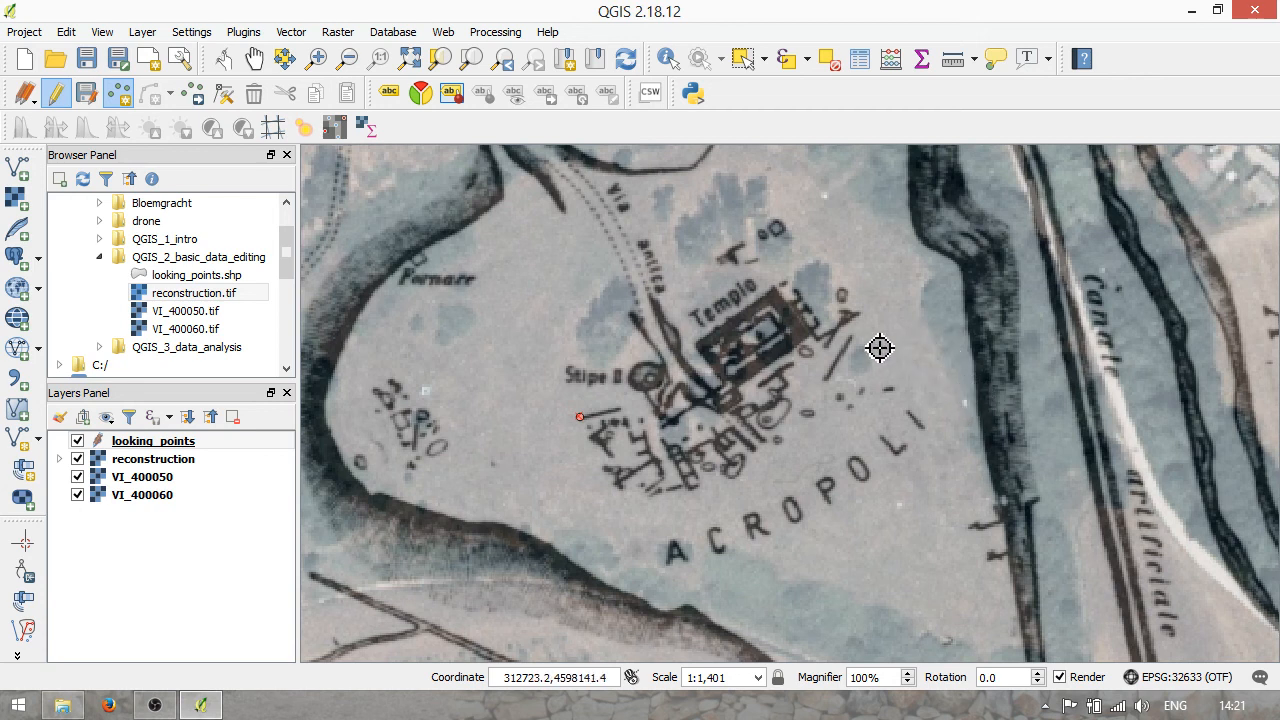
mouse_move(870, 322)
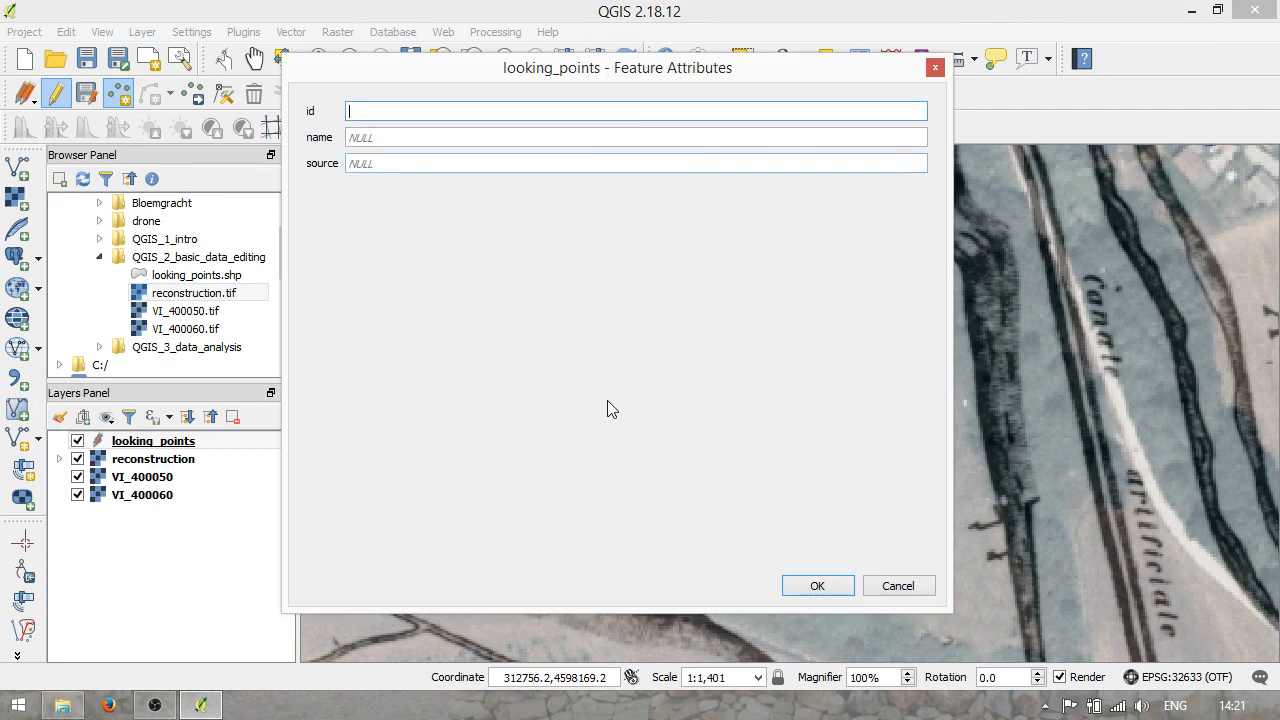
- Give the second point id 2, name 'eastern extent' and source 'old map'
type("2")
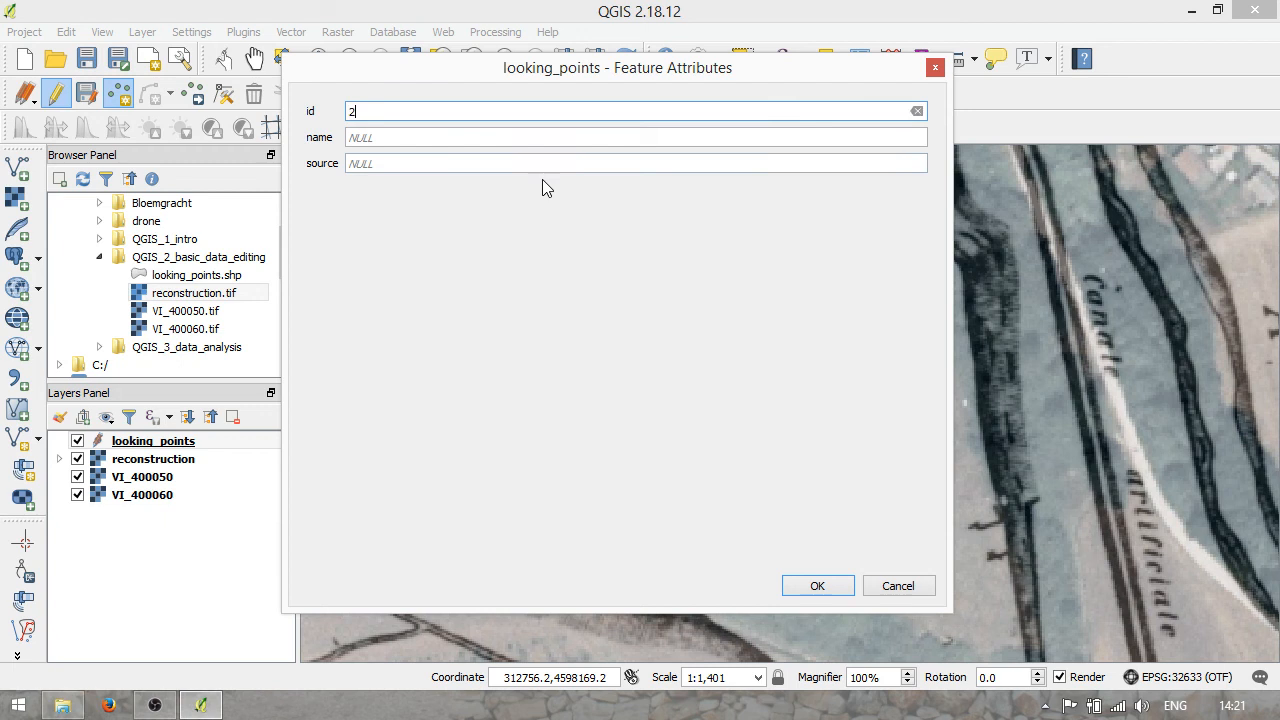
type("eastern extent")
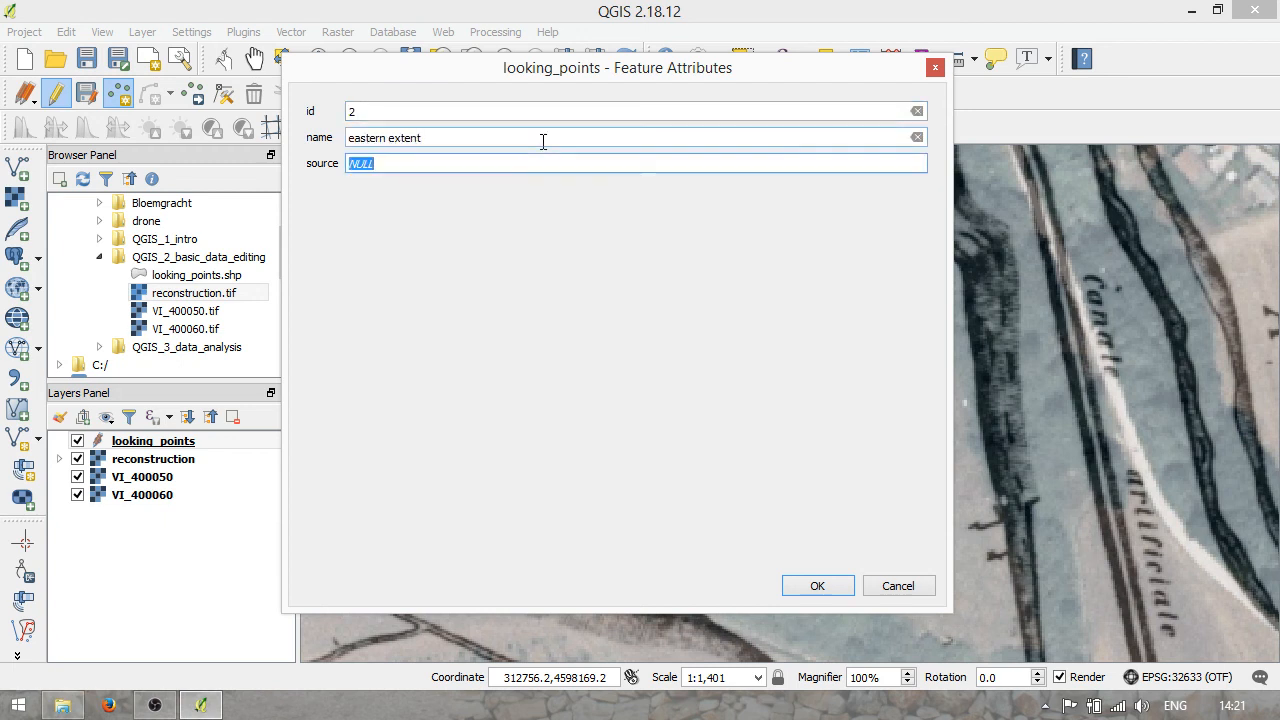
type("old map")
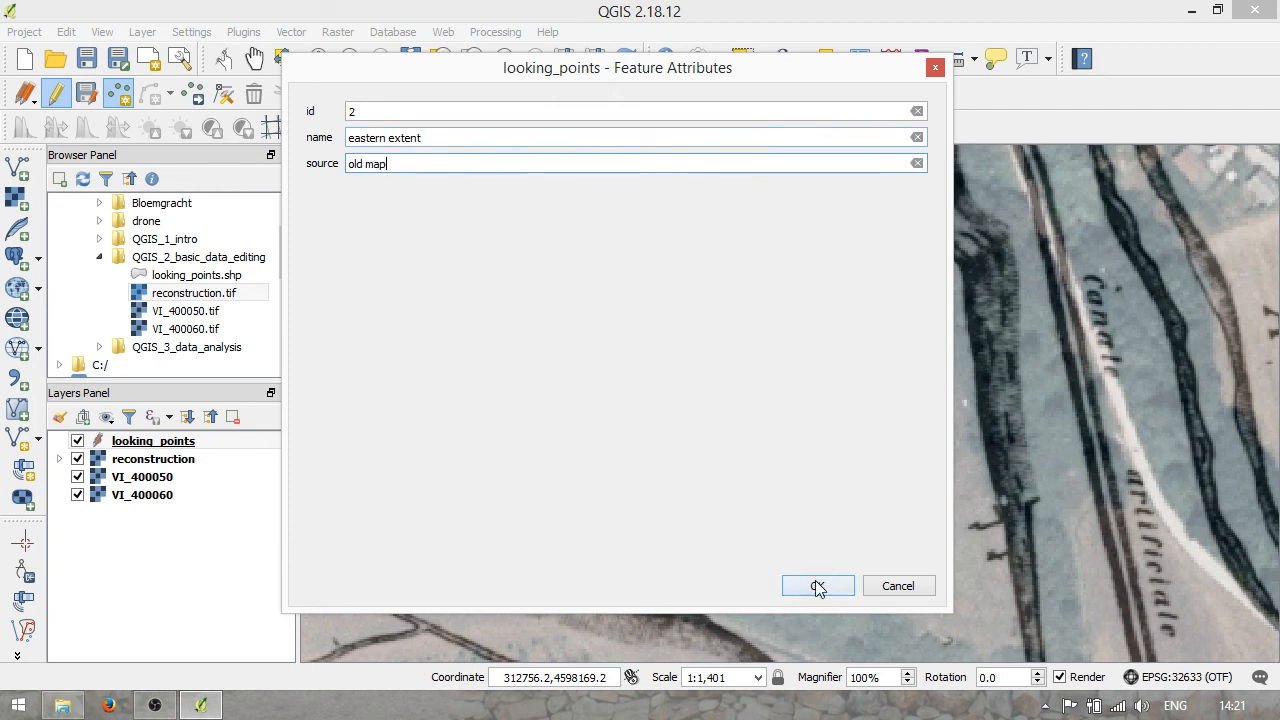
left_click(816, 584)
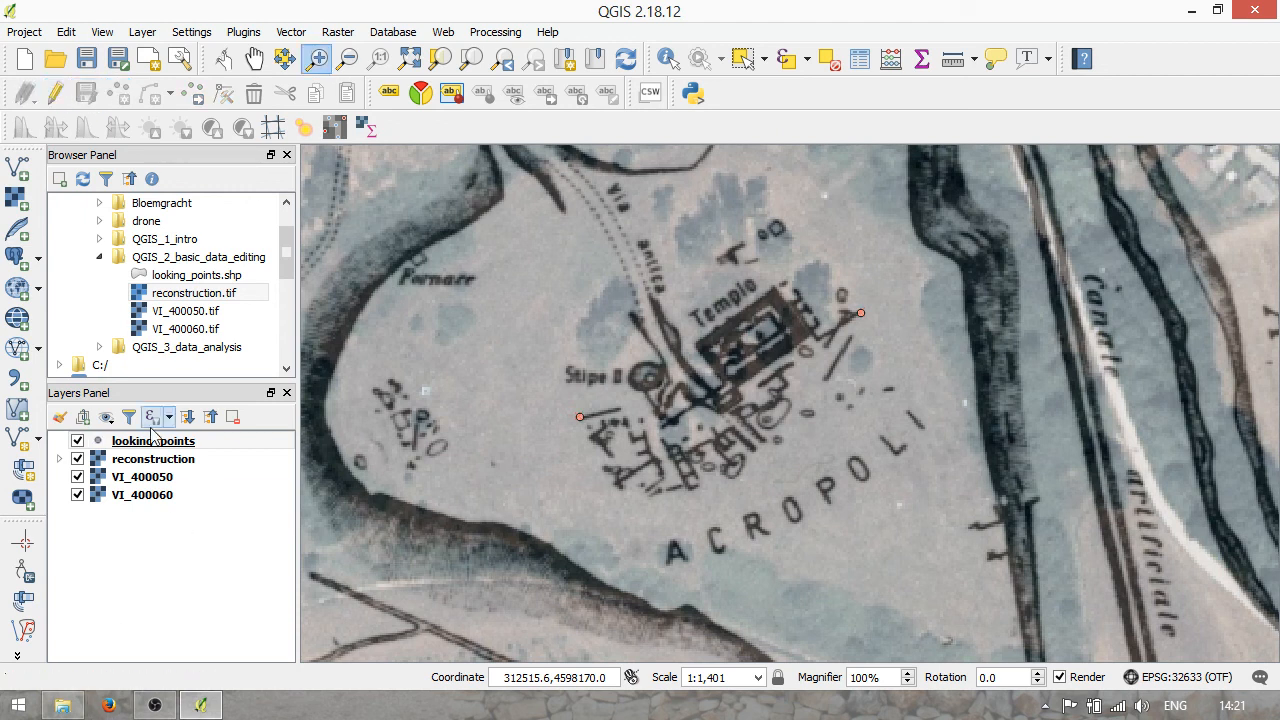
- Open the looking_points attribute table and select the western extent feature
right_click(152, 440)
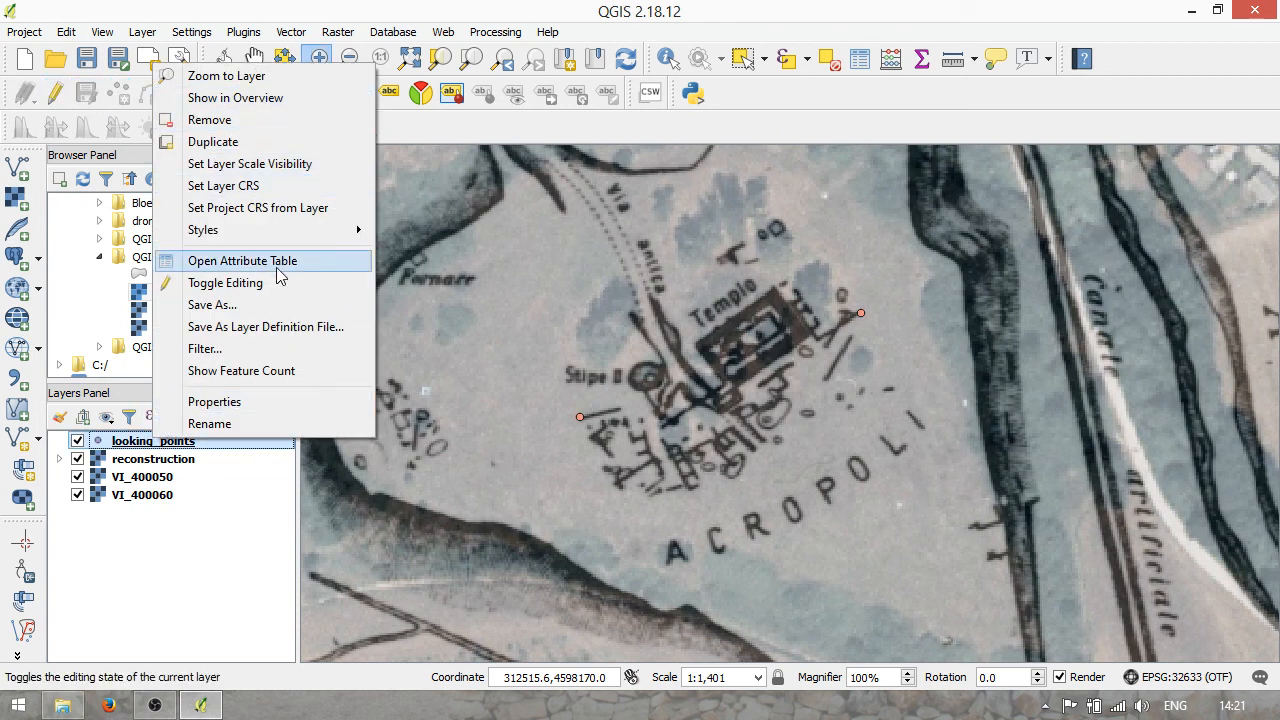
left_click(242, 260)
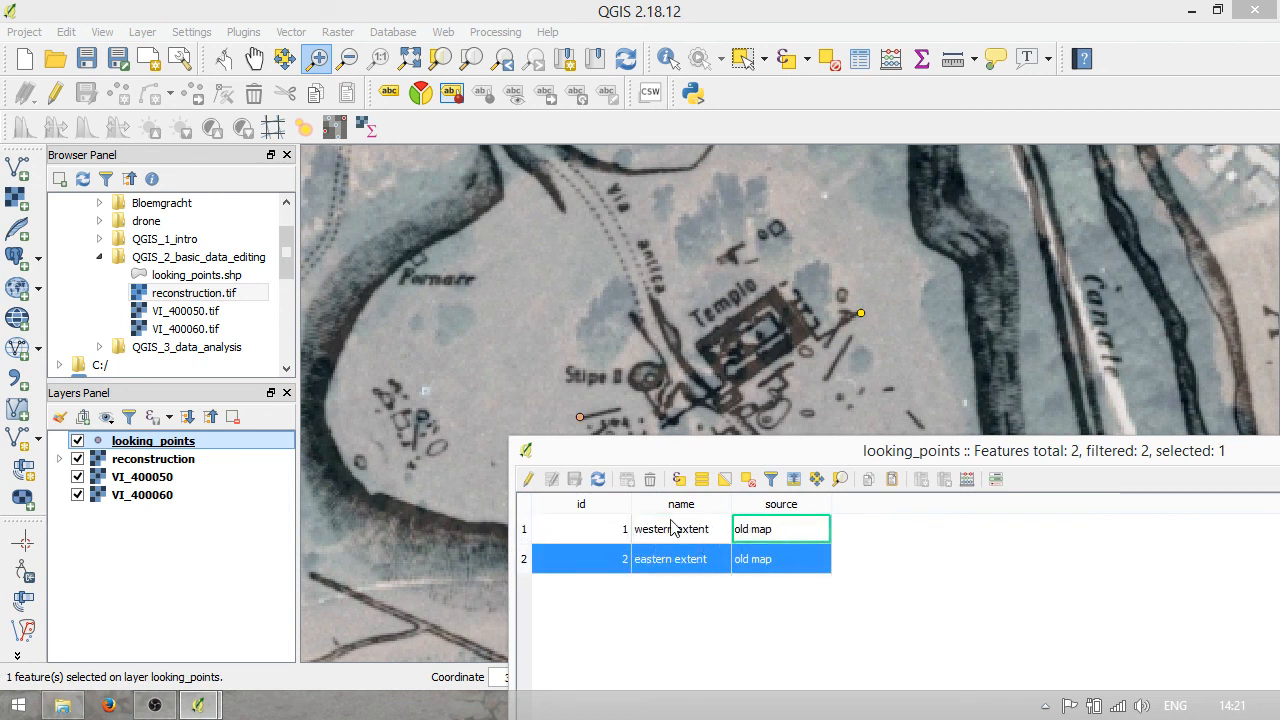
left_click(580, 528)
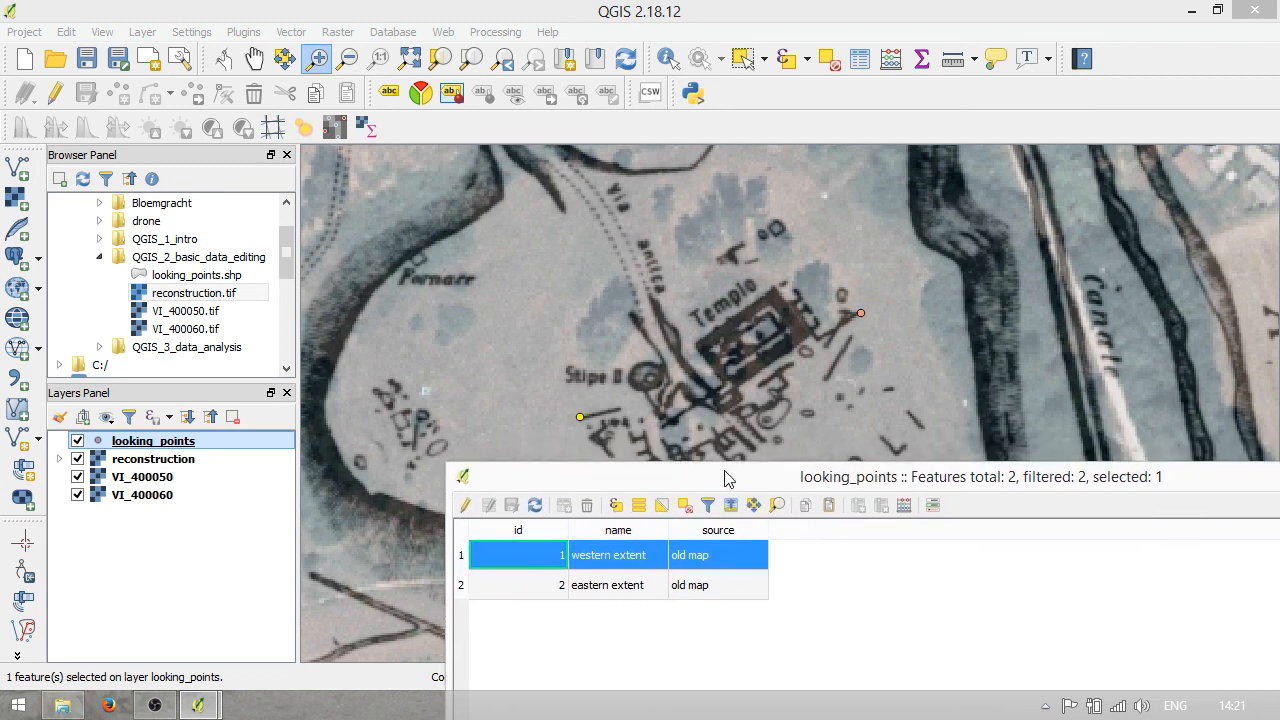
mouse_move(864, 582)
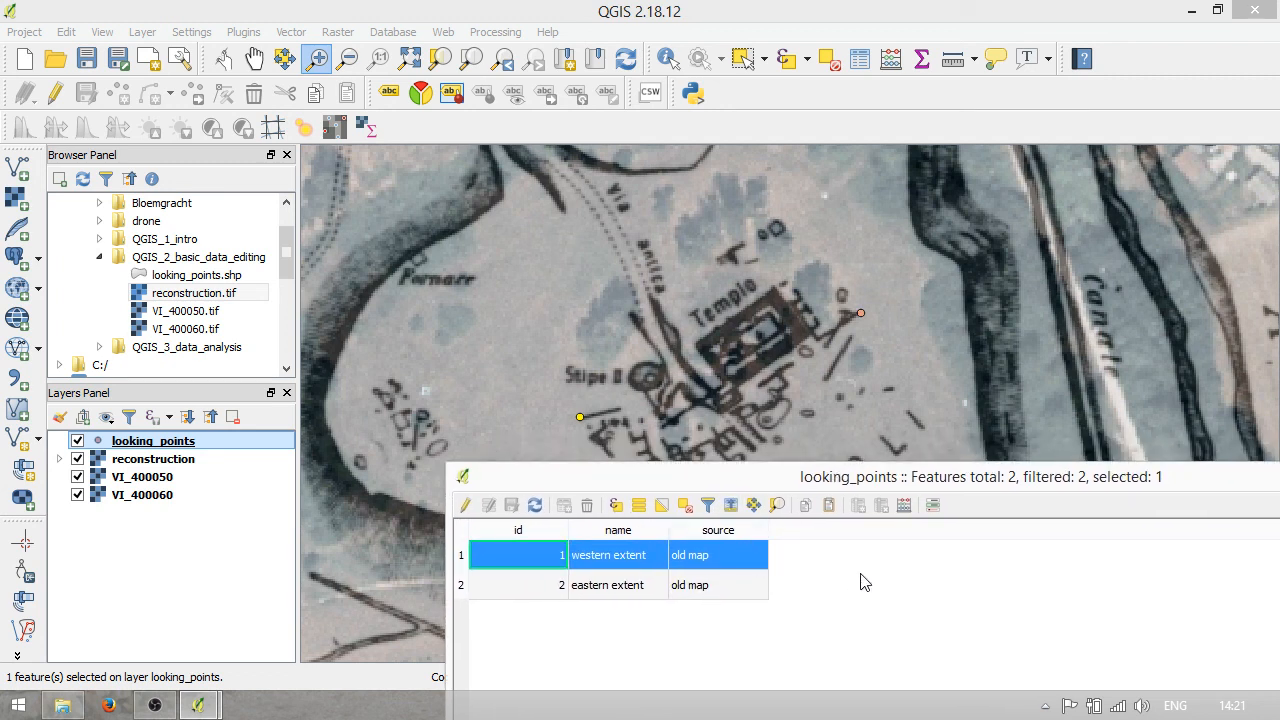
mouse_move(828, 504)
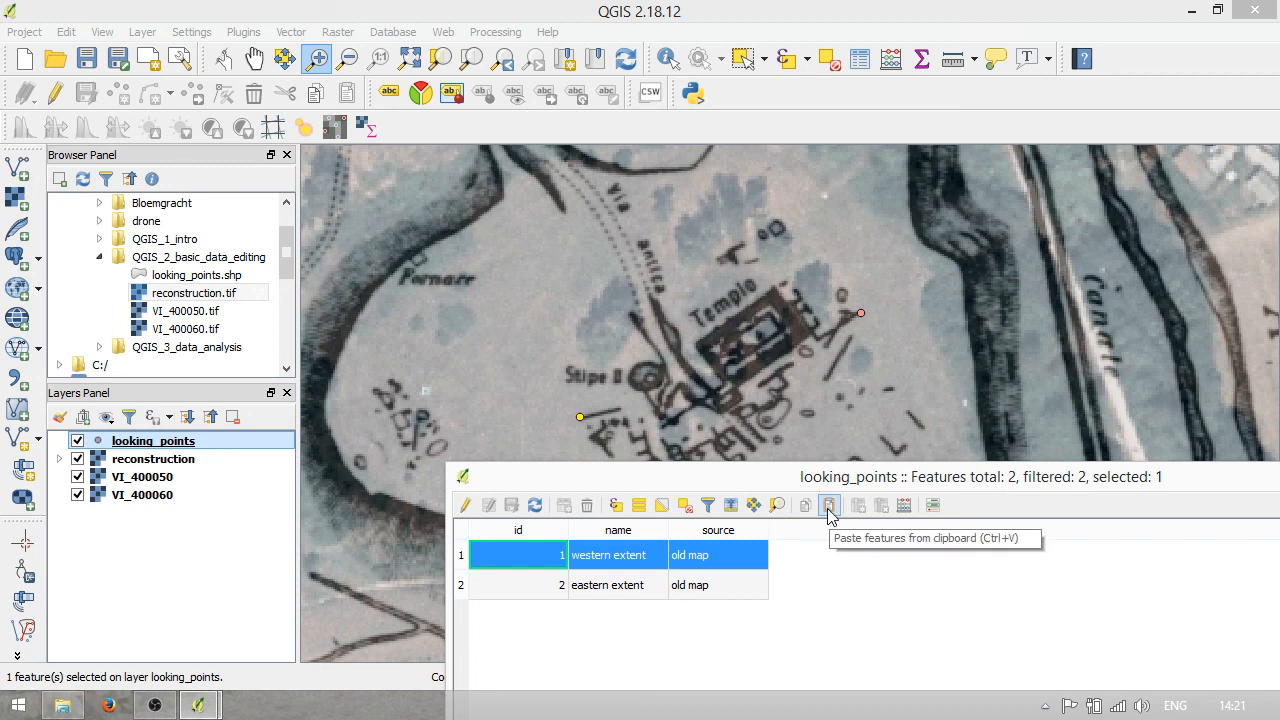
mouse_move(904, 504)
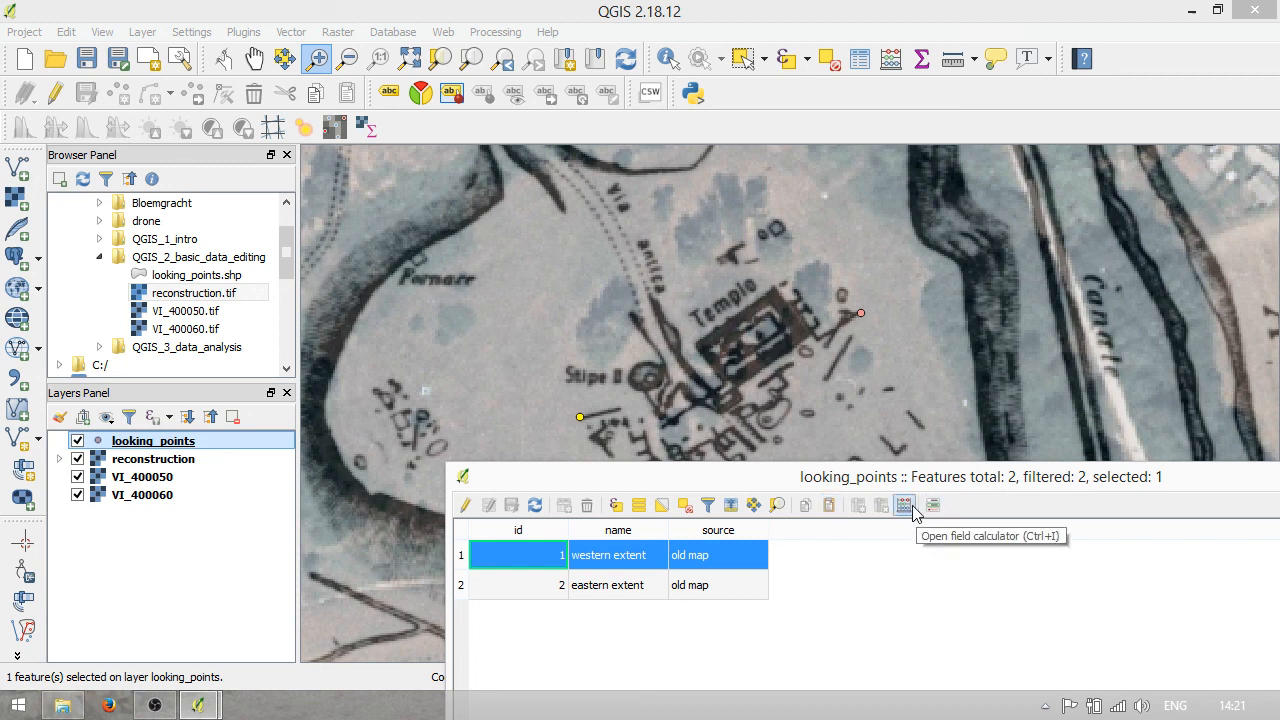
mouse_move(466, 504)
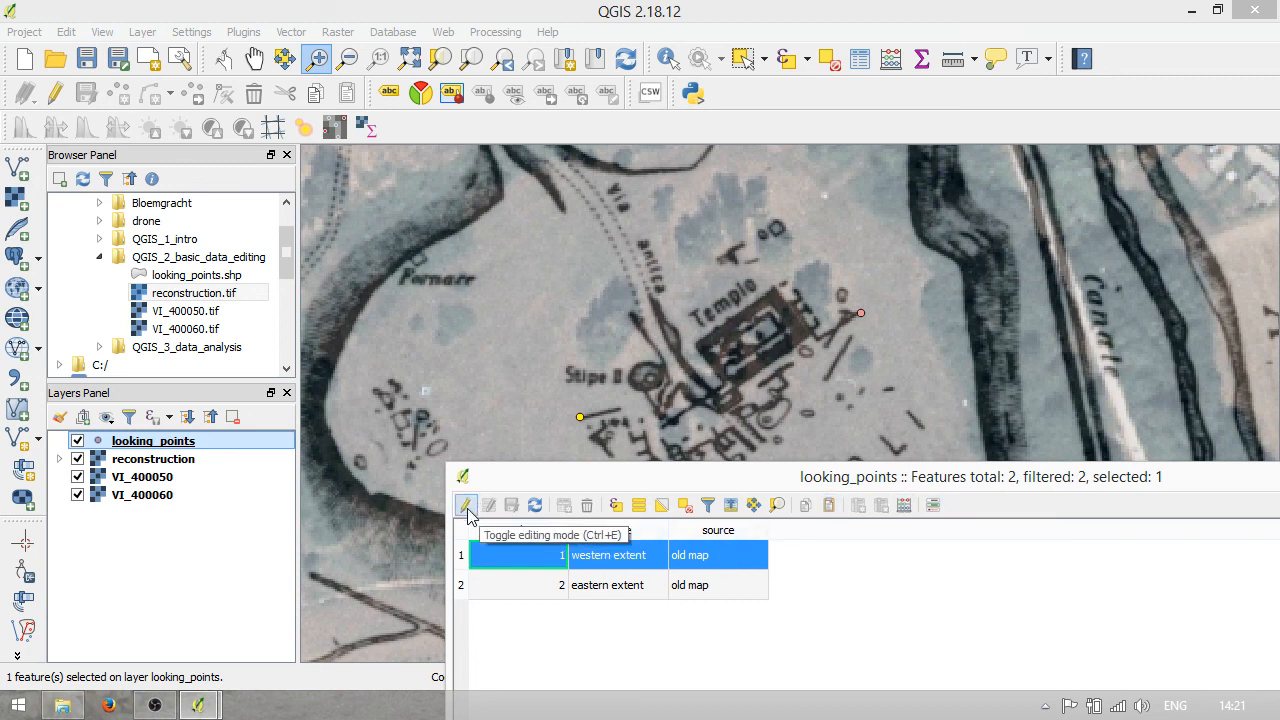
- Add a new Text (string) field named accuracy, length 80, to looking_points
left_click(466, 504)
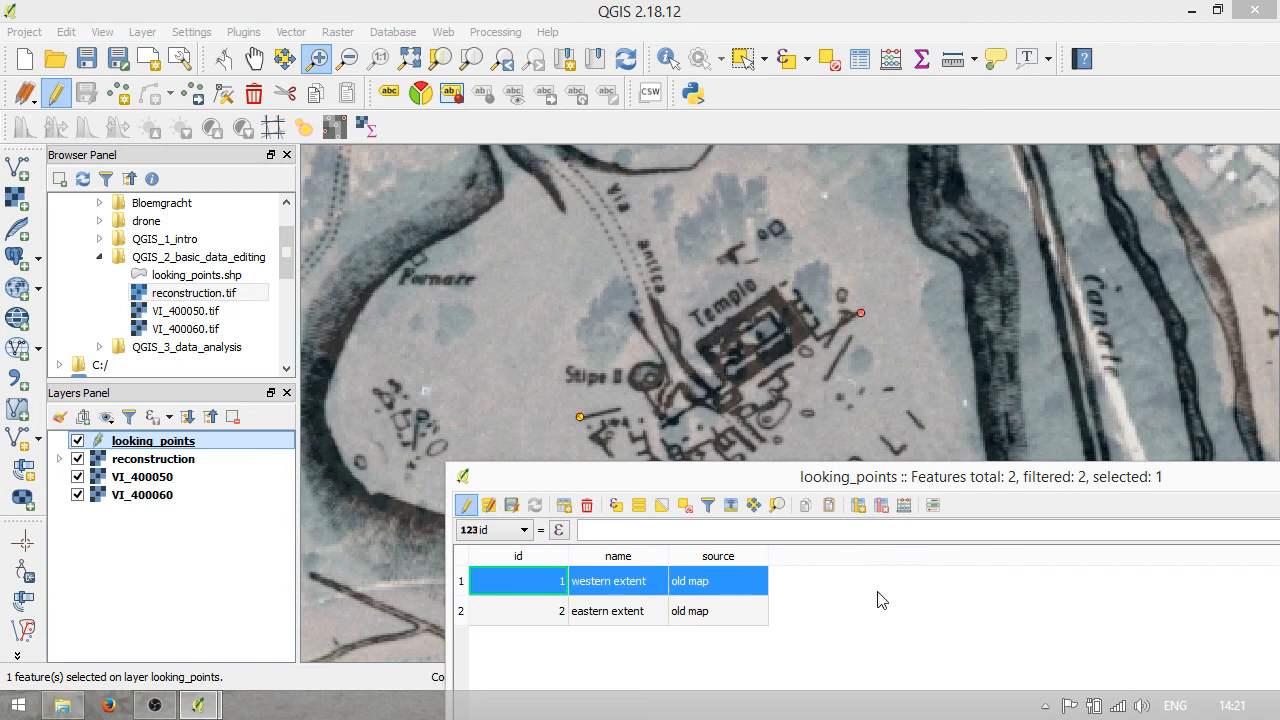
mouse_move(830, 504)
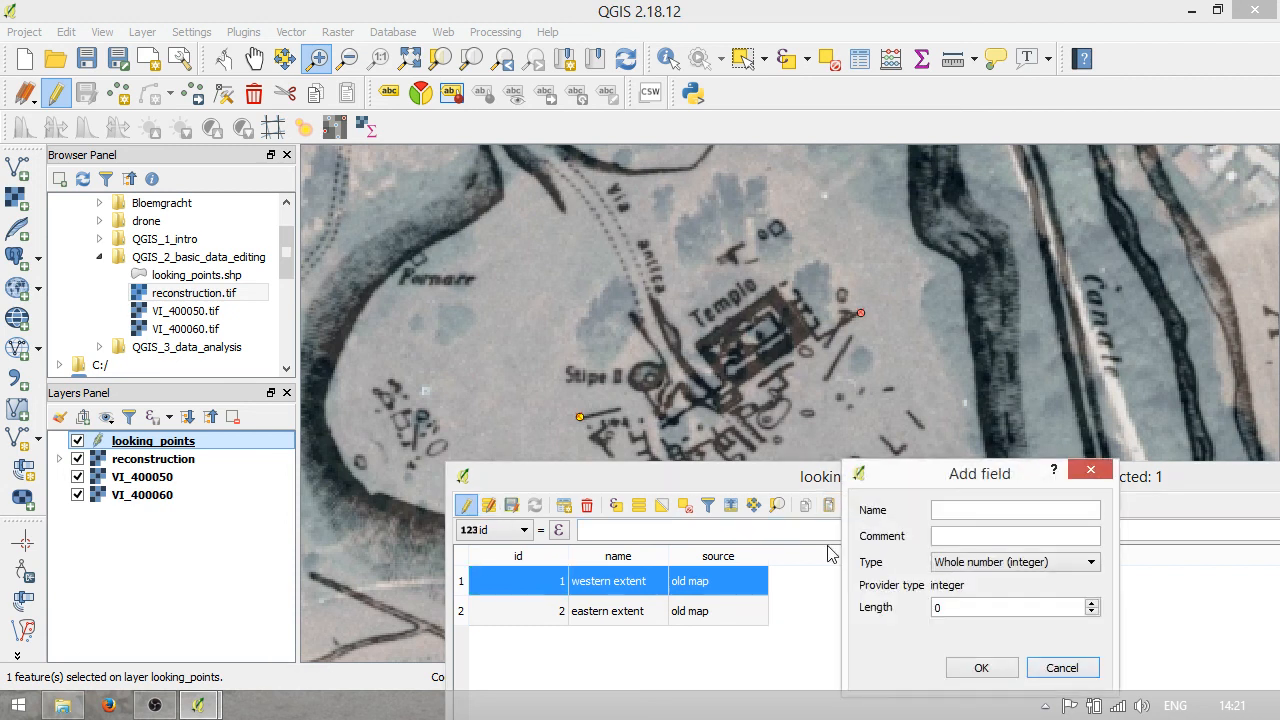
left_click_drag(980, 472, 974, 442)
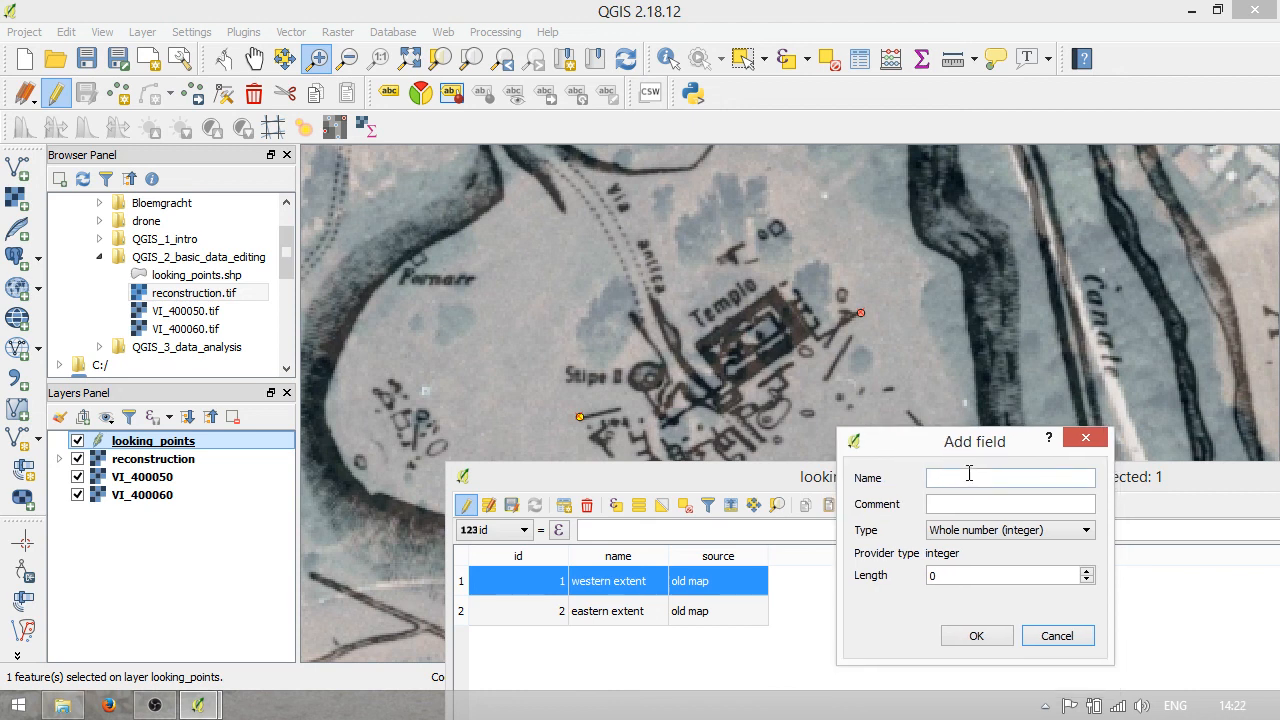
type("acc")
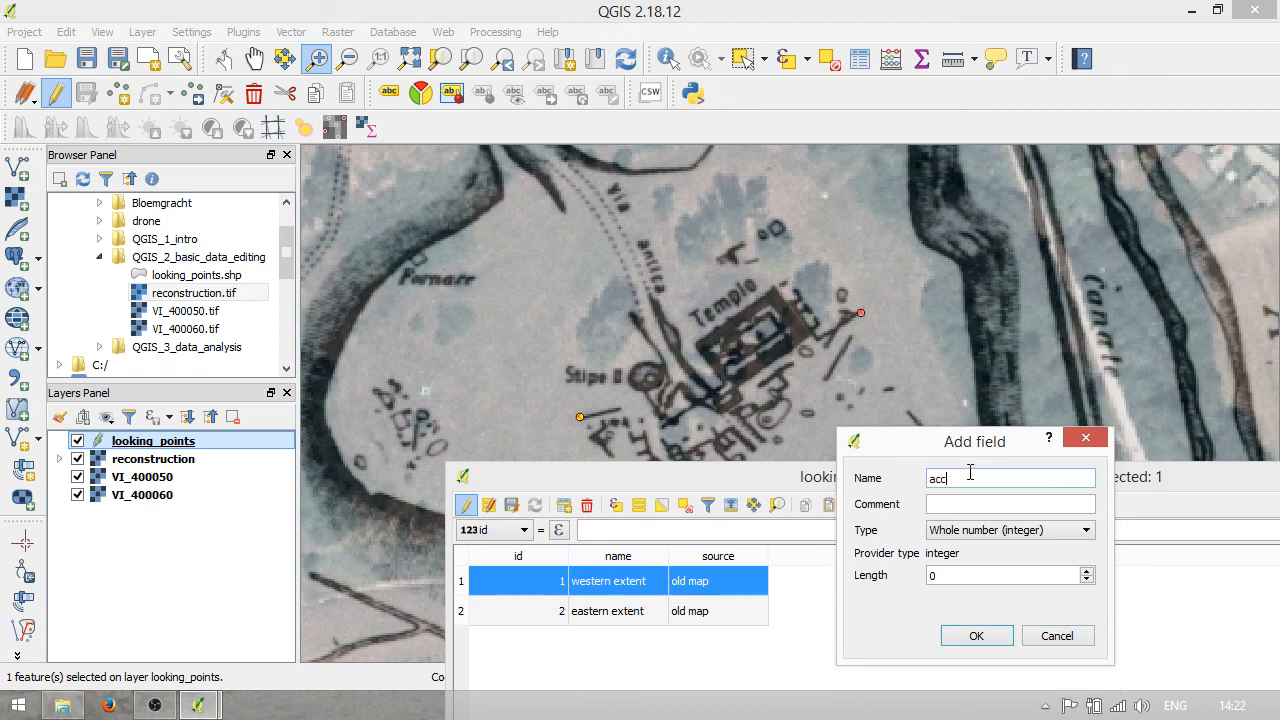
type("uracy")
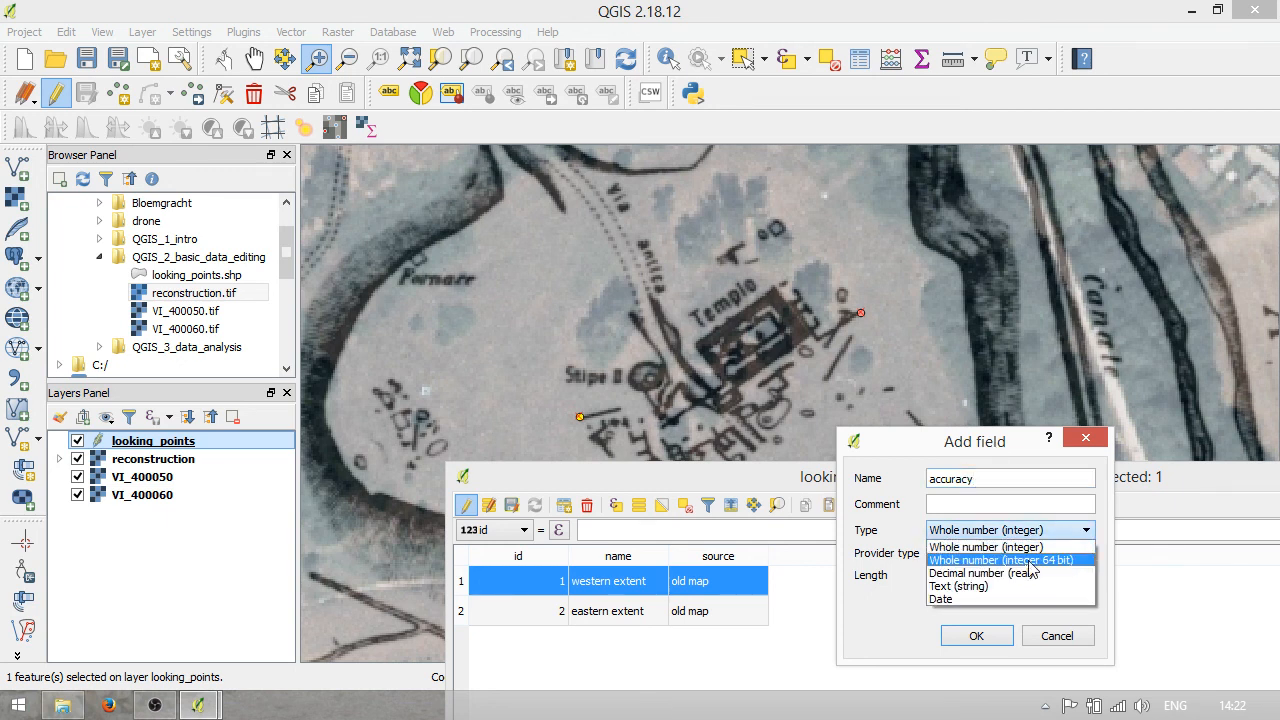
left_click(958, 586)
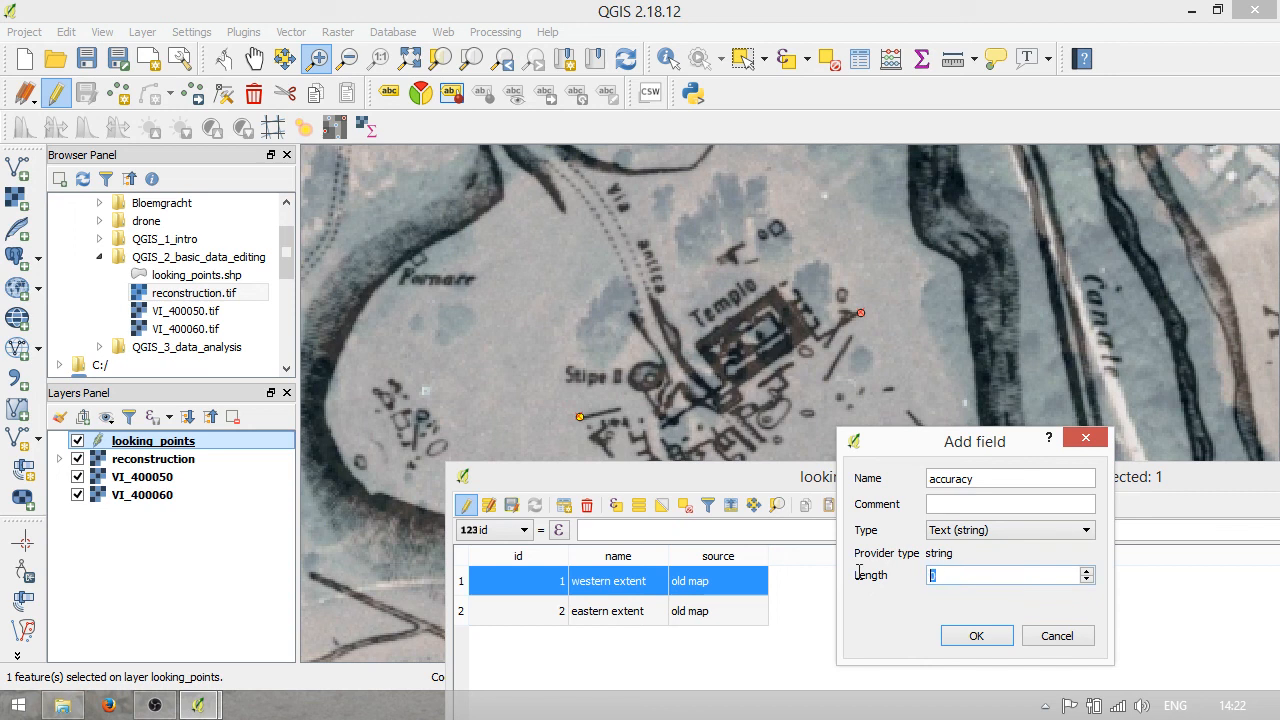
left_click(1010, 530)
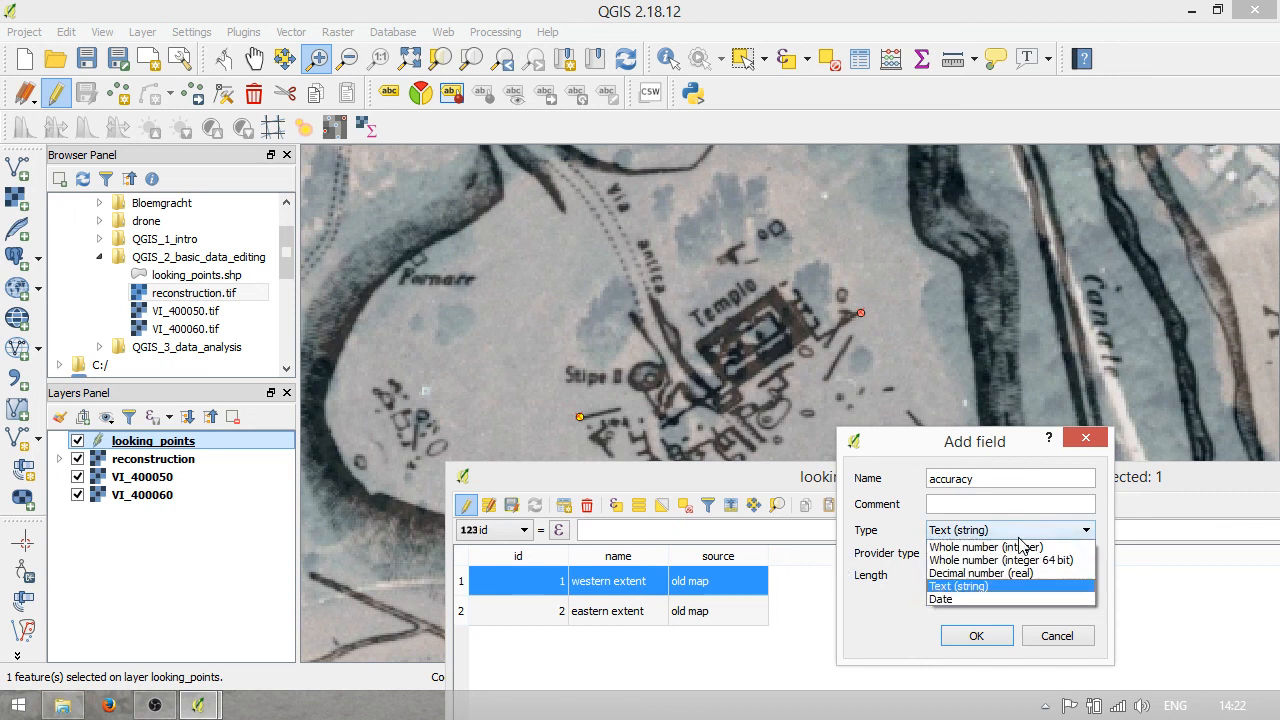
left_click(958, 584)
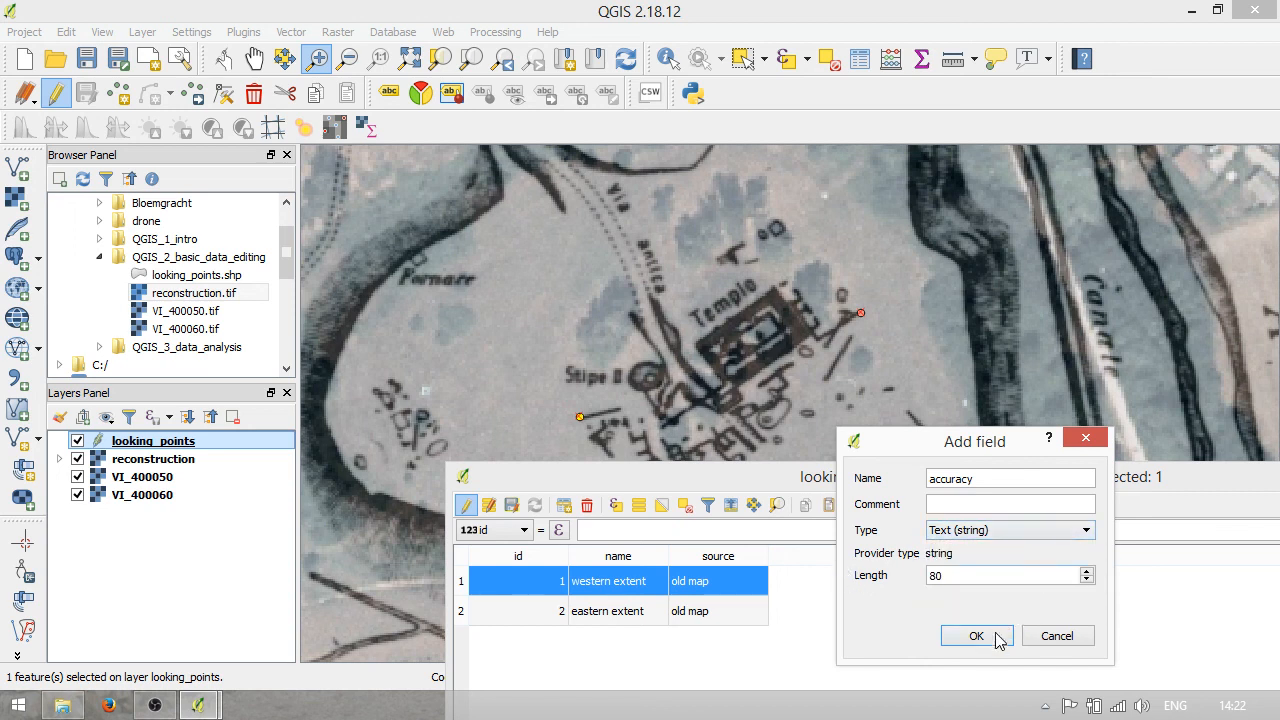
left_click(976, 636)
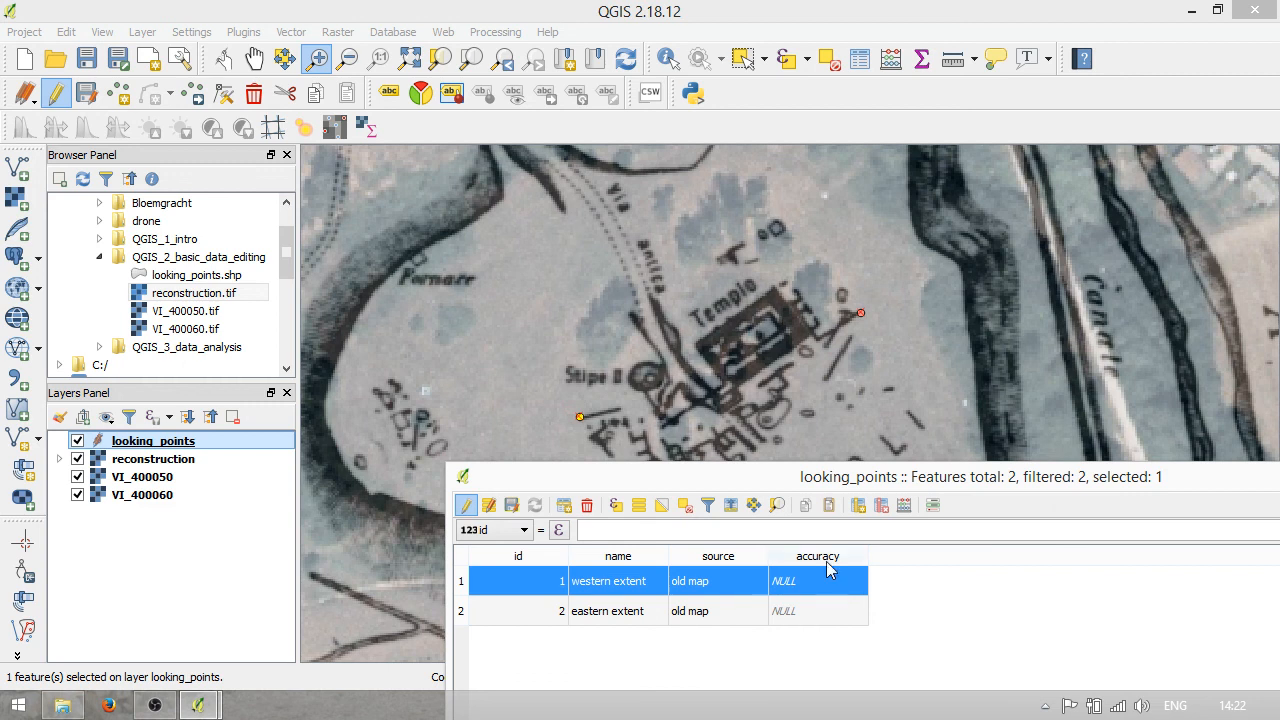
- Enter 'very bad' as the accuracy of the western extent and eastern extent points
double_click(818, 580)
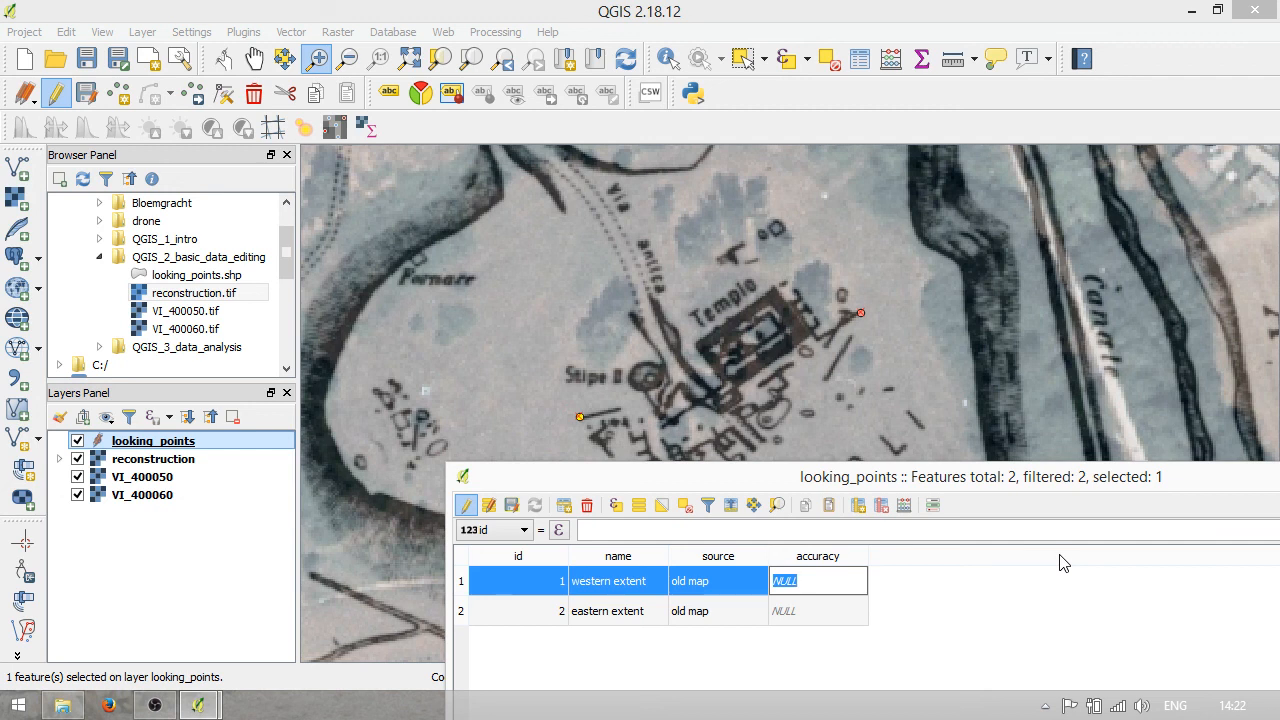
type("very")
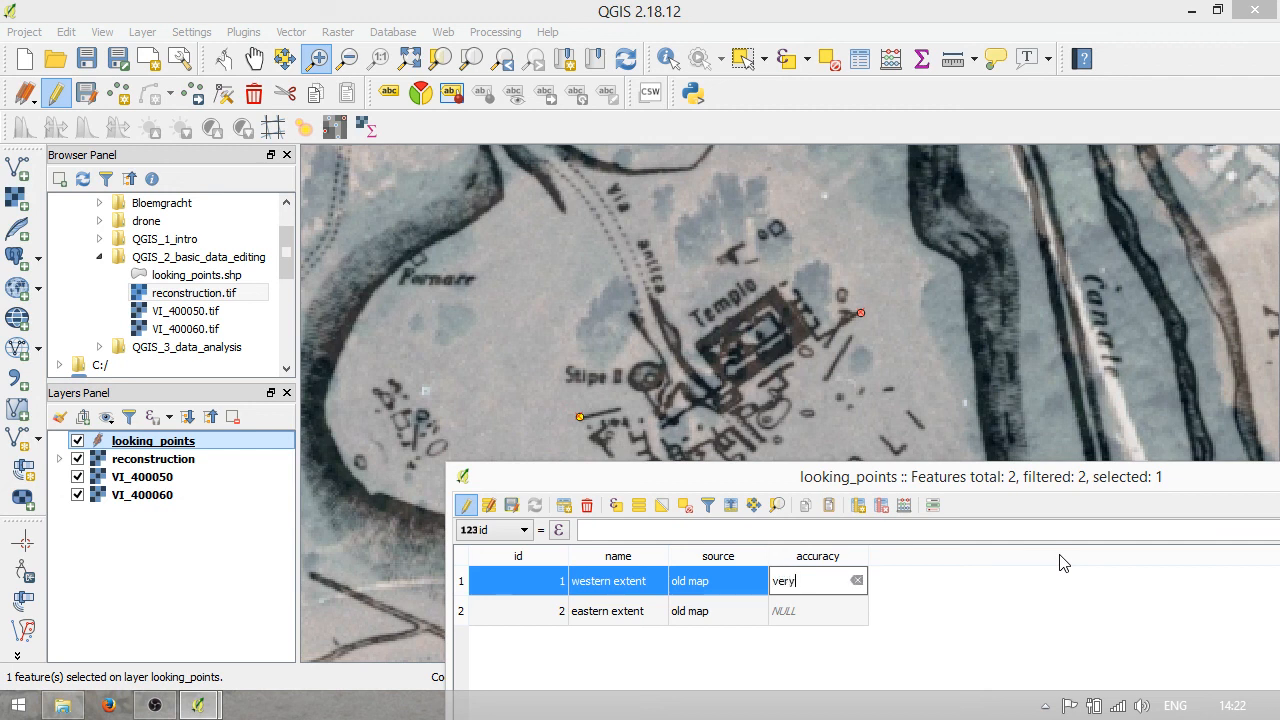
type("bad")
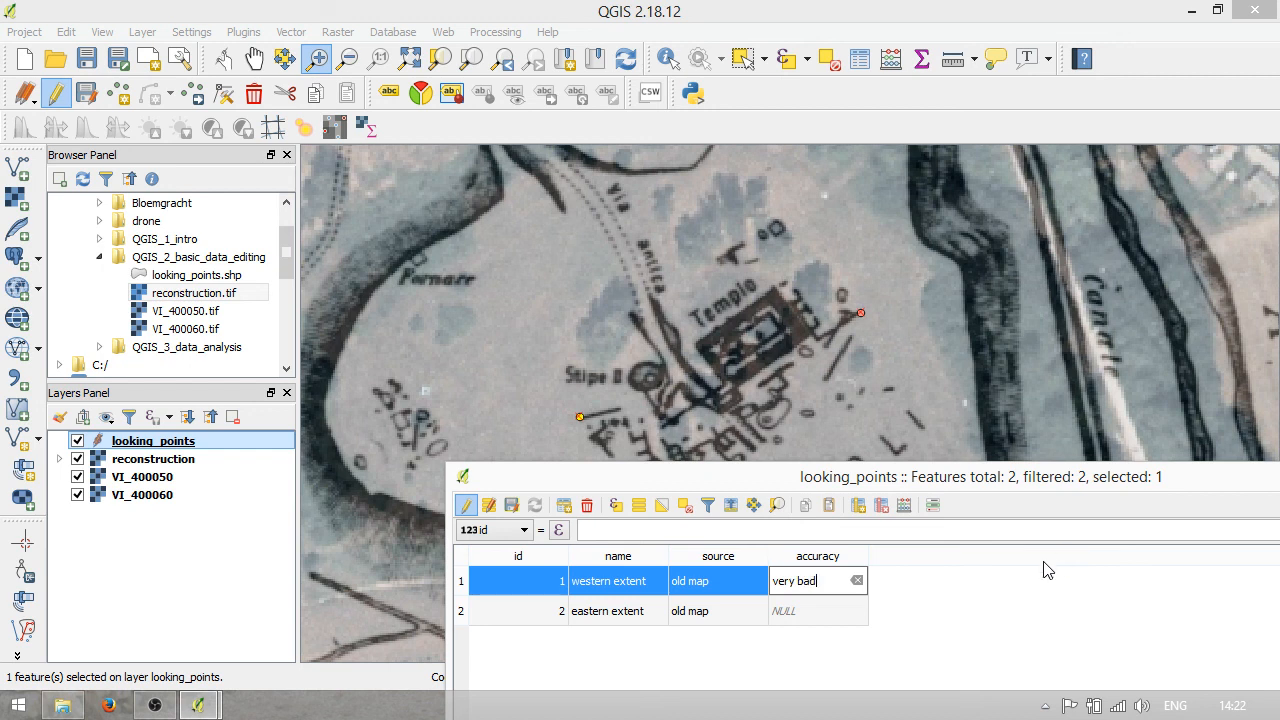
left_click(816, 612)
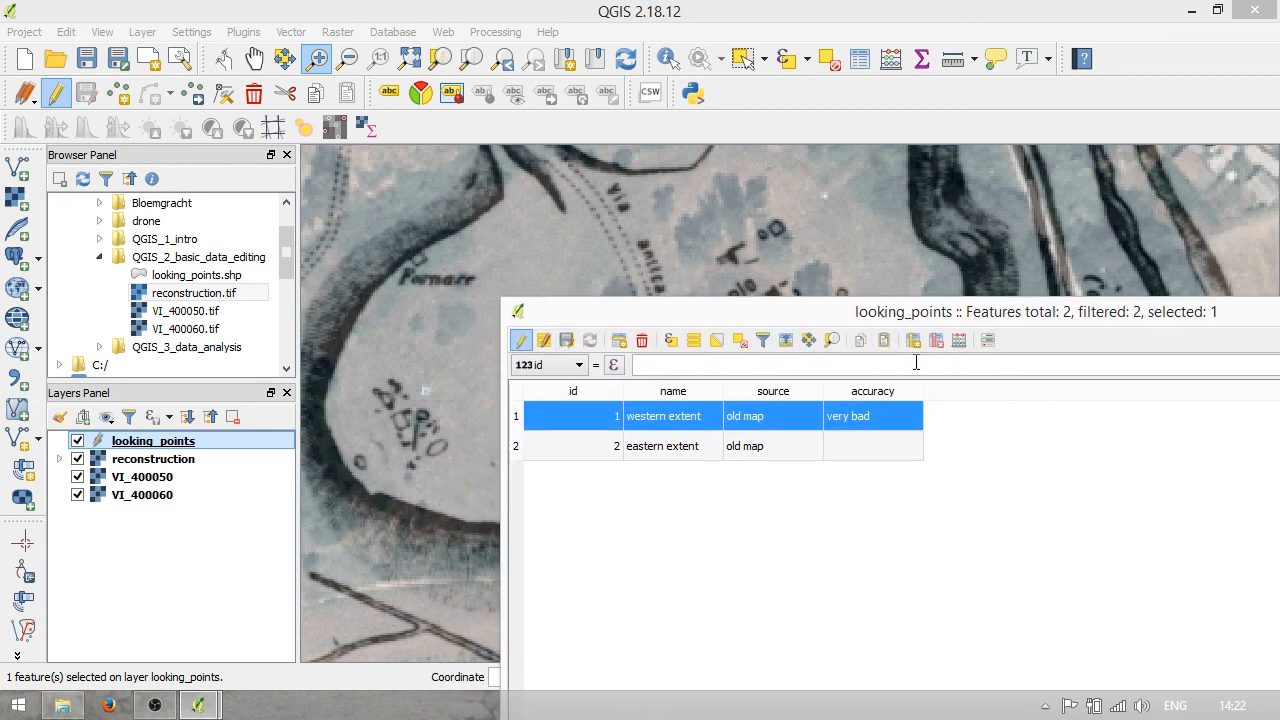
double_click(872, 444)
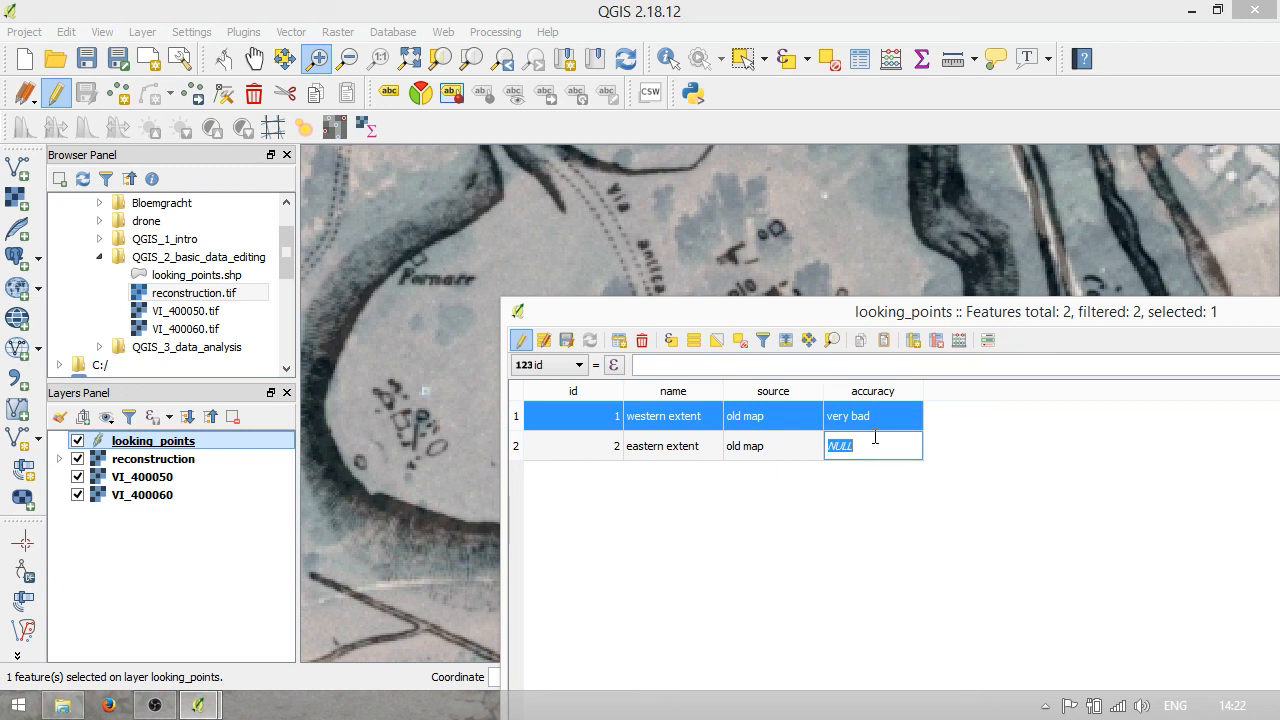
type("very bad")
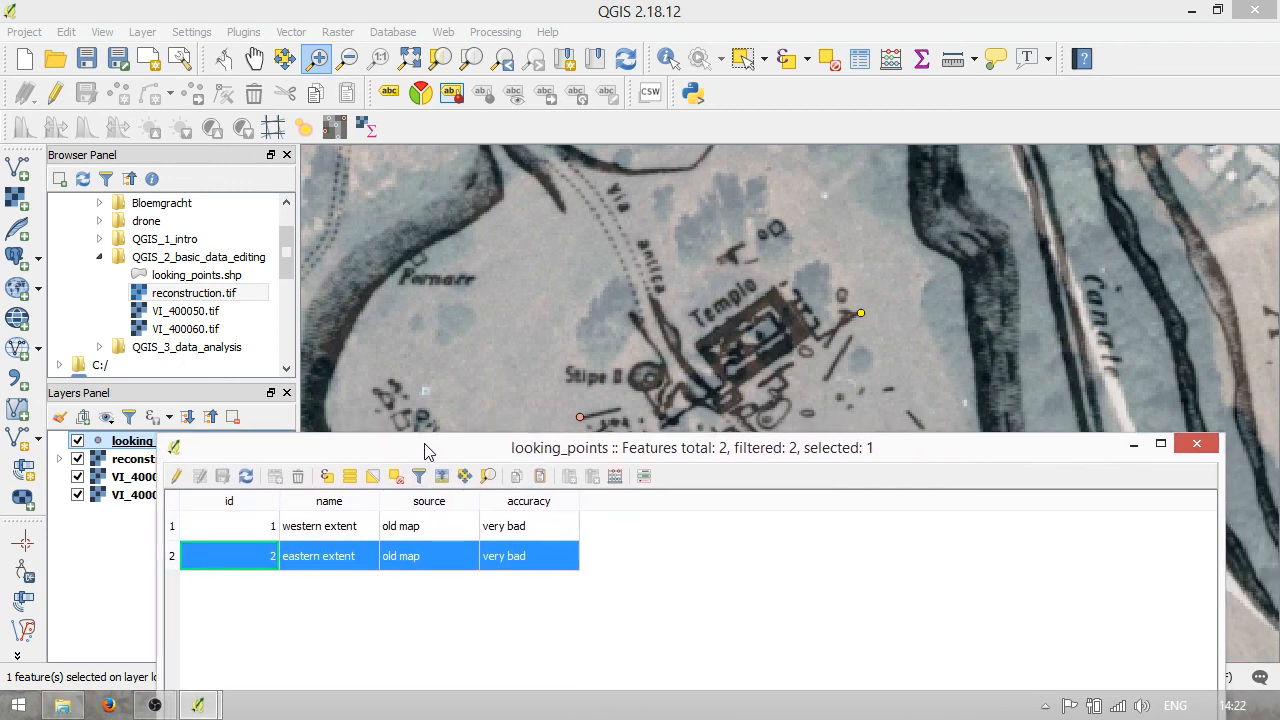
mouse_move(532, 468)
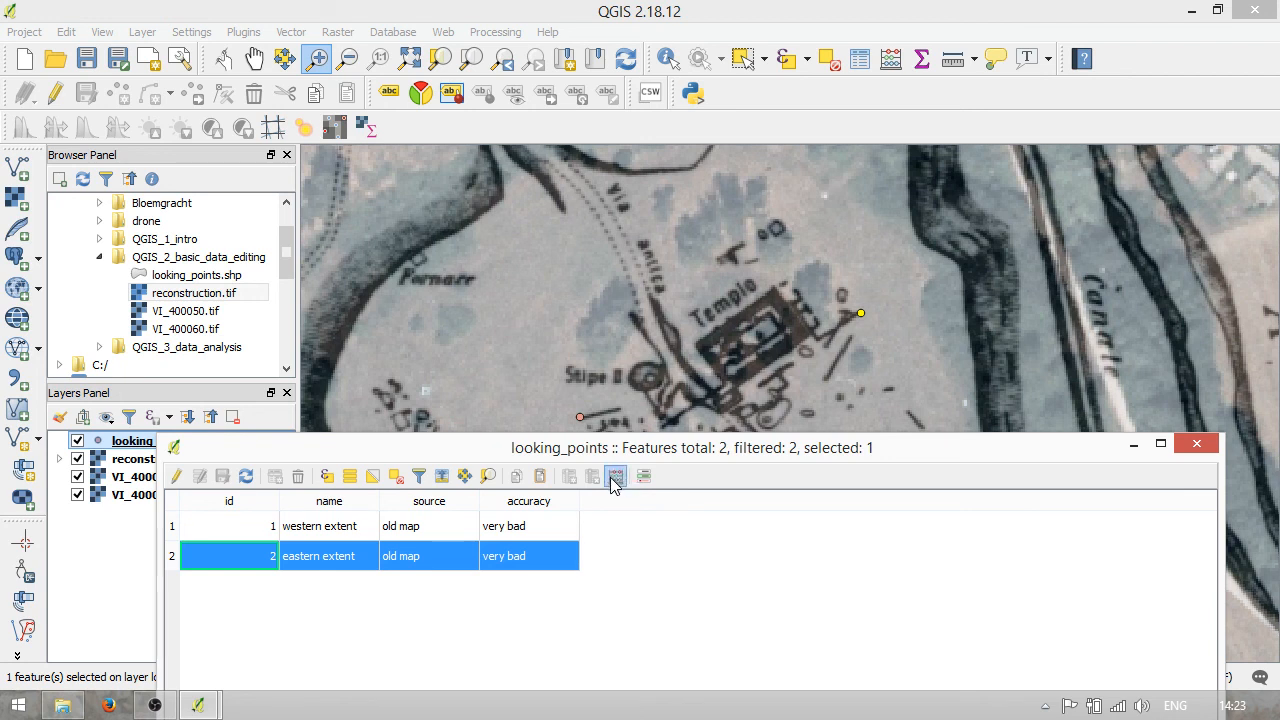
left_click(616, 476)
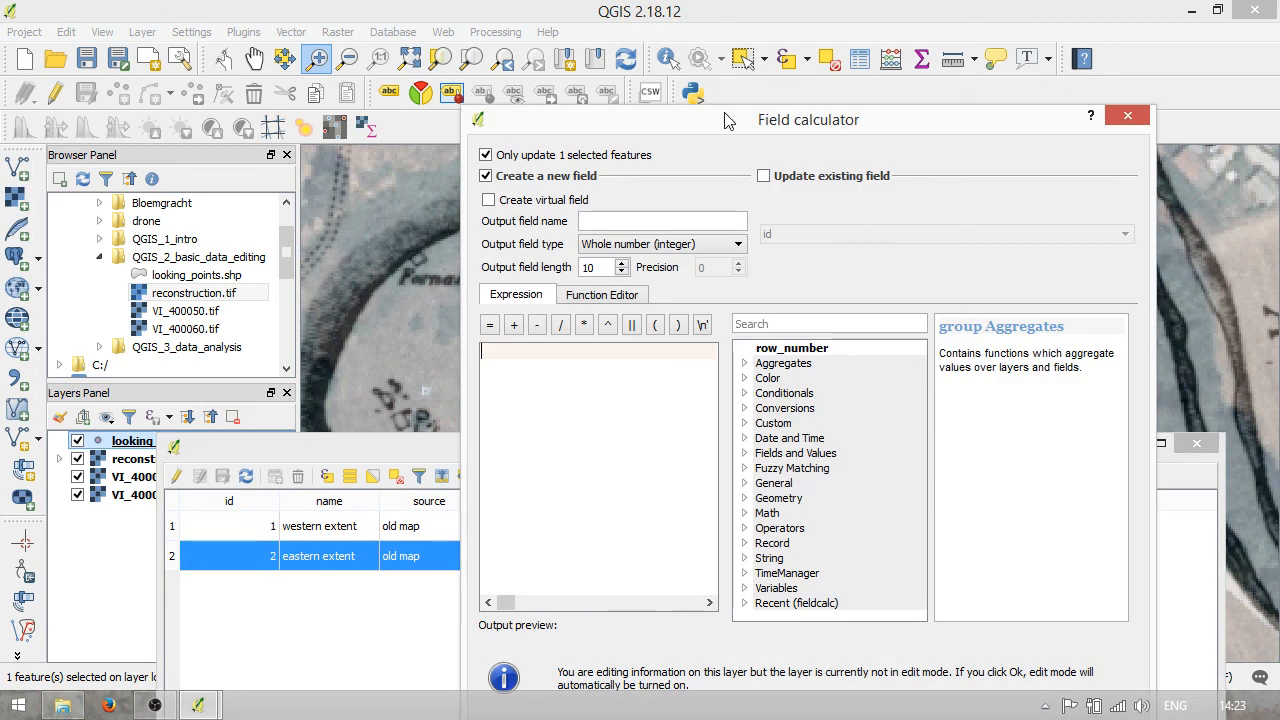
left_click_drag(730, 120, 828, 162)
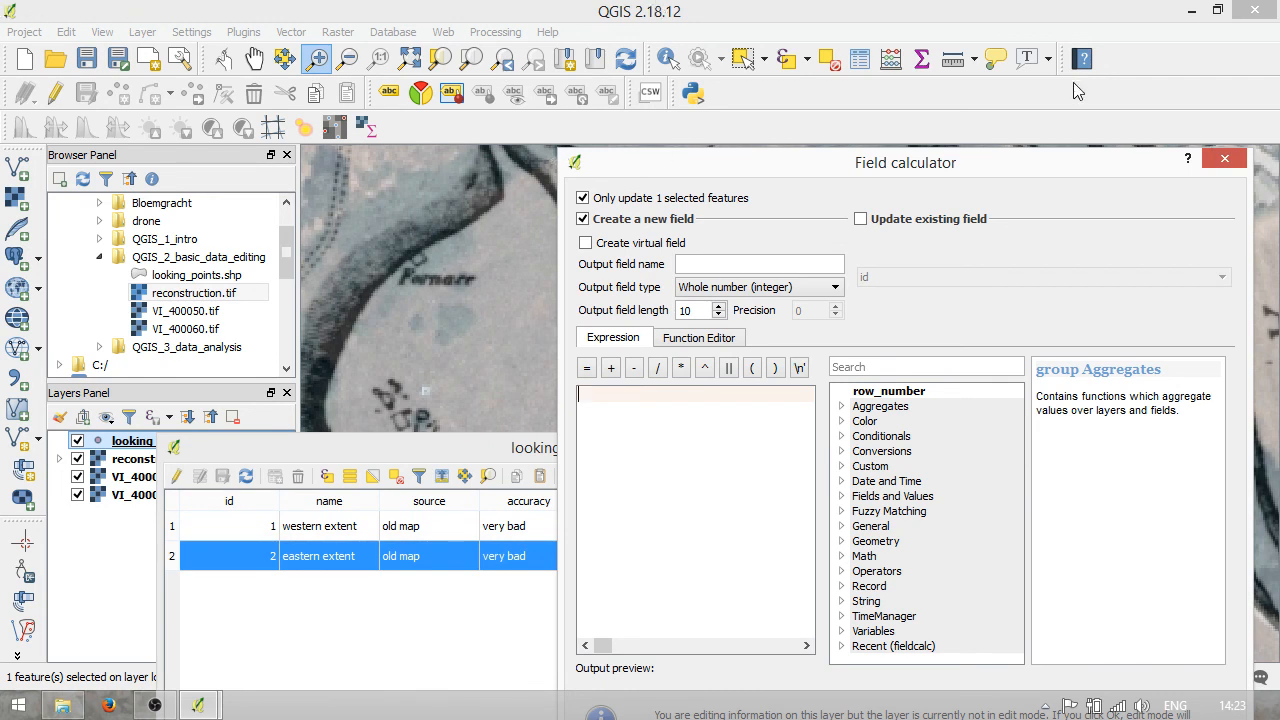
left_click(1224, 158)
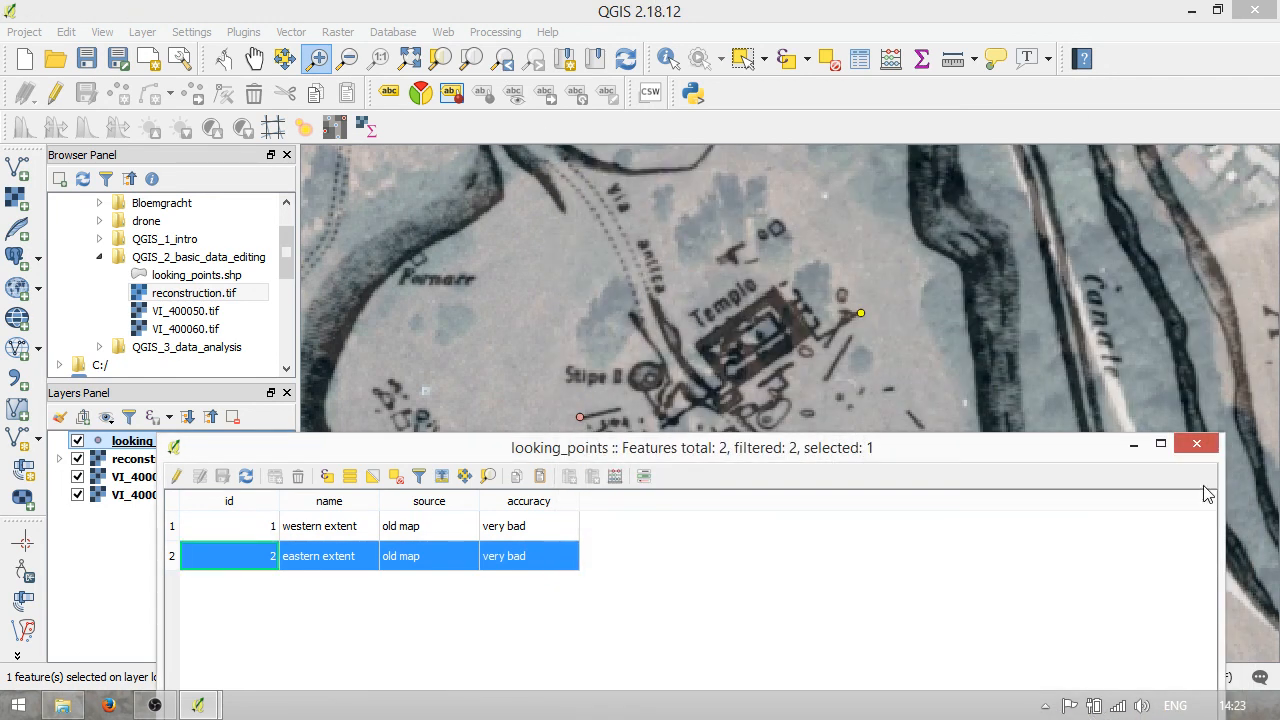
- Close the attribute table and zoom out over the Acropoli with both points visible
left_click(1196, 444)
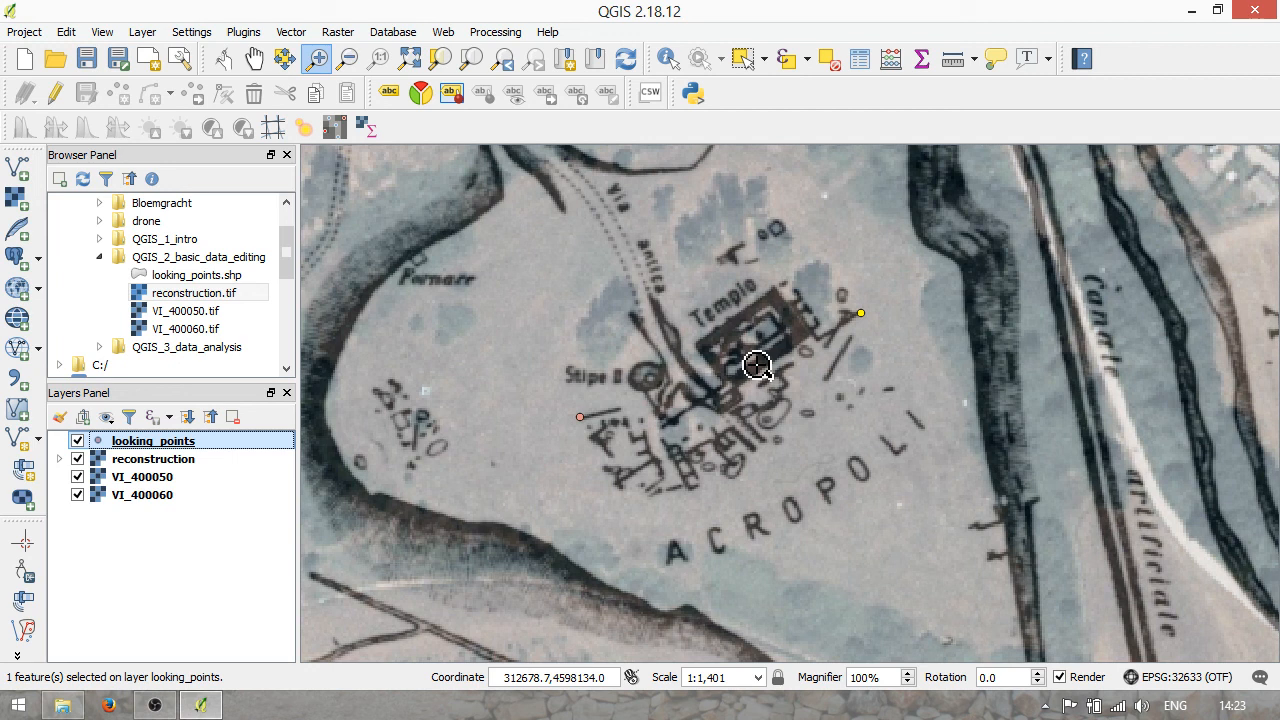
scroll("down", 3)
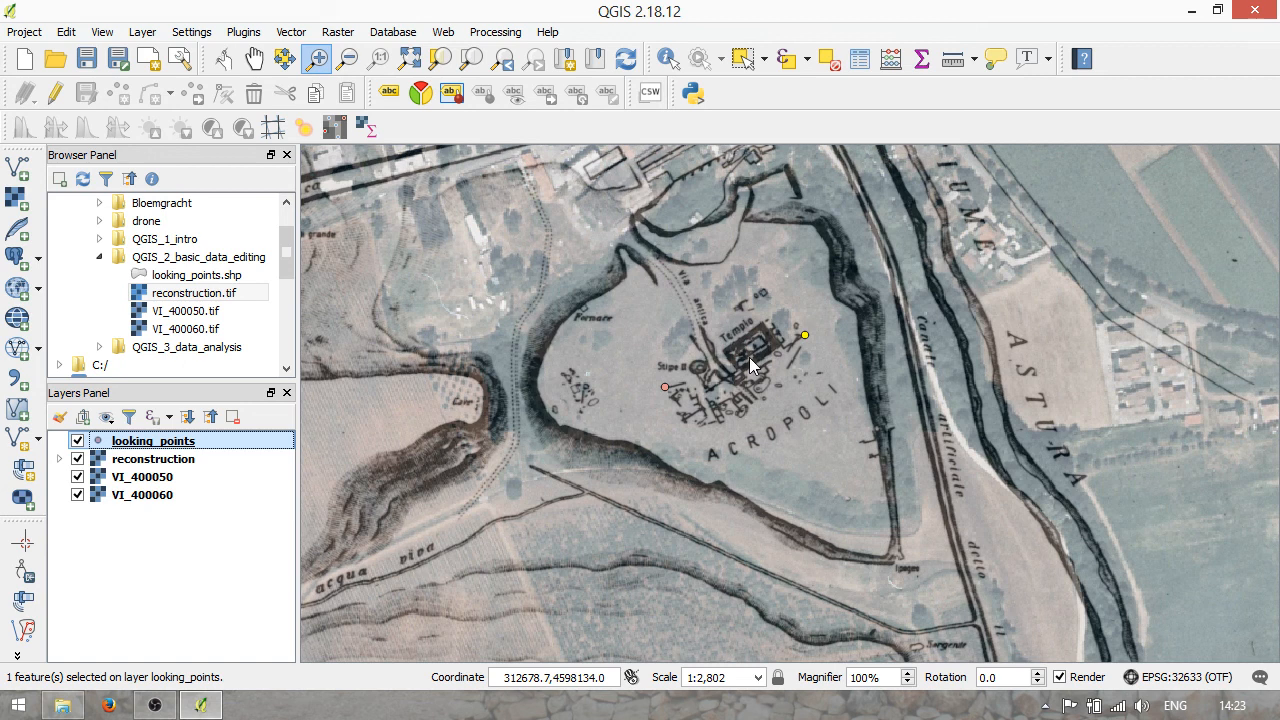